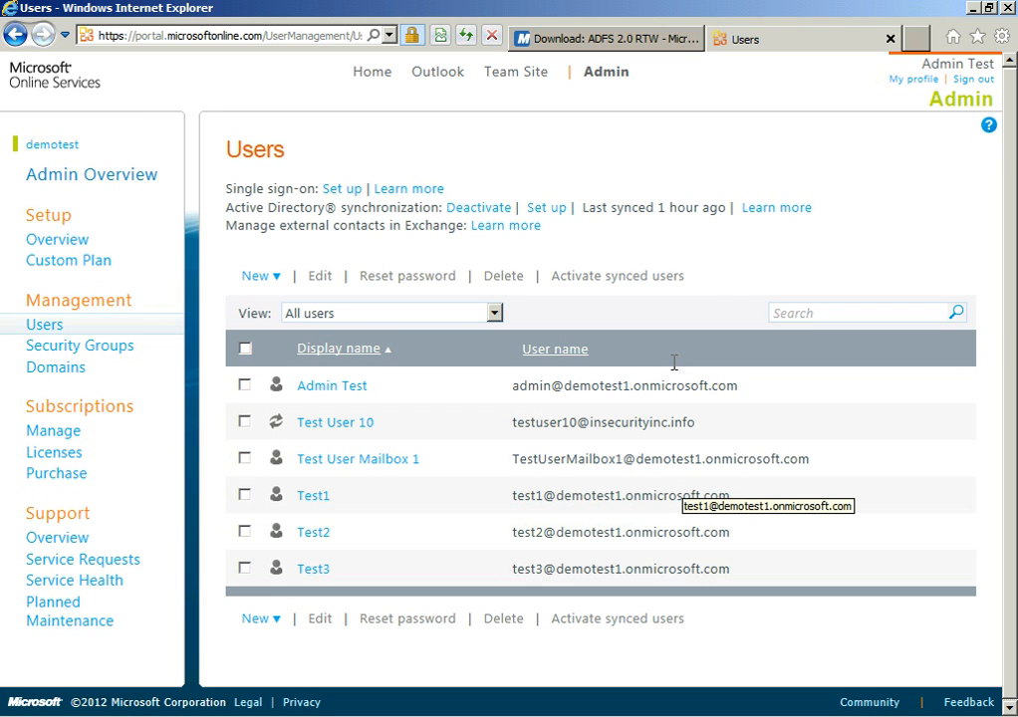
mouse_move(692, 267)
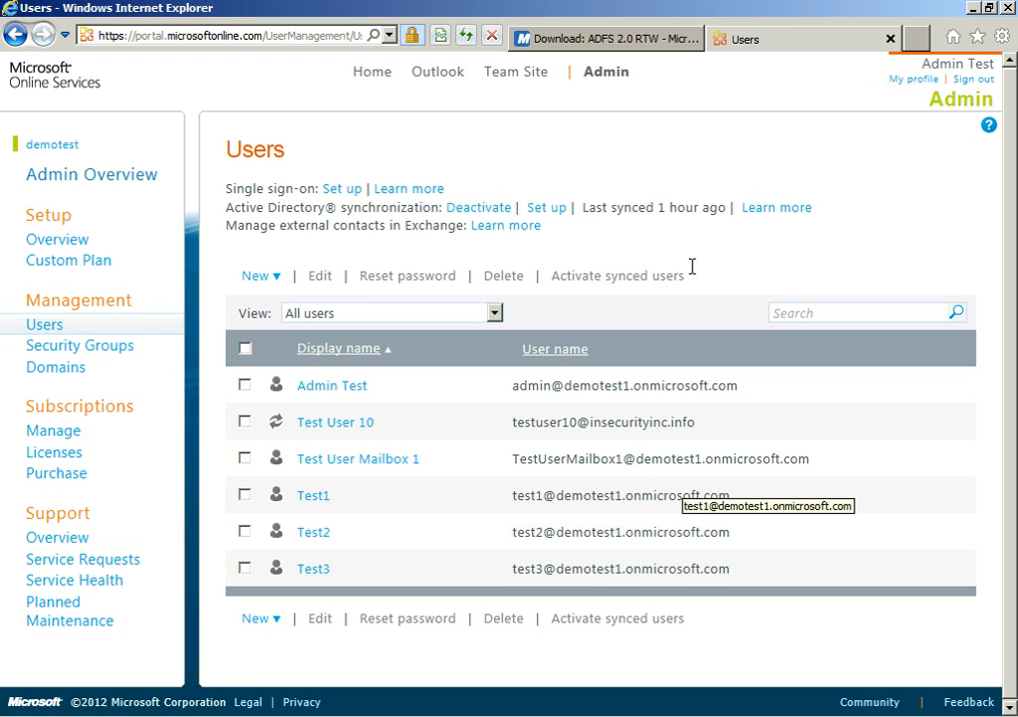
mouse_move(695, 241)
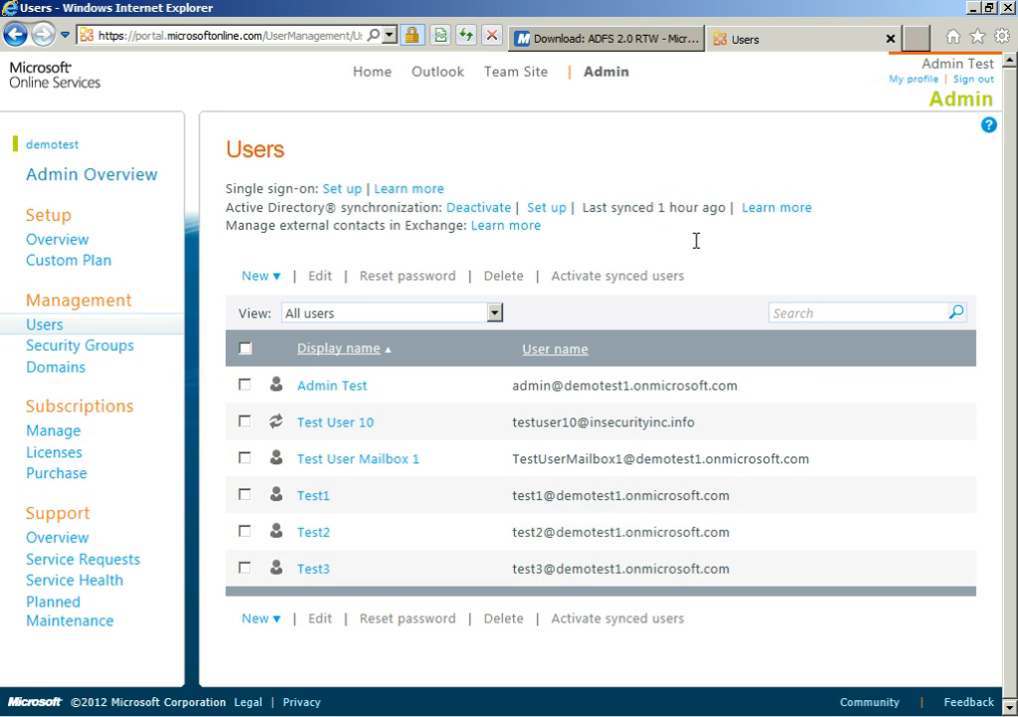
mouse_move(663, 251)
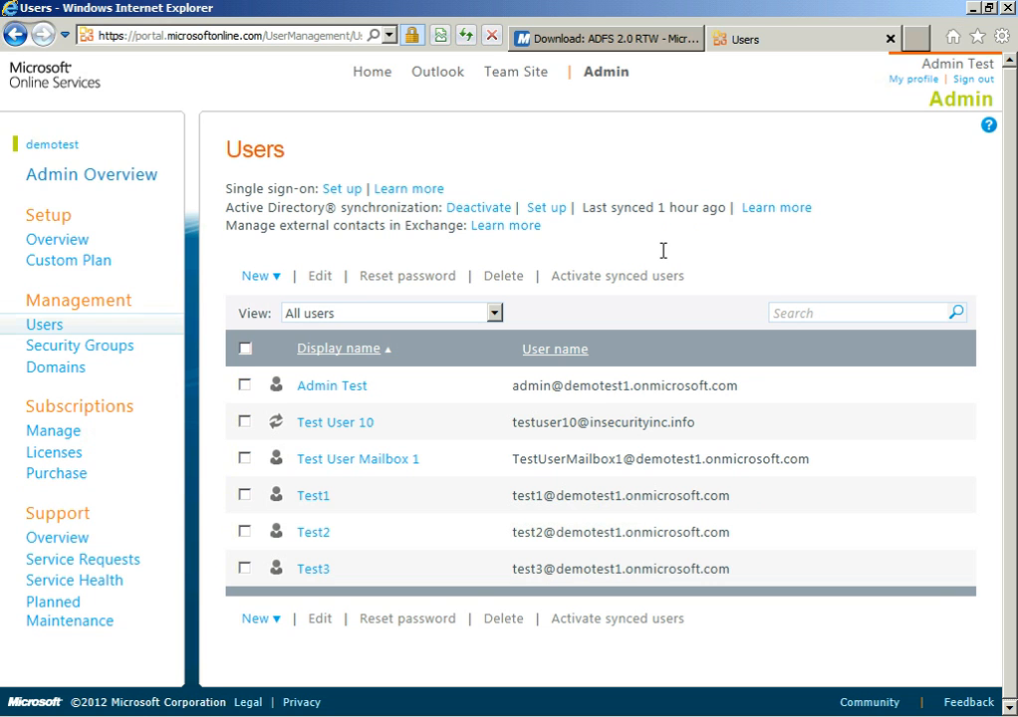
mouse_move(60, 311)
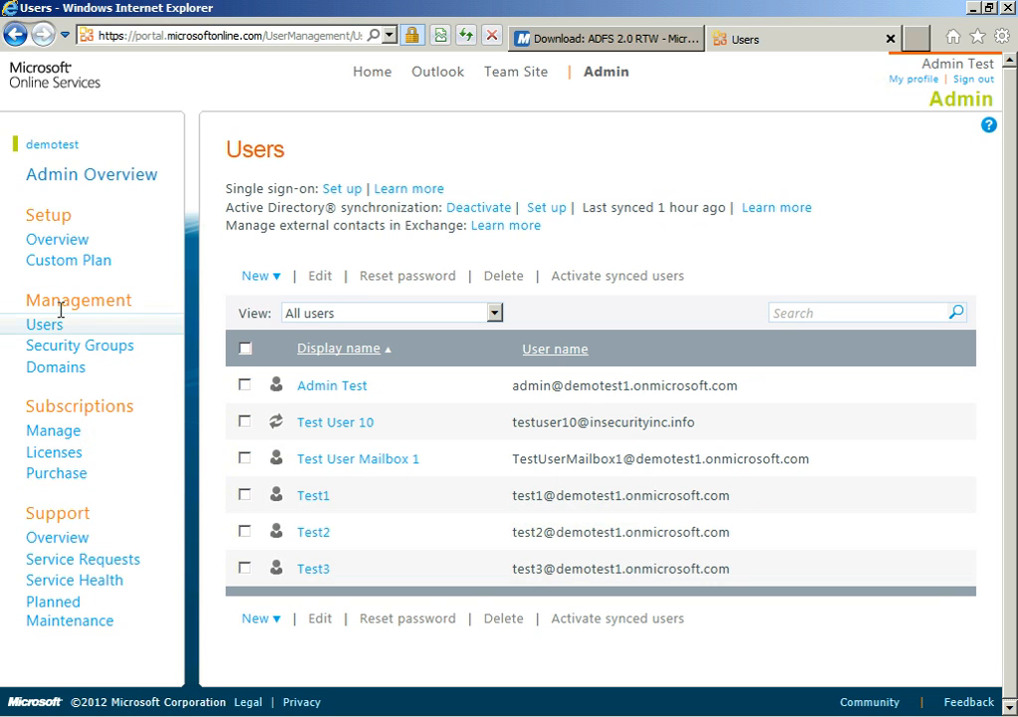
mouse_move(462, 149)
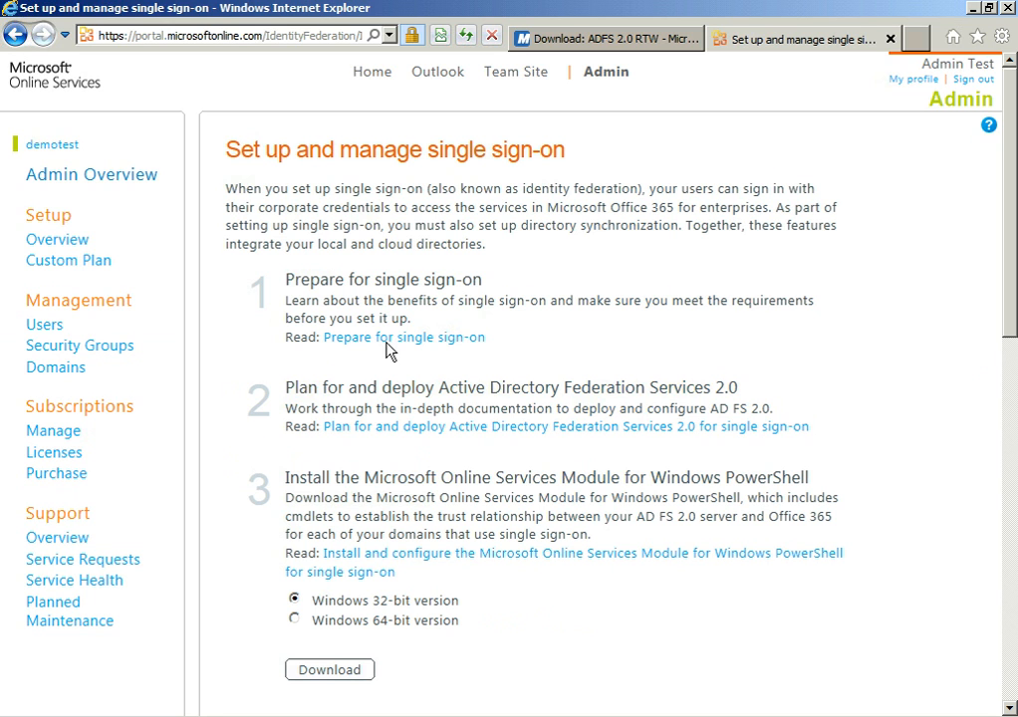
mouse_move(436, 446)
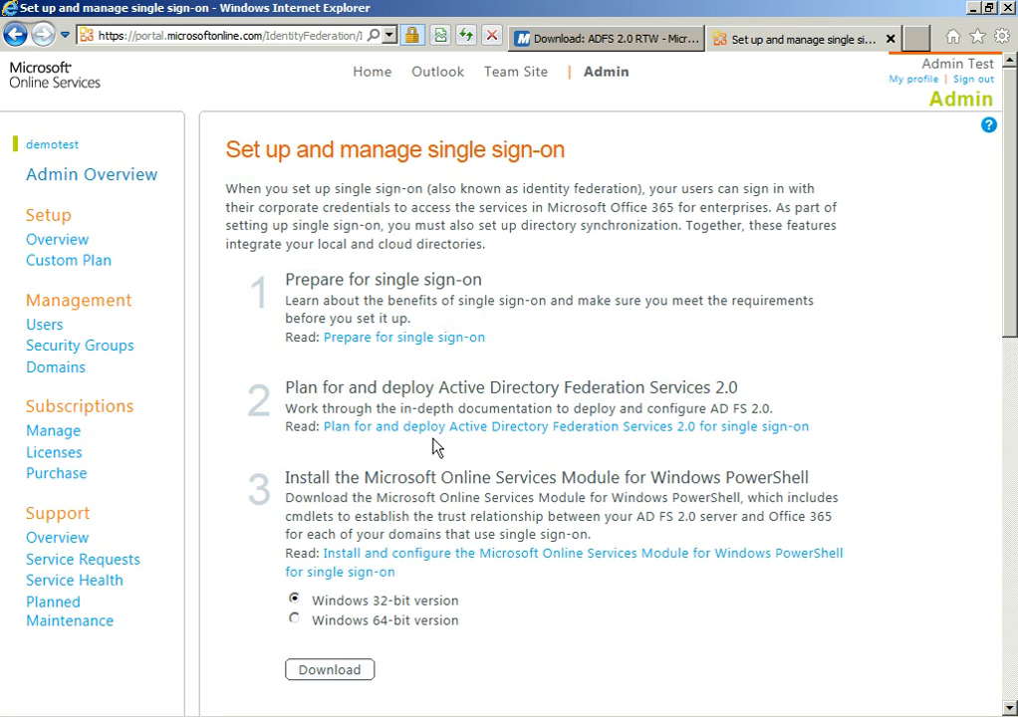
mouse_move(438, 434)
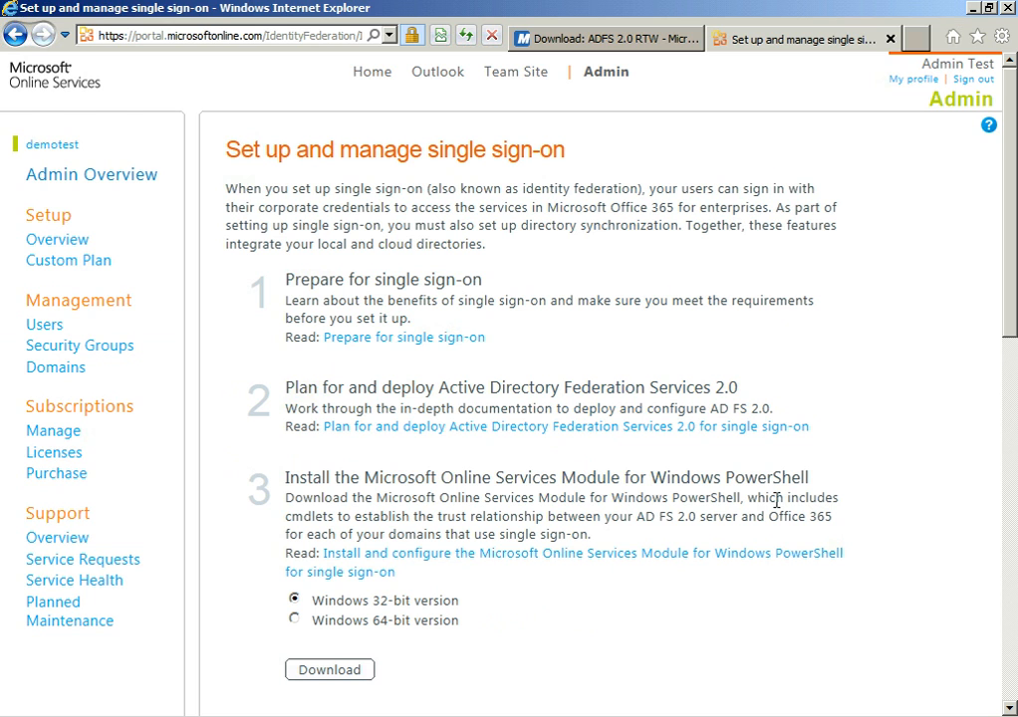
mouse_move(715, 506)
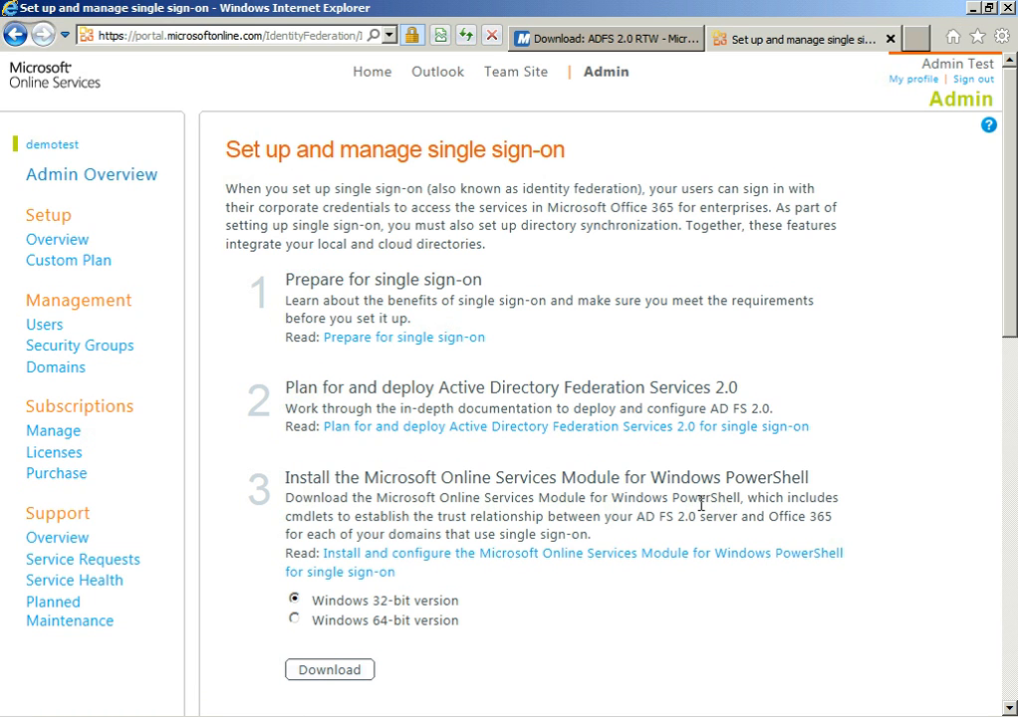
mouse_move(877, 431)
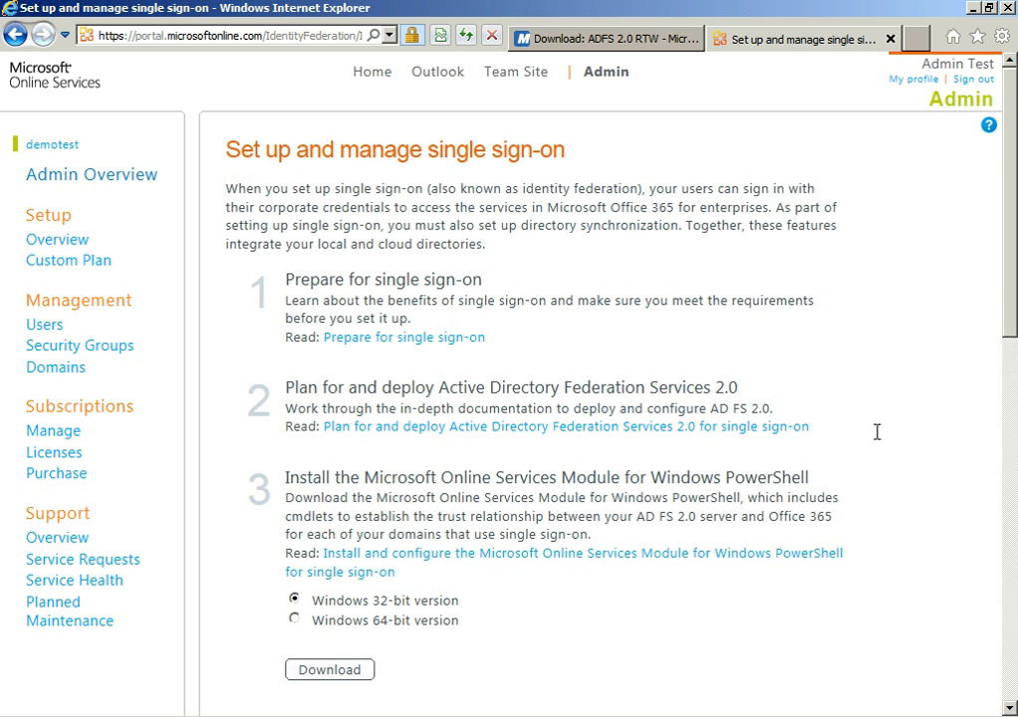
scroll("down", 3)
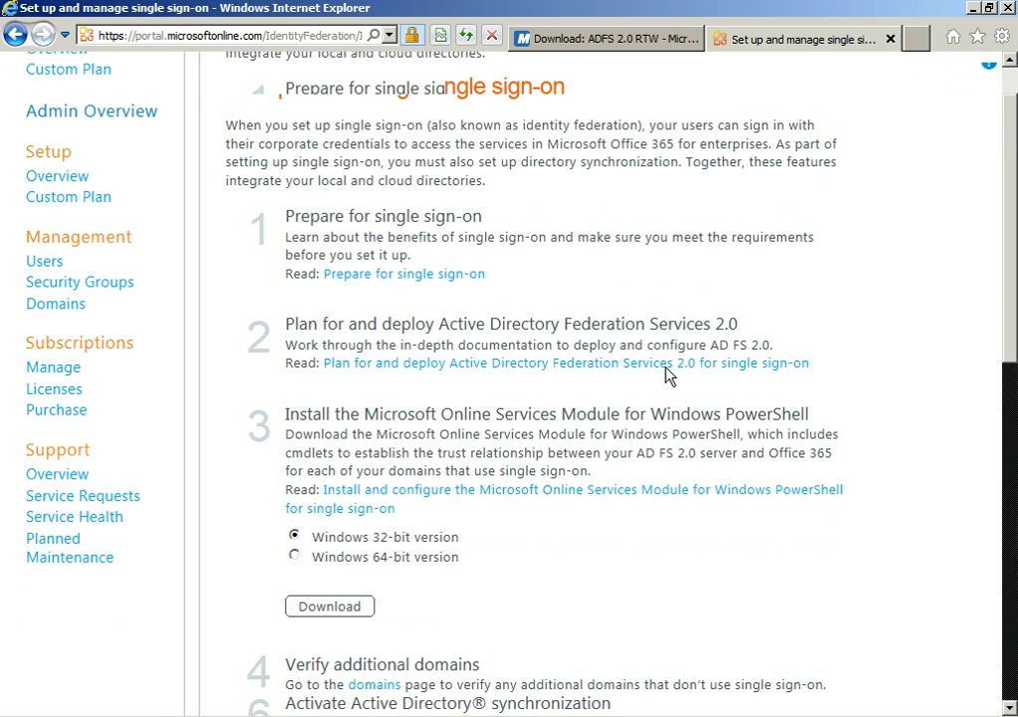
scroll("down", 3)
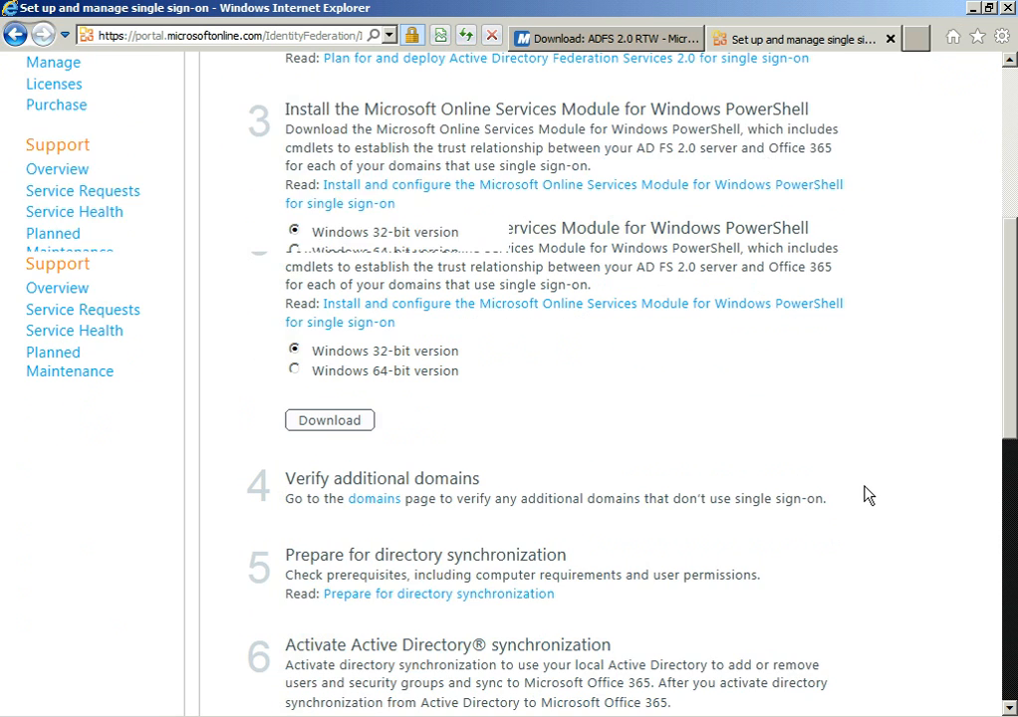
scroll("down", 3)
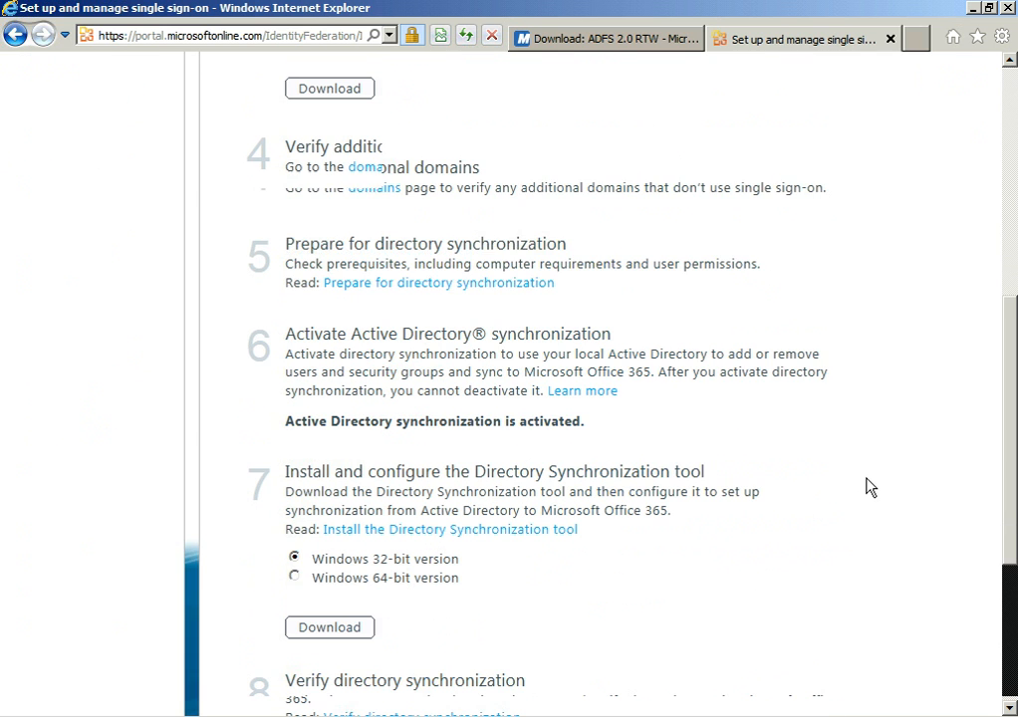
scroll("down", 3)
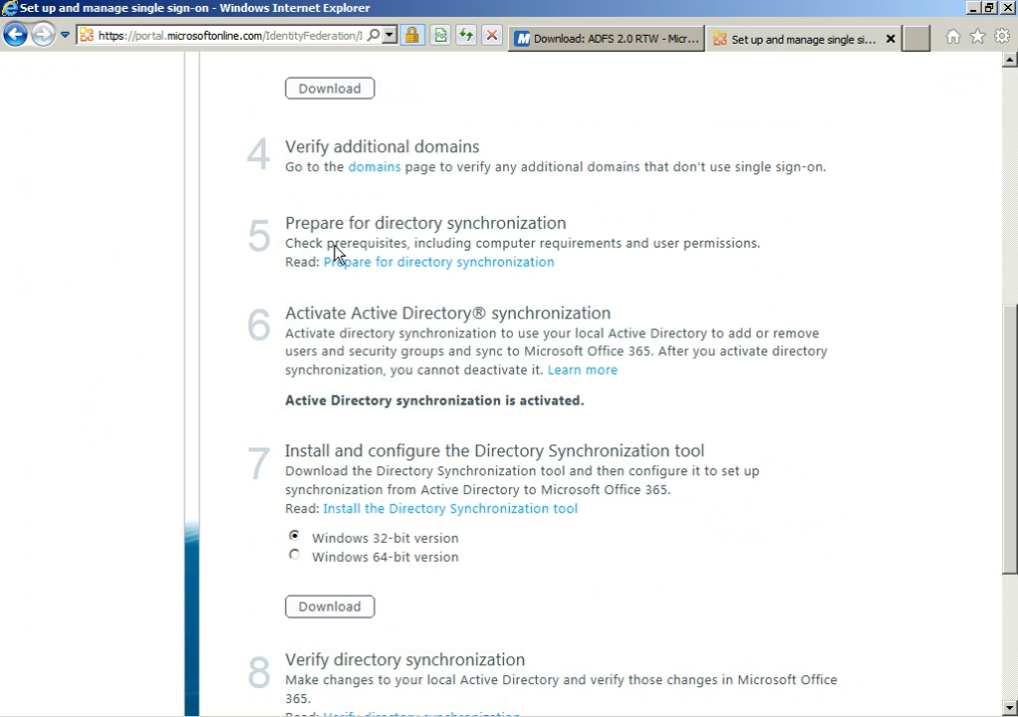
mouse_move(761, 411)
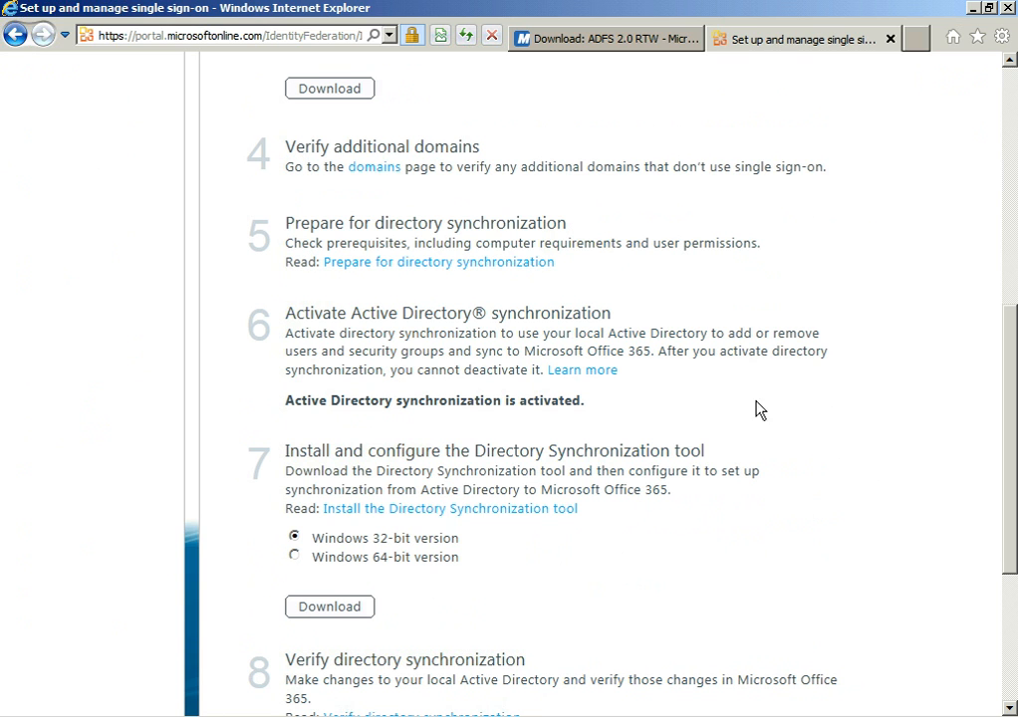
mouse_move(447, 395)
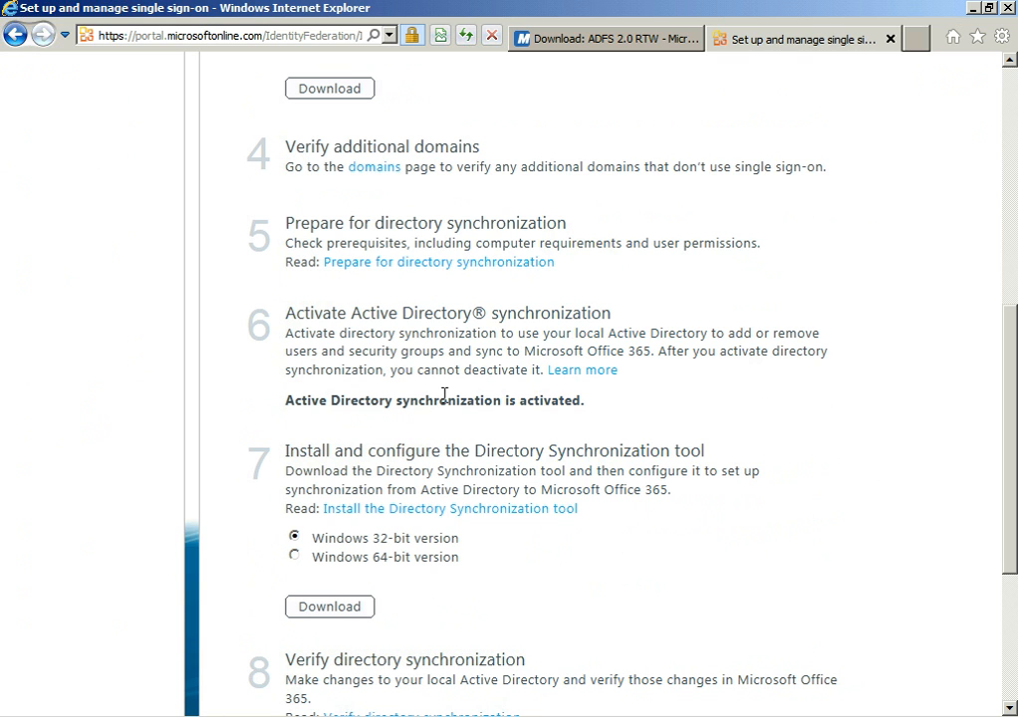
mouse_move(522, 610)
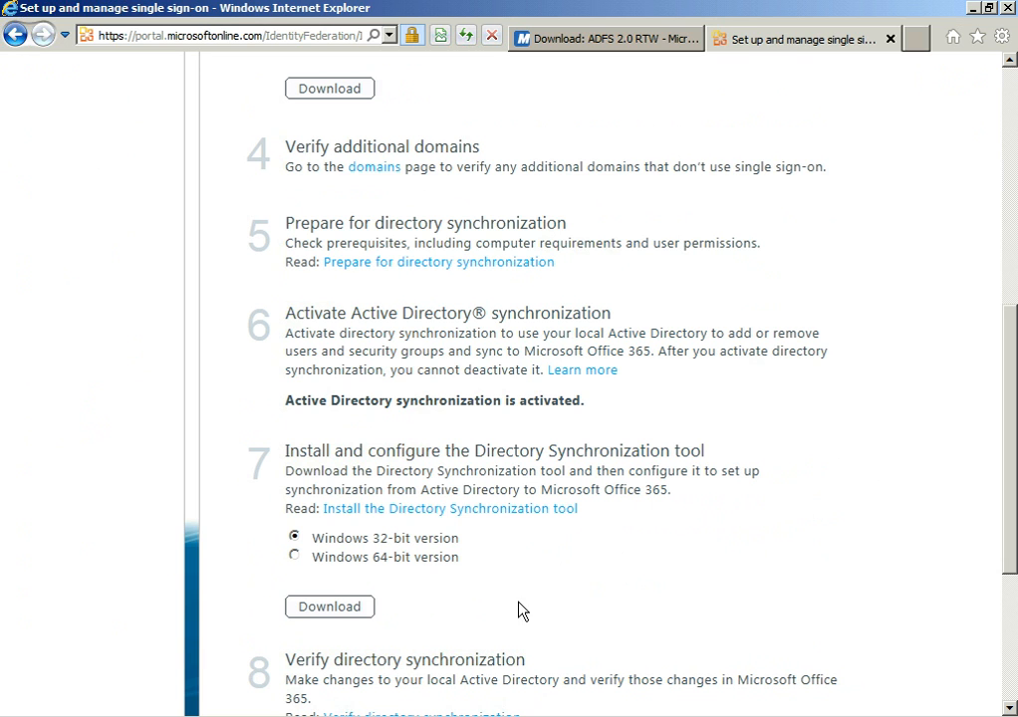
mouse_move(863, 650)
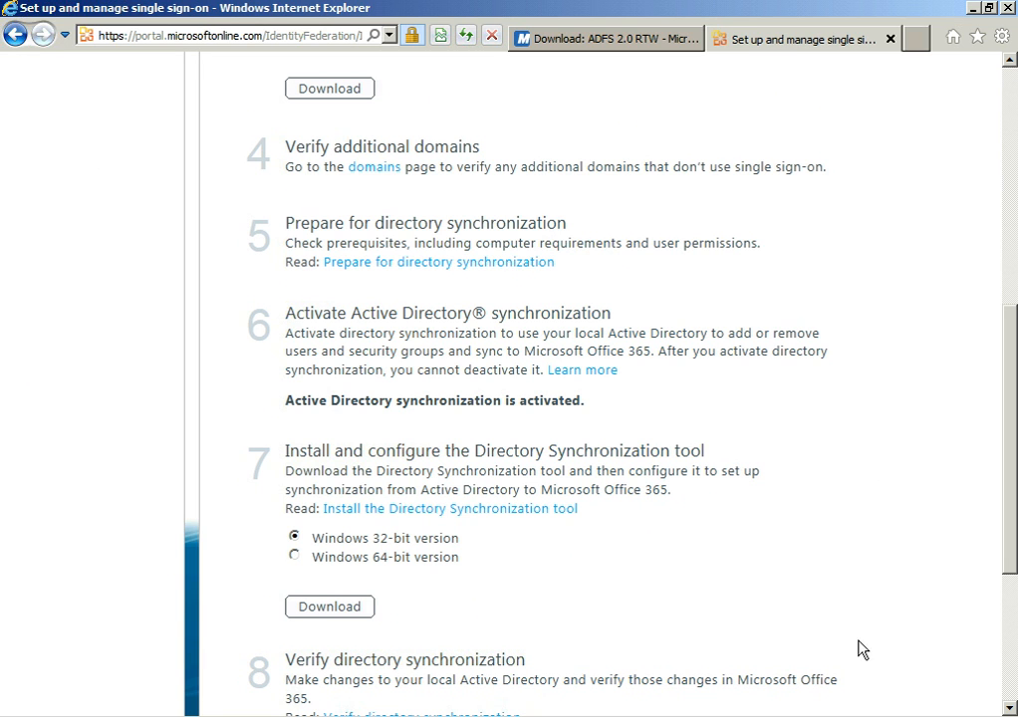
mouse_move(1012, 653)
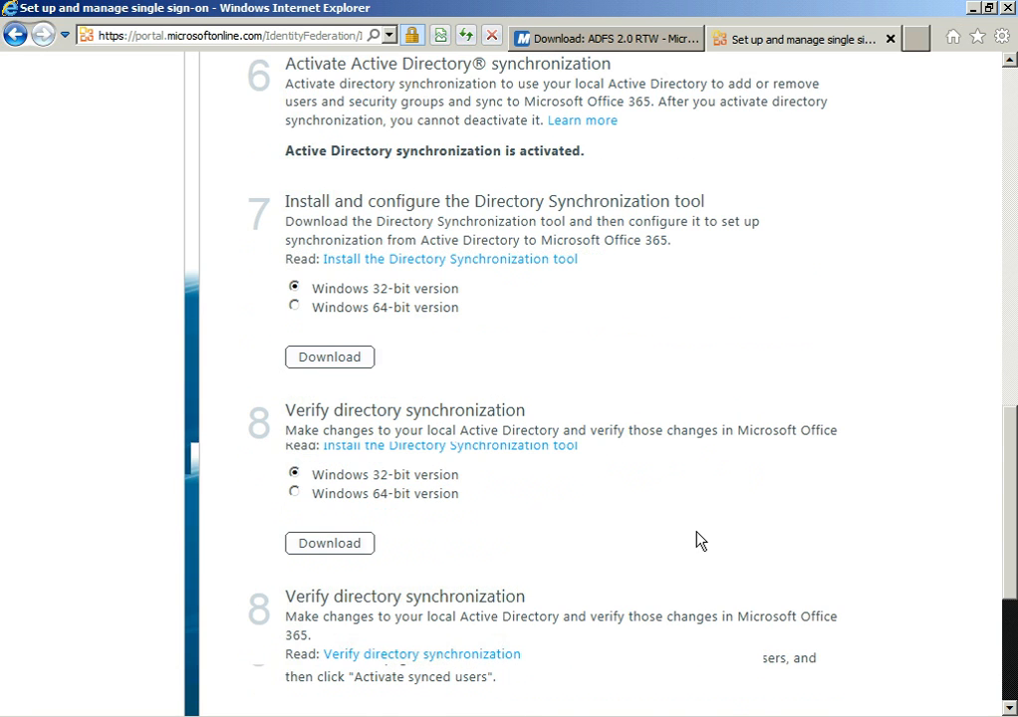
scroll("down", 3)
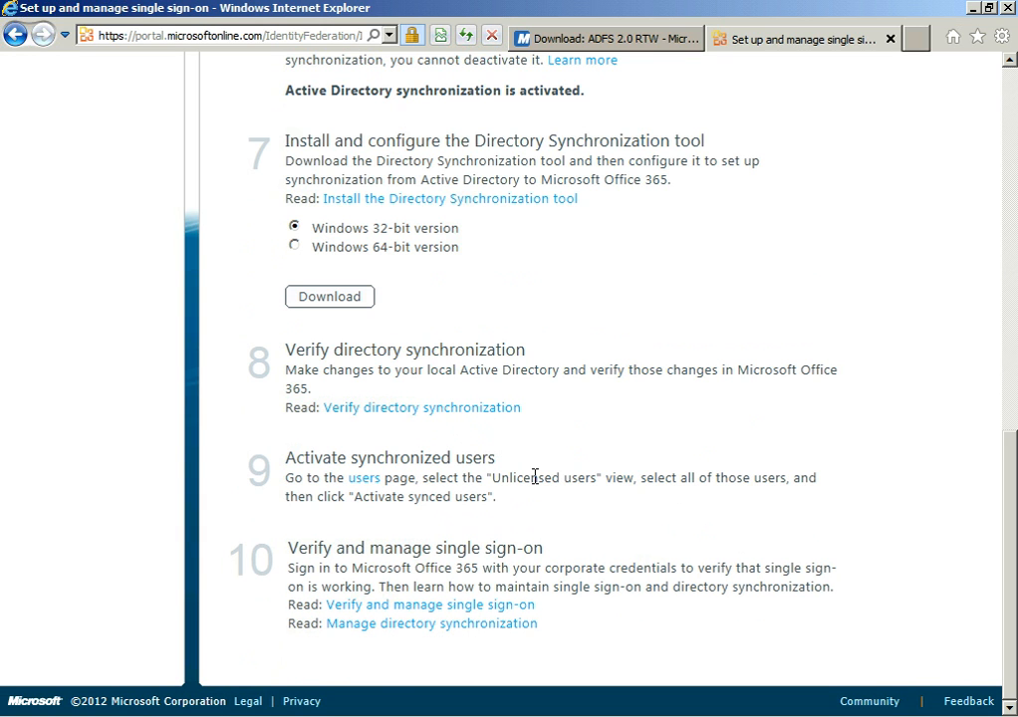
mouse_move(729, 588)
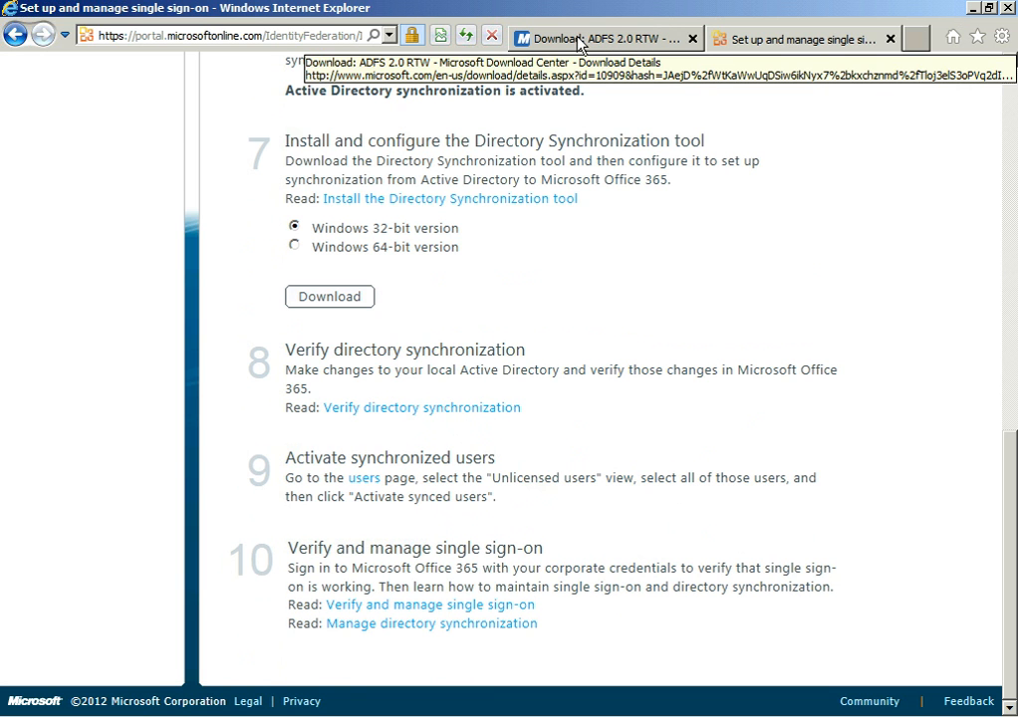
Switch to the 'Download: ADFS 2.0 RTW' browser tab listing the three AdfsSetup.exe files.
left_click(597, 38)
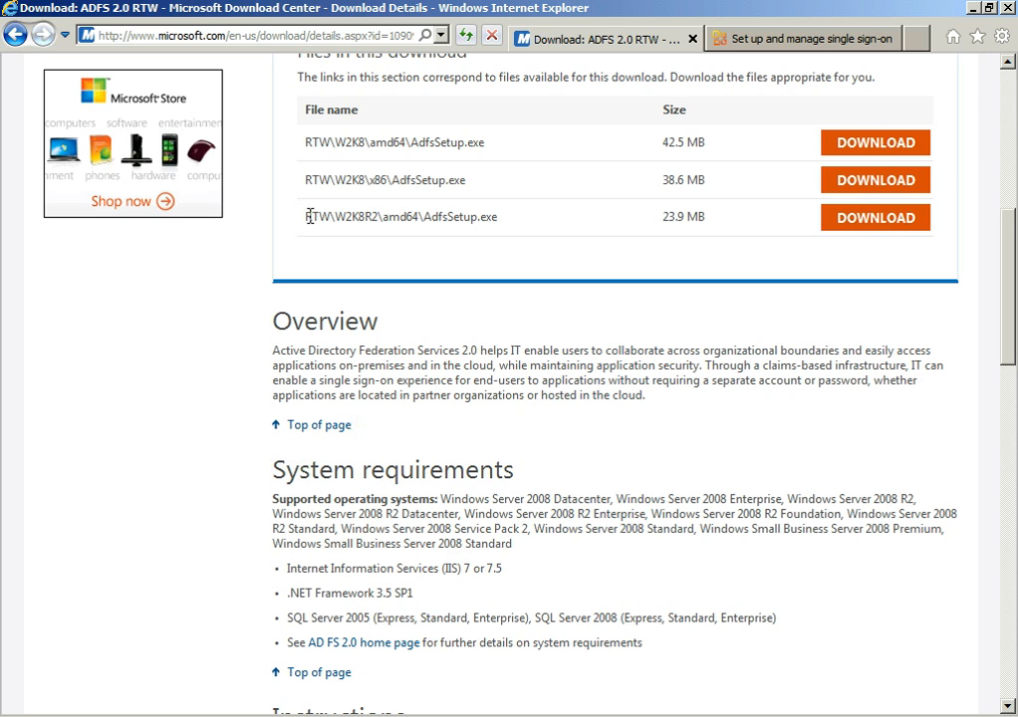
mouse_move(306, 149)
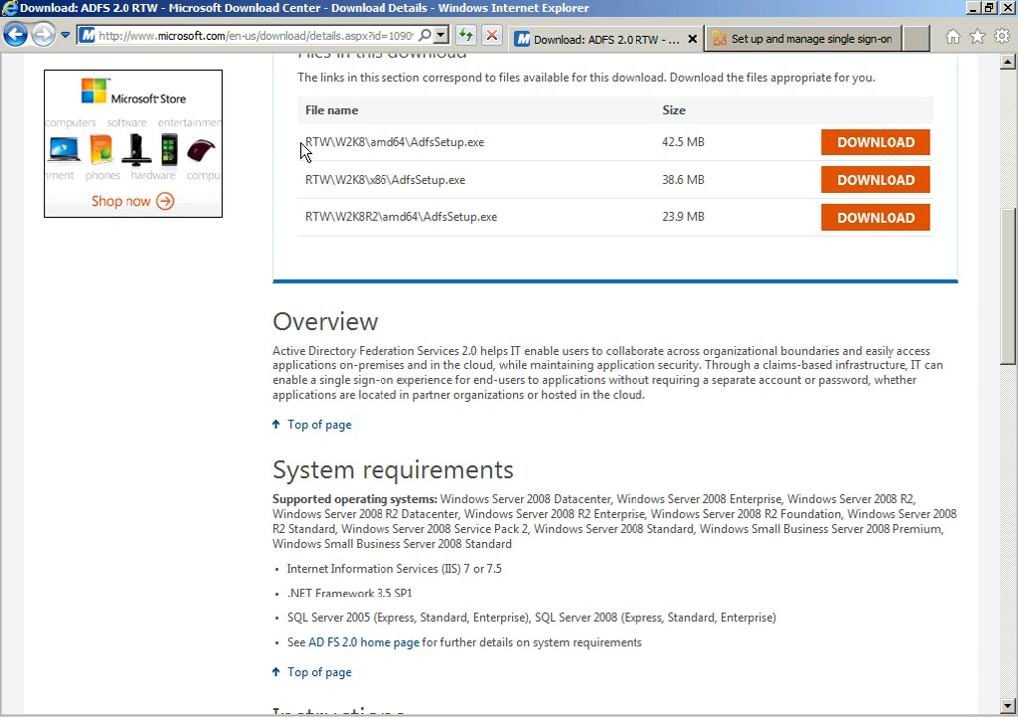
mouse_move(306, 156)
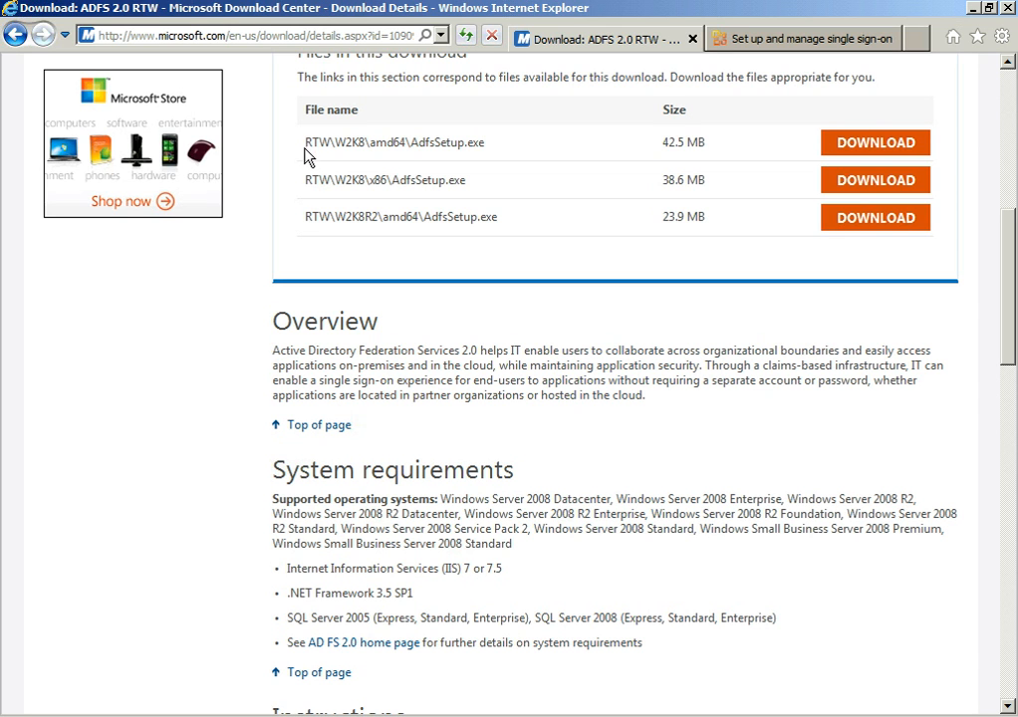
mouse_move(312, 183)
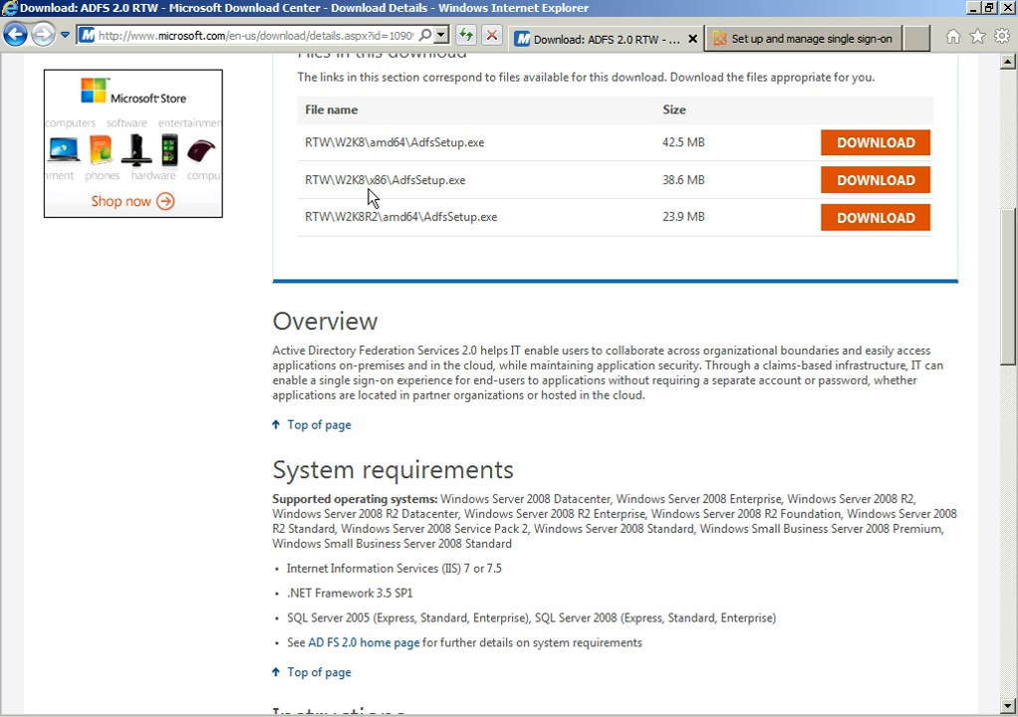
mouse_move(367, 177)
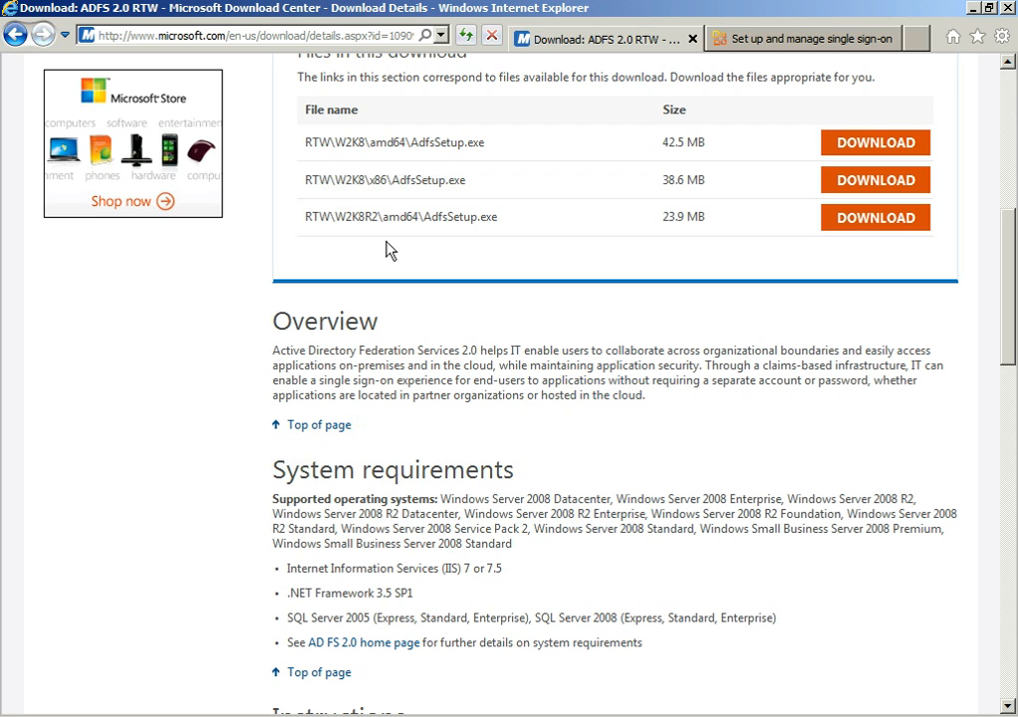
mouse_move(753, 431)
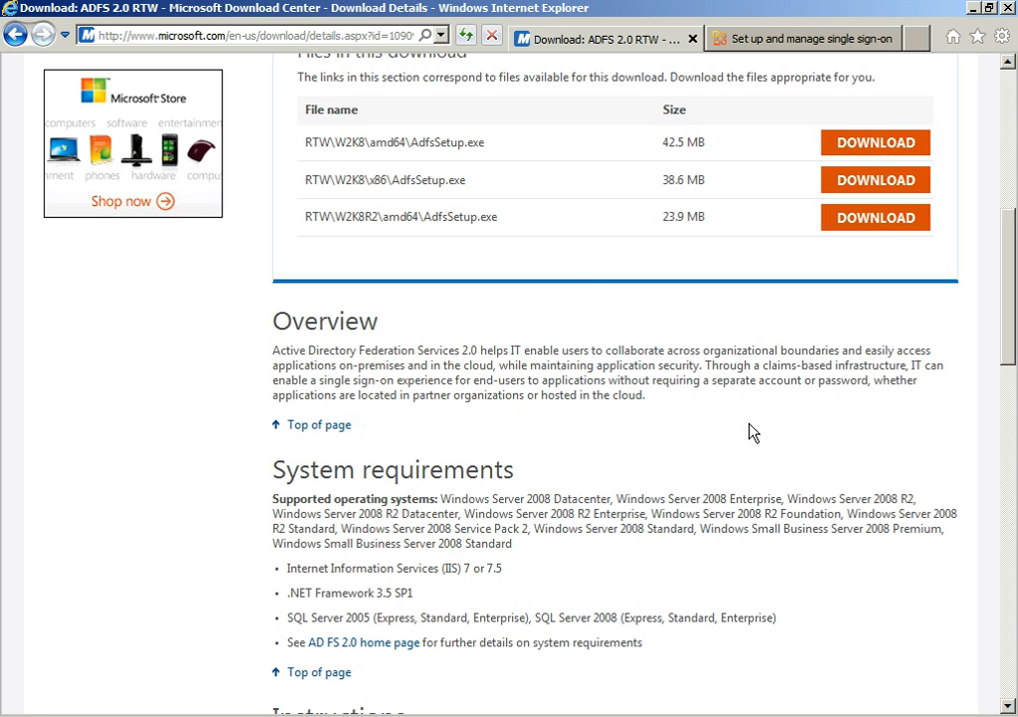
mouse_move(447, 414)
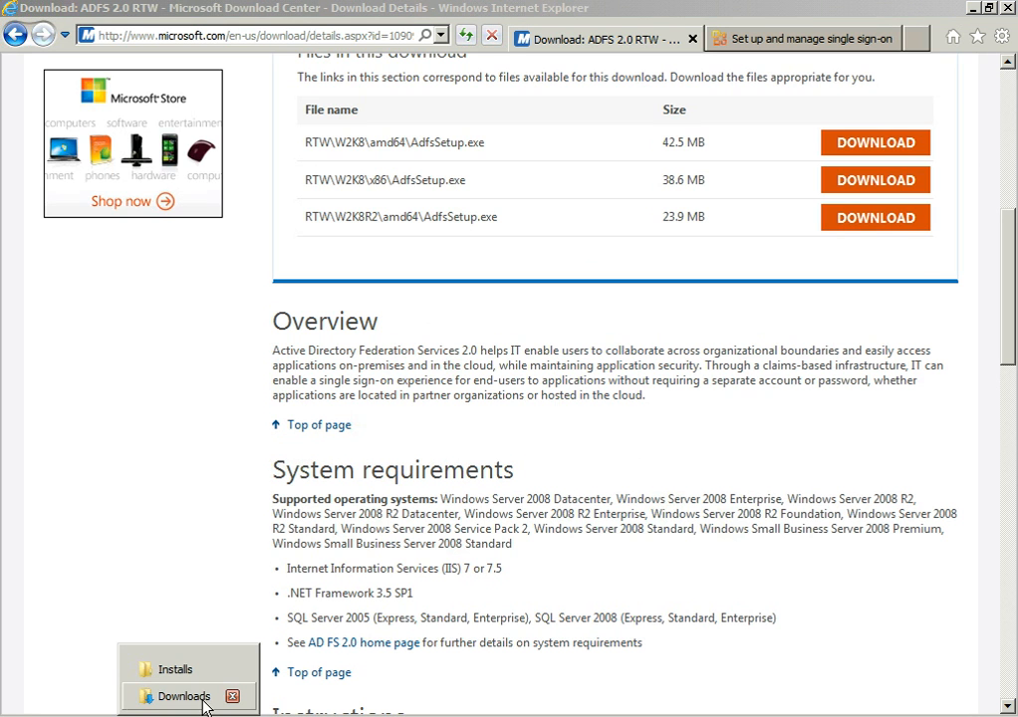
Run AdfsSetup from Downloads, pass the welcome page and accept the license agreement terms.
left_click(182, 698)
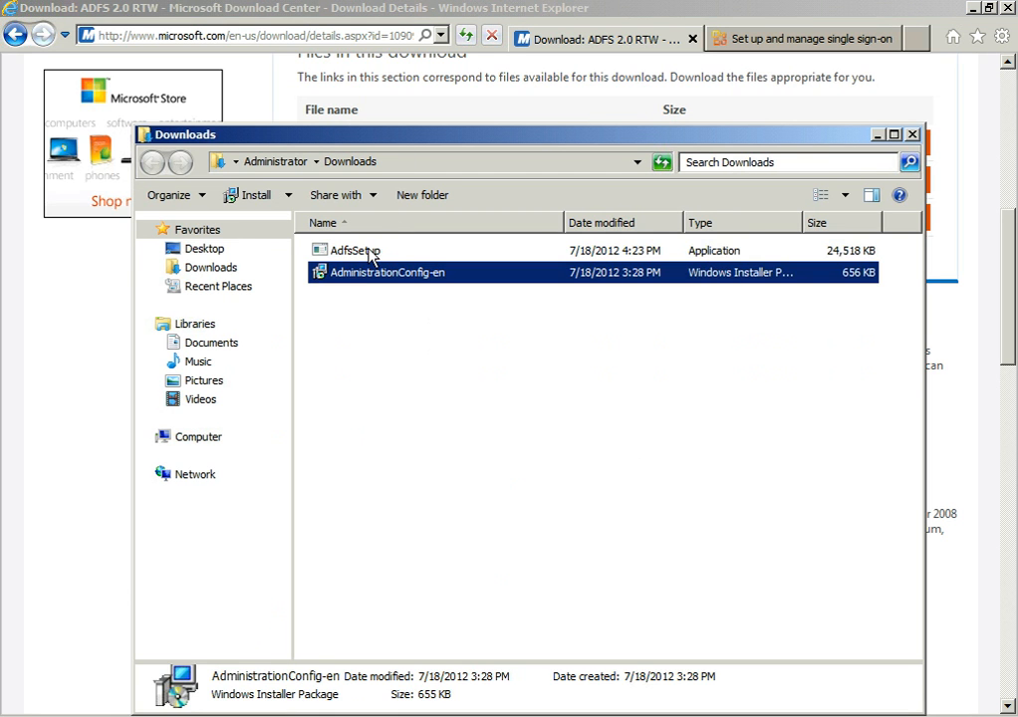
double_click(355, 251)
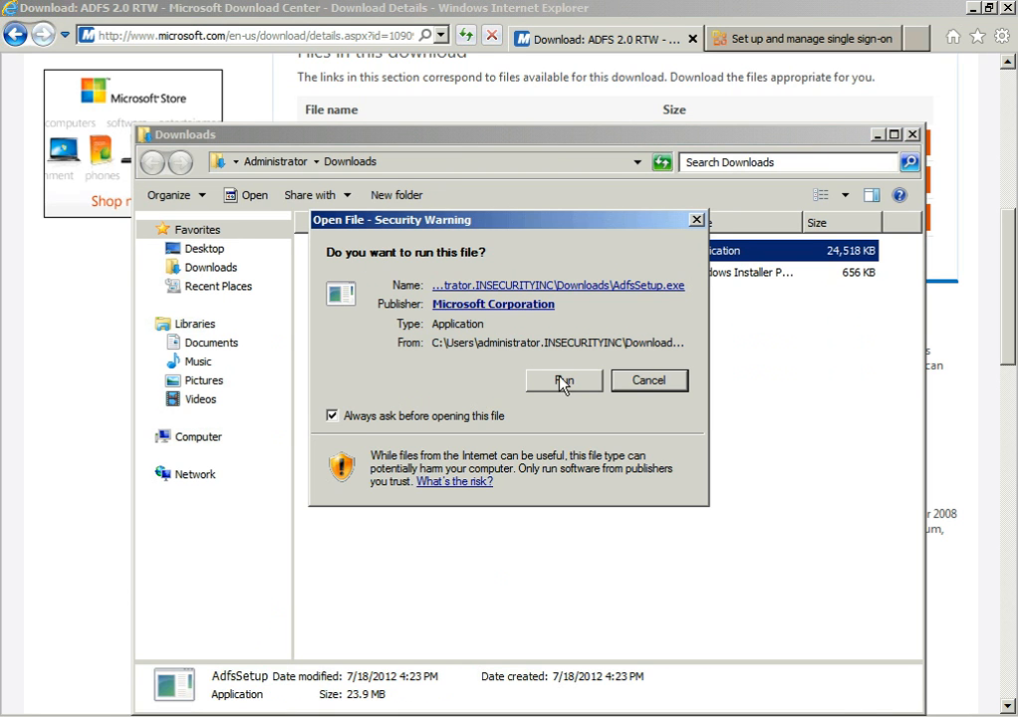
left_click(562, 381)
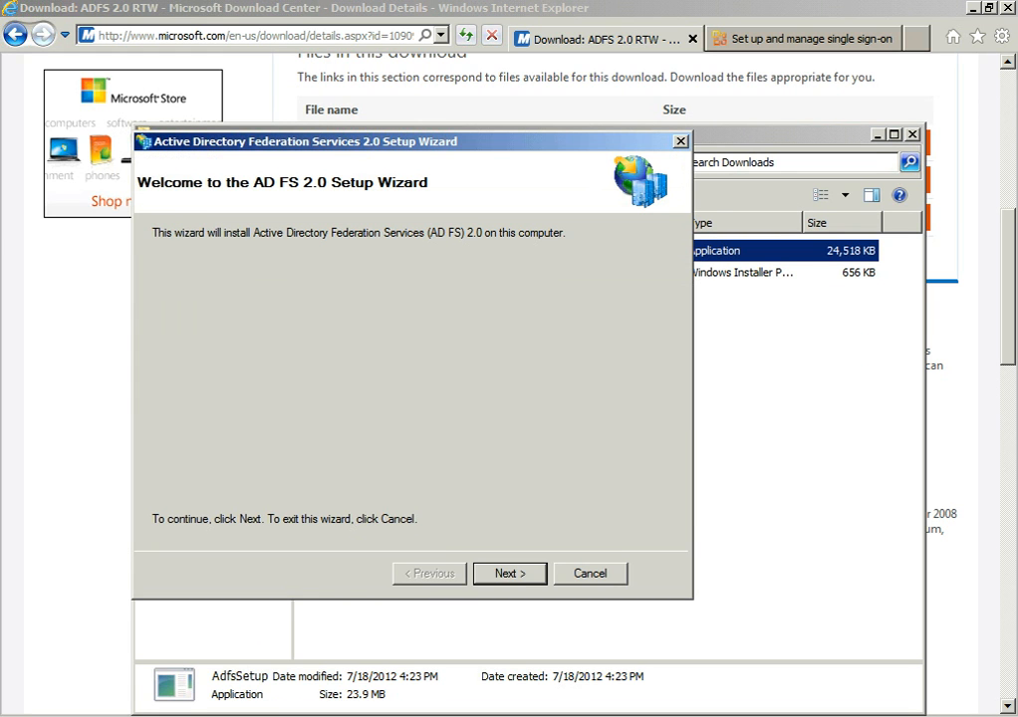
mouse_move(626, 522)
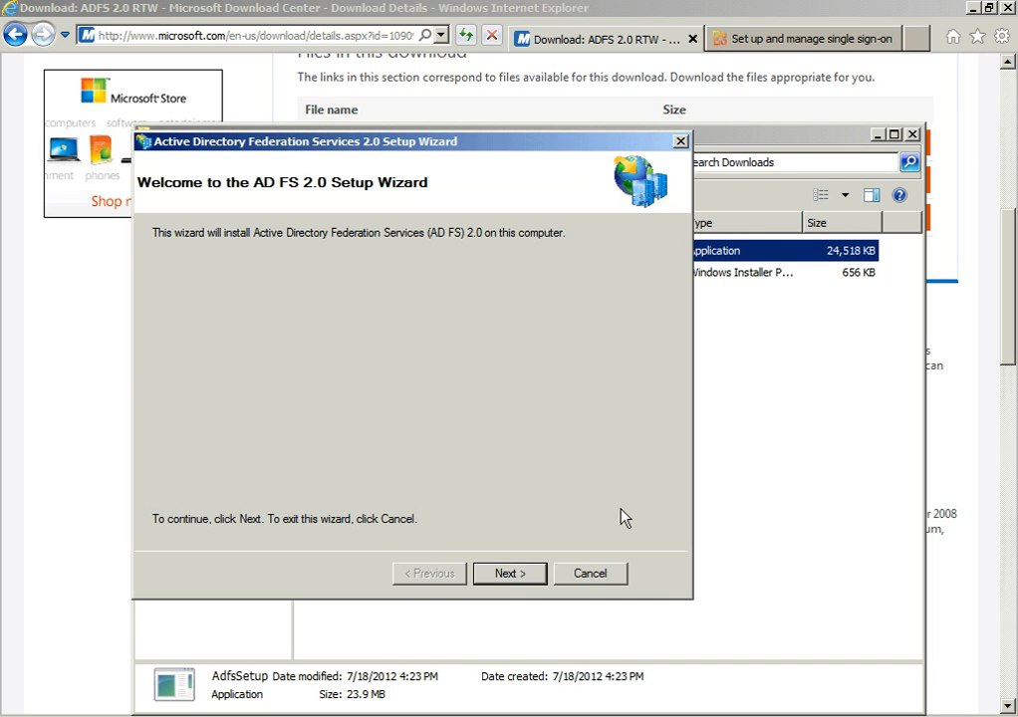
left_click(510, 573)
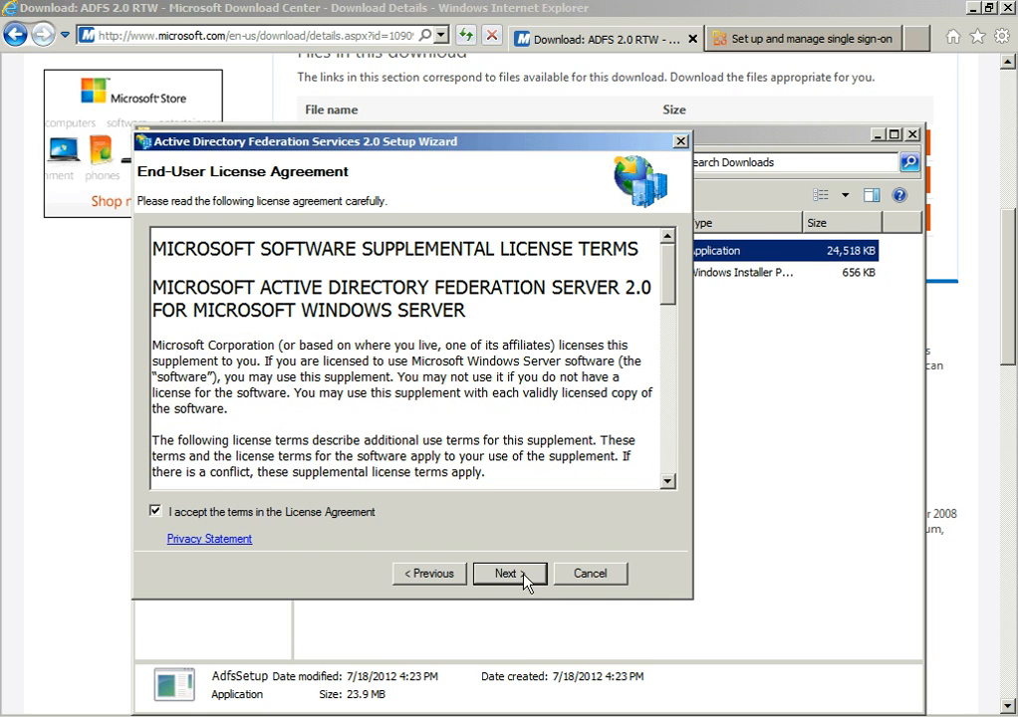
Install AD FS 2.0 with the Federation server role and finish, launching the management snap-in.
left_click(510, 574)
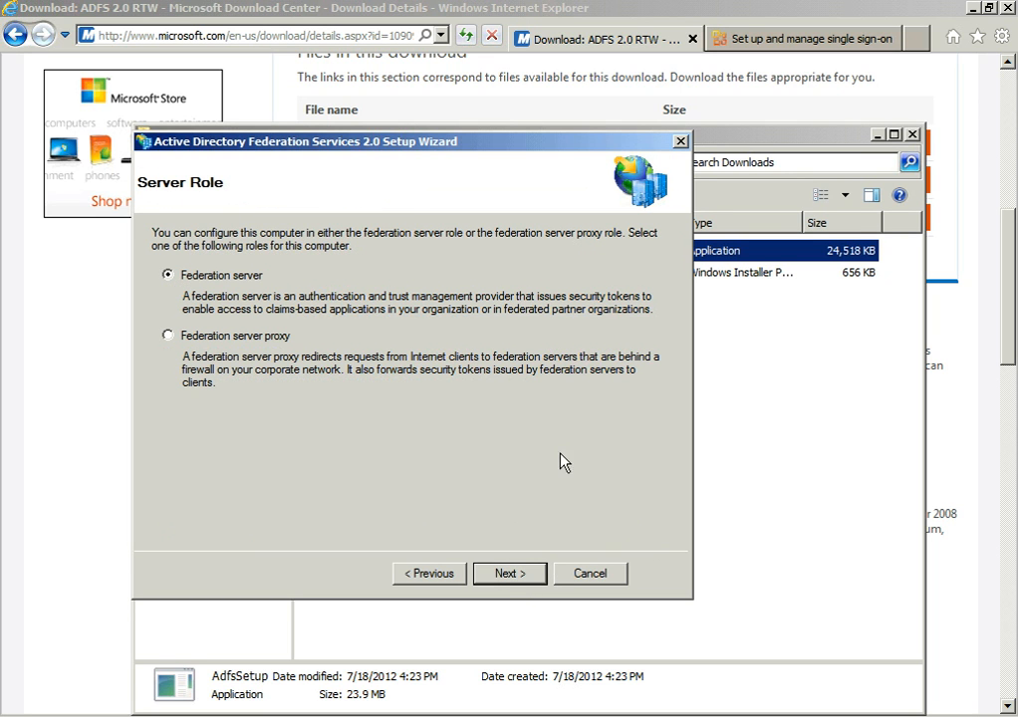
mouse_move(283, 295)
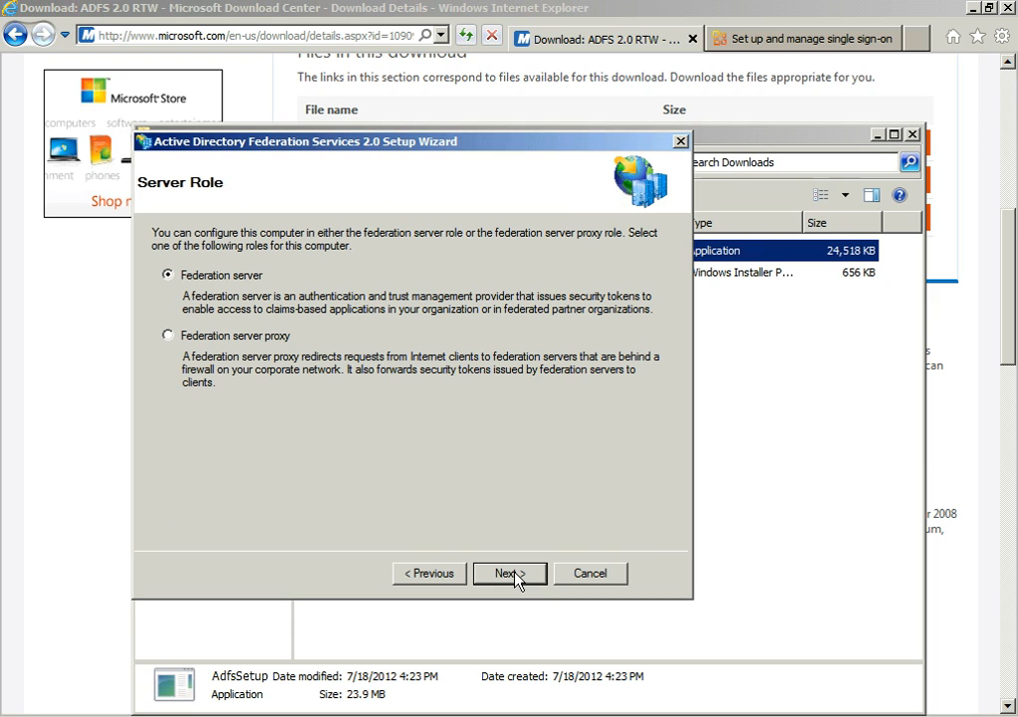
mouse_move(518, 582)
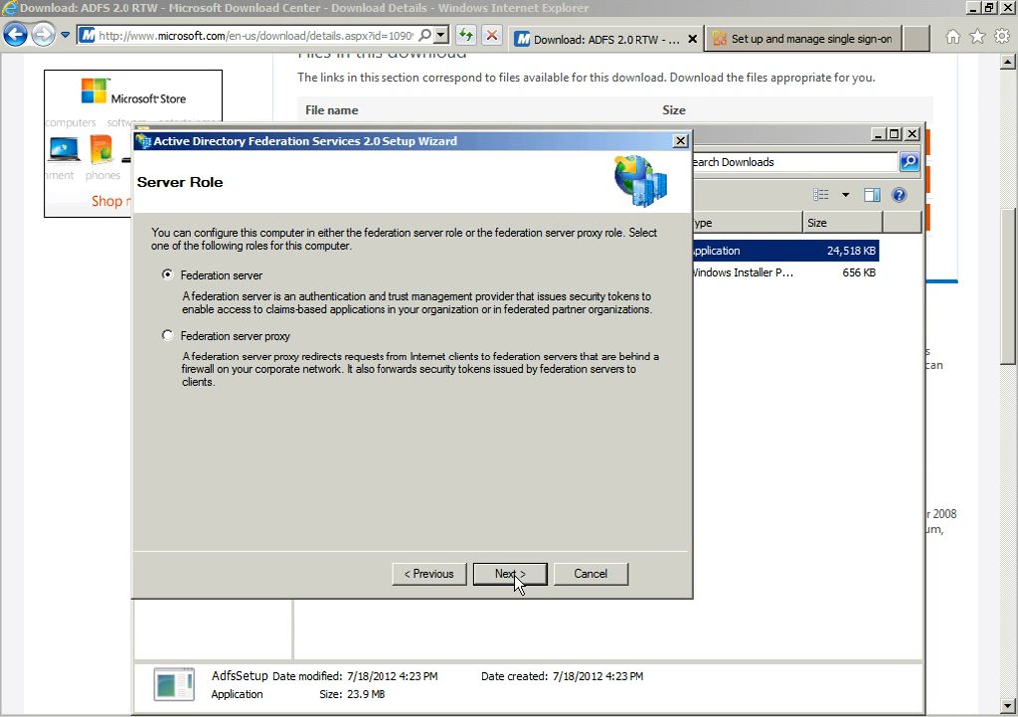
left_click(510, 574)
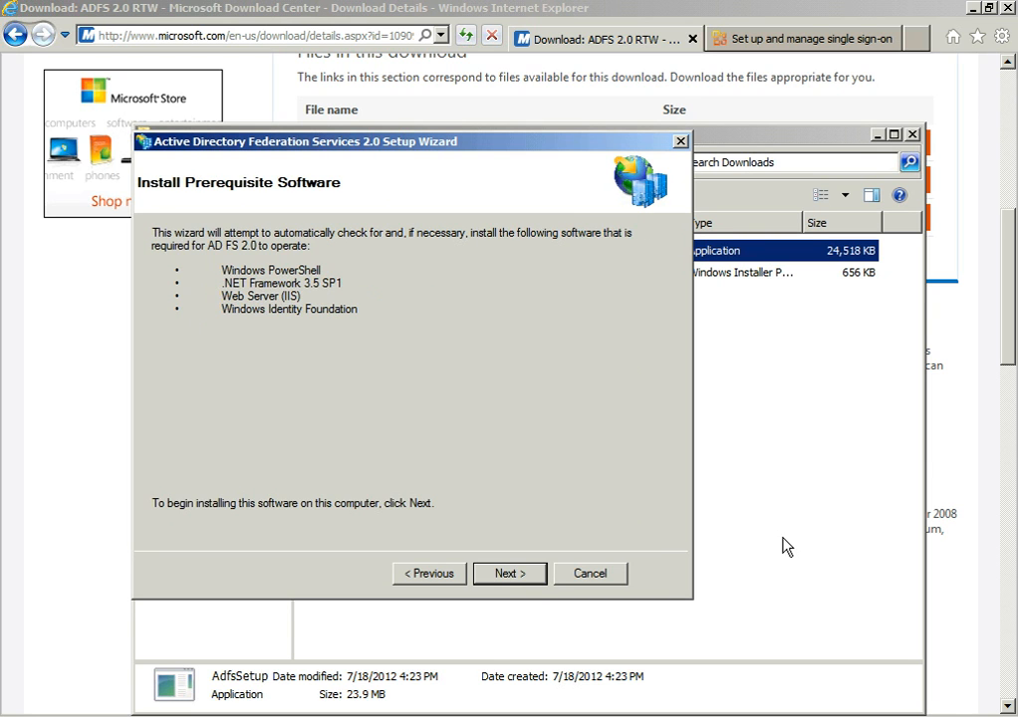
left_click(510, 574)
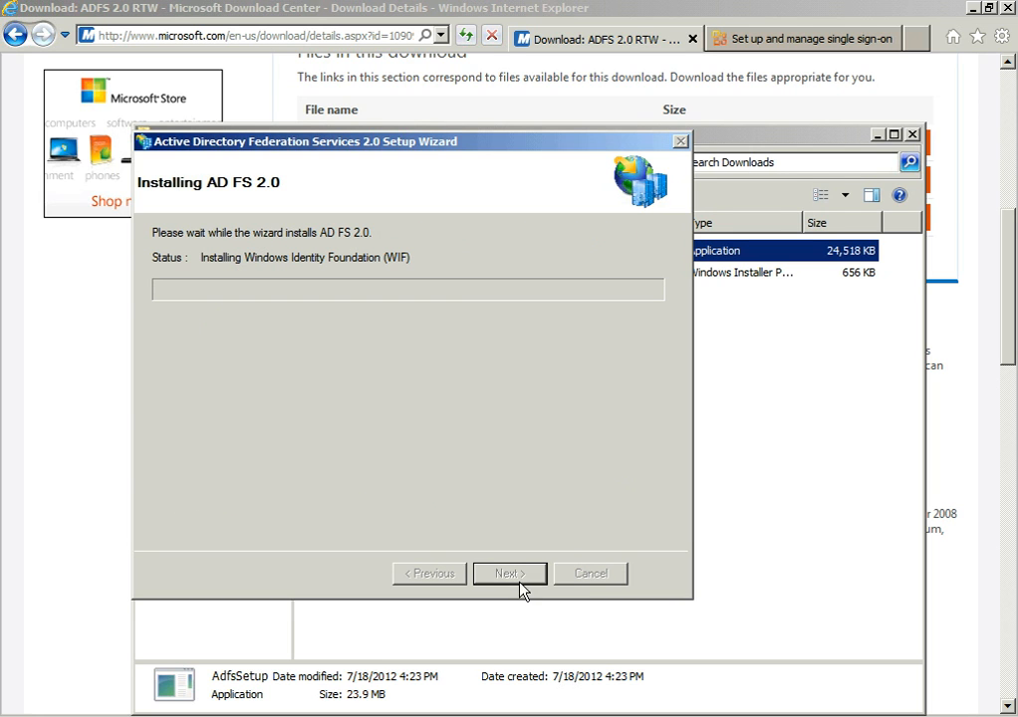
mouse_move(868, 458)
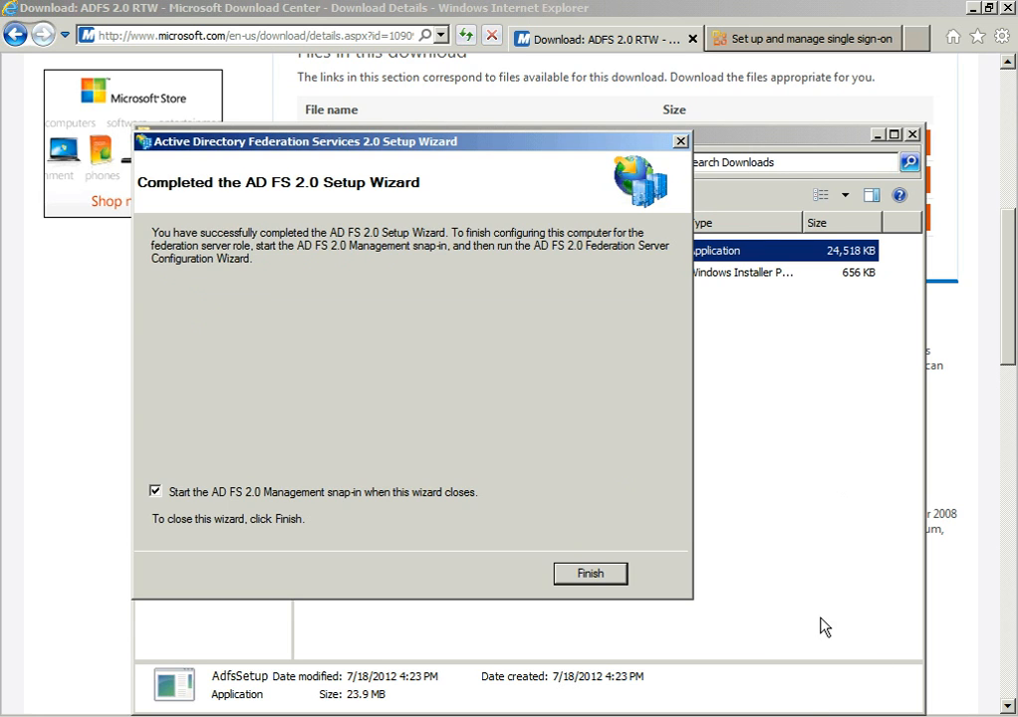
mouse_move(809, 642)
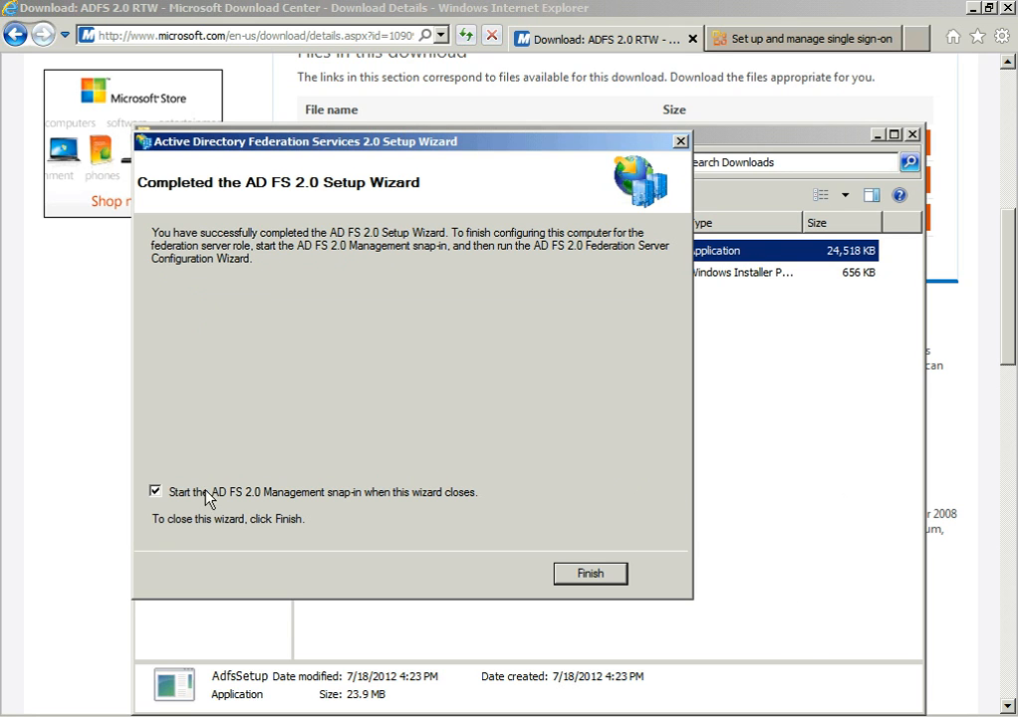
mouse_move(311, 506)
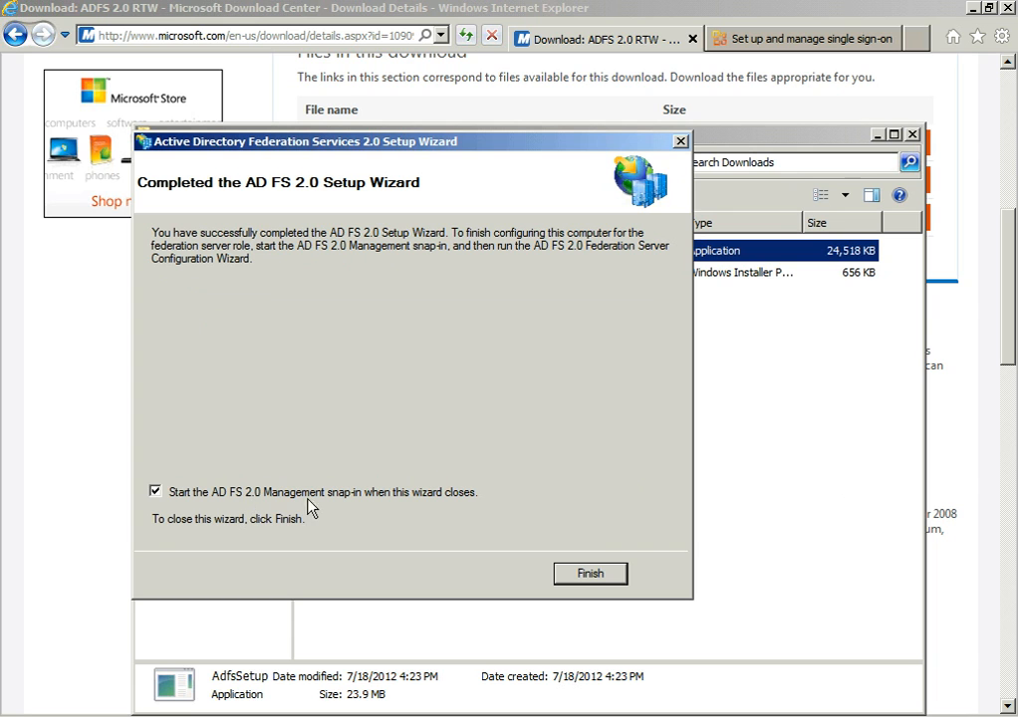
mouse_move(358, 510)
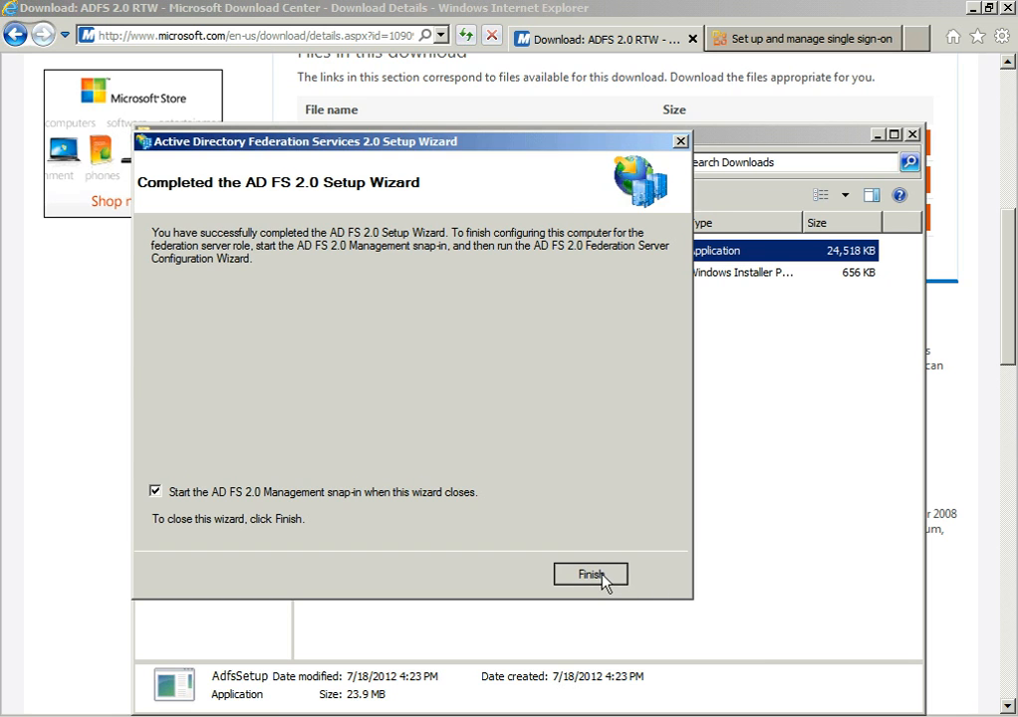
left_click(589, 574)
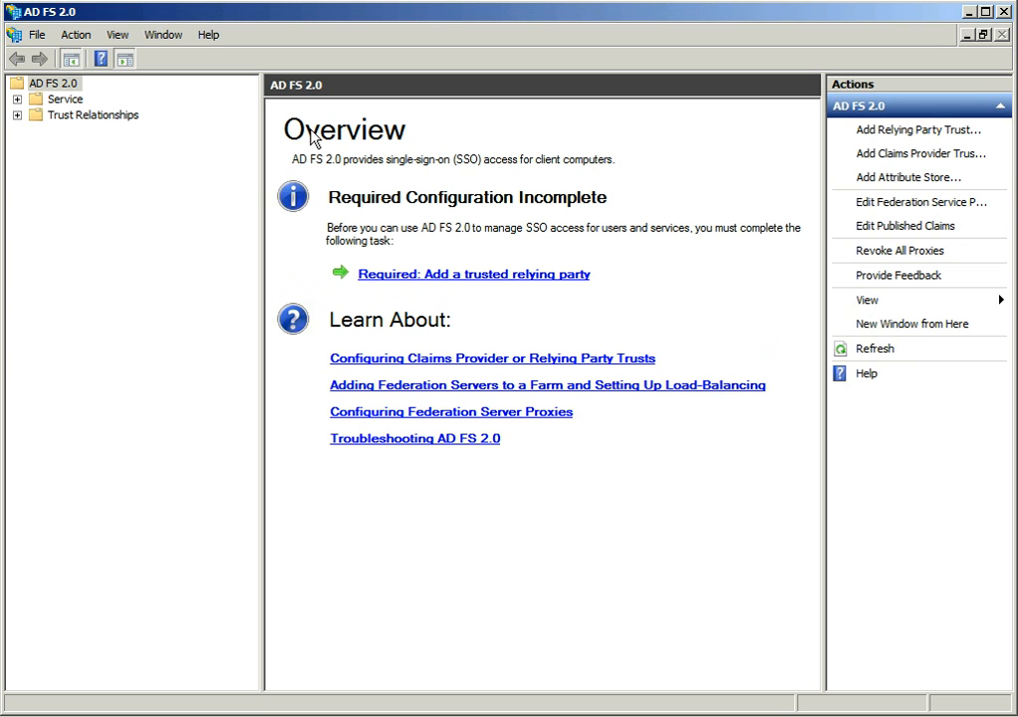
mouse_move(335, 223)
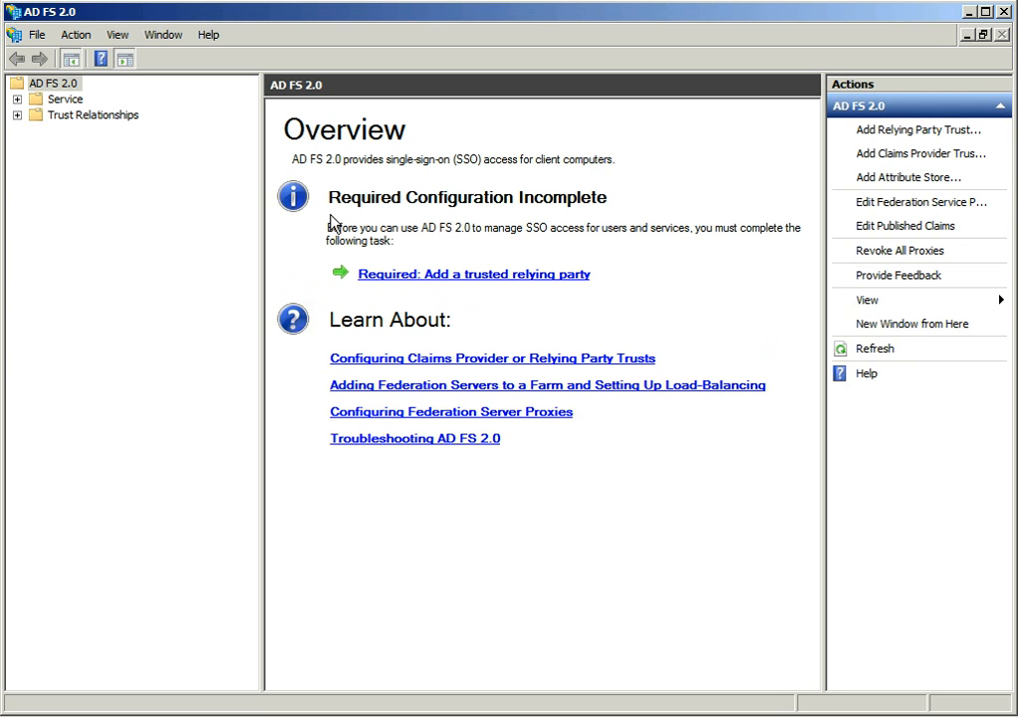
mouse_move(335, 219)
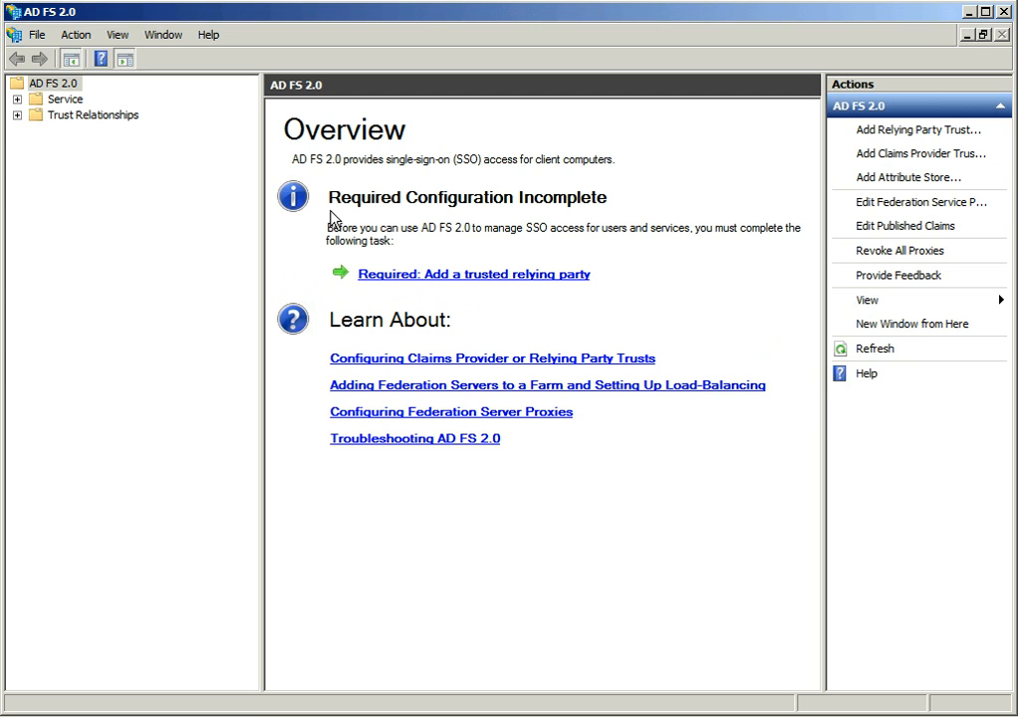
mouse_move(494, 237)
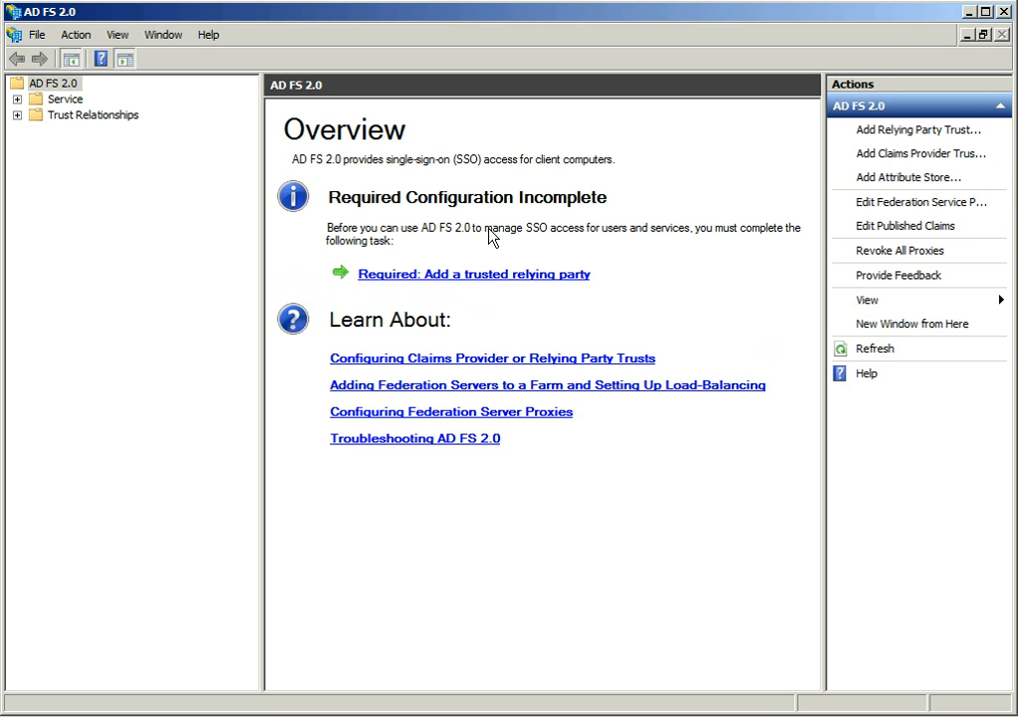
mouse_move(610, 235)
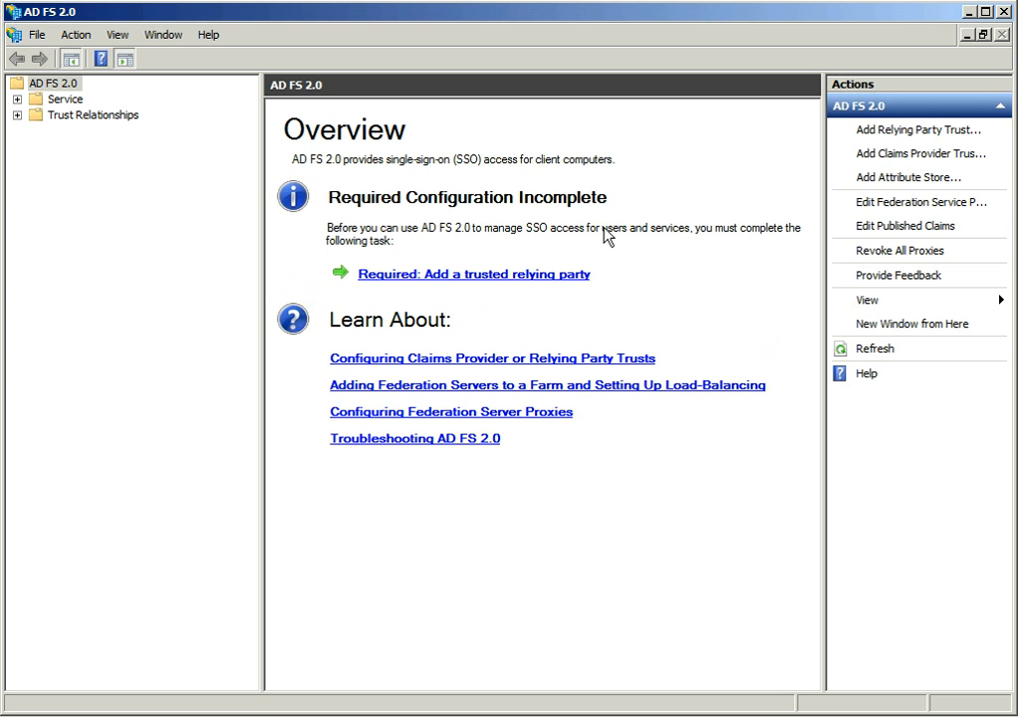
mouse_move(323, 287)
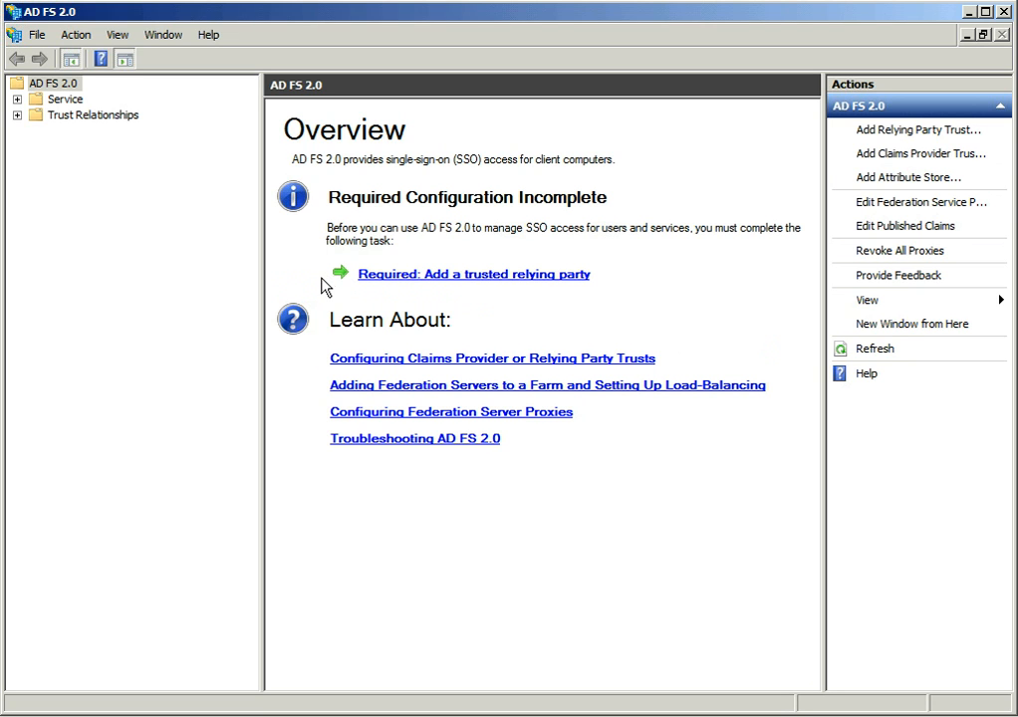
mouse_move(374, 295)
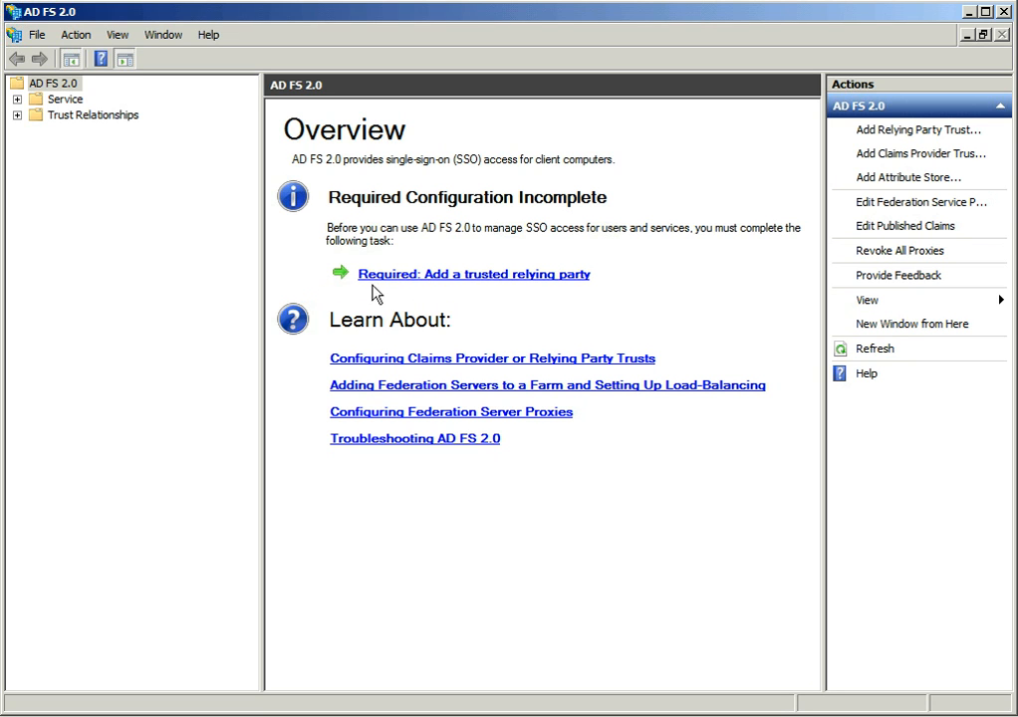
mouse_move(494, 282)
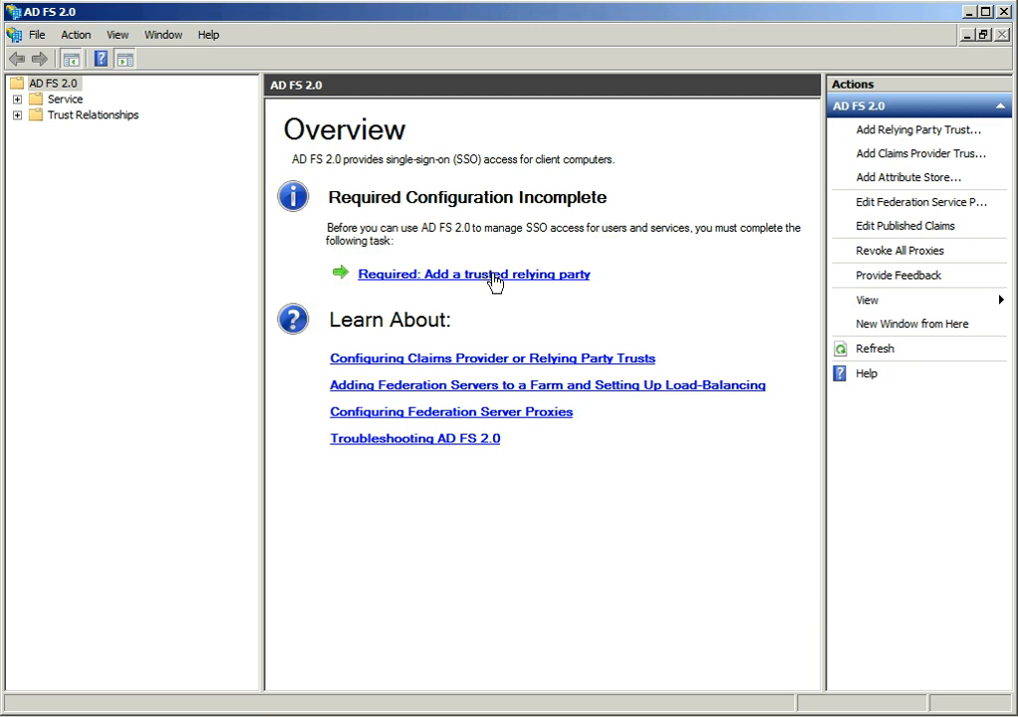
mouse_move(674, 290)
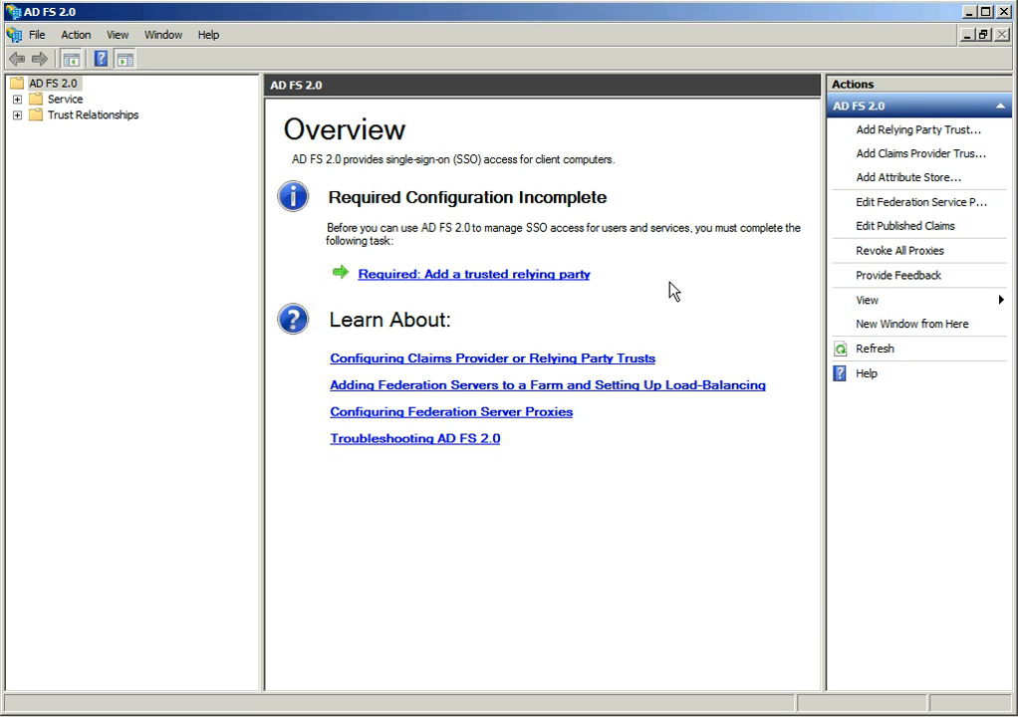
mouse_move(335, 261)
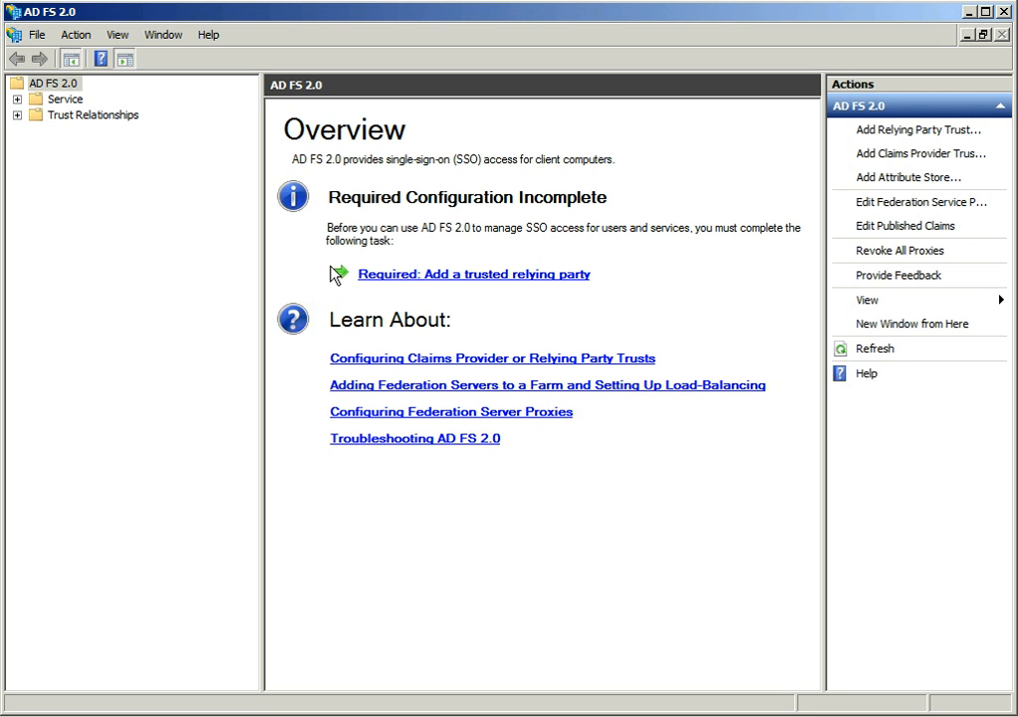
mouse_move(844, 592)
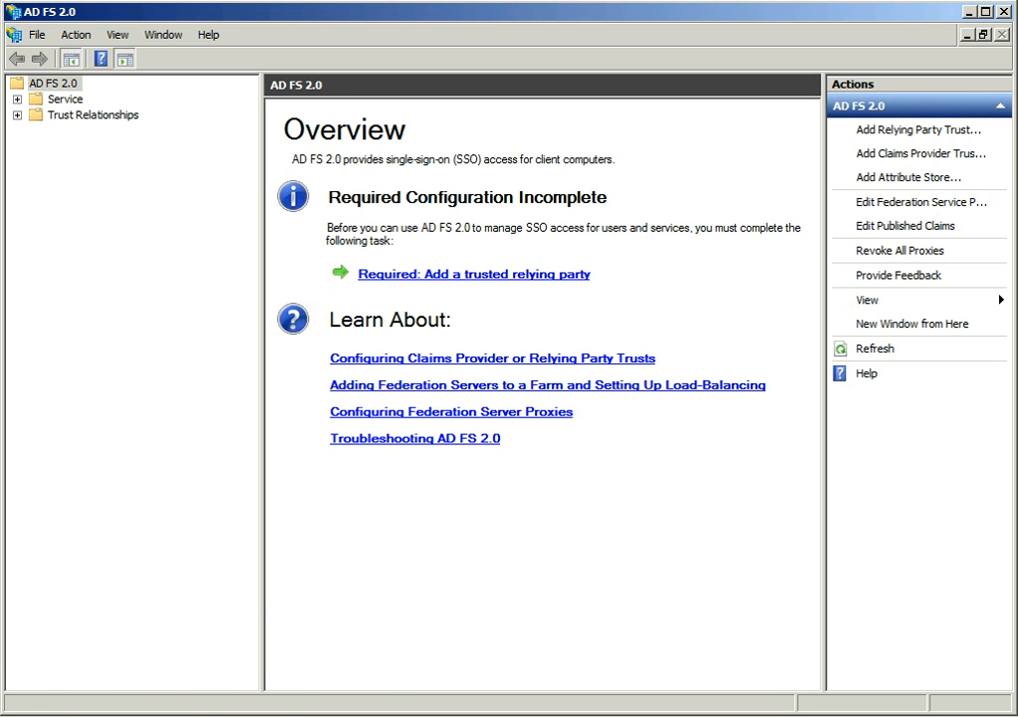
Launch Microsoft Online Services Module for Windows PowerShell from Start > All Programs.
left_click(10, 708)
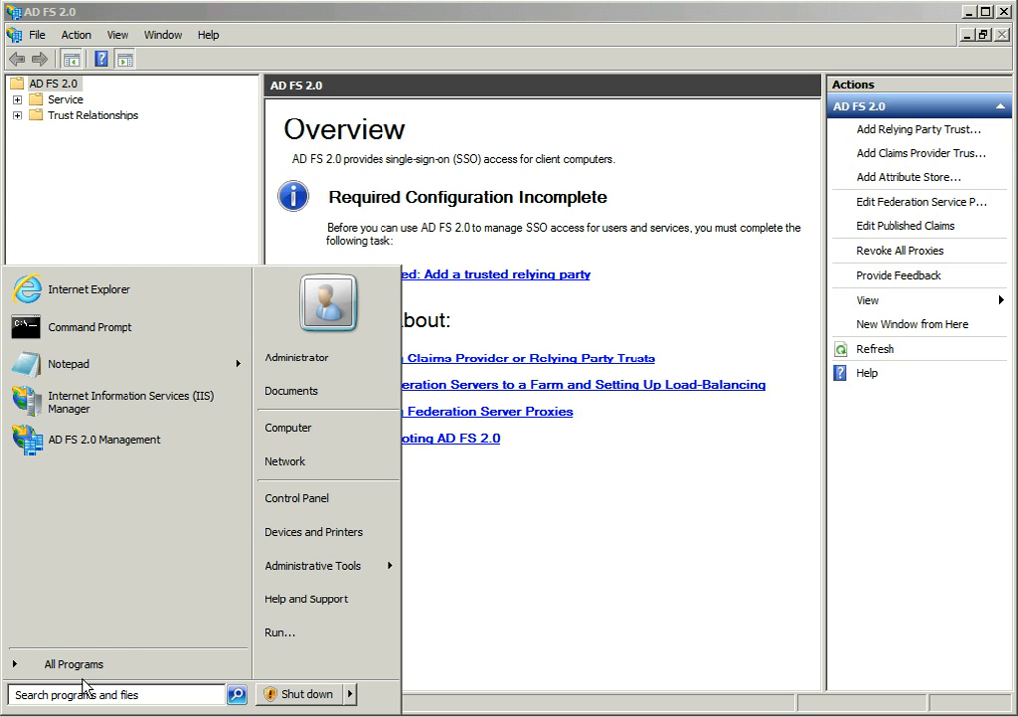
left_click(72, 663)
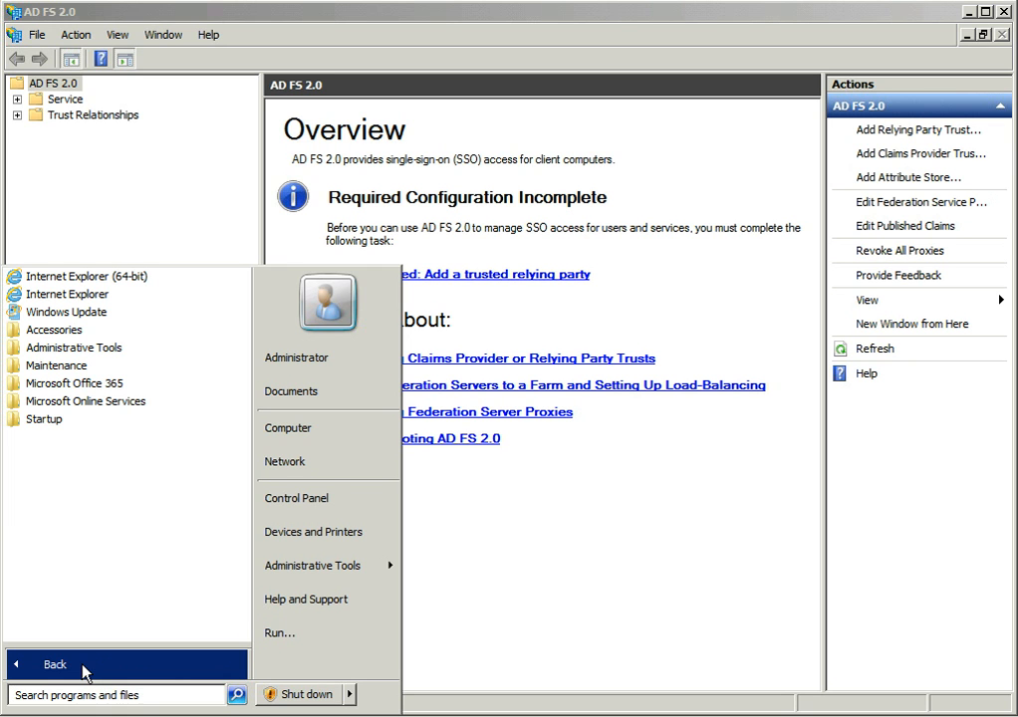
mouse_move(75, 383)
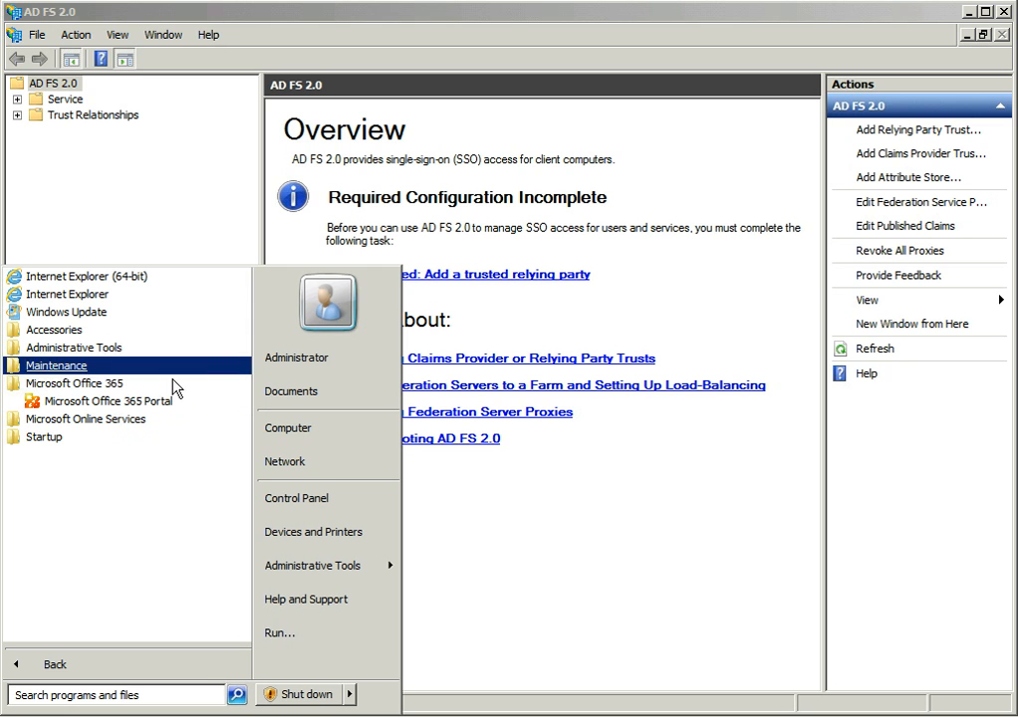
left_click(86, 418)
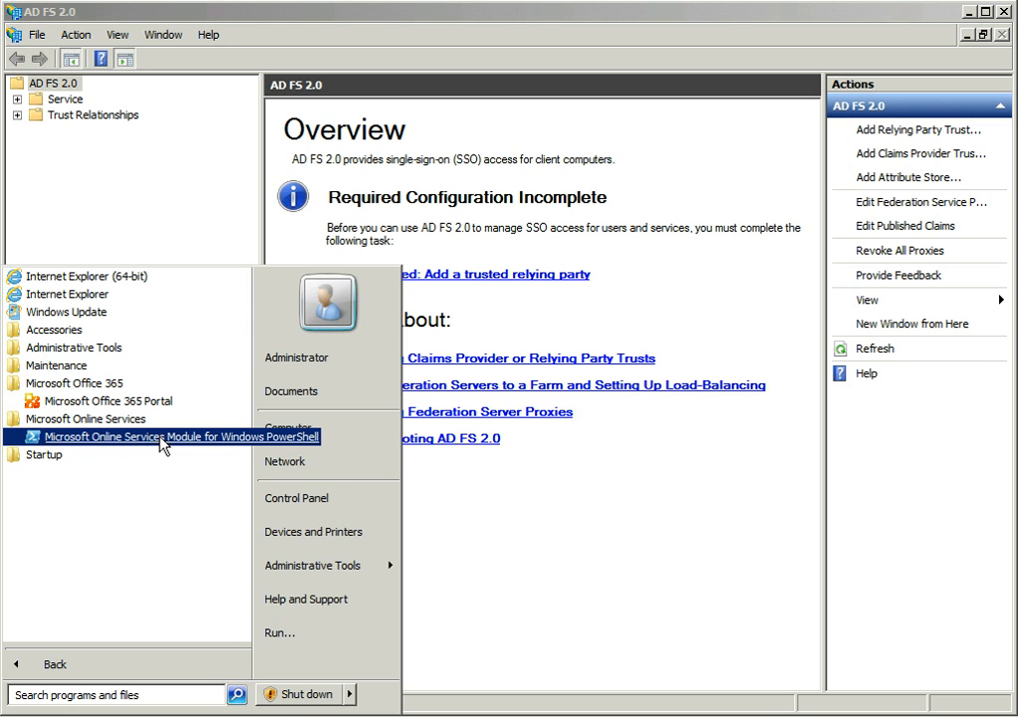
left_click(177, 438)
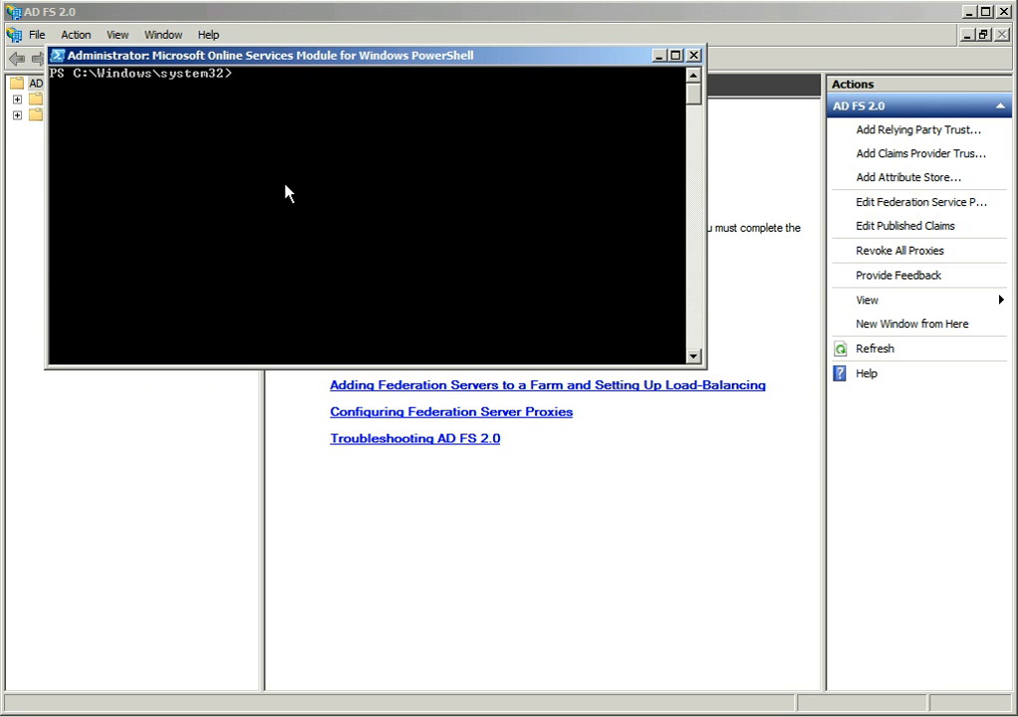
Change to the root directory and run $cred=Get-Credential to prompt for credentials.
type("cd \\")
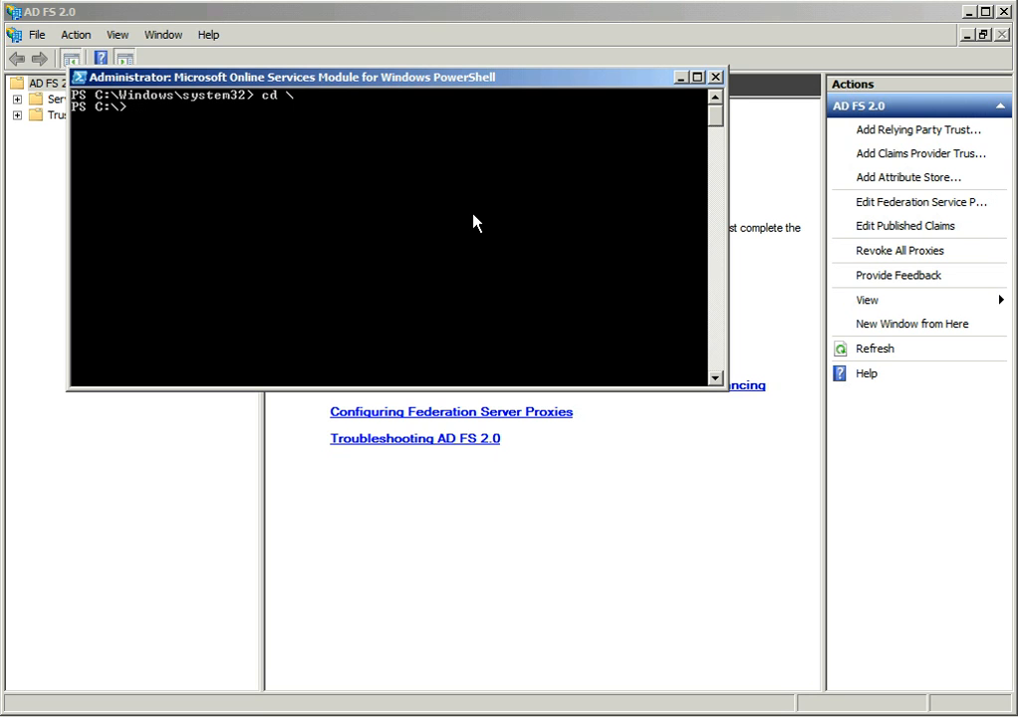
type("get-")
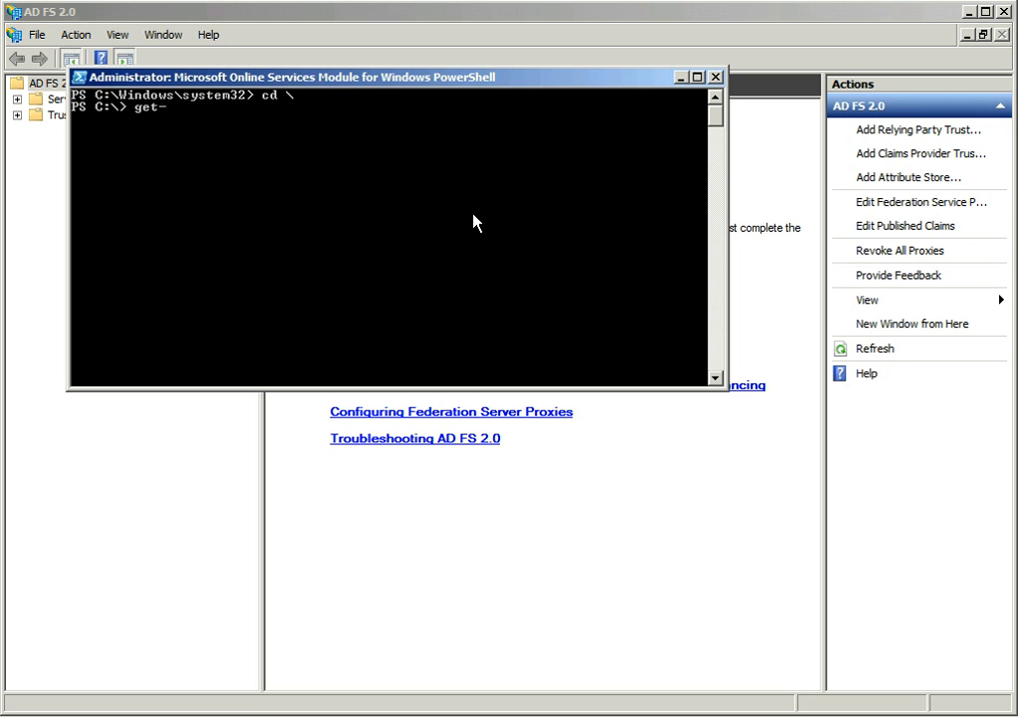
type("cred")
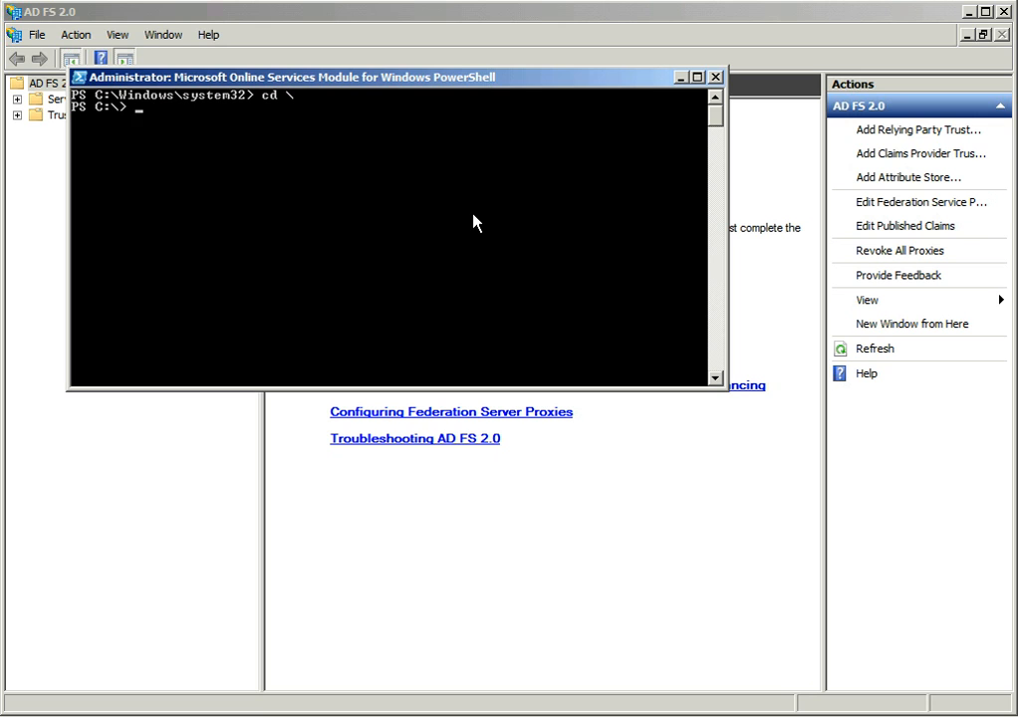
type("$cred=")
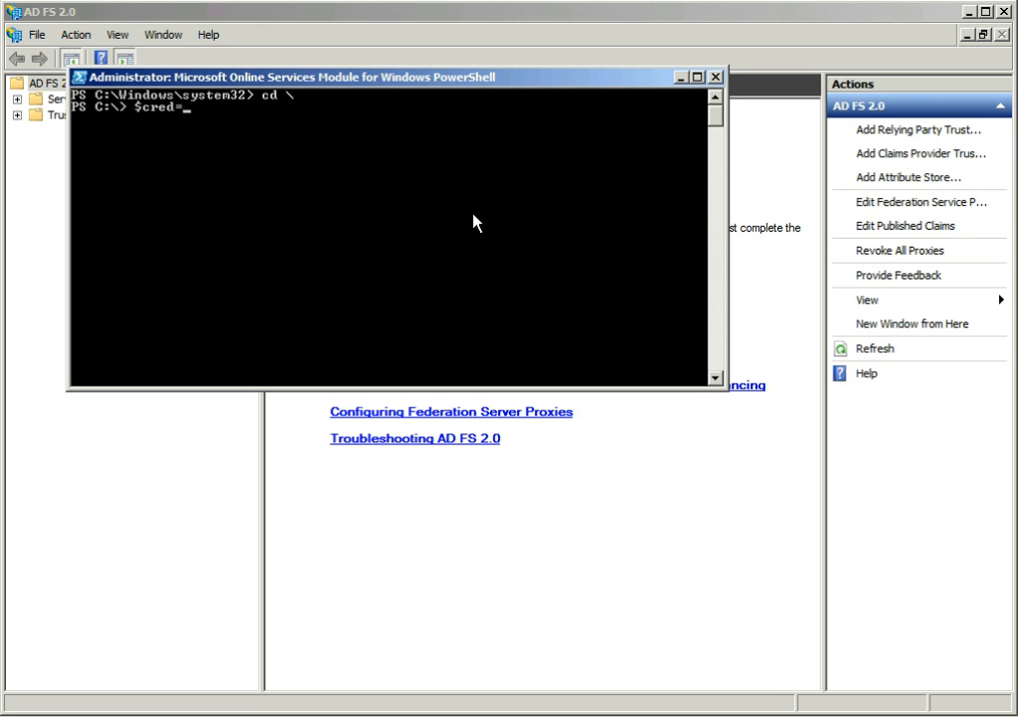
type("get-")
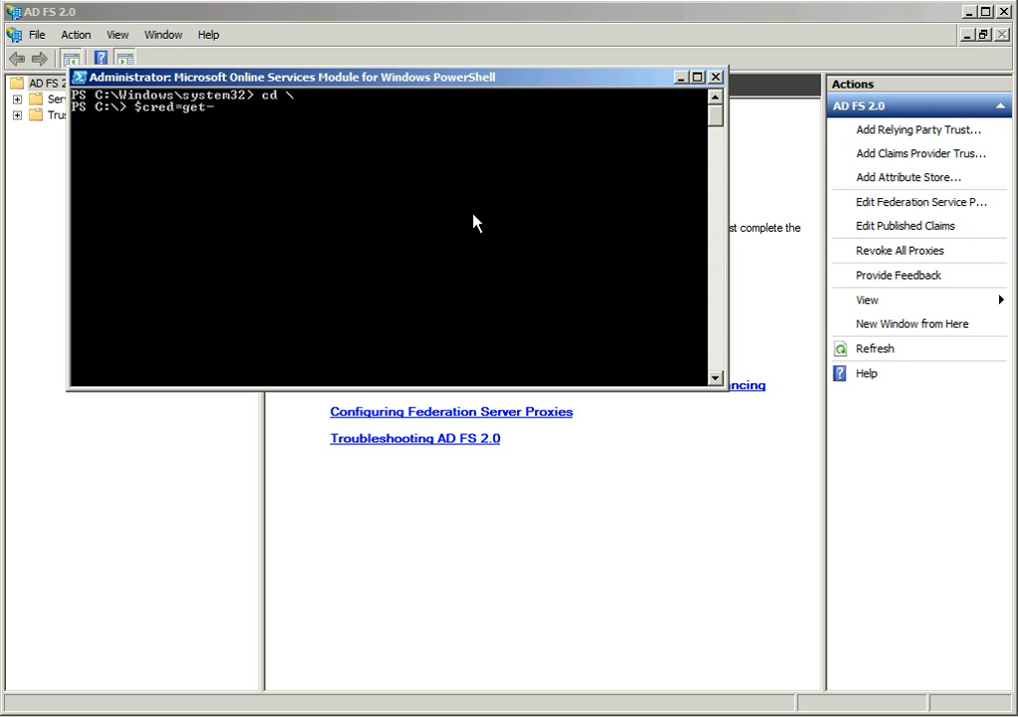
type("-cret")
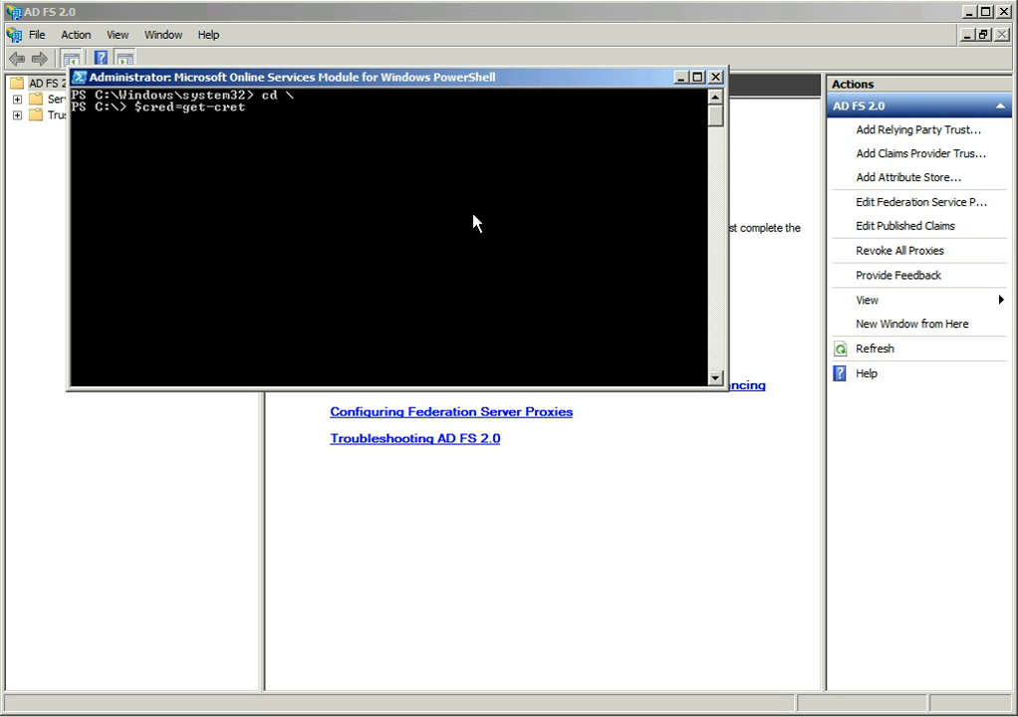
type("Get-Credential")
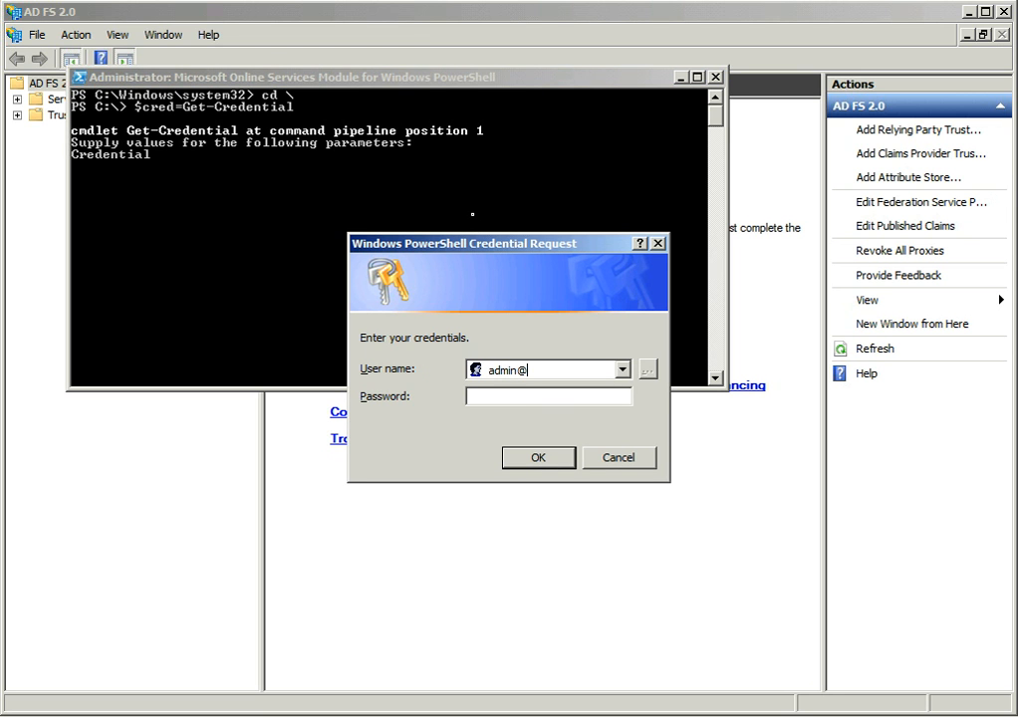
Enter the demotest admin user name and password in the credential prompt and submit.
type("demotest1.onmicrosof")
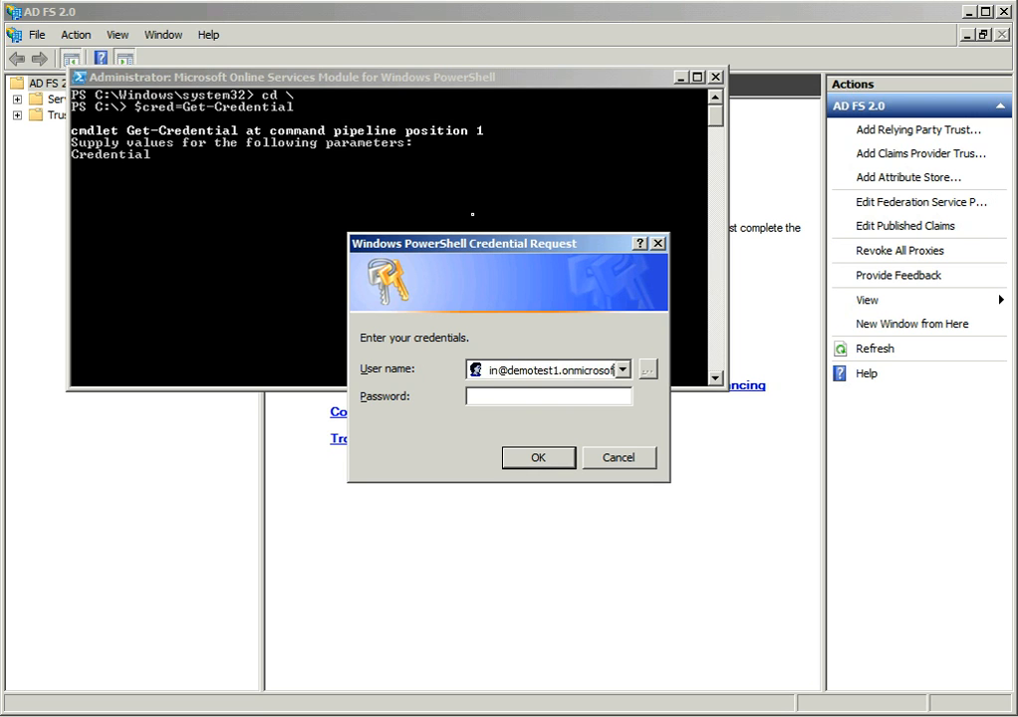
type("•••")
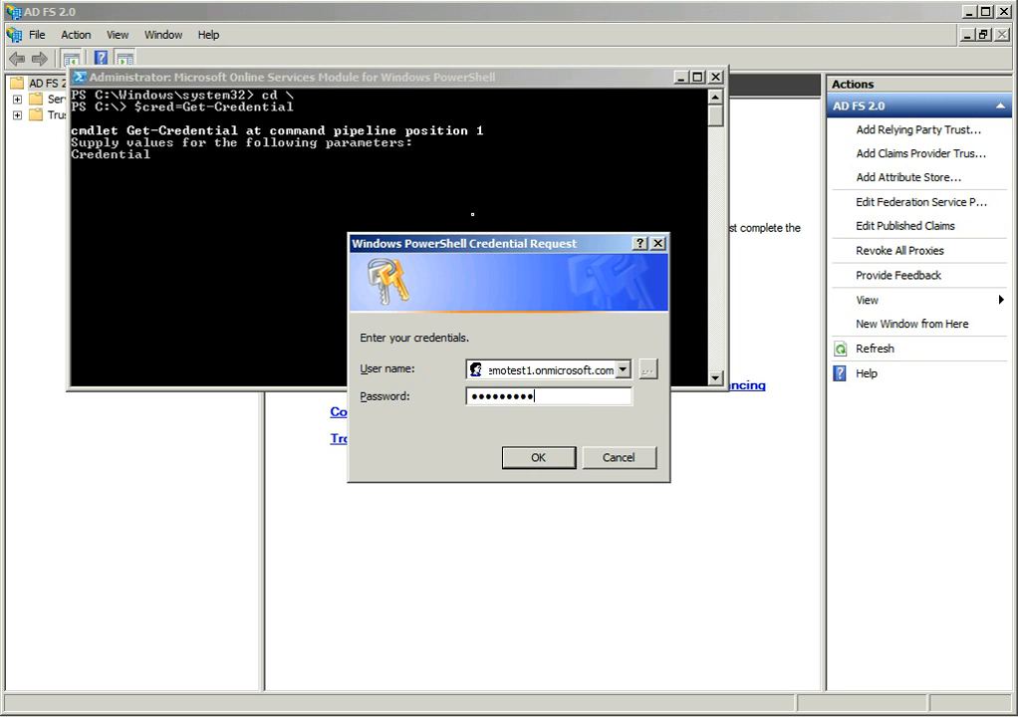
left_click(538, 456)
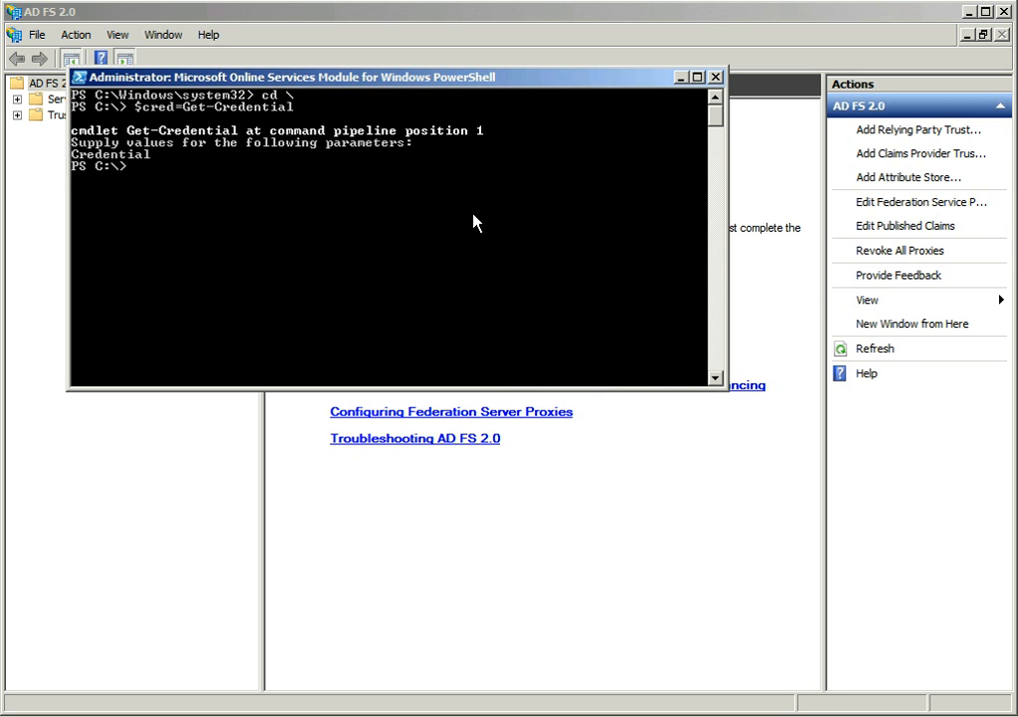
Run Connect-MsolService -Credential $cred to connect to the Office 365 service.
type("c")
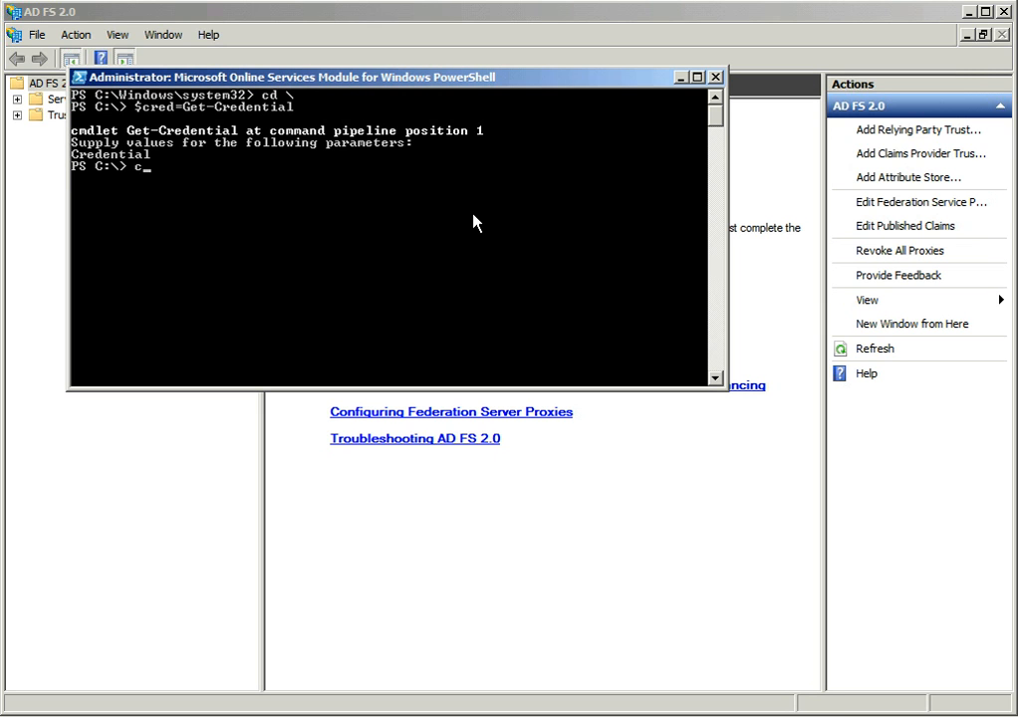
type("onnec")
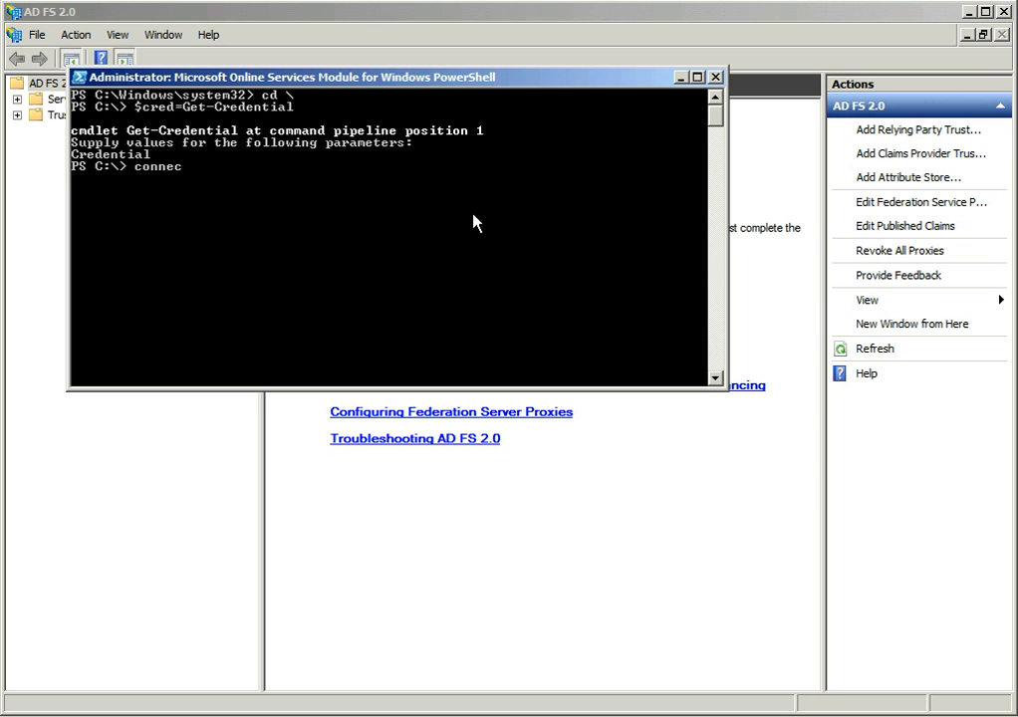
type("-MsolService -")
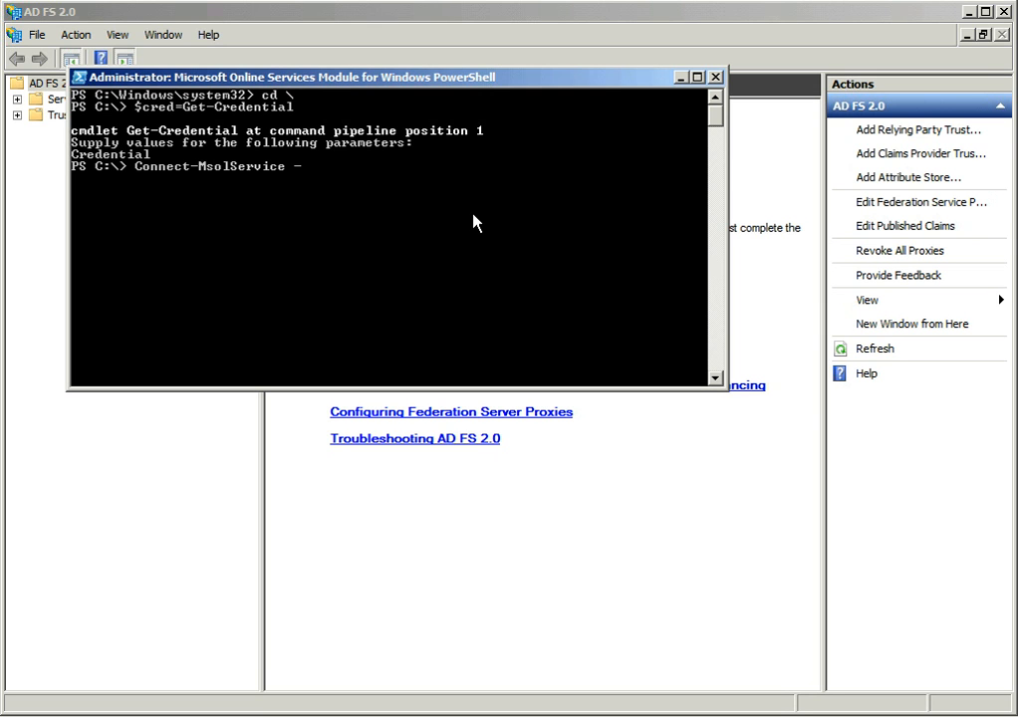
type("Credential $")
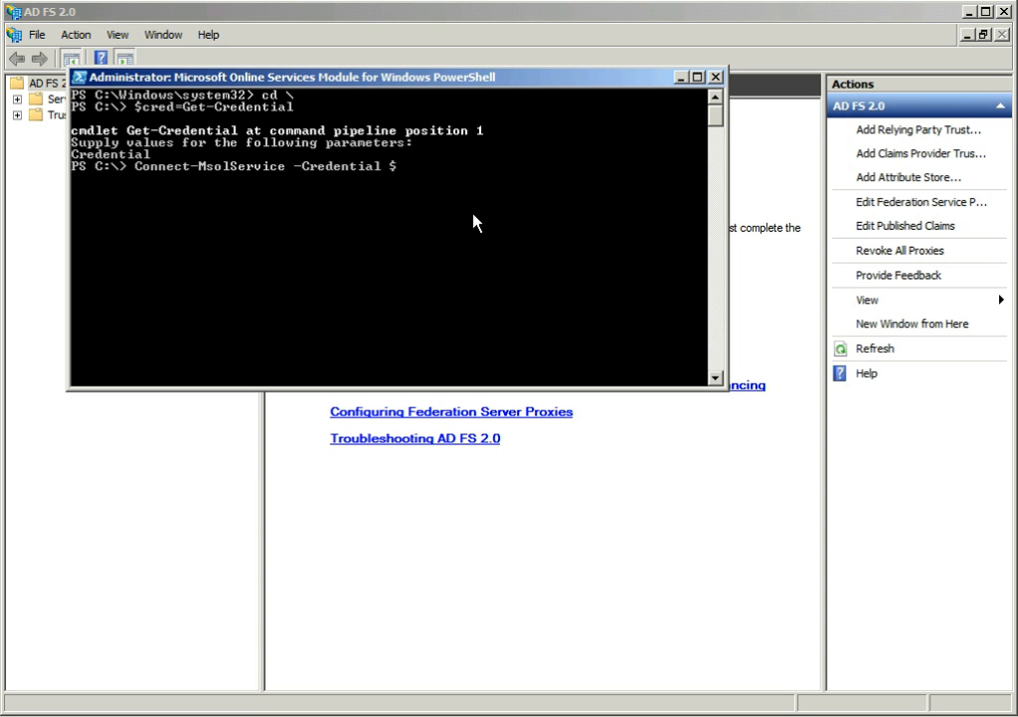
type("cred")
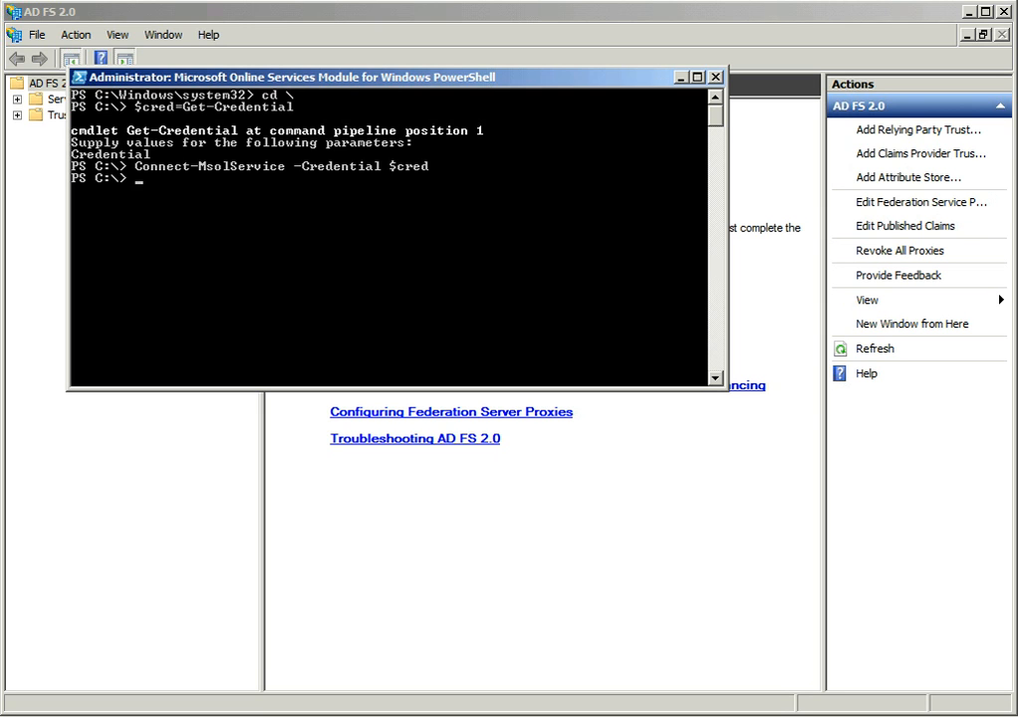
Run Convert-MsolDomainToFederated -DomainName insecurityinc.info; it reports single sign-on already enabled.
type("convert")
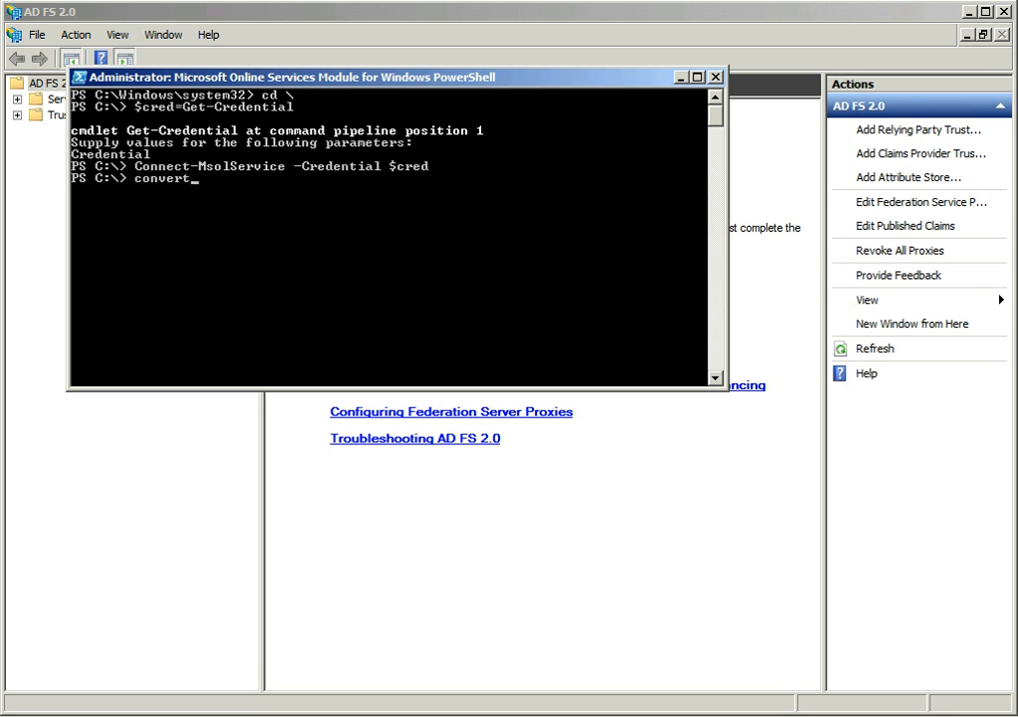
type("-msolDomainToFederated -")
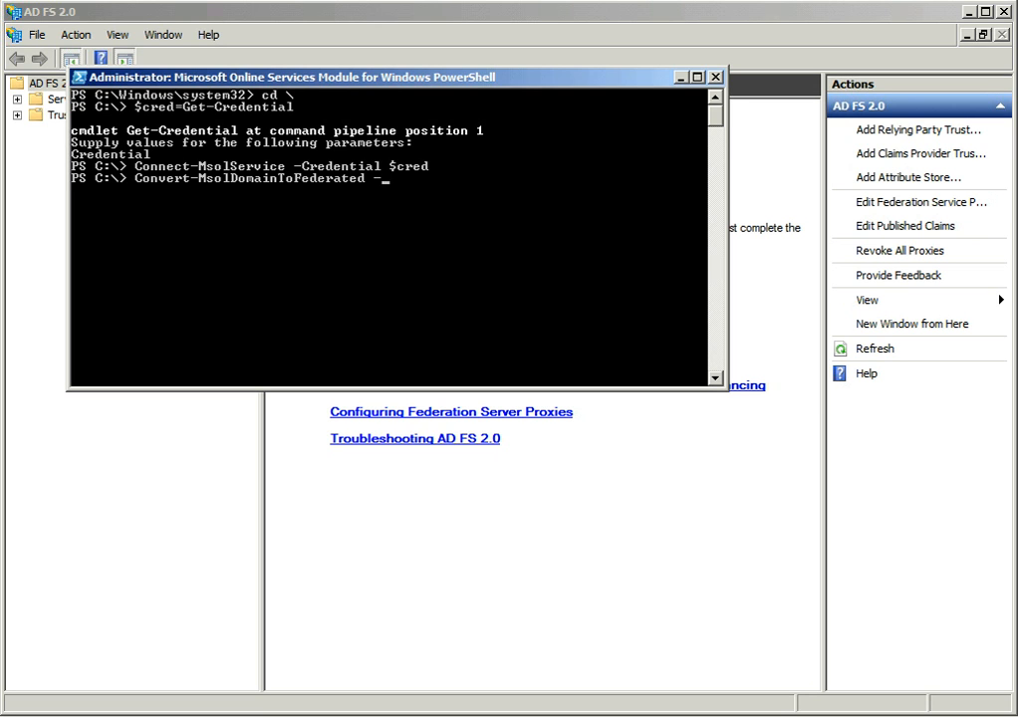
type("DomainName")
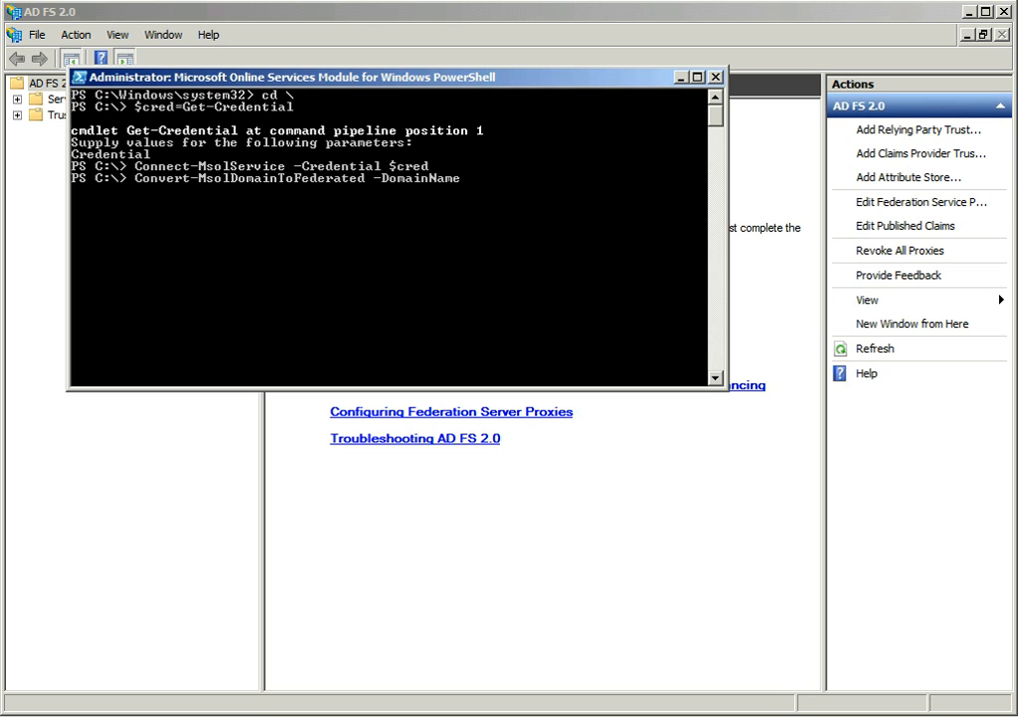
type("insecurityin")
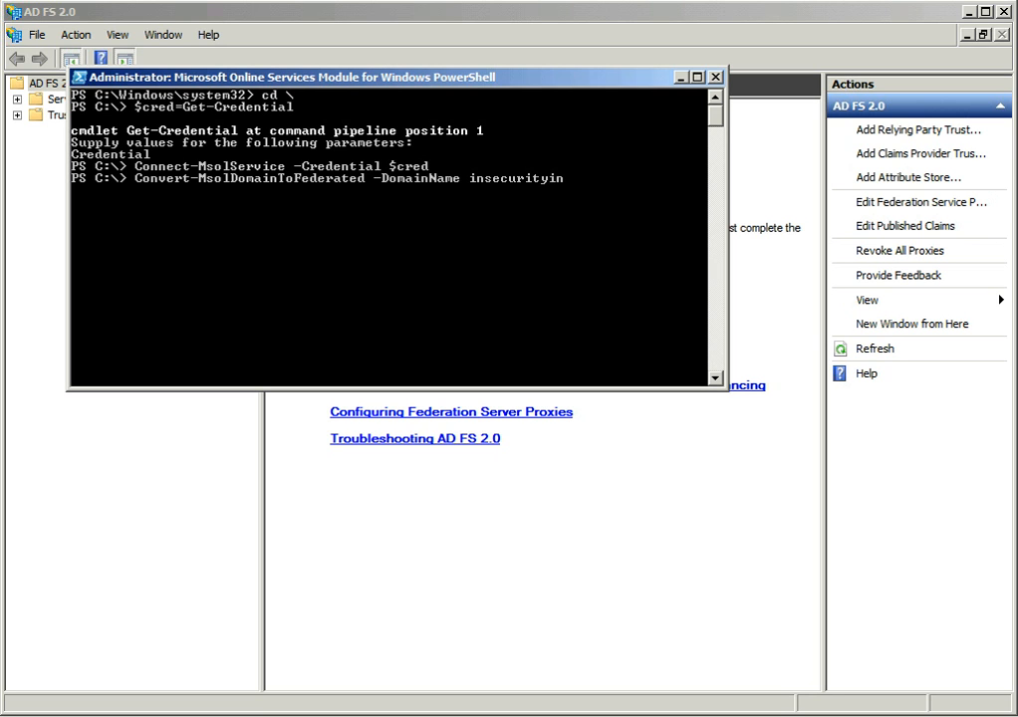
type("c.info")
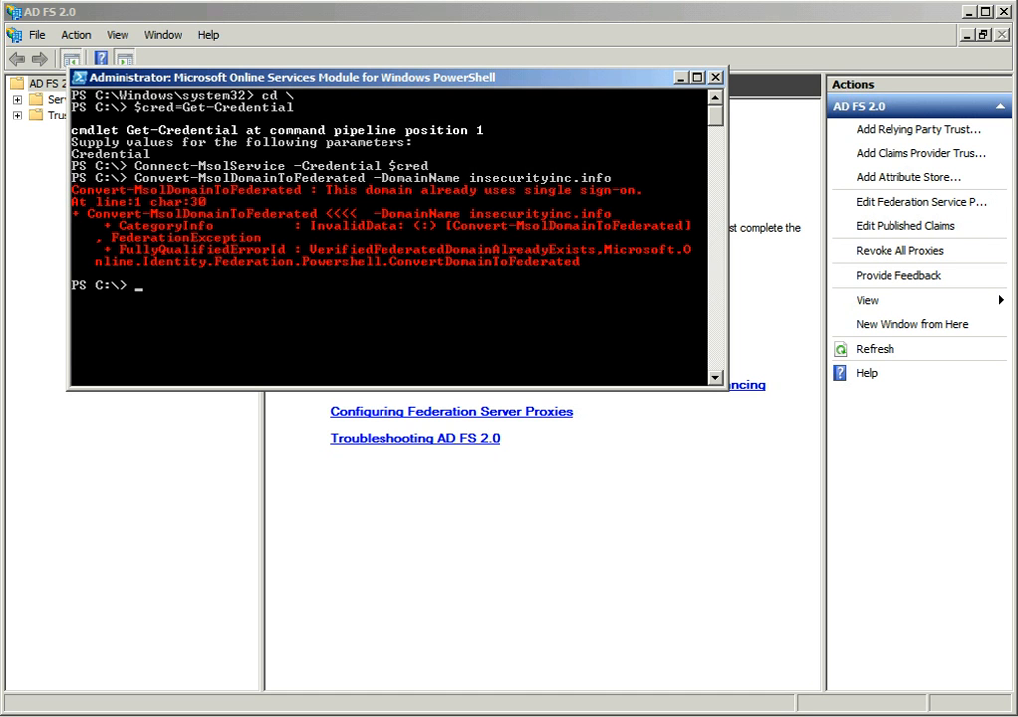
mouse_move(598, 203)
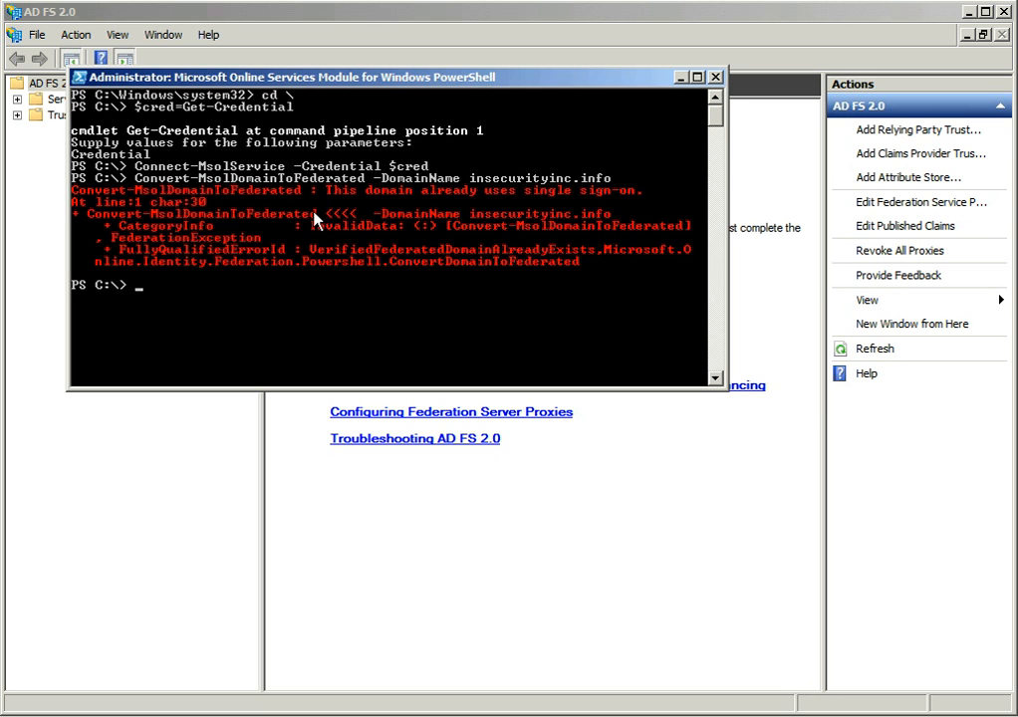
mouse_move(516, 231)
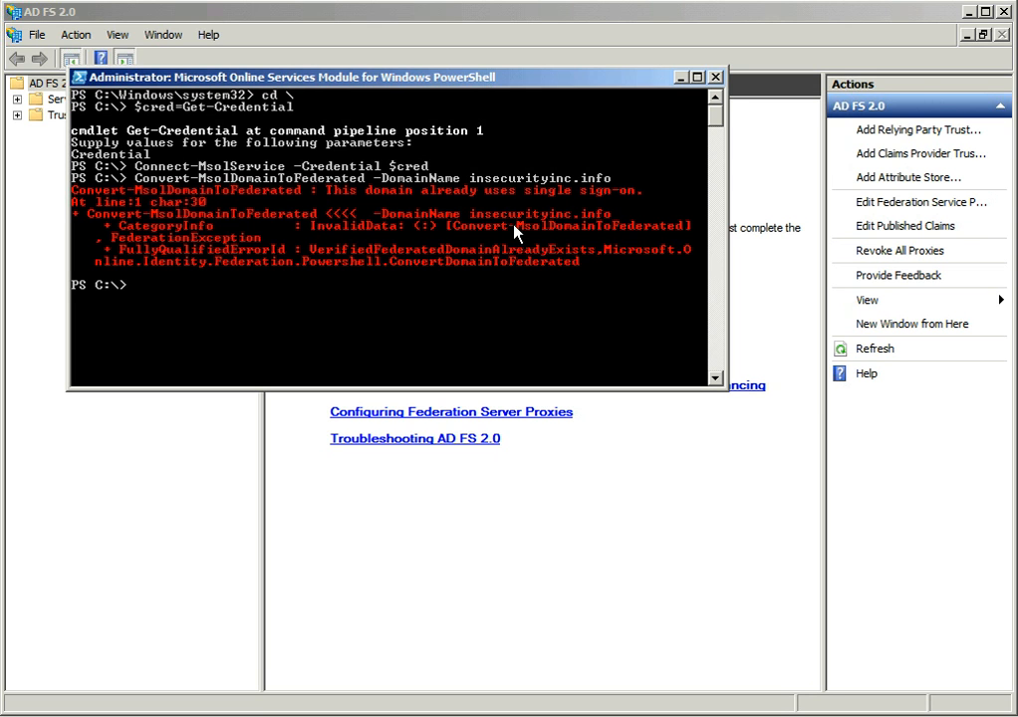
mouse_move(444, 271)
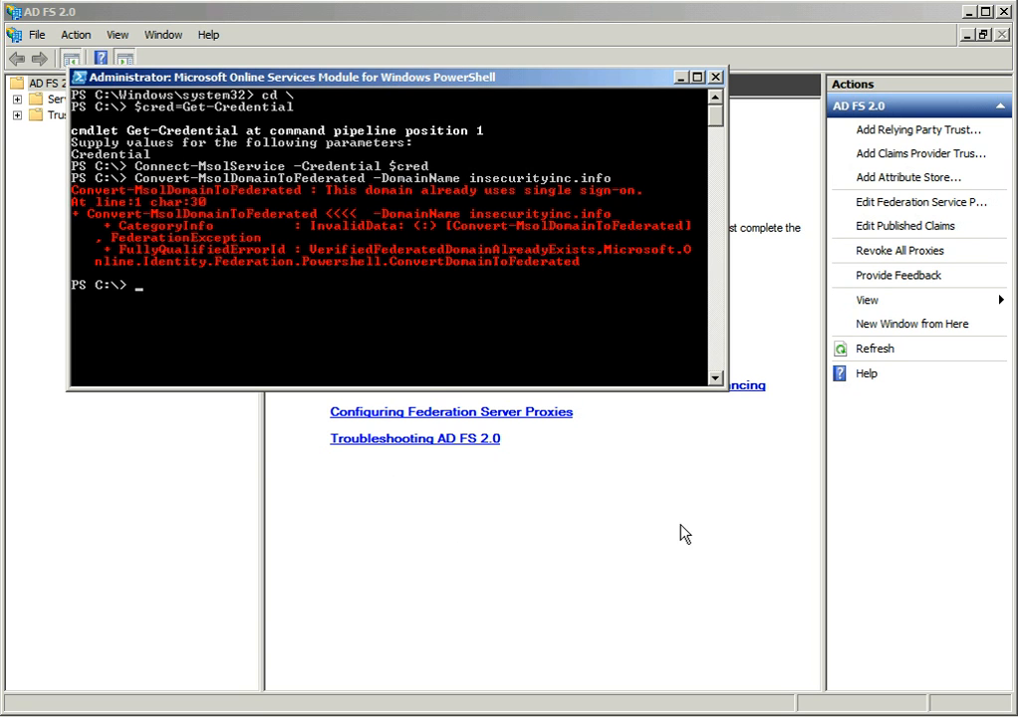
mouse_move(765, 498)
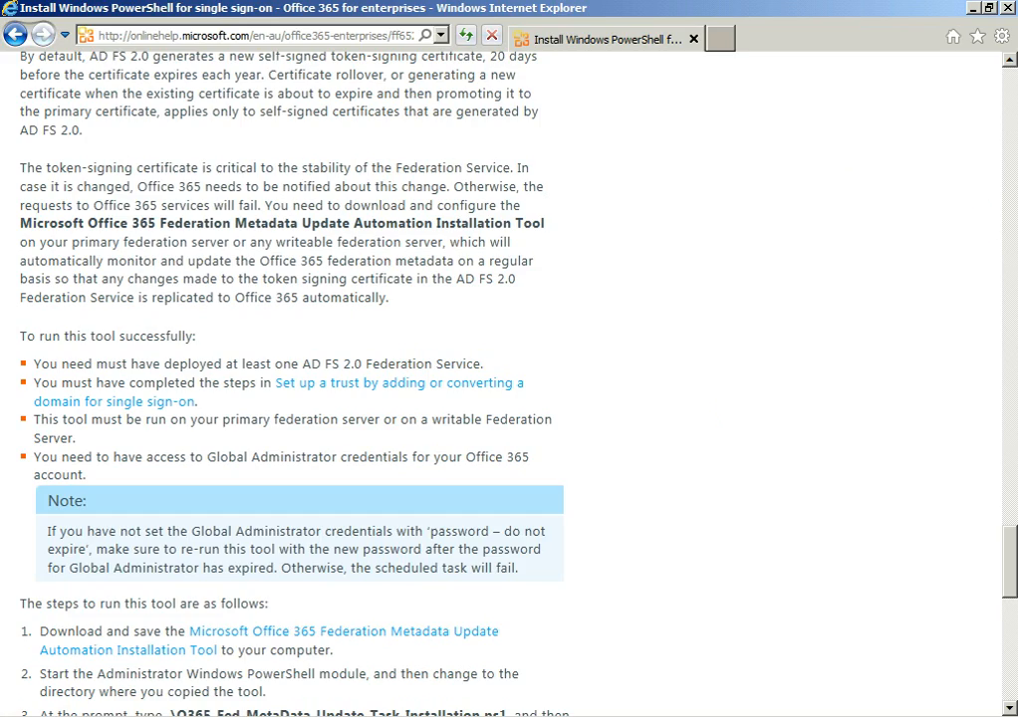
mouse_move(613, 496)
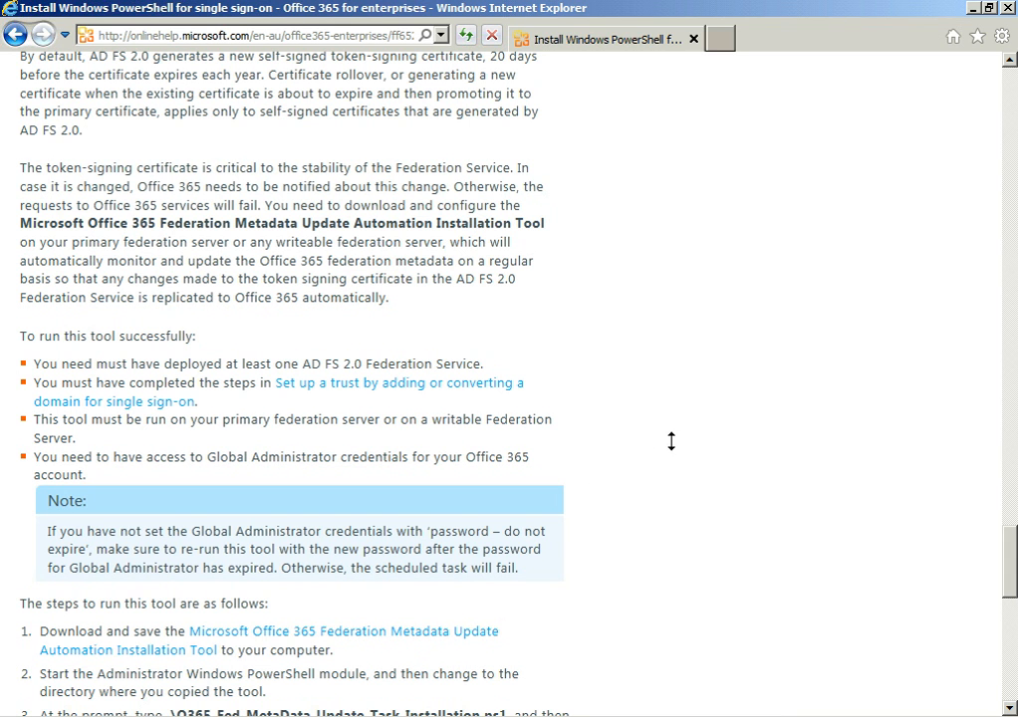
mouse_move(695, 426)
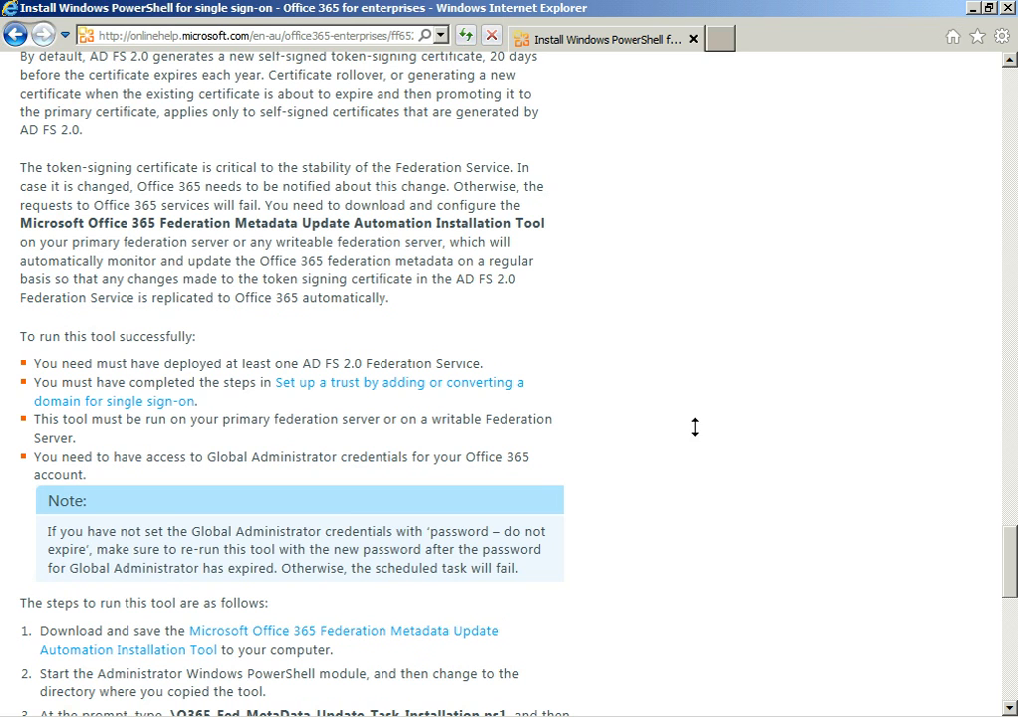
mouse_move(681, 426)
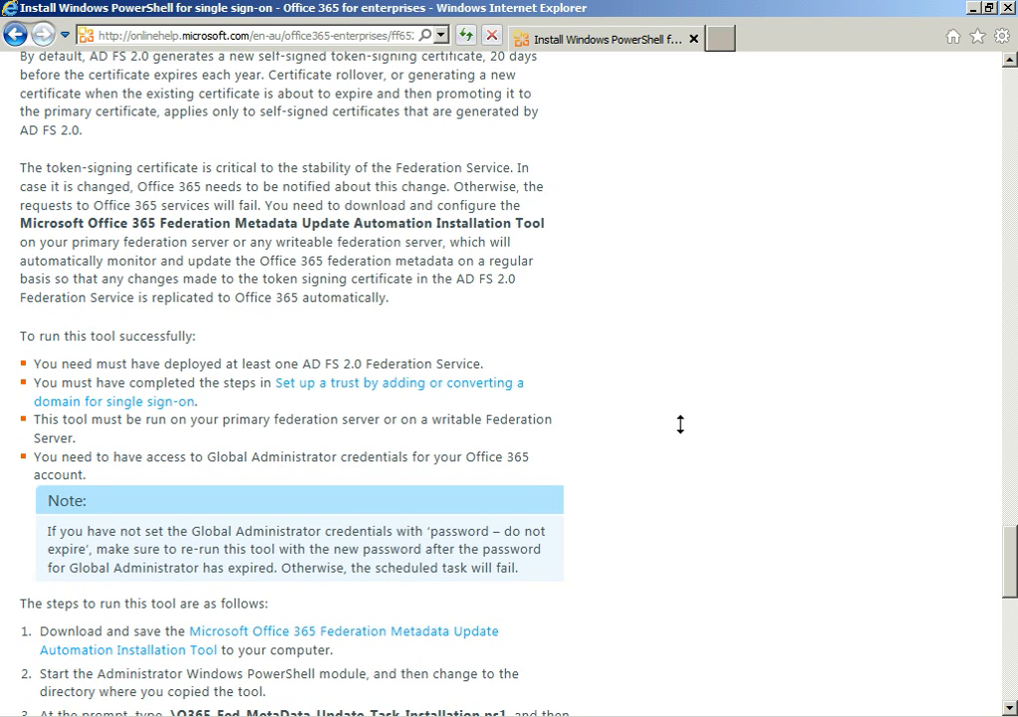
mouse_move(662, 436)
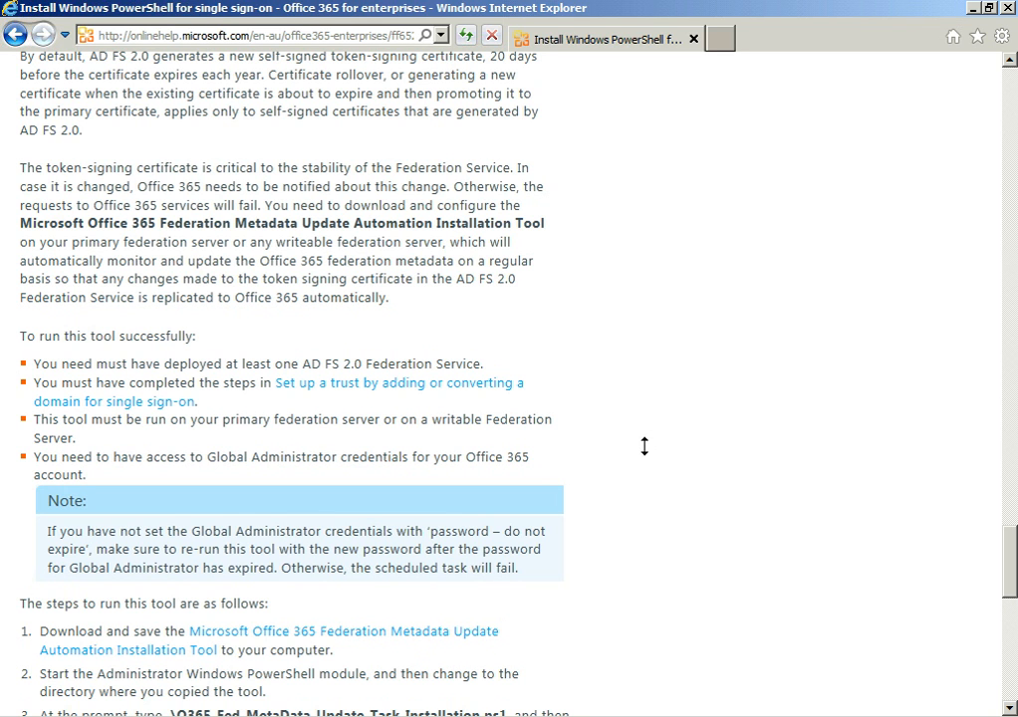
mouse_move(415, 636)
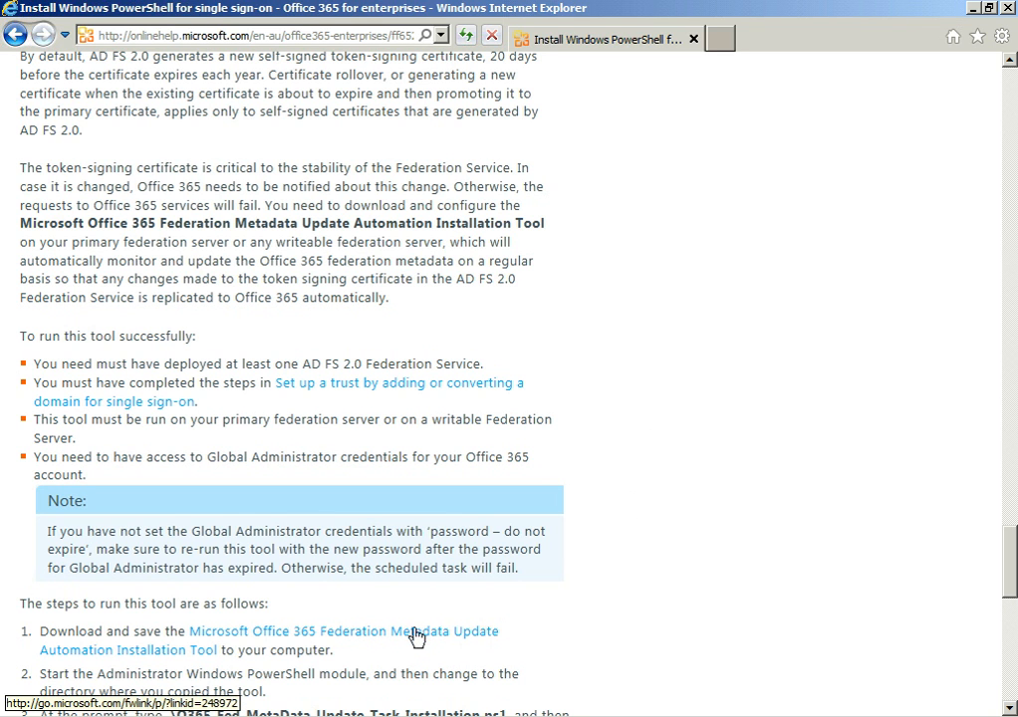
Download O365-Fed-MetaData-Update-Task-Installation.ps1, accepting the license terms, and view the downloads list.
left_click(344, 631)
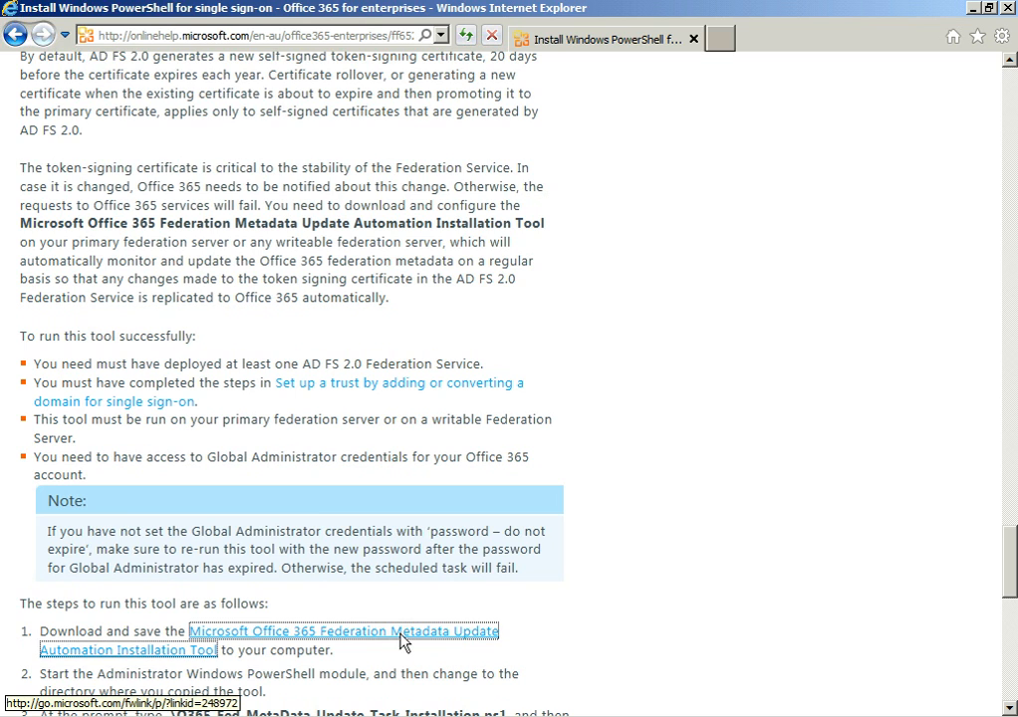
left_click(346, 631)
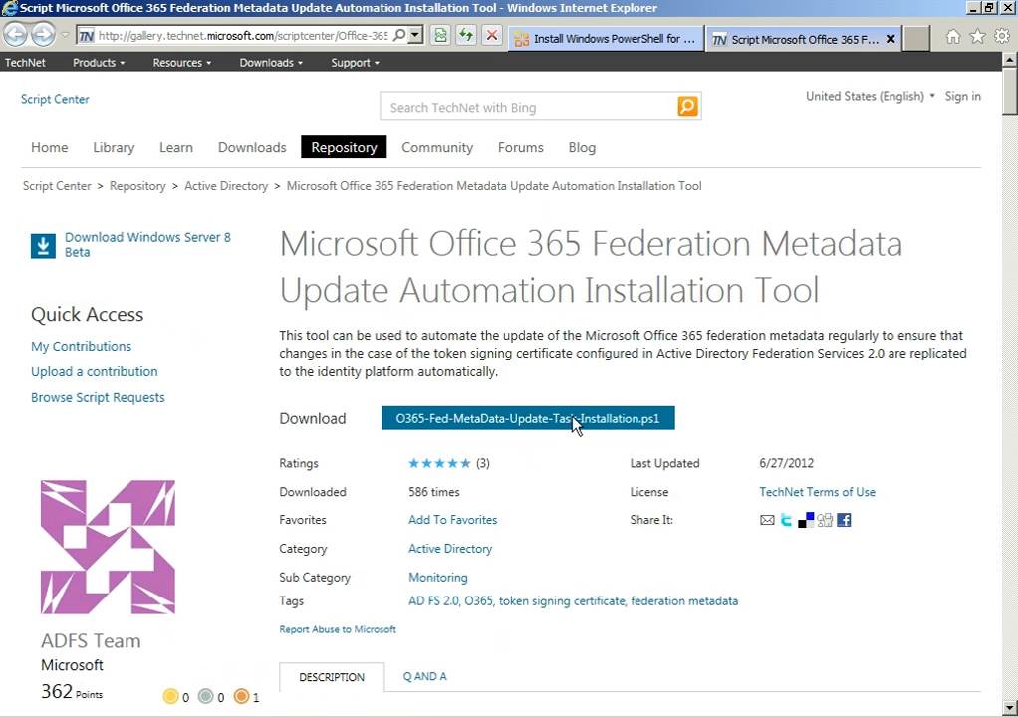
mouse_move(566, 422)
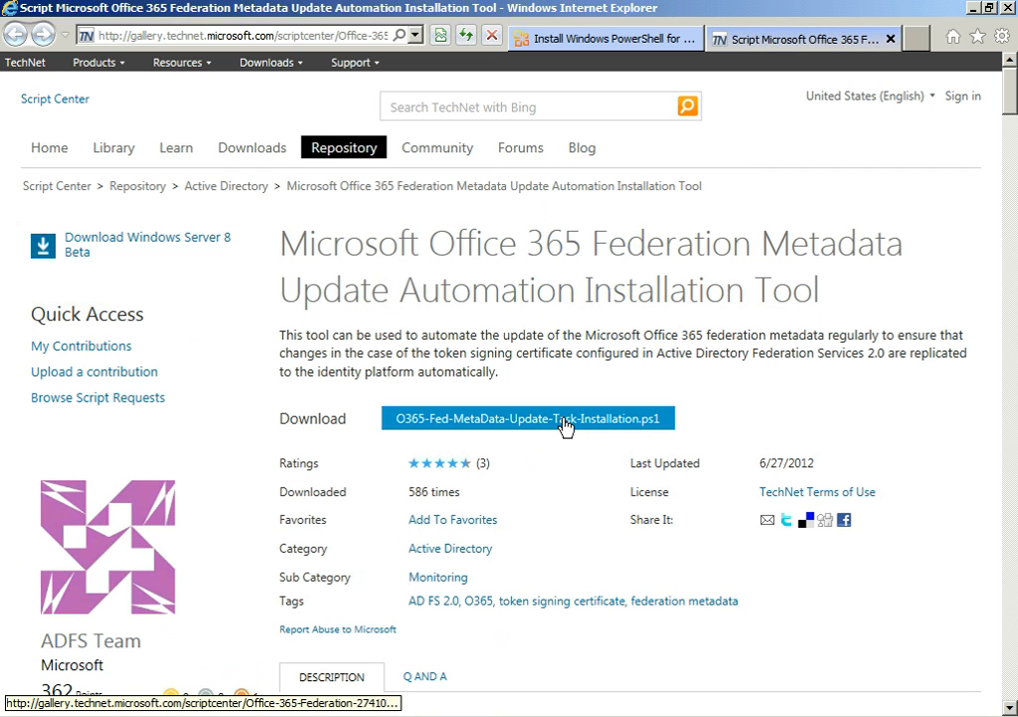
left_click(526, 419)
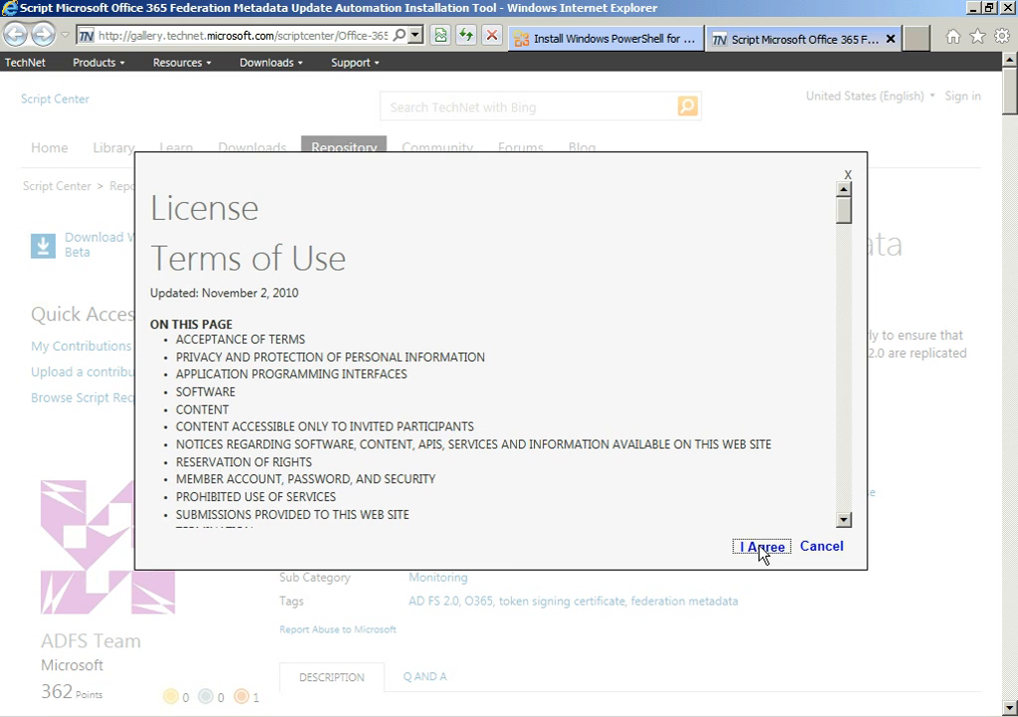
left_click(761, 546)
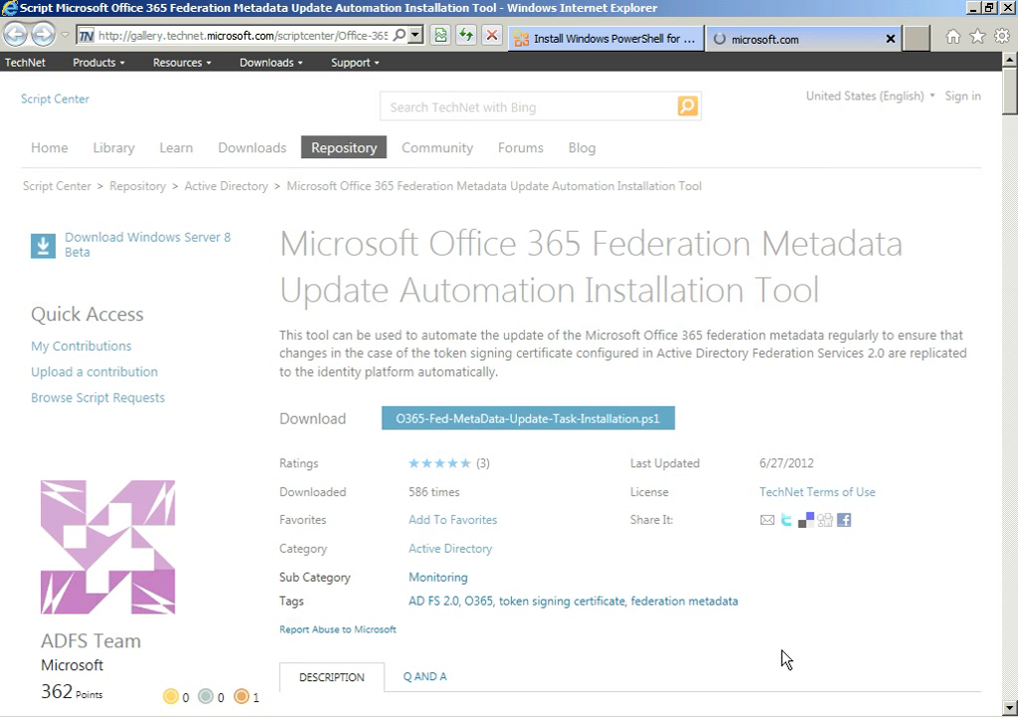
left_click(528, 418)
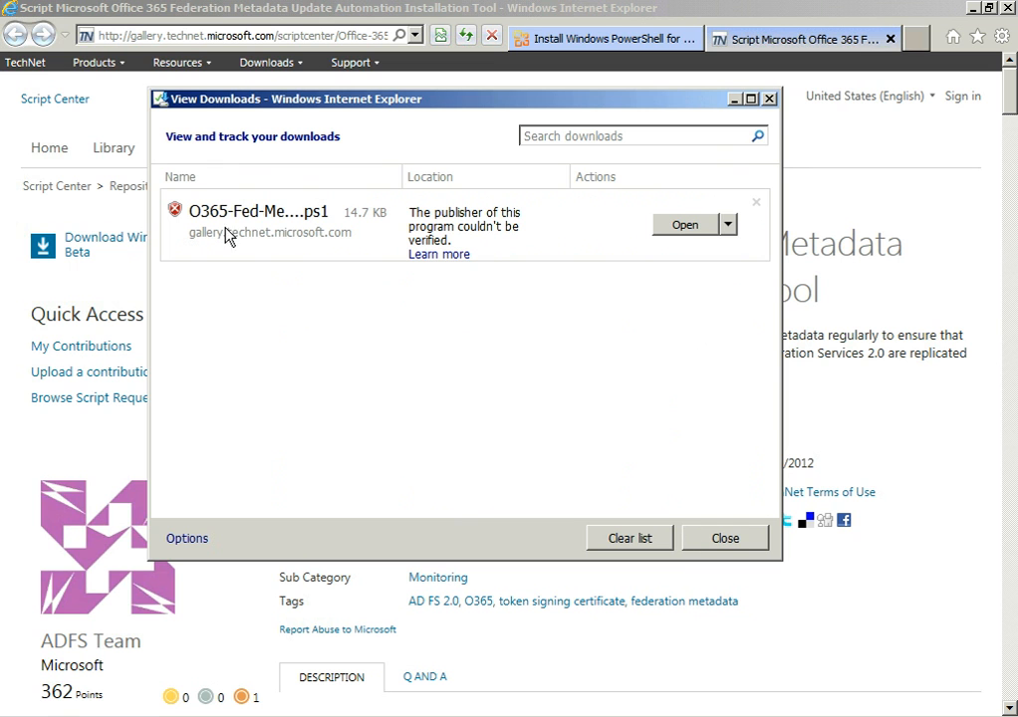
mouse_move(725, 267)
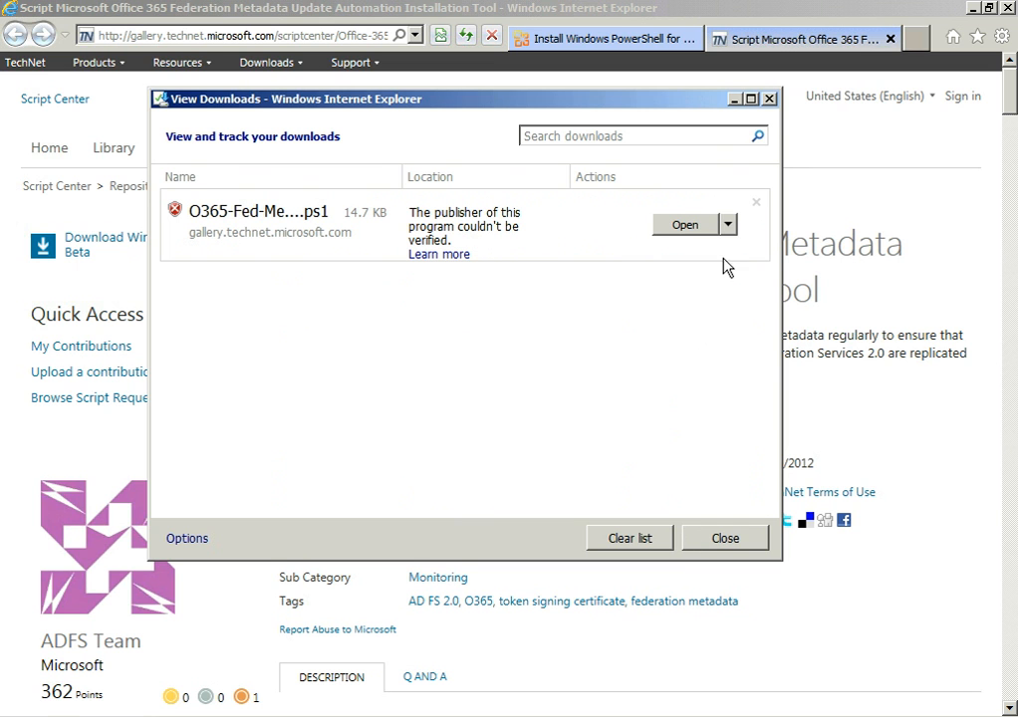
Open the downloaded .ps1 in Notepad and scroll through its header, requirements output and AD FS service check.
left_click(685, 223)
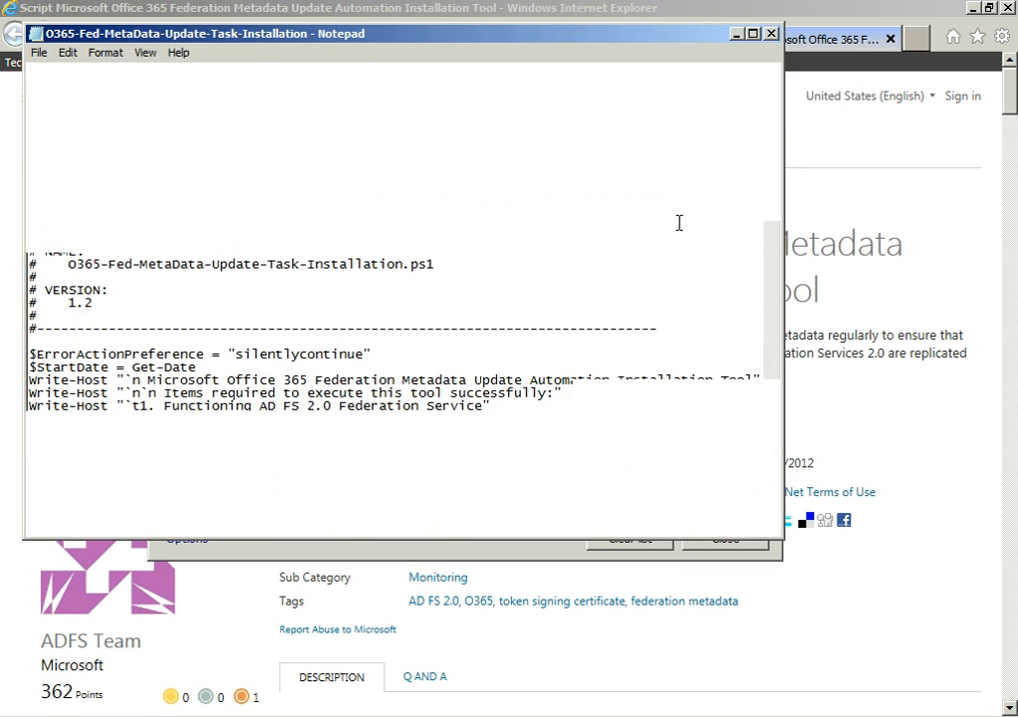
scroll("down", 3)
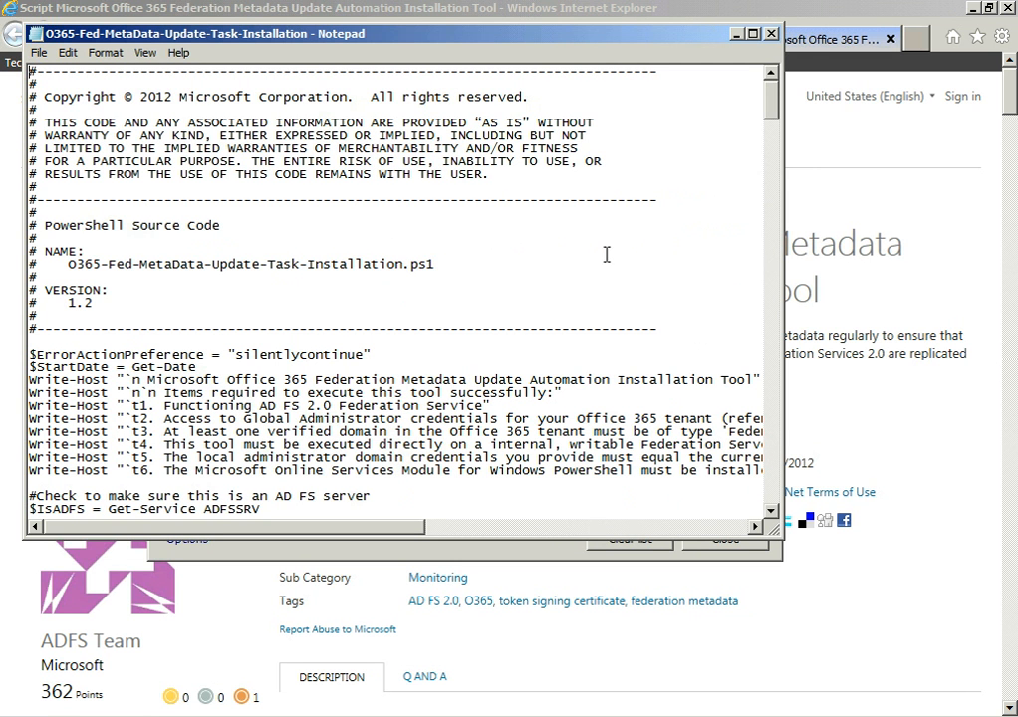
scroll("down", 3)
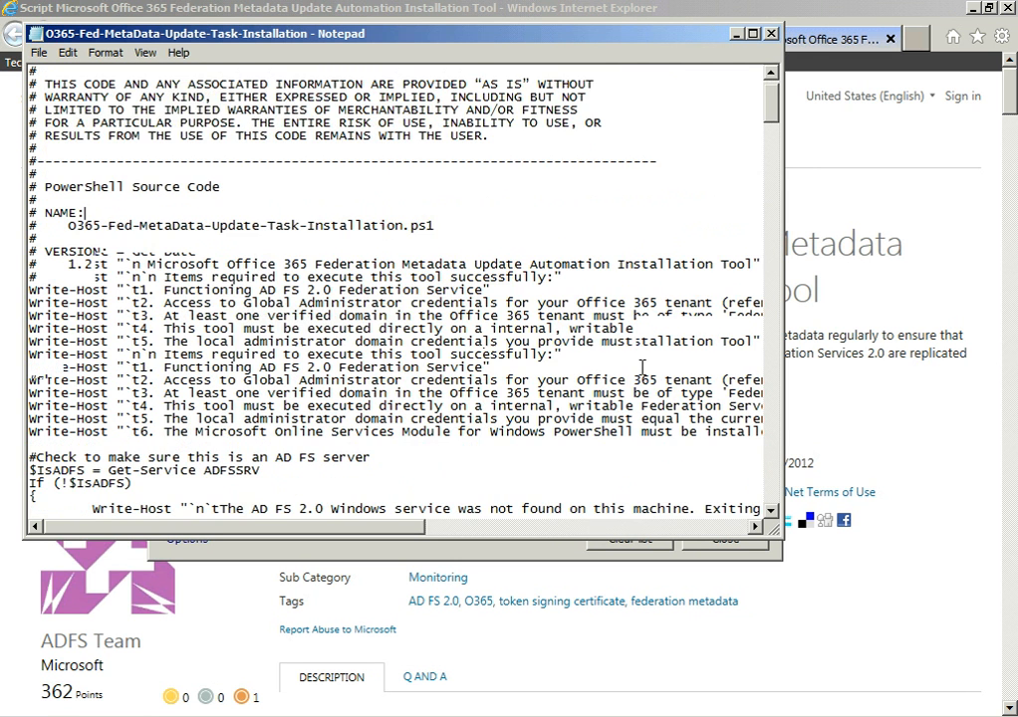
scroll("down", 3)
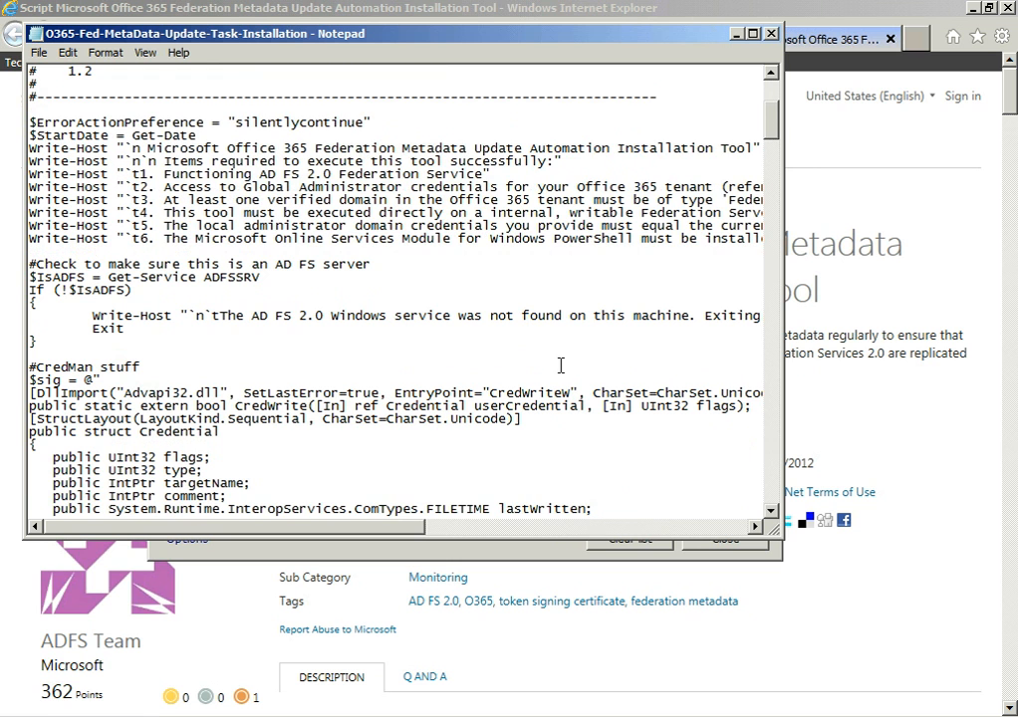
mouse_move(857, 677)
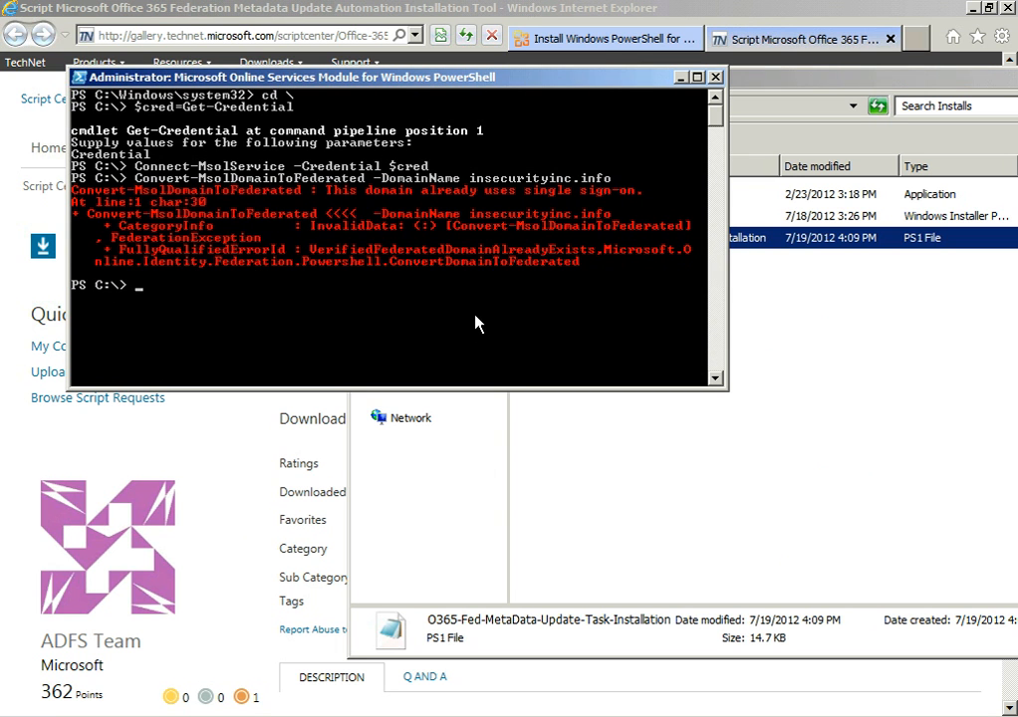
mouse_move(478, 267)
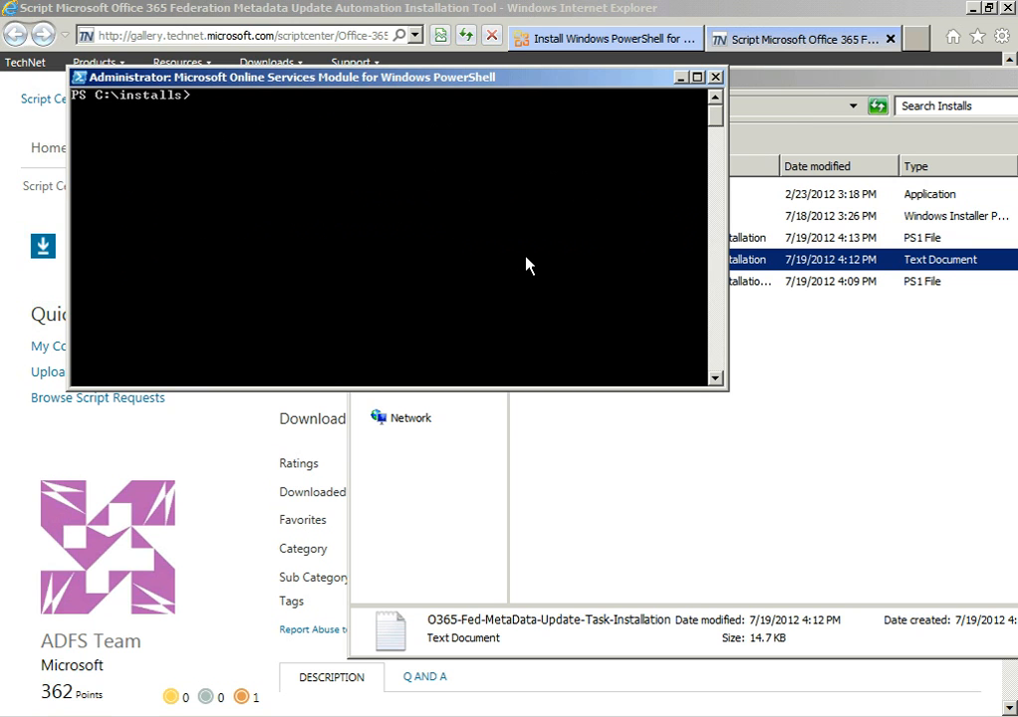
Run .\O365-Fed-MetaData-Update-Task-Installation-1.ps1 from C:\installs; it fails because scripts are disabled.
type("o")
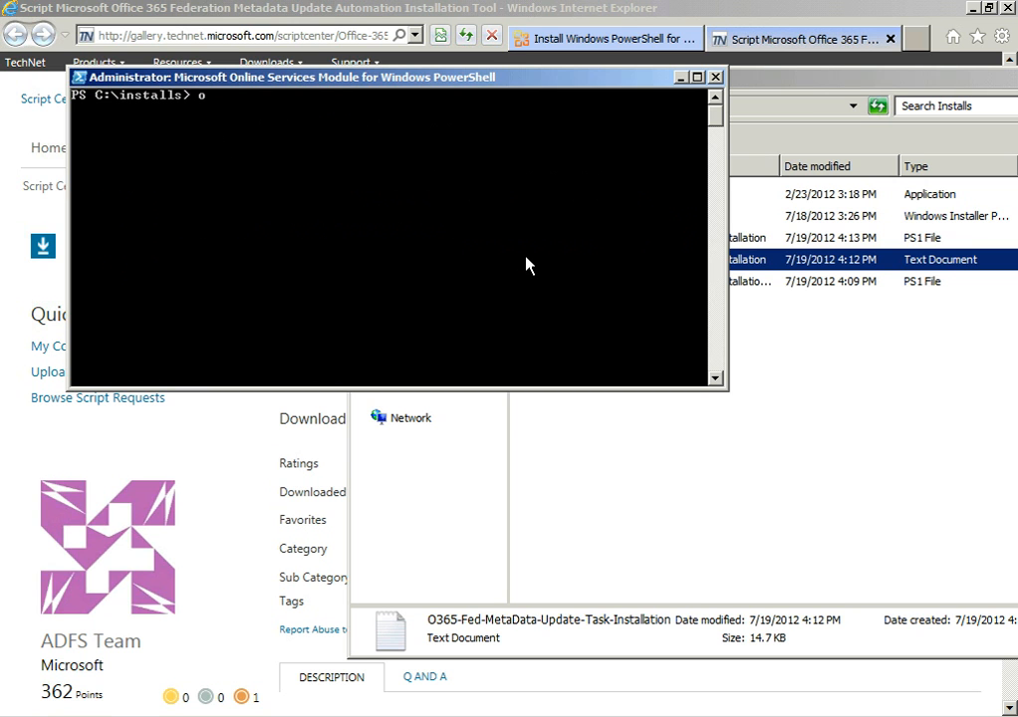
type("365")
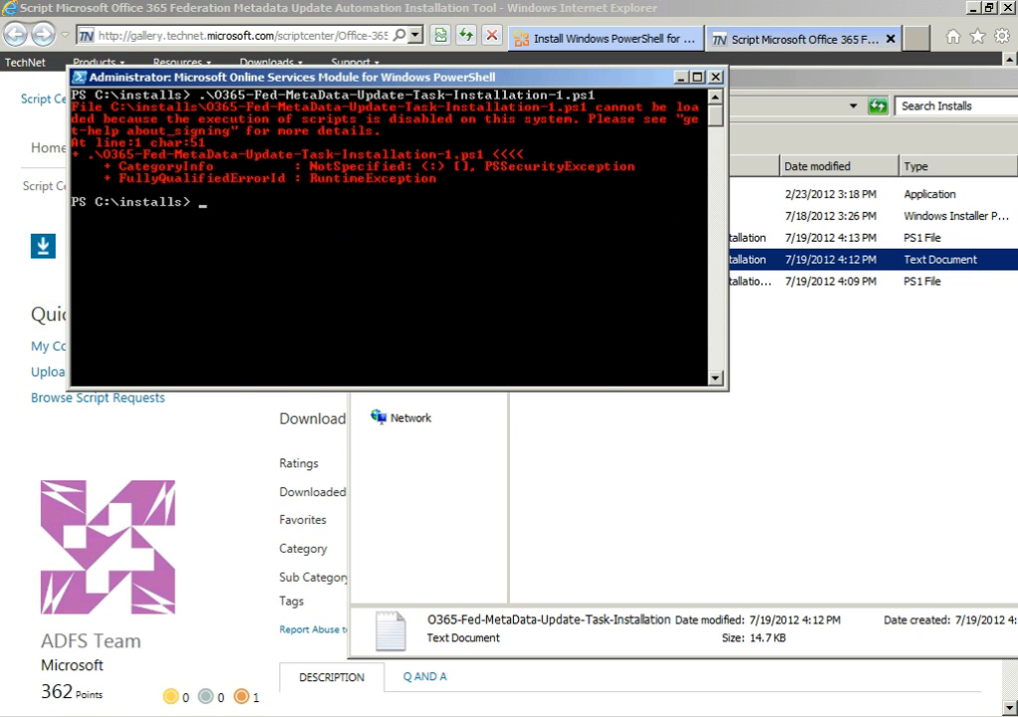
mouse_move(313, 180)
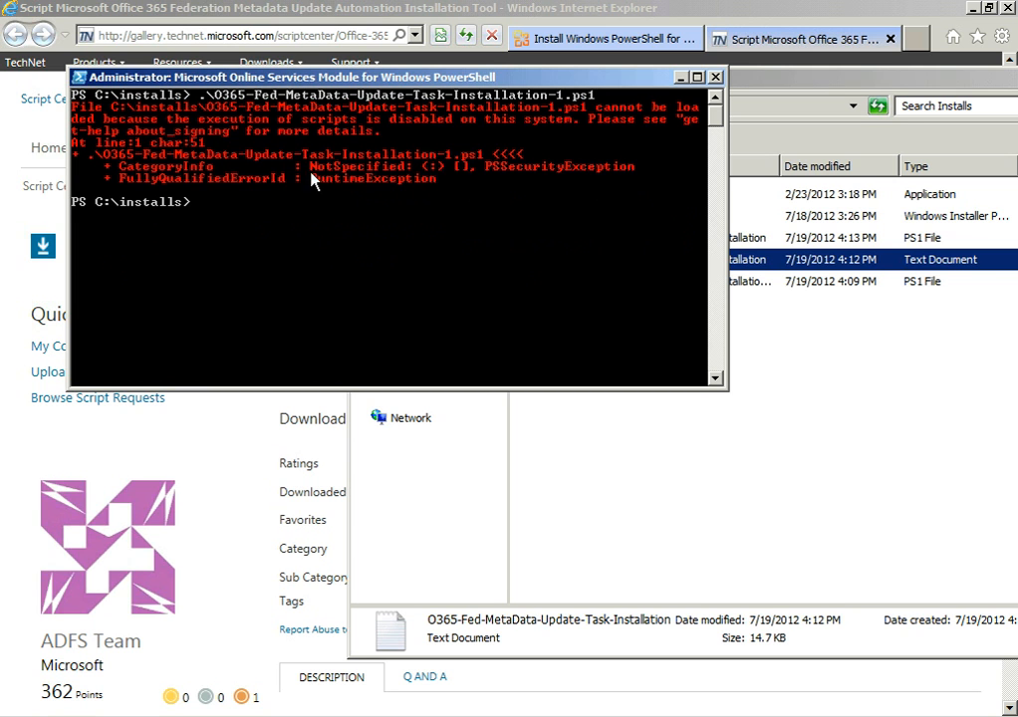
mouse_move(82, 136)
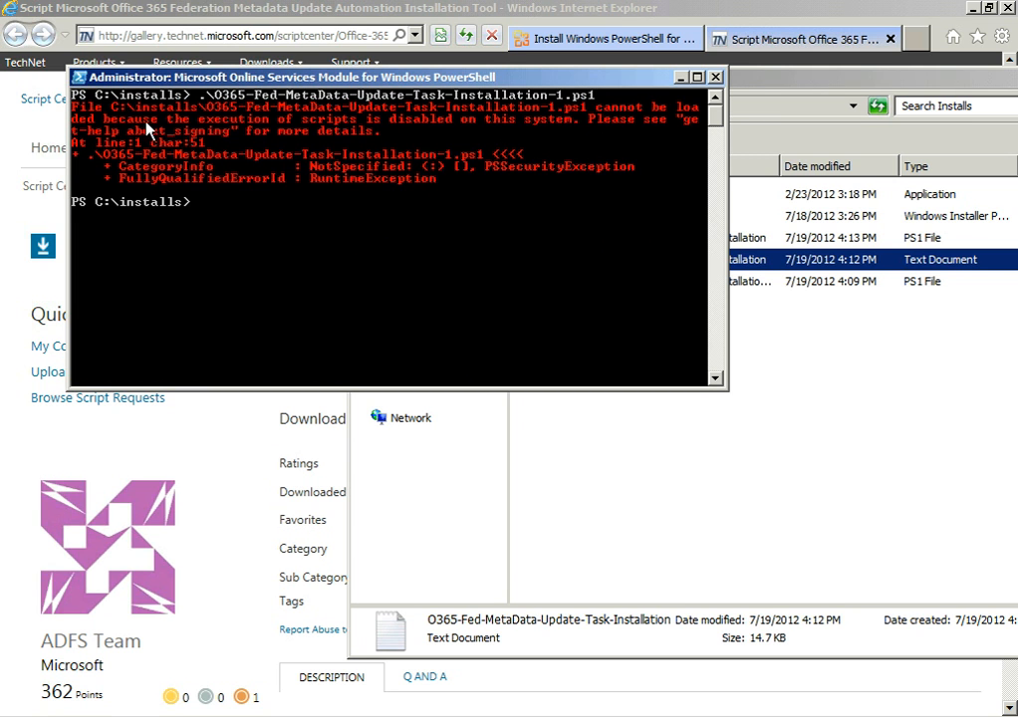
mouse_move(502, 165)
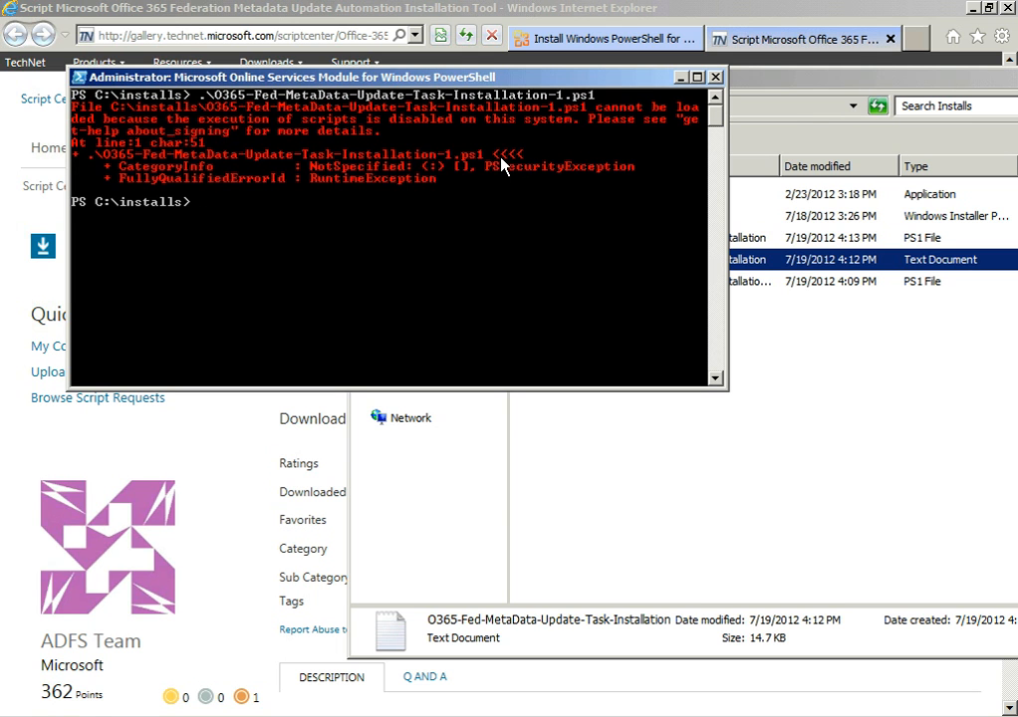
mouse_move(462, 299)
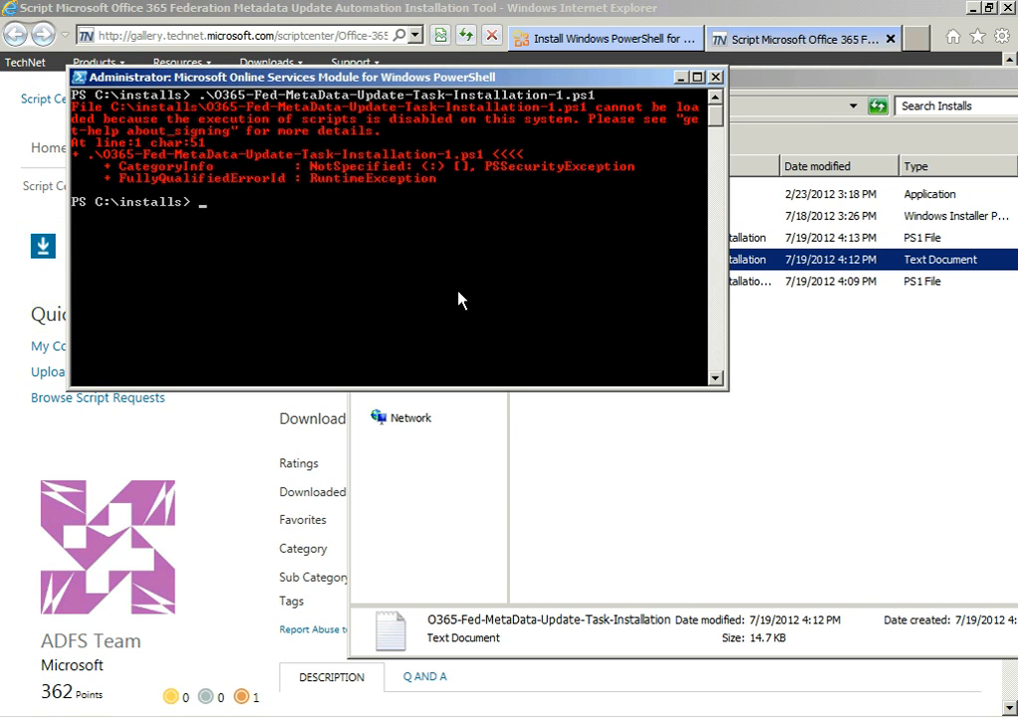
mouse_move(488, 282)
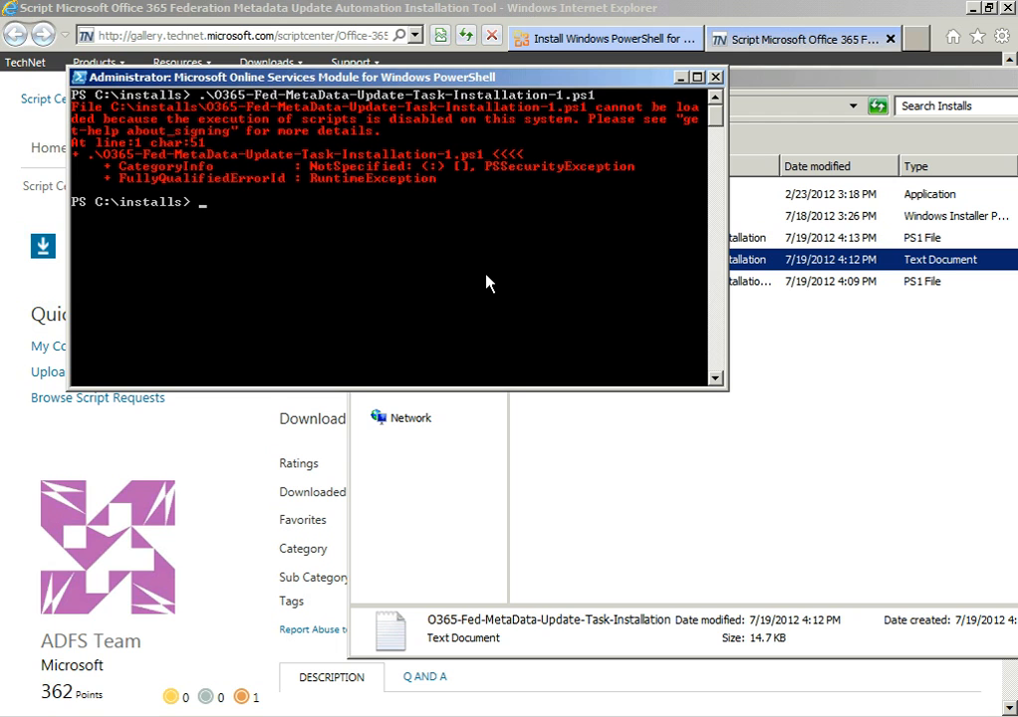
Set the PowerShell execution policy to unrestricted and answer y to confirm.
type("set")
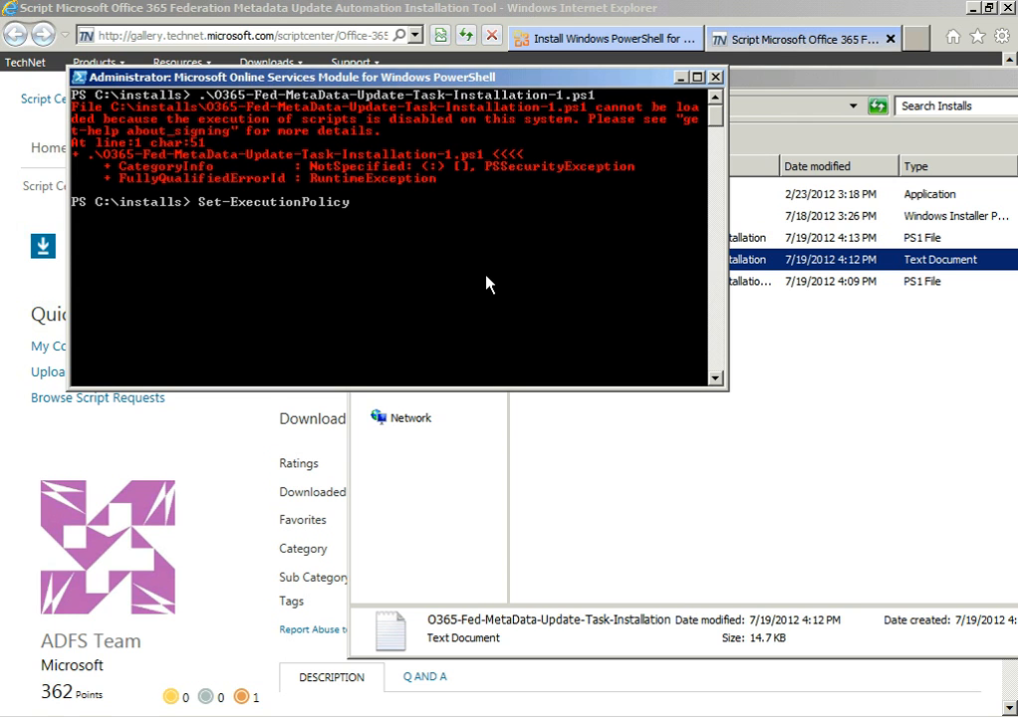
type("unre")
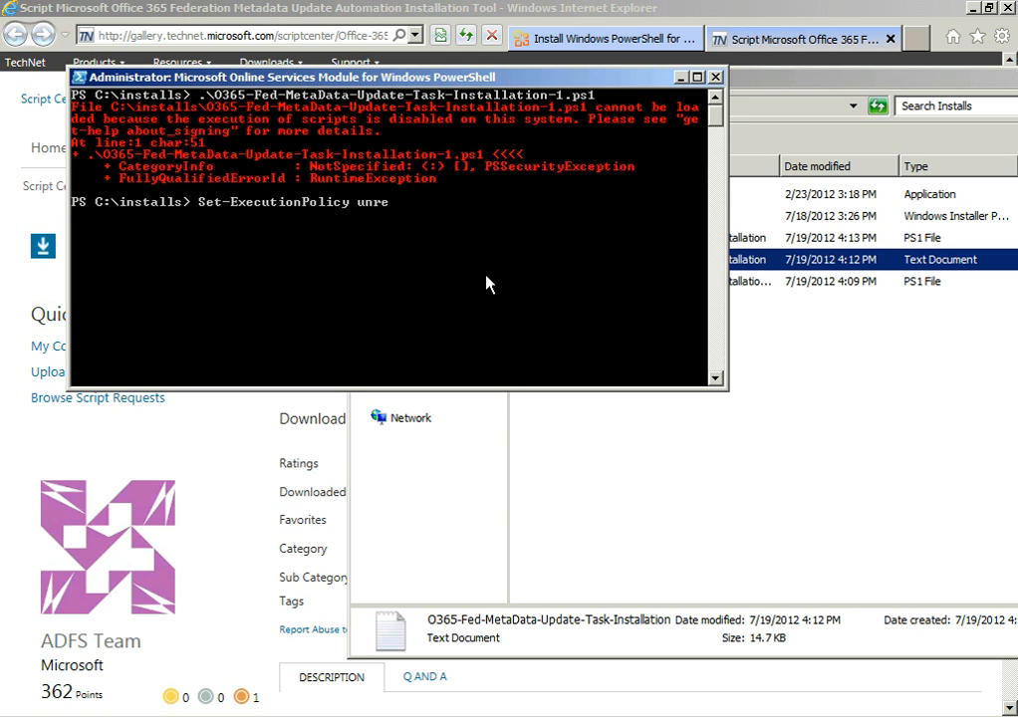
type("stricted")
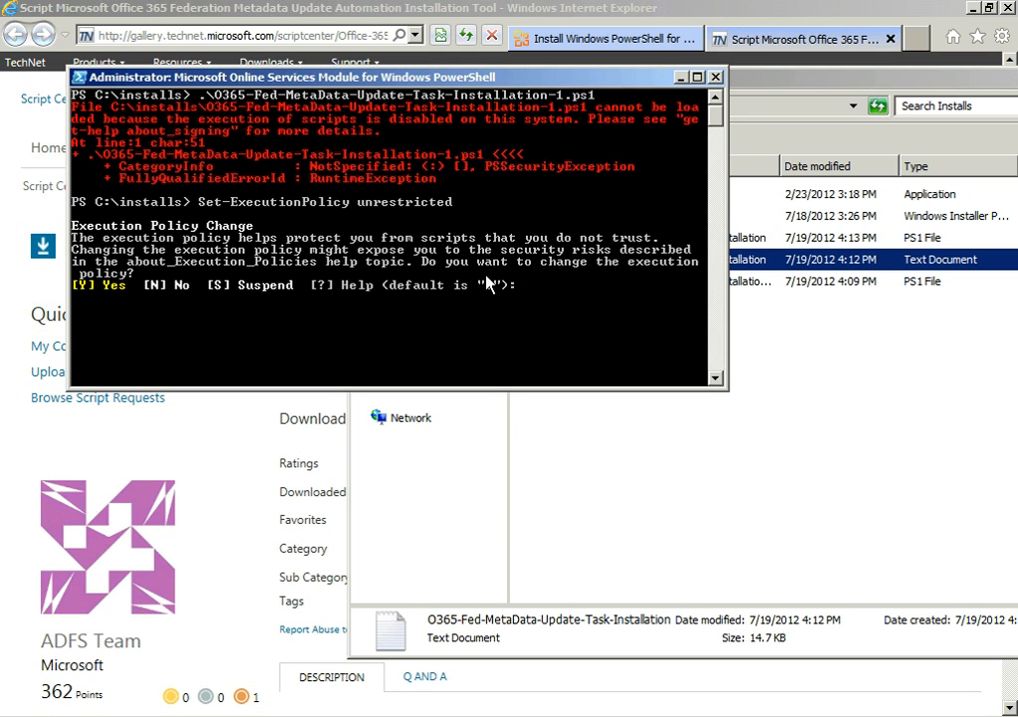
type("y")
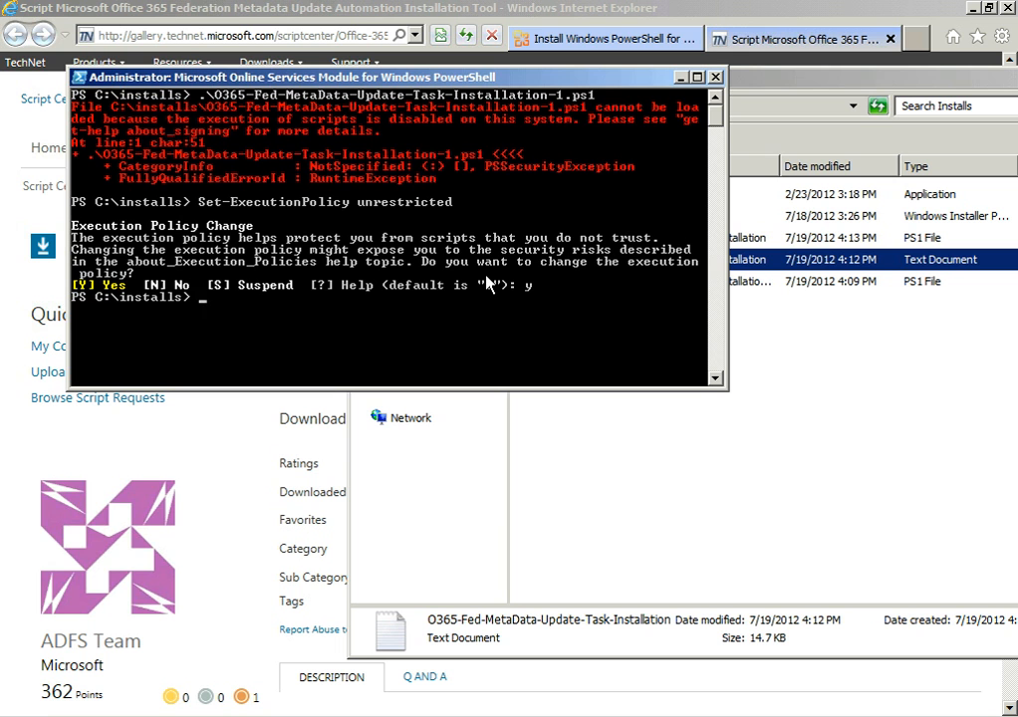
Start the .\0365-Fed-MetaData-Update-Task-Installation-1.ps1 installer script.
type(".\\0365-Fed-MetaData-Update-Task-Installation-1.ps1")
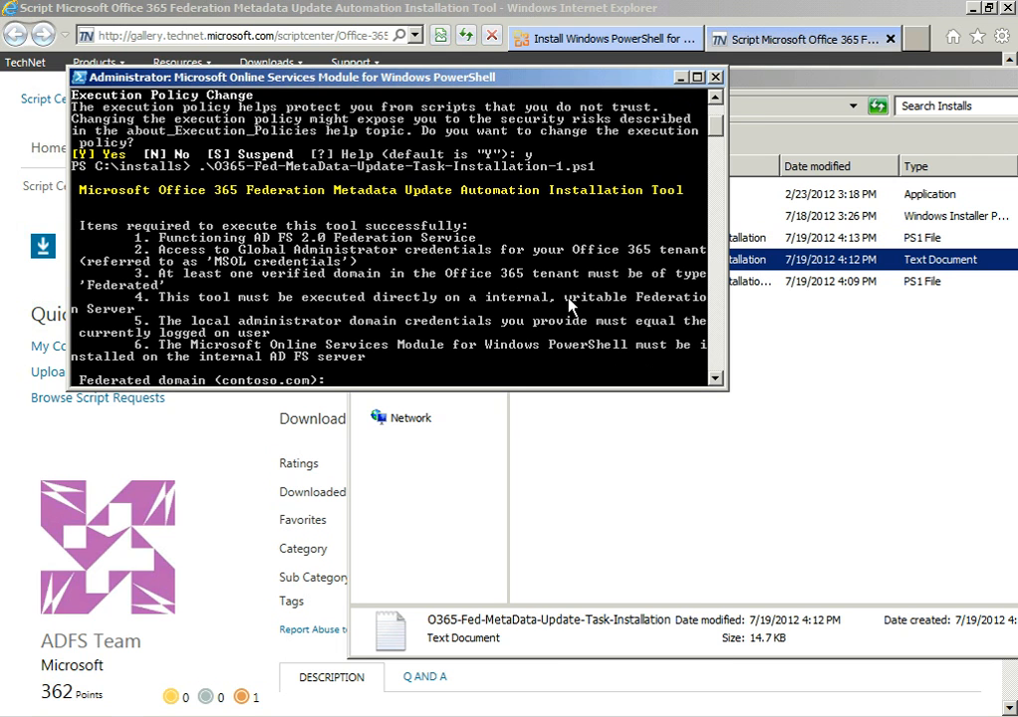
mouse_move(562, 287)
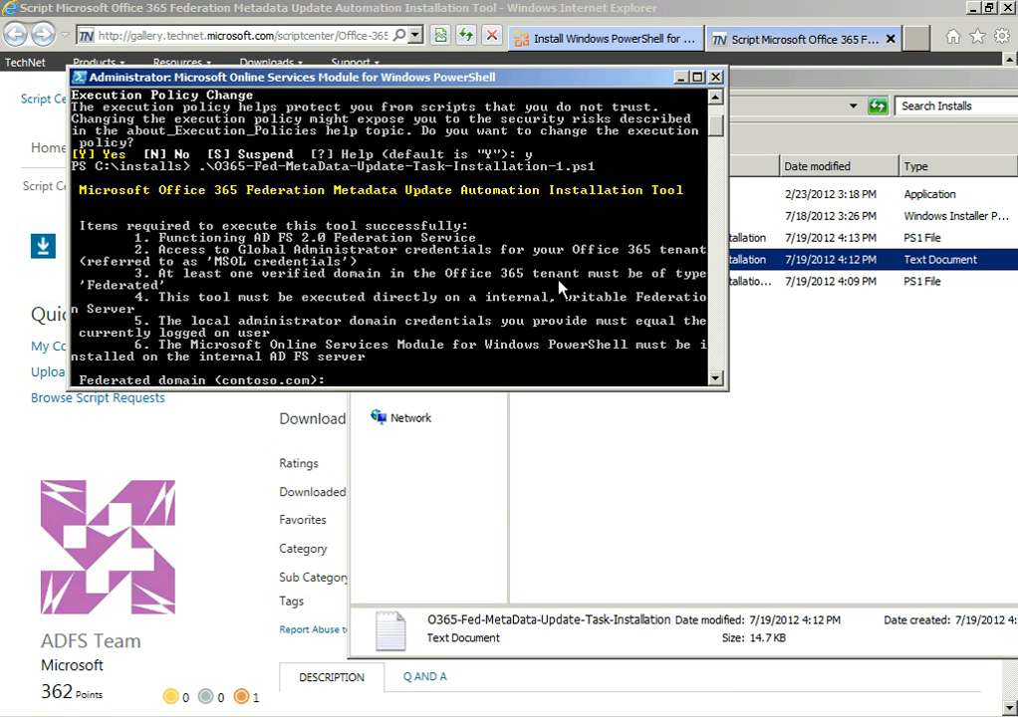
mouse_move(559, 303)
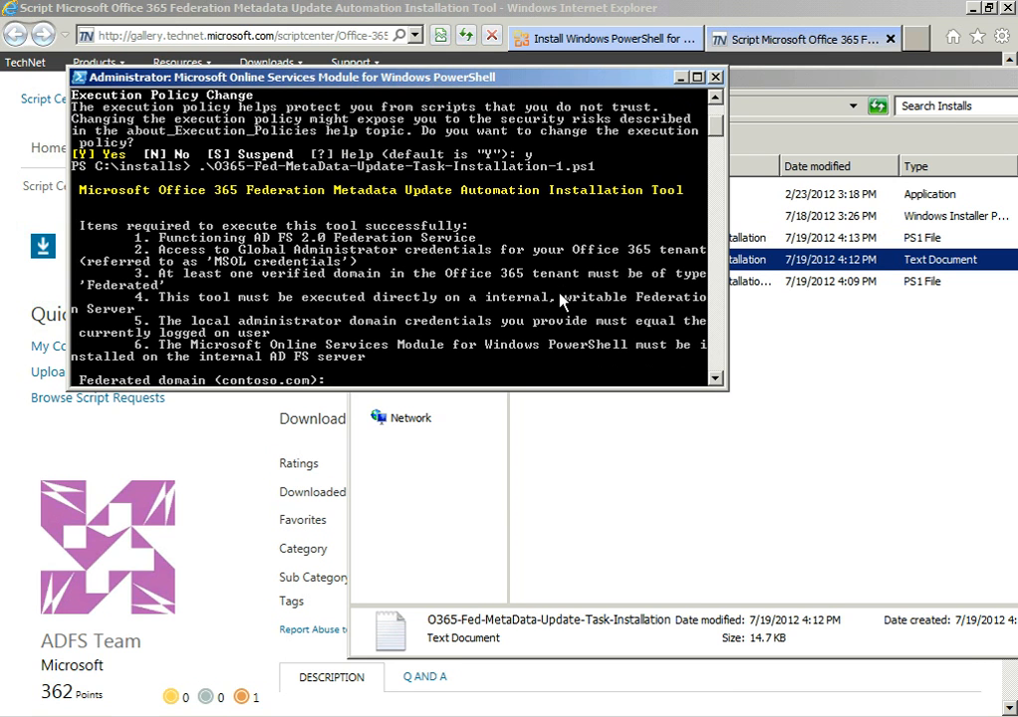
Supply insecurityinc.info as the federated domain for the metadata update script.
type("insecurityin")
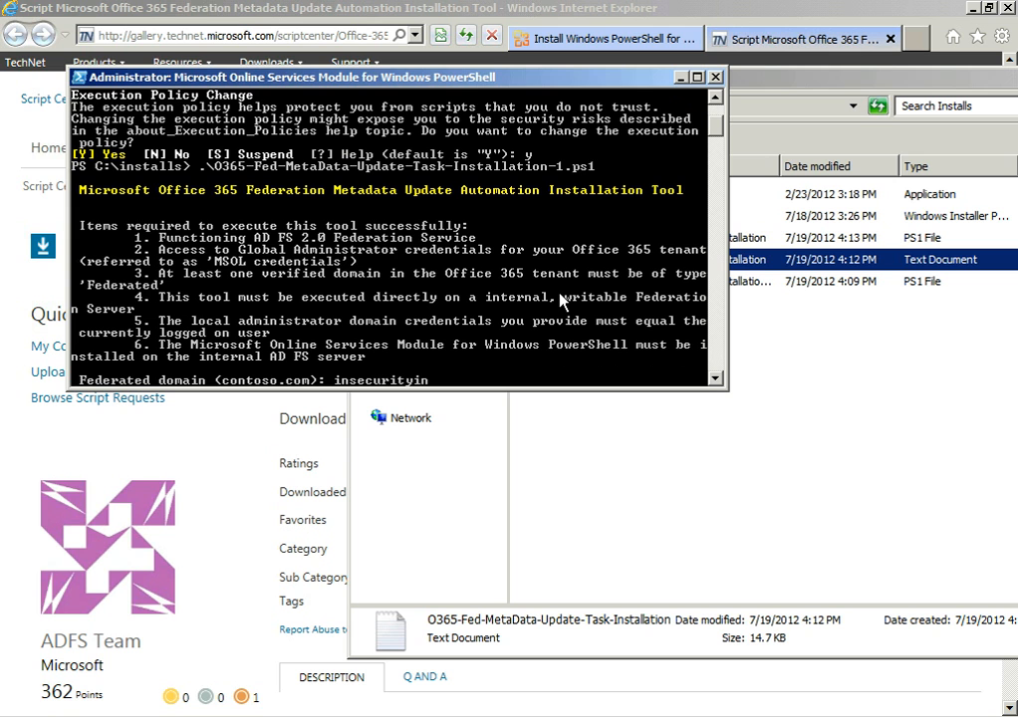
type(".info")
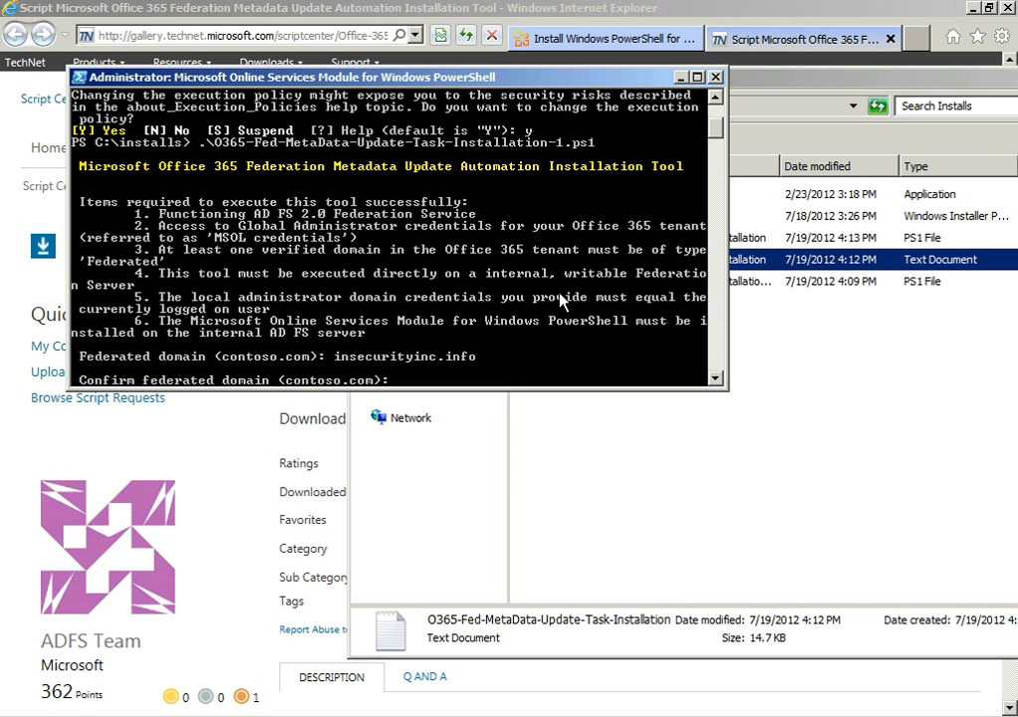
type("insecurity")
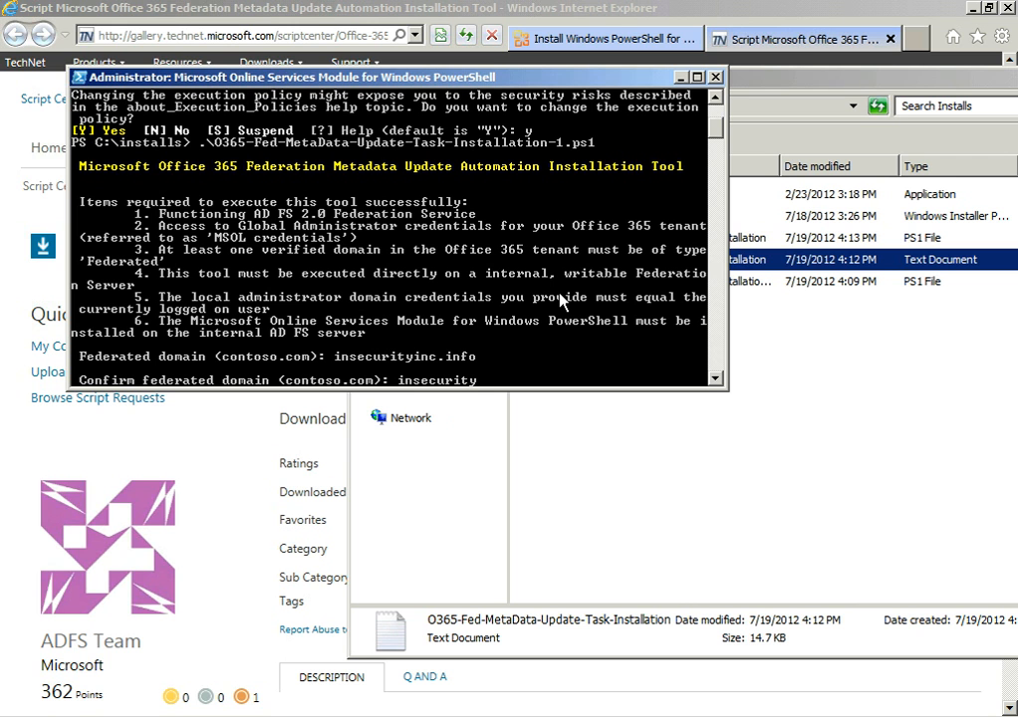
type("info")
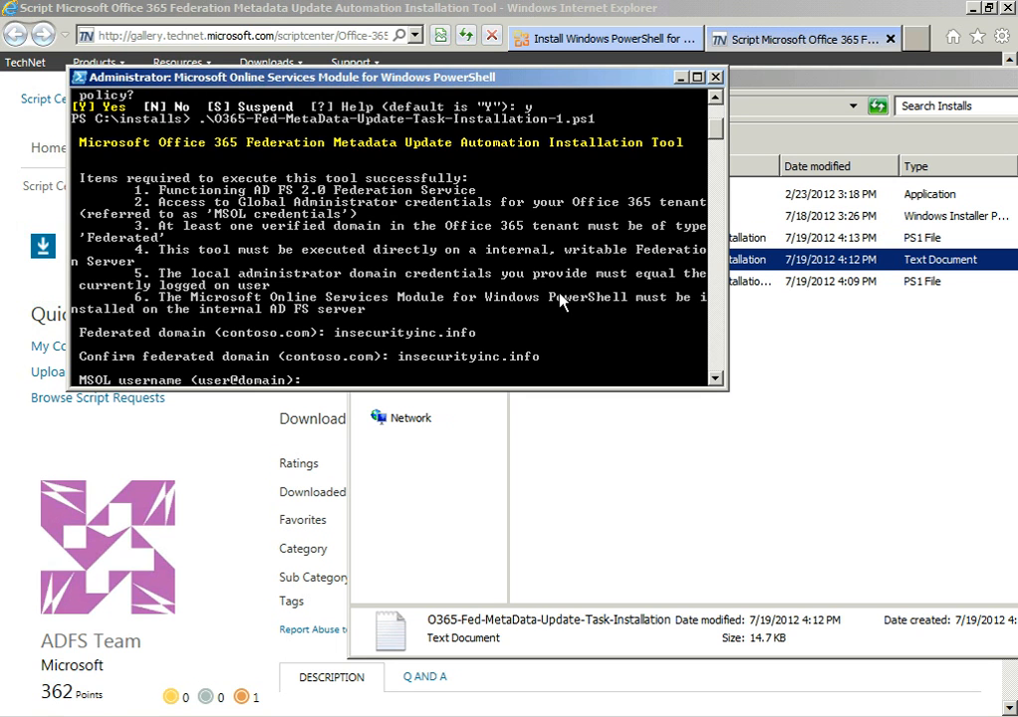
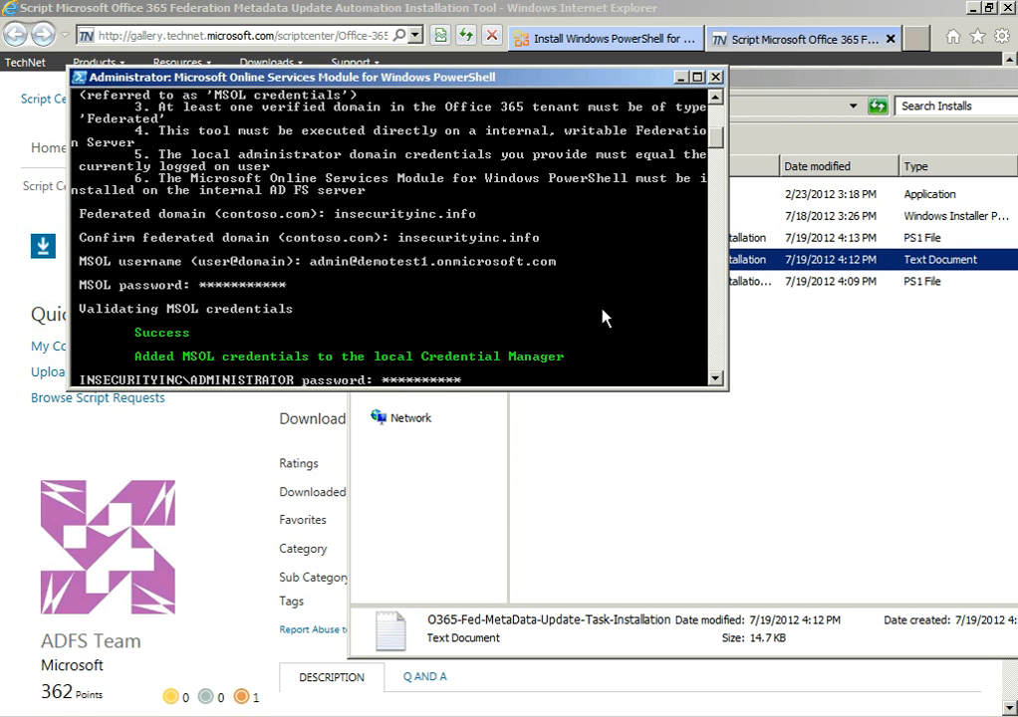
Enter the admin@...onmicrosoft.com MSOL credentials and let the script create the daily scheduled task.
scroll("down", 3)
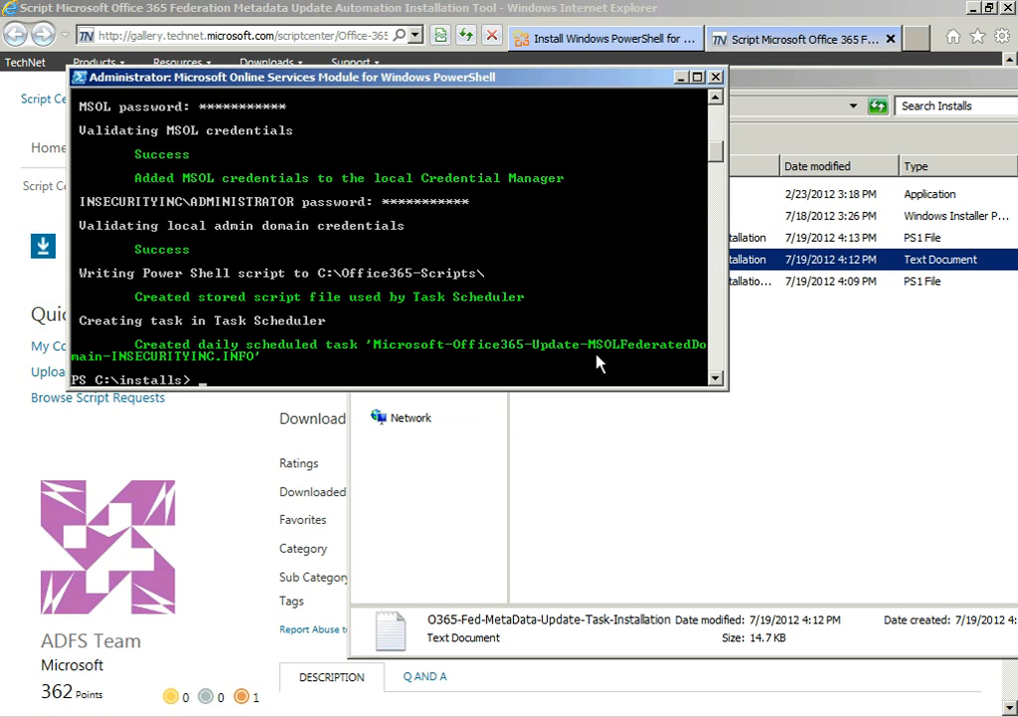
mouse_move(583, 366)
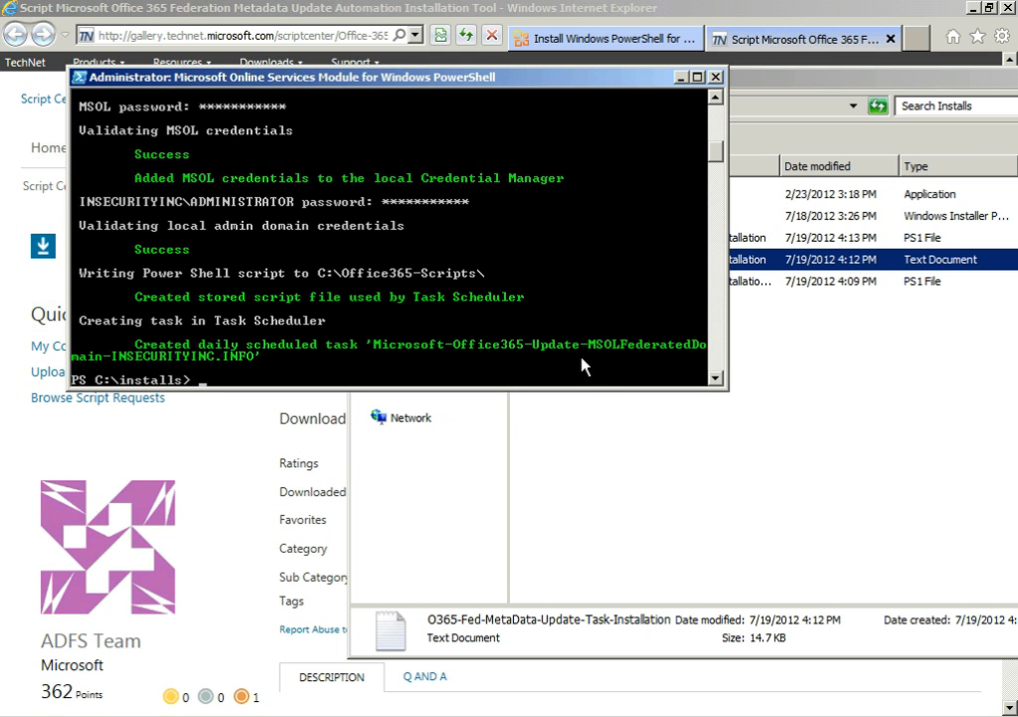
mouse_move(456, 354)
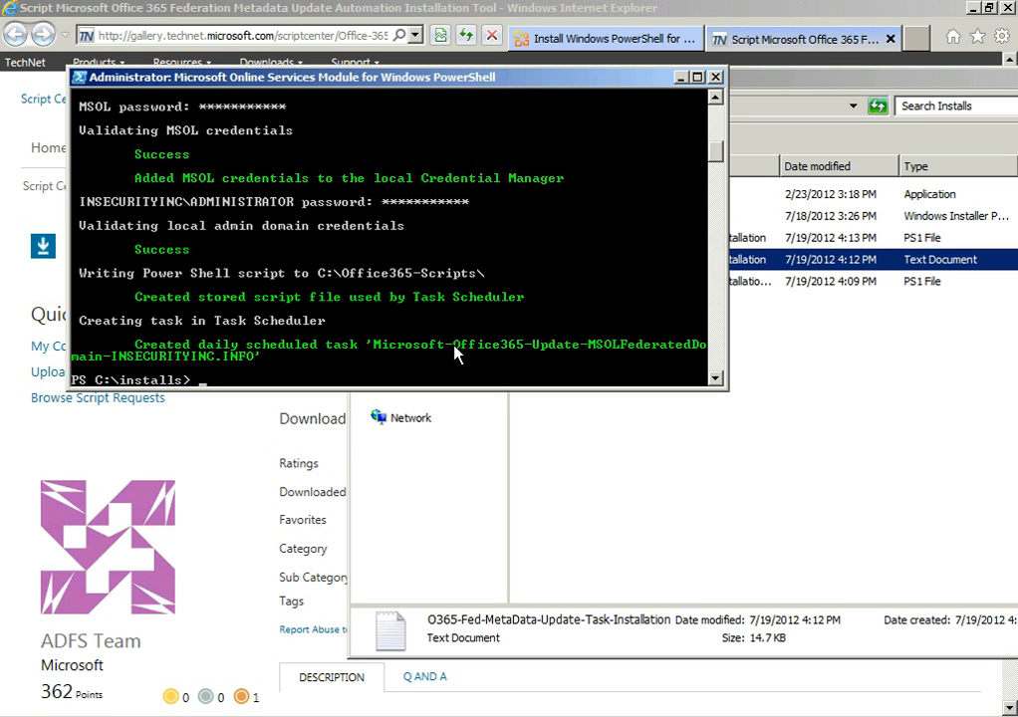
mouse_move(446, 357)
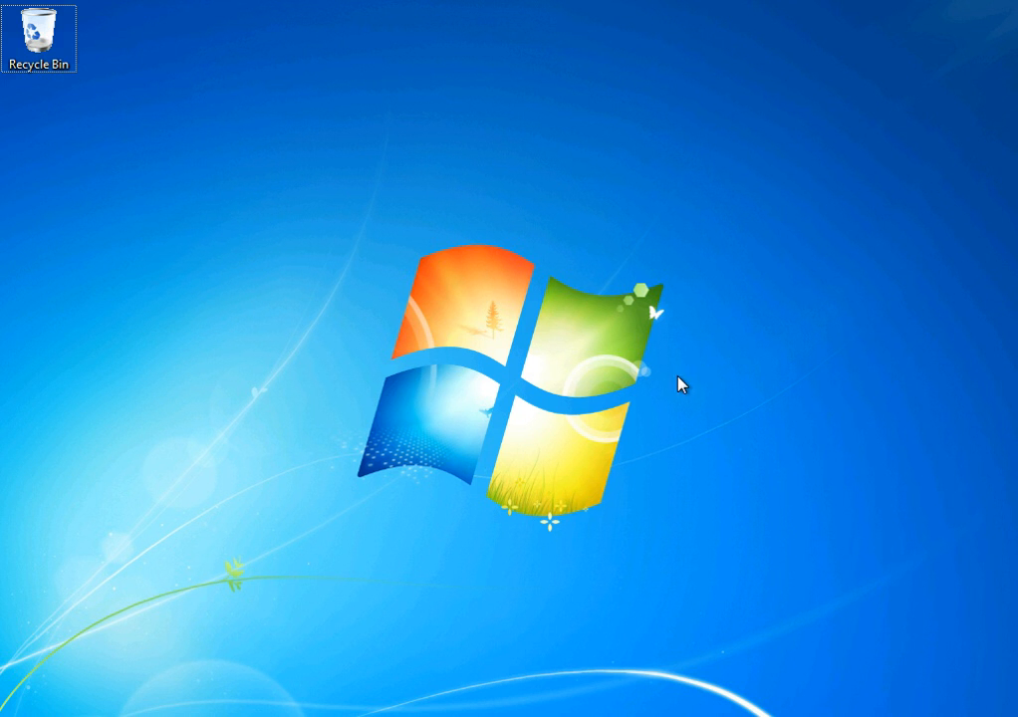
mouse_move(656, 383)
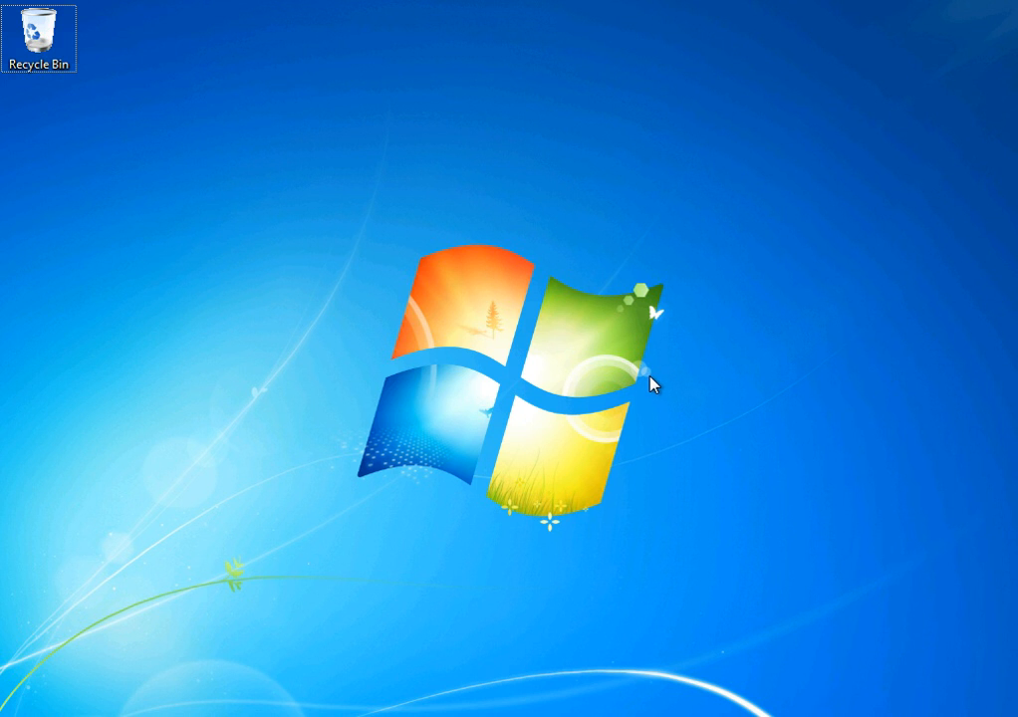
mouse_move(117, 690)
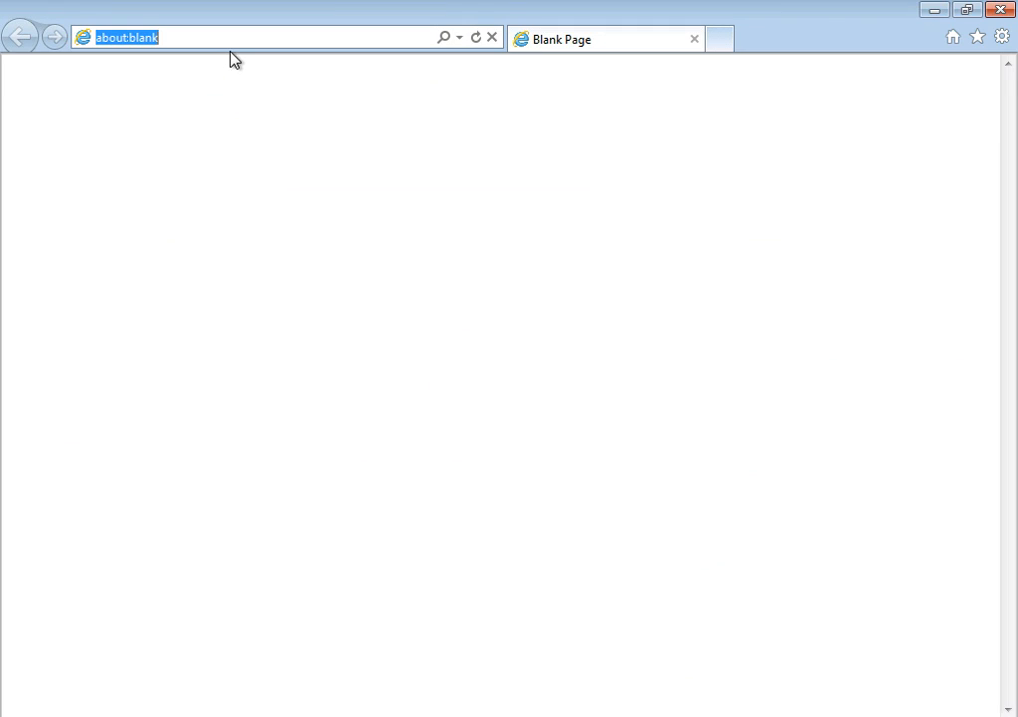
Browse to portal.microsoftonline.com as the saved test user, signing in at ABC-ADFS-1 past the certificate warning.
type("portal.microsoftonline.com")
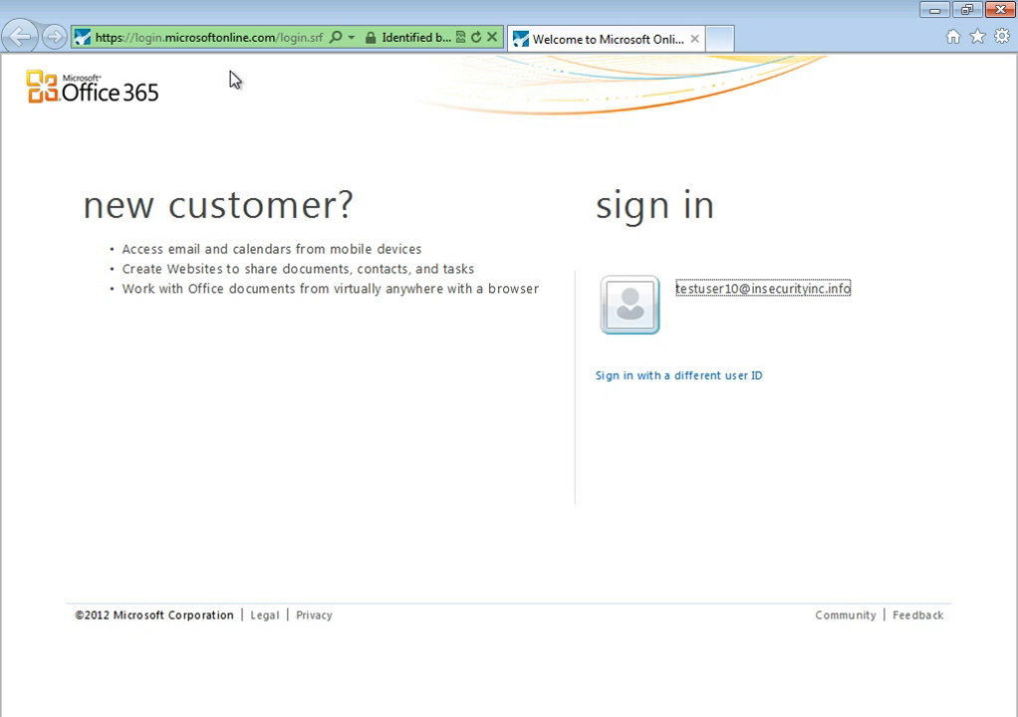
left_click(629, 303)
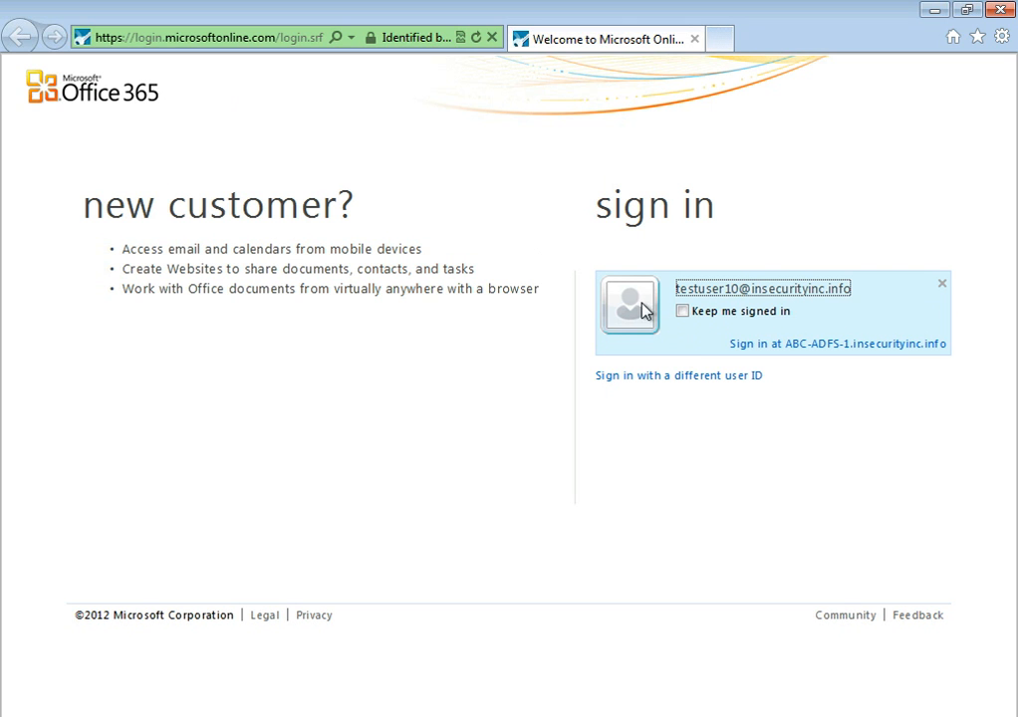
mouse_move(694, 345)
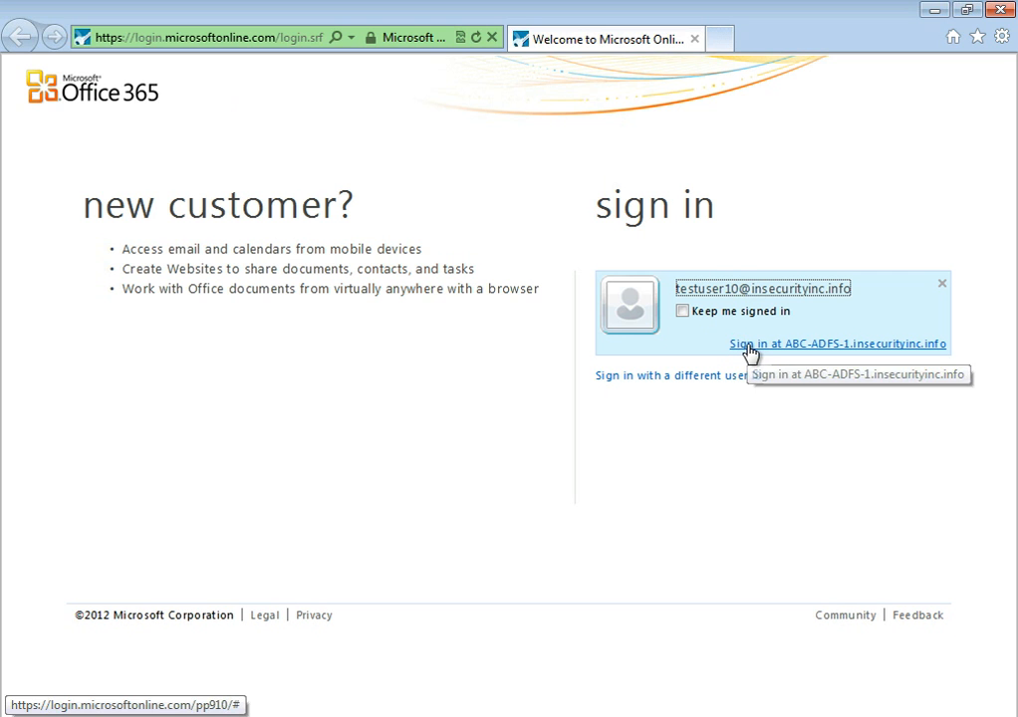
mouse_move(705, 345)
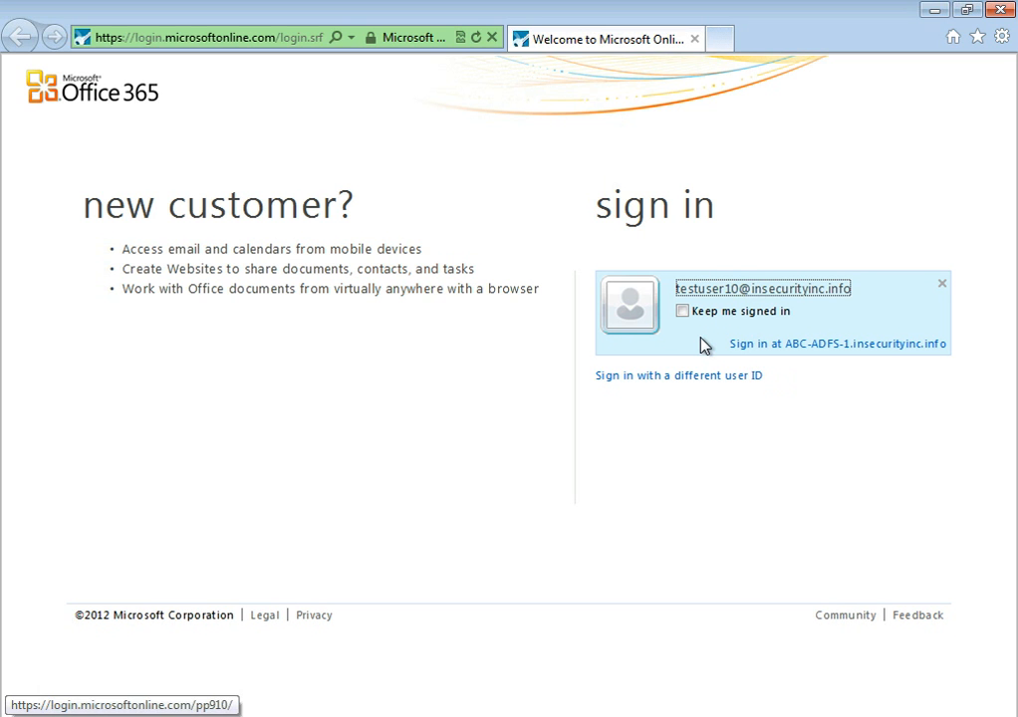
left_click(837, 342)
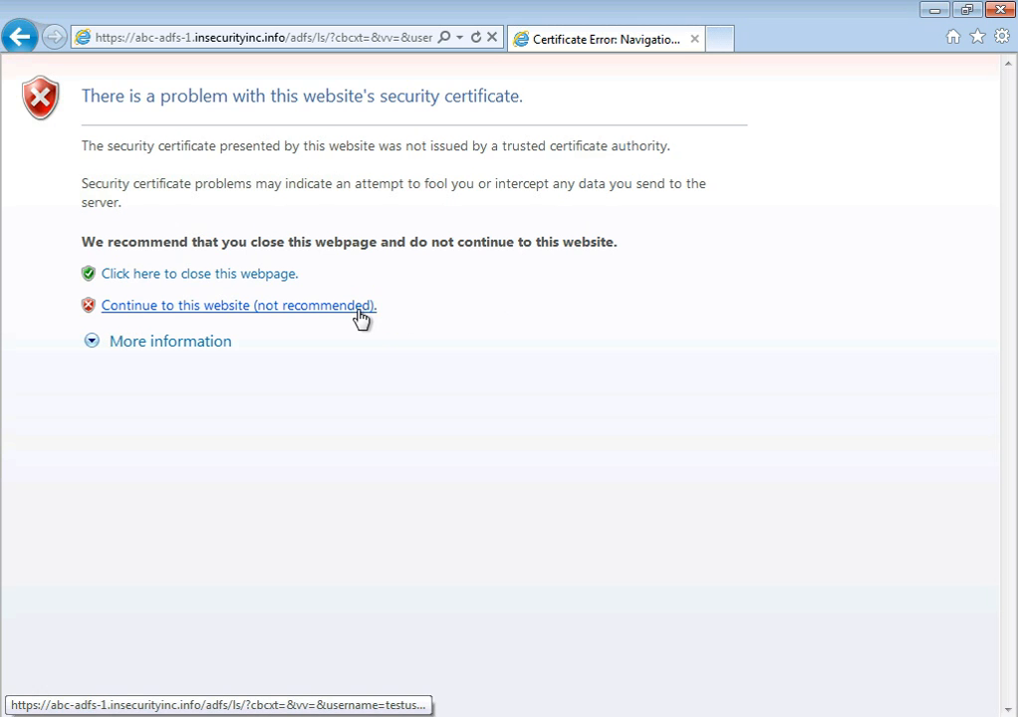
left_click(237, 305)
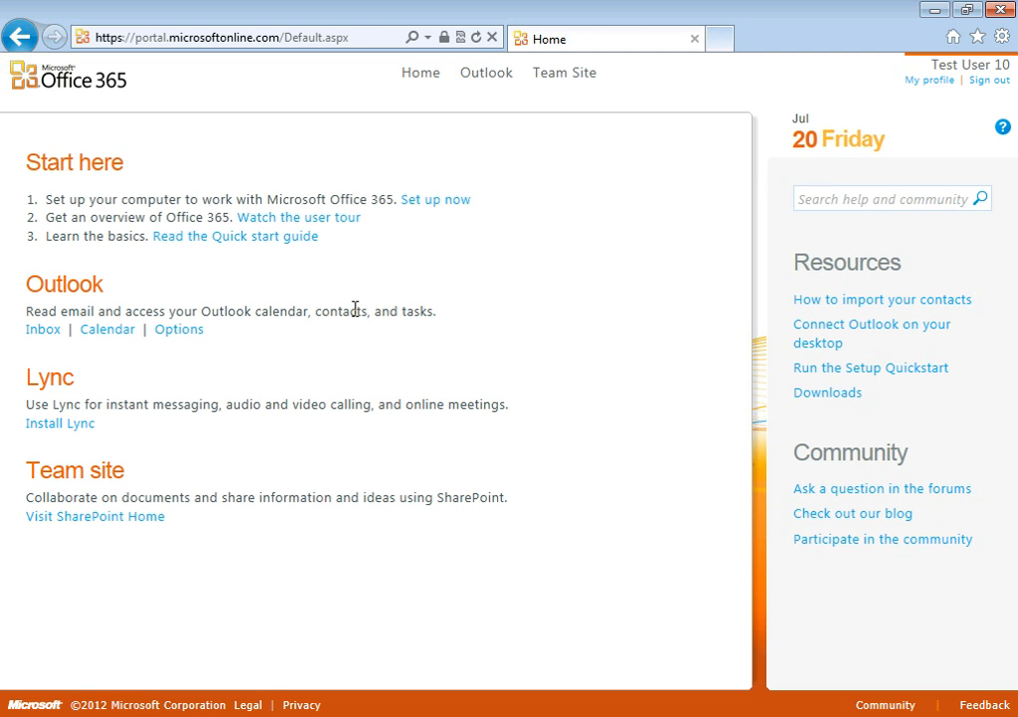
mouse_move(502, 94)
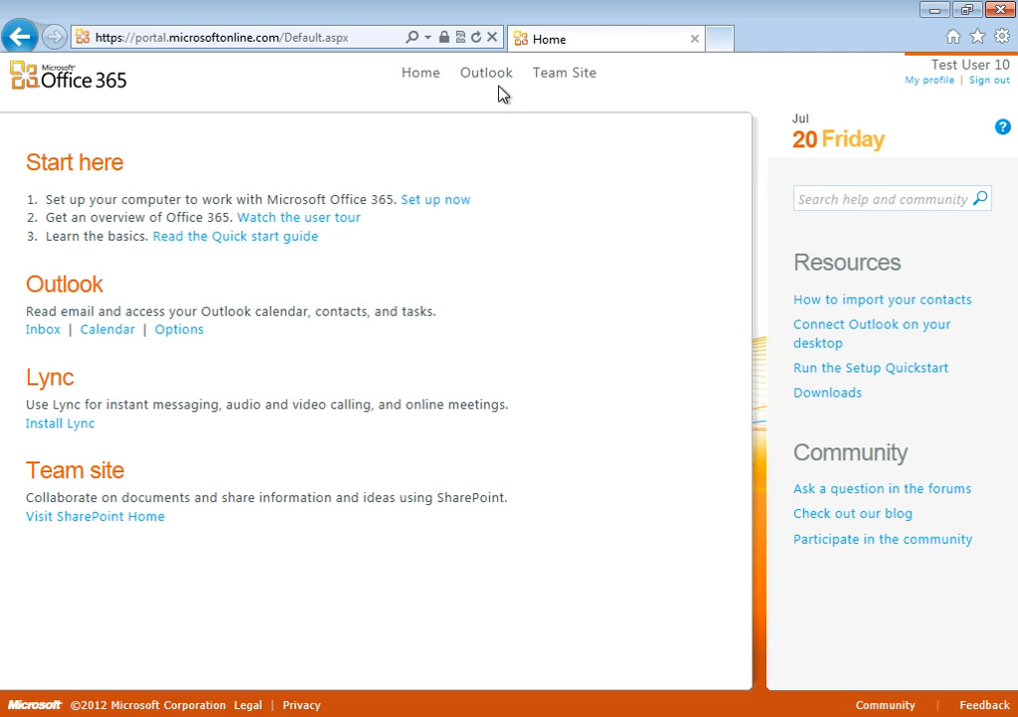
Open Outlook Web App with (UTC-07:00) Mountain Time and reach the empty Inbox.
left_click(486, 72)
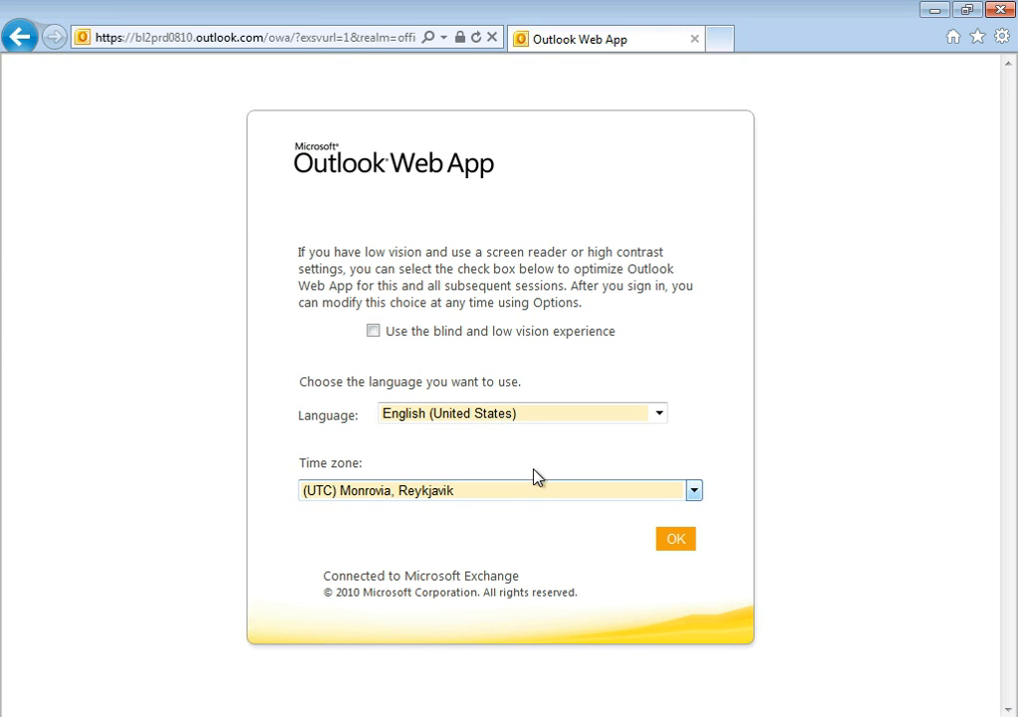
left_click(693, 490)
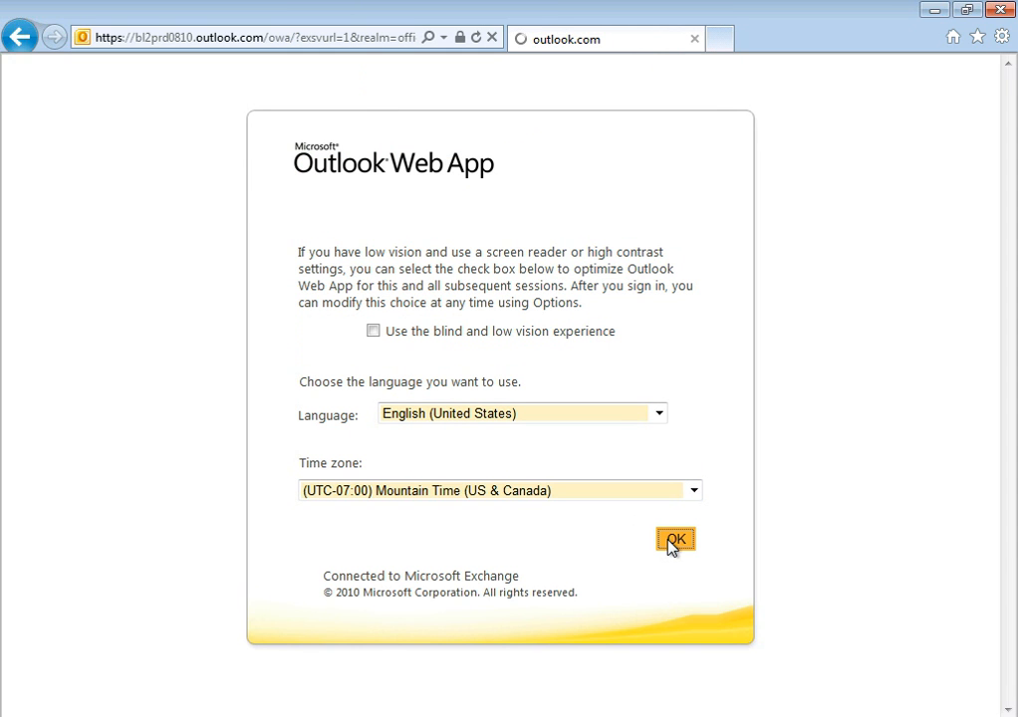
left_click(674, 538)
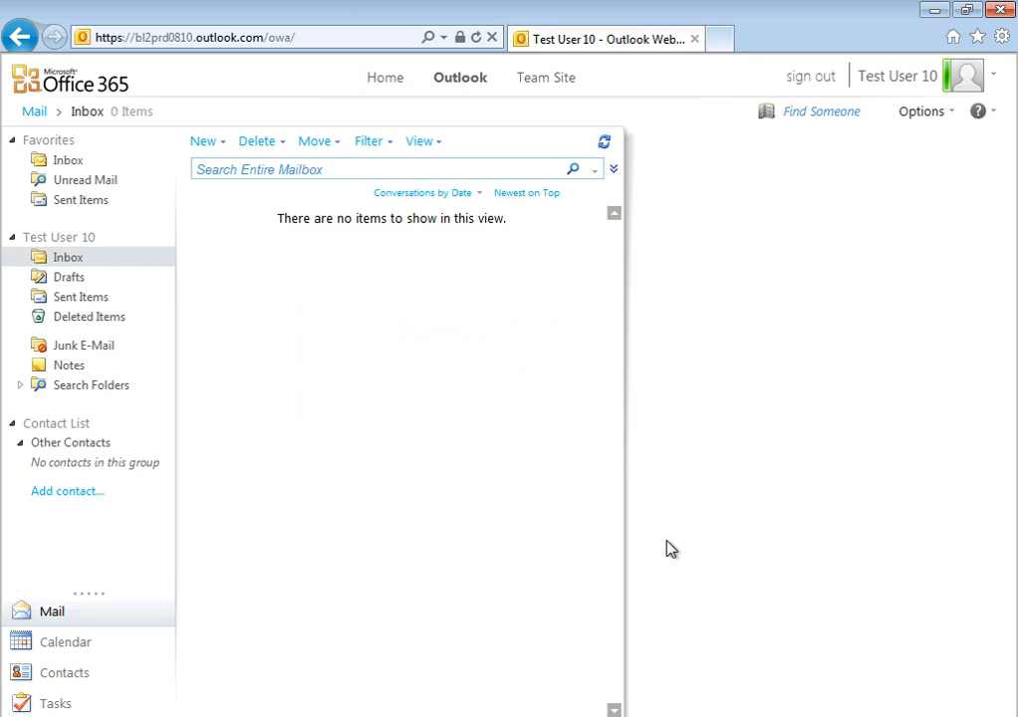
mouse_move(454, 358)
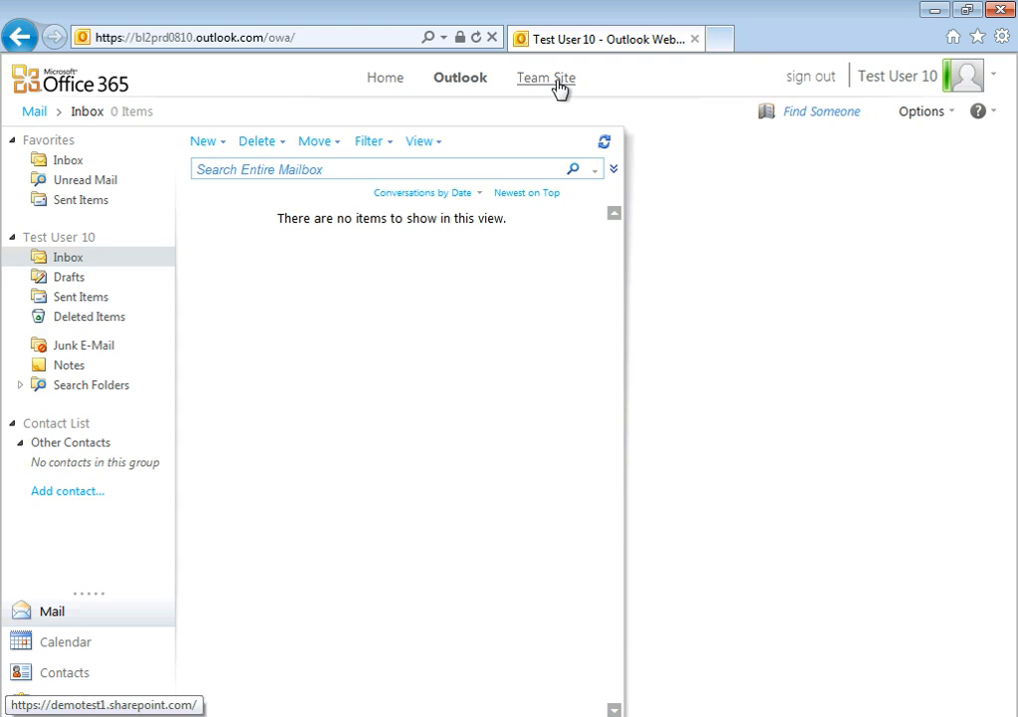
left_click(546, 78)
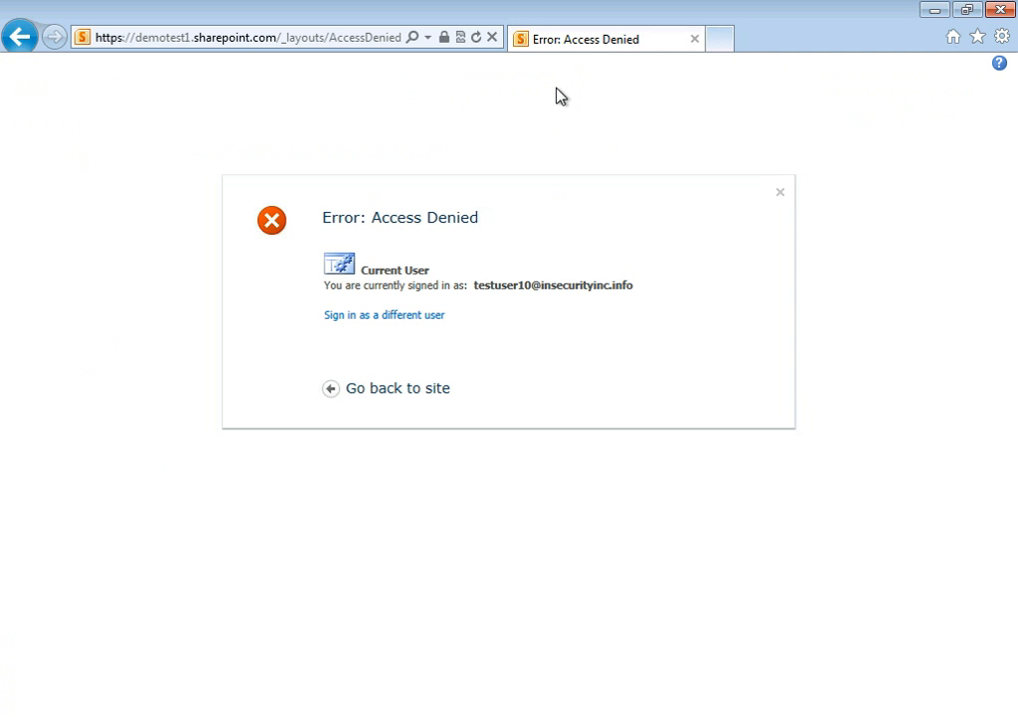
mouse_move(625, 317)
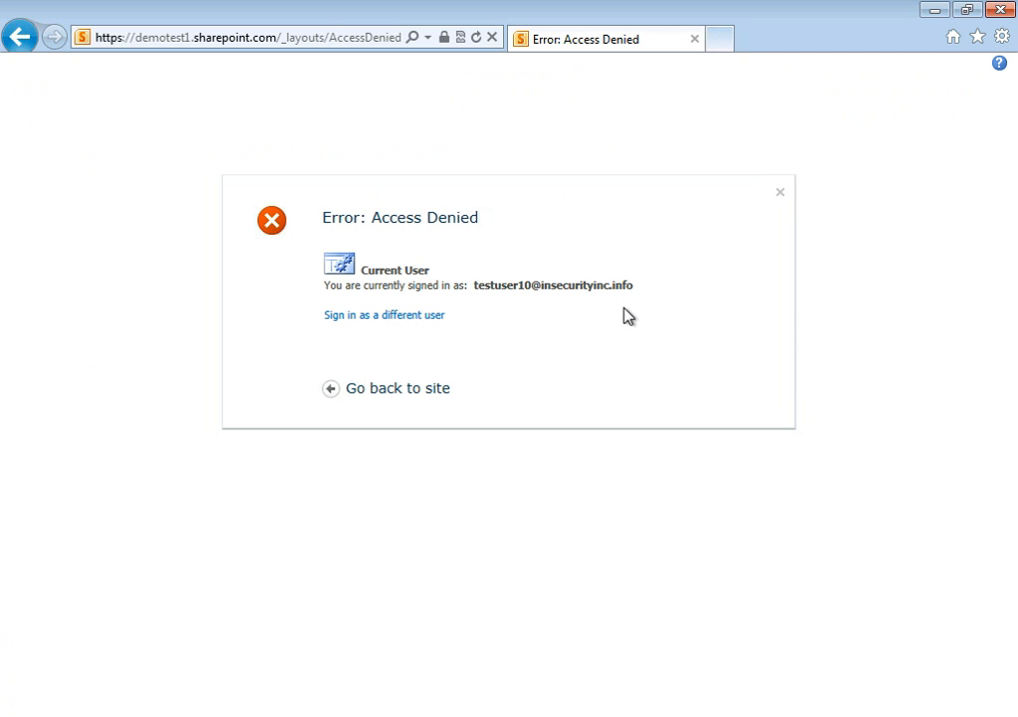
mouse_move(641, 303)
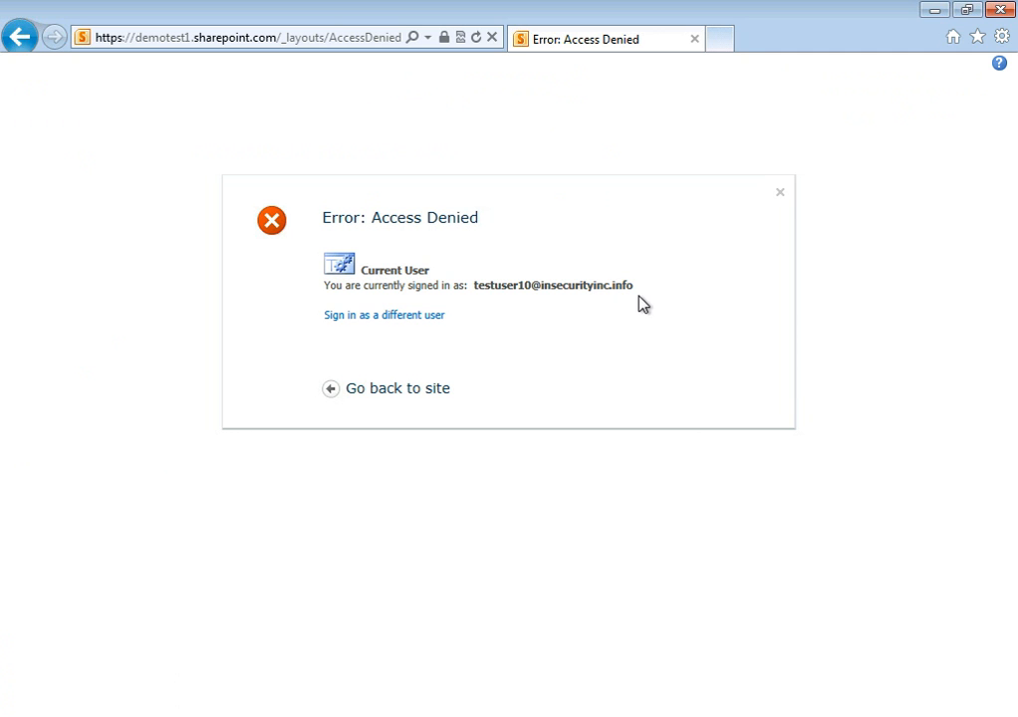
mouse_move(641, 319)
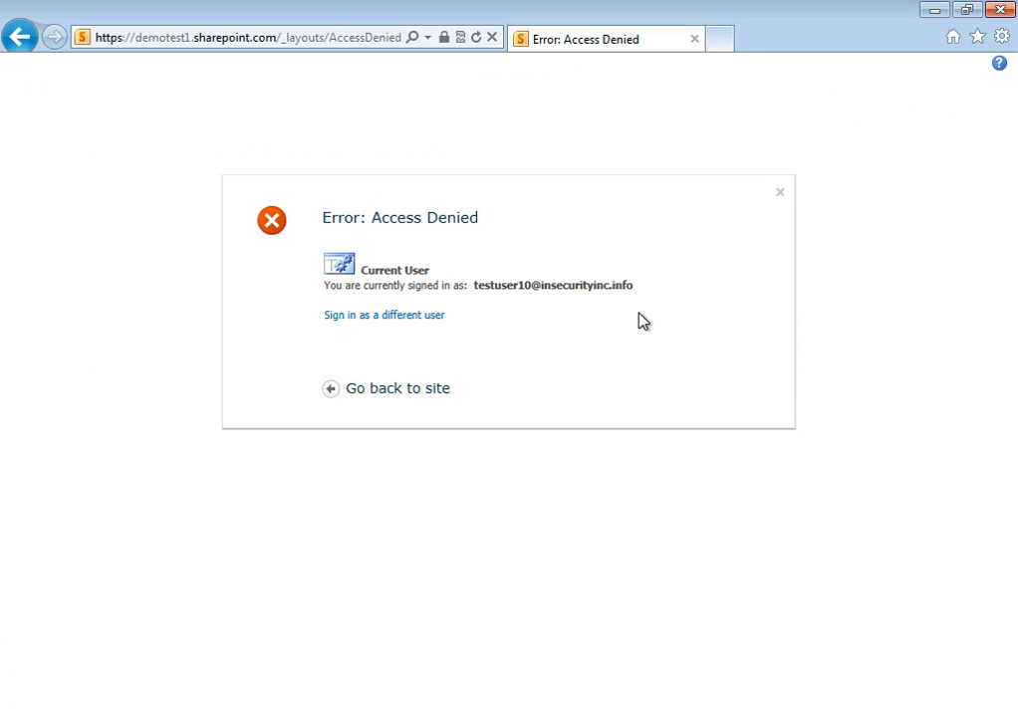
mouse_move(235, 83)
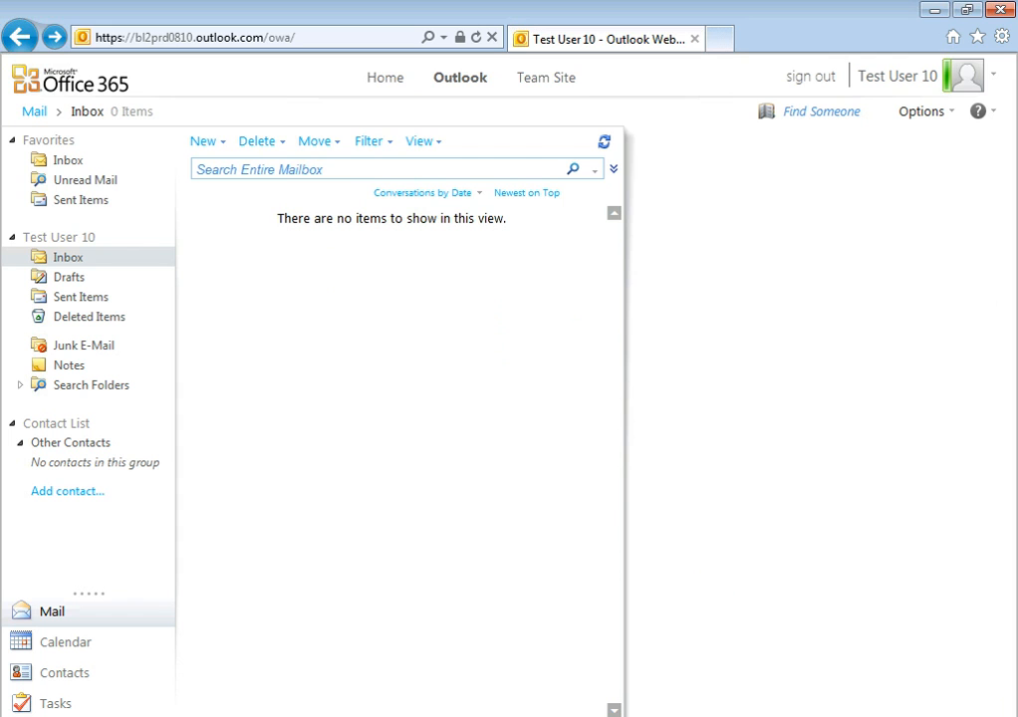
mouse_move(677, 556)
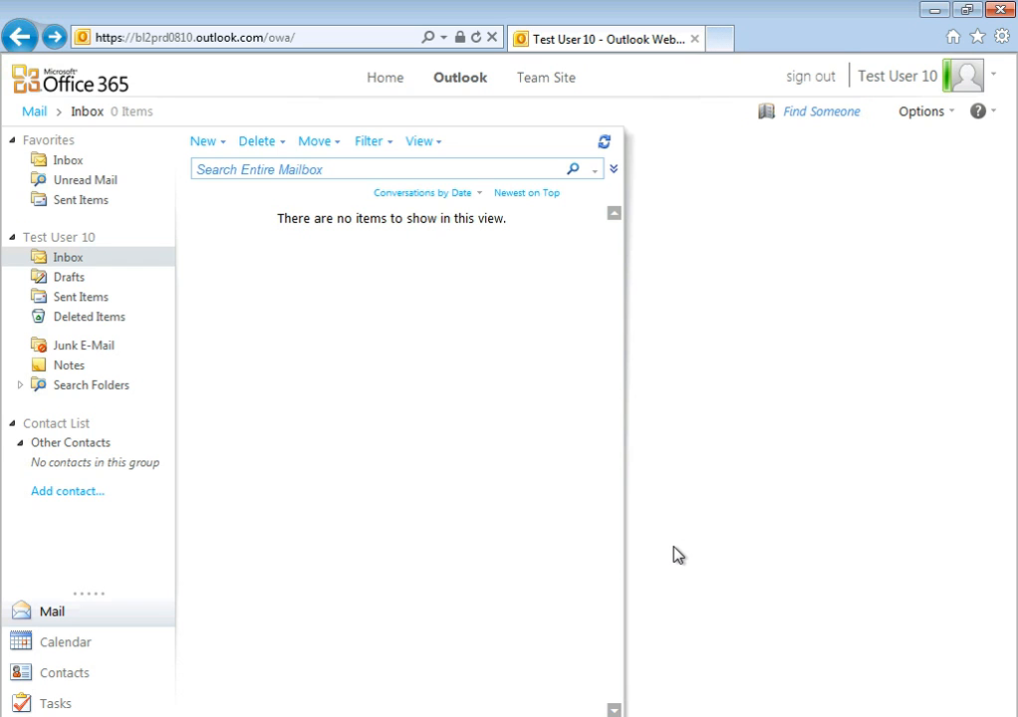
mouse_move(775, 713)
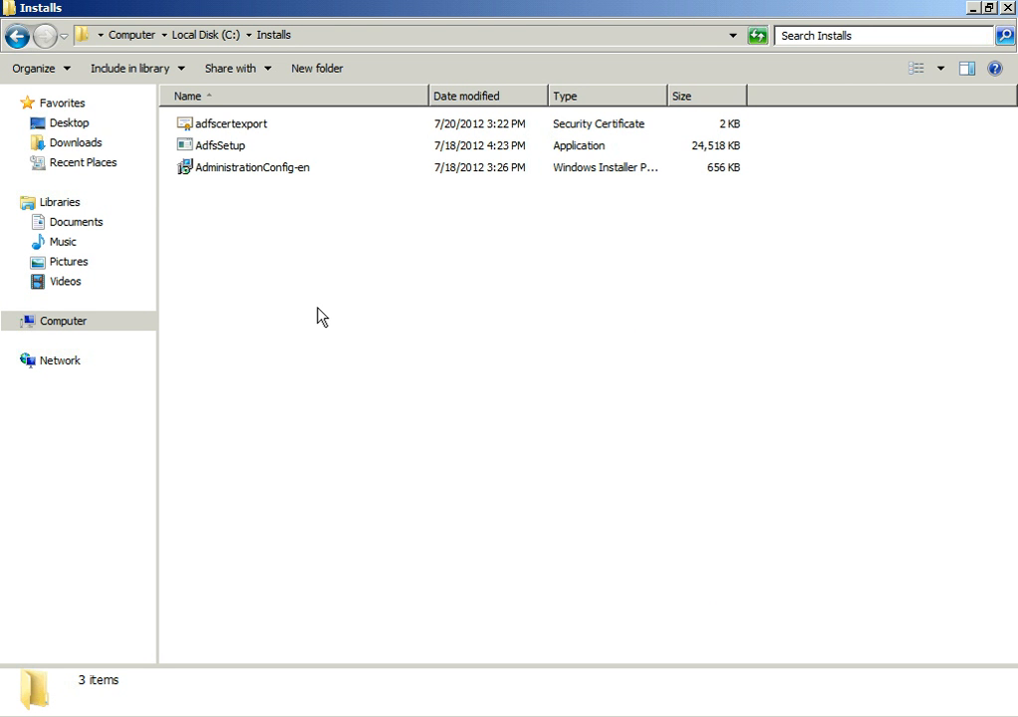
mouse_move(291, 310)
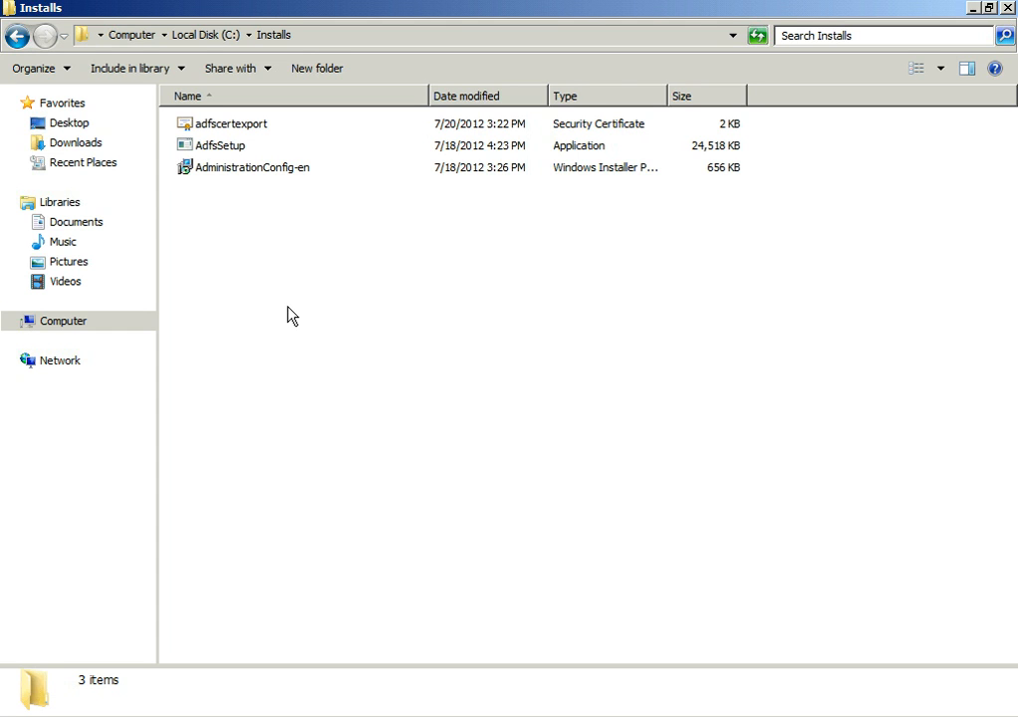
mouse_move(203, 187)
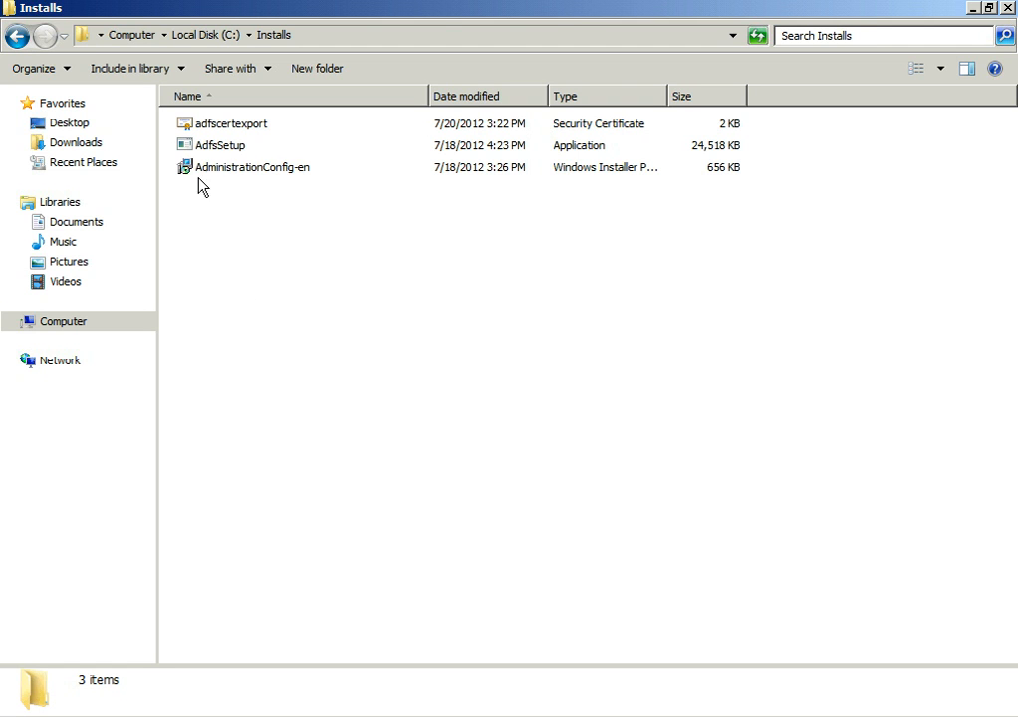
mouse_move(231, 146)
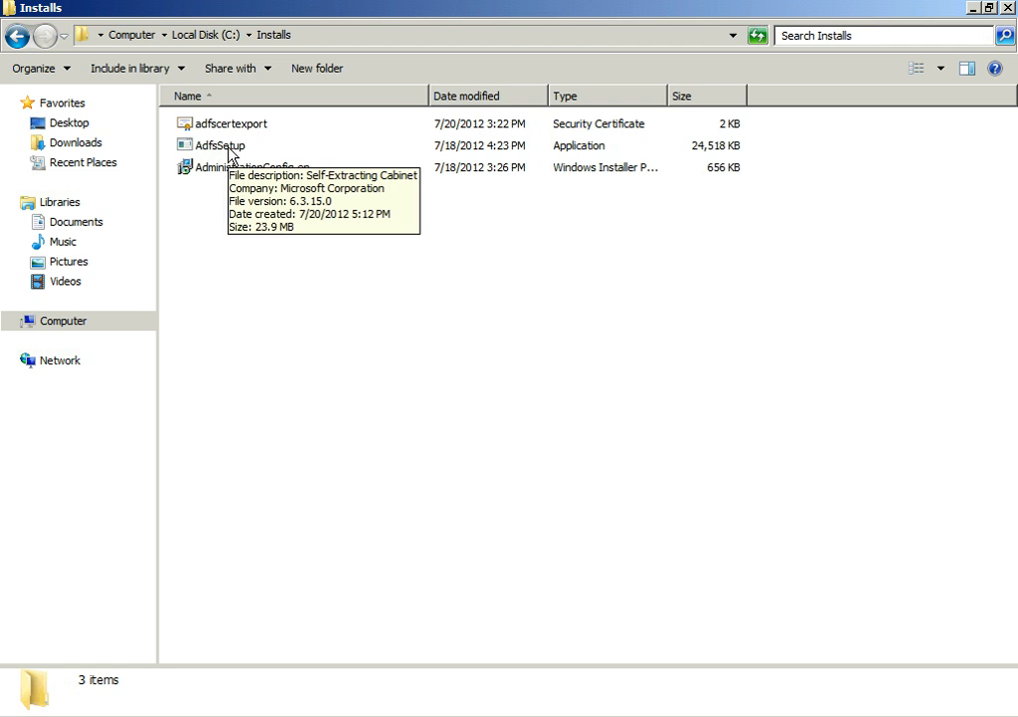
mouse_move(366, 356)
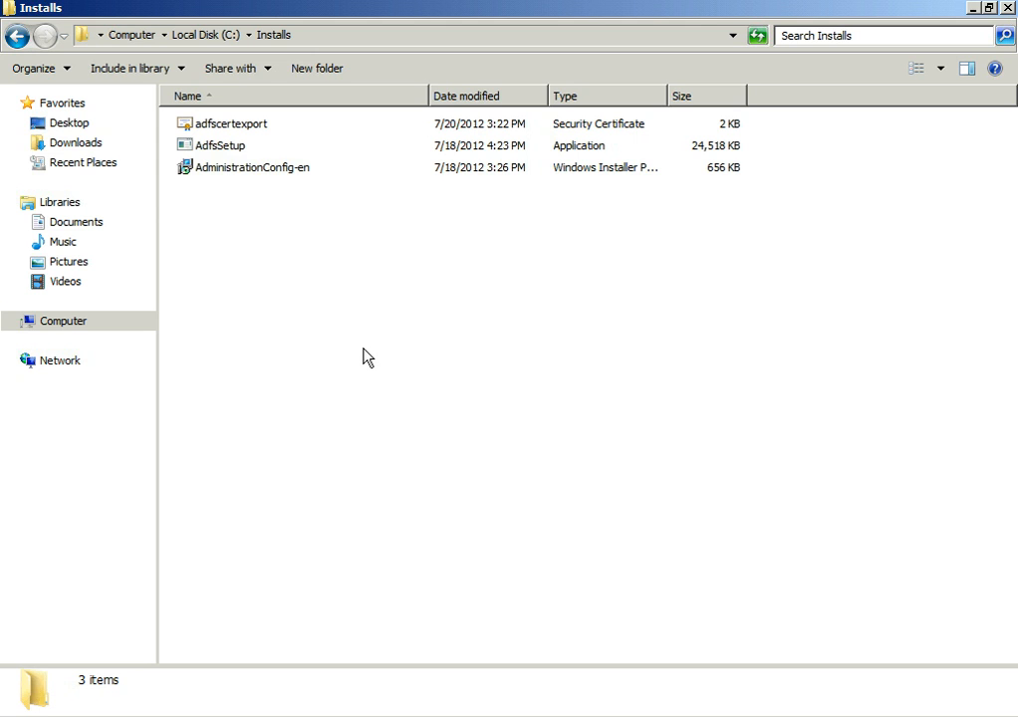
mouse_move(357, 361)
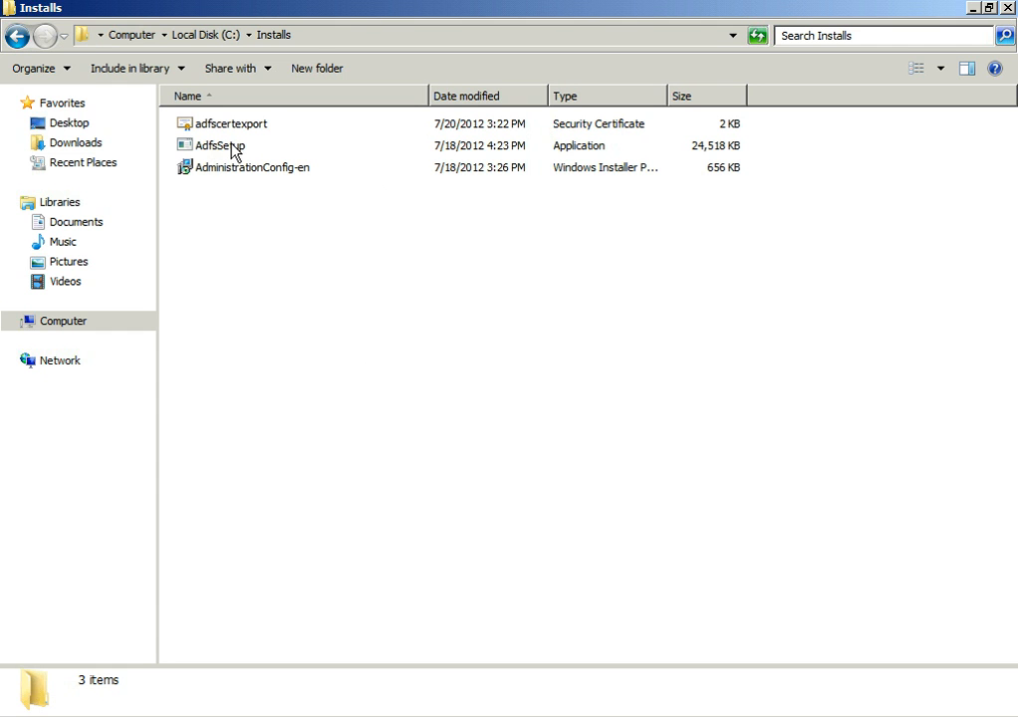
Launch the AdfsSetup installer, allow it to run and move past the welcome page.
double_click(219, 146)
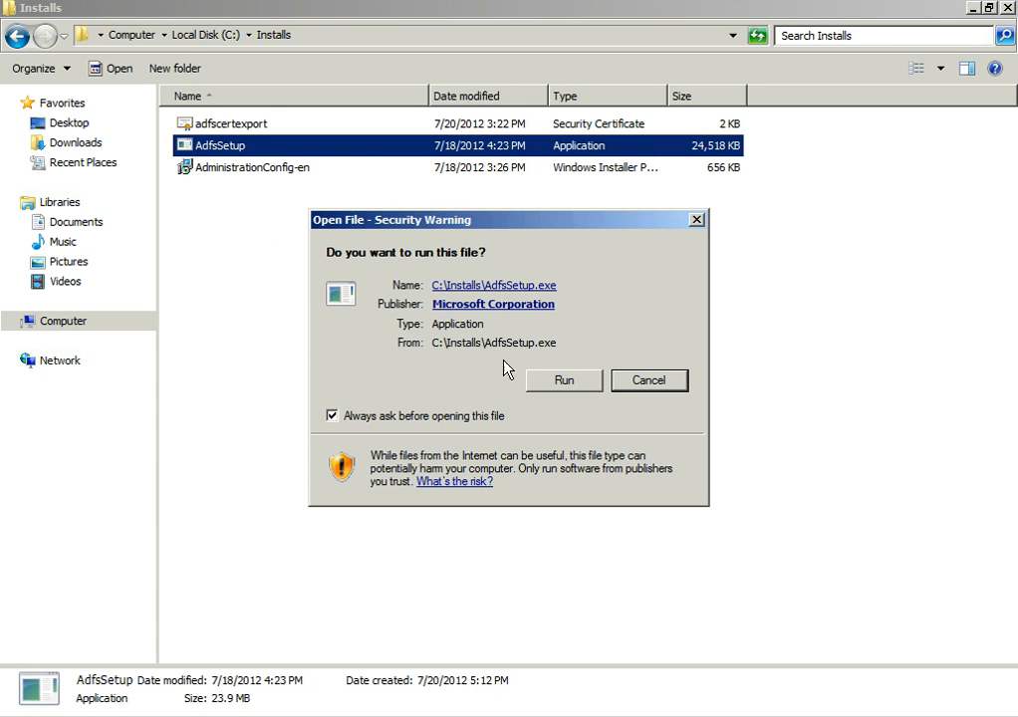
left_click(562, 379)
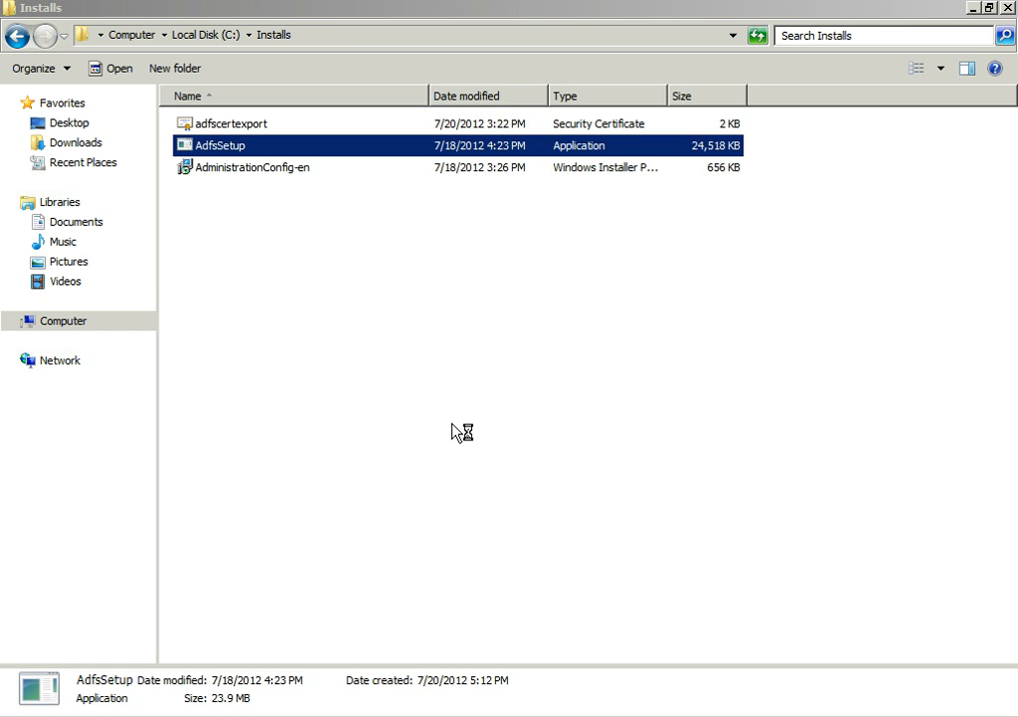
double_click(220, 146)
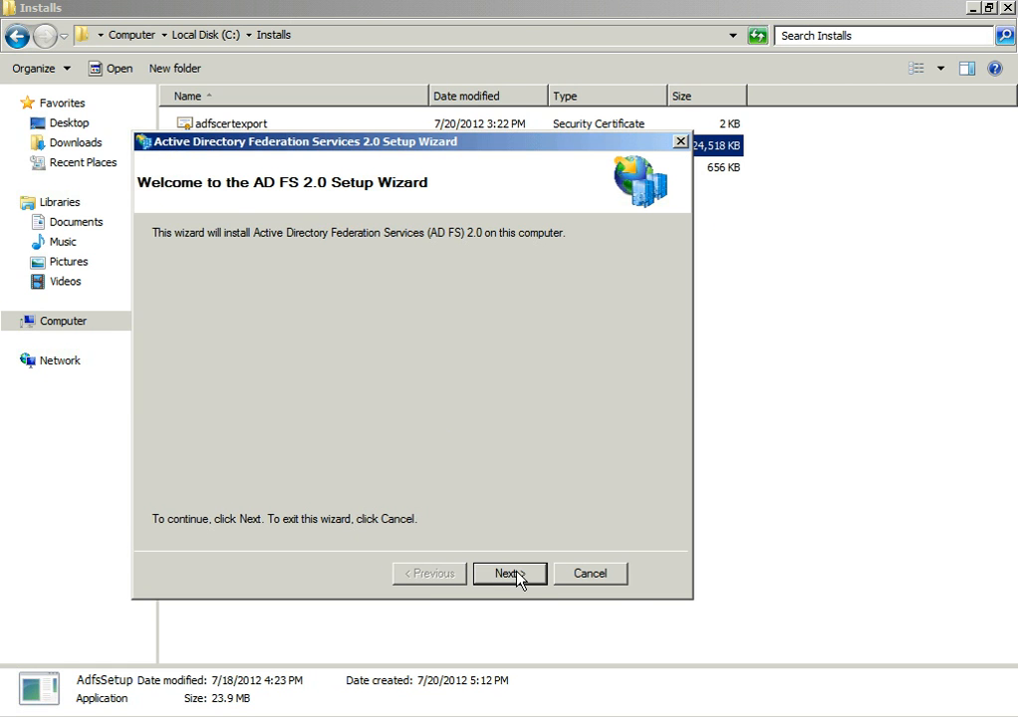
left_click(510, 574)
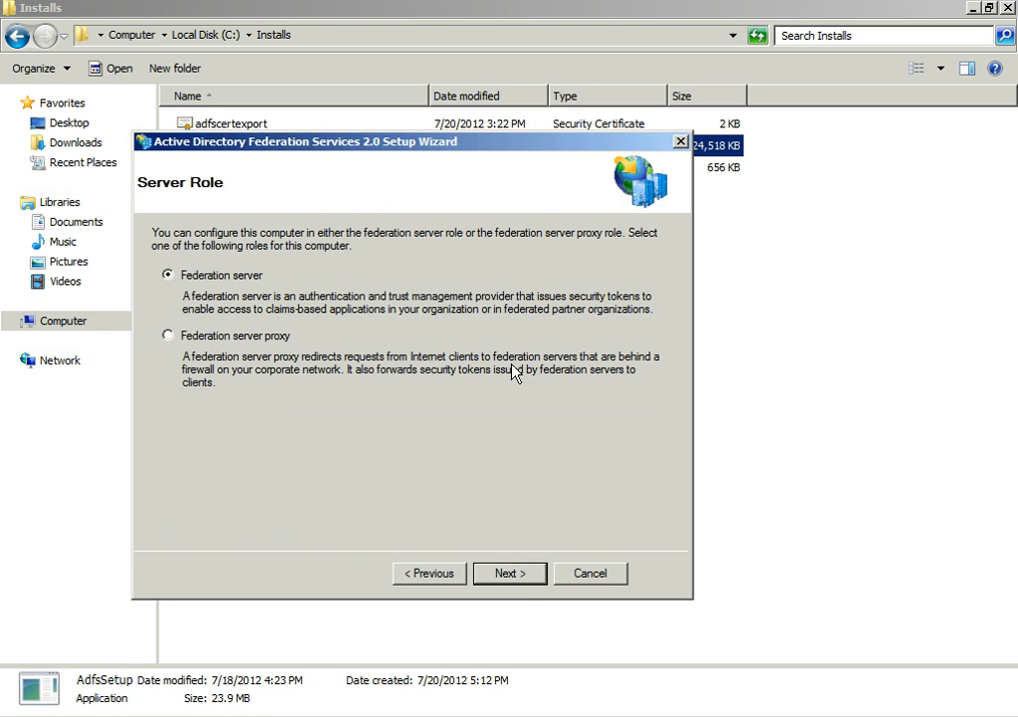
Install AD FS 2.0 in the Federation server proxy role and finish with proxy configuration set to start.
left_click(167, 335)
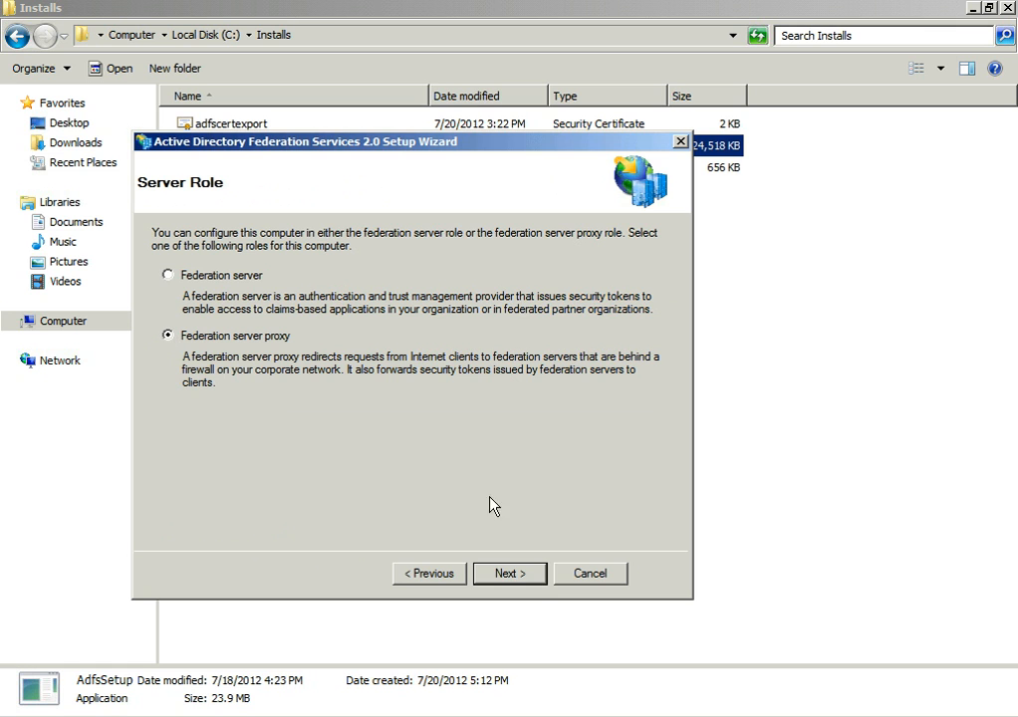
left_click(510, 573)
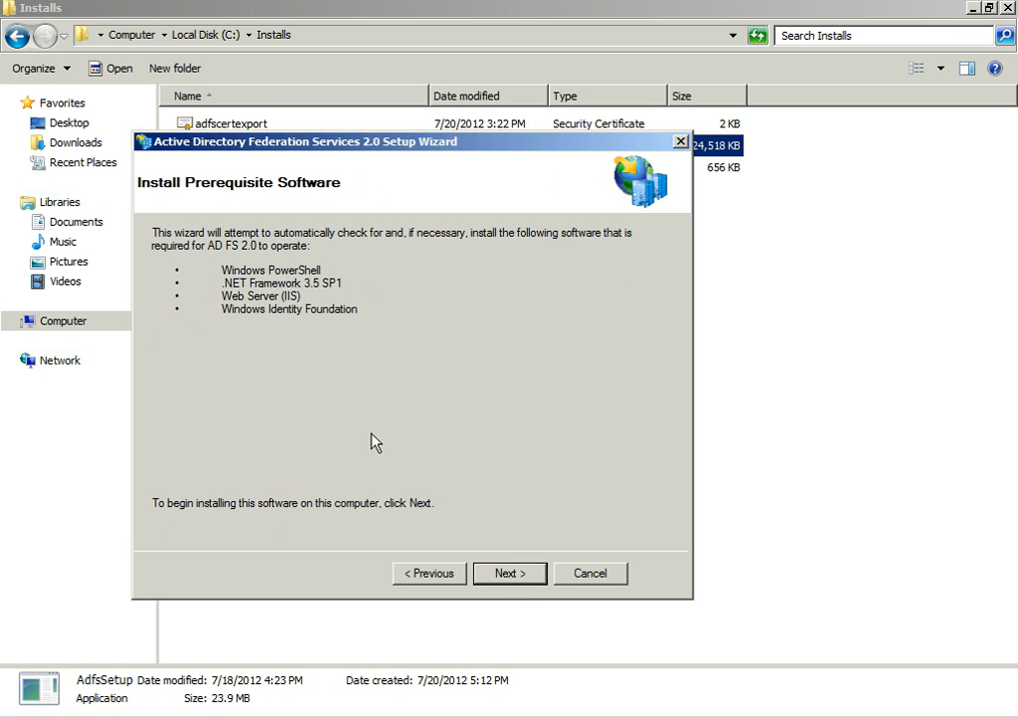
mouse_move(510, 574)
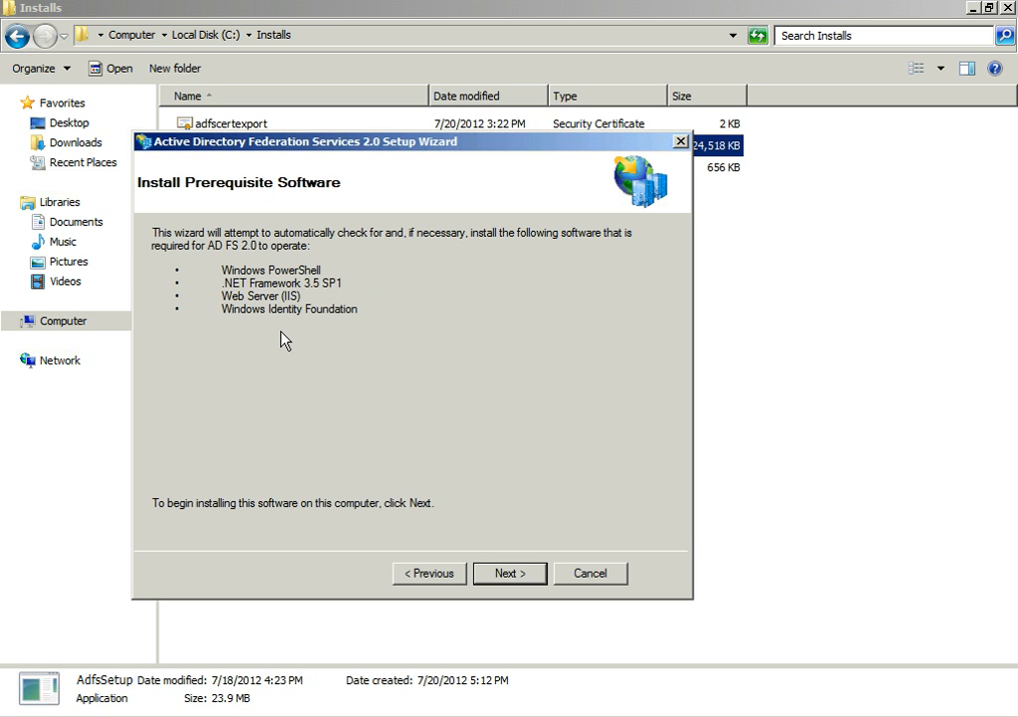
mouse_move(545, 474)
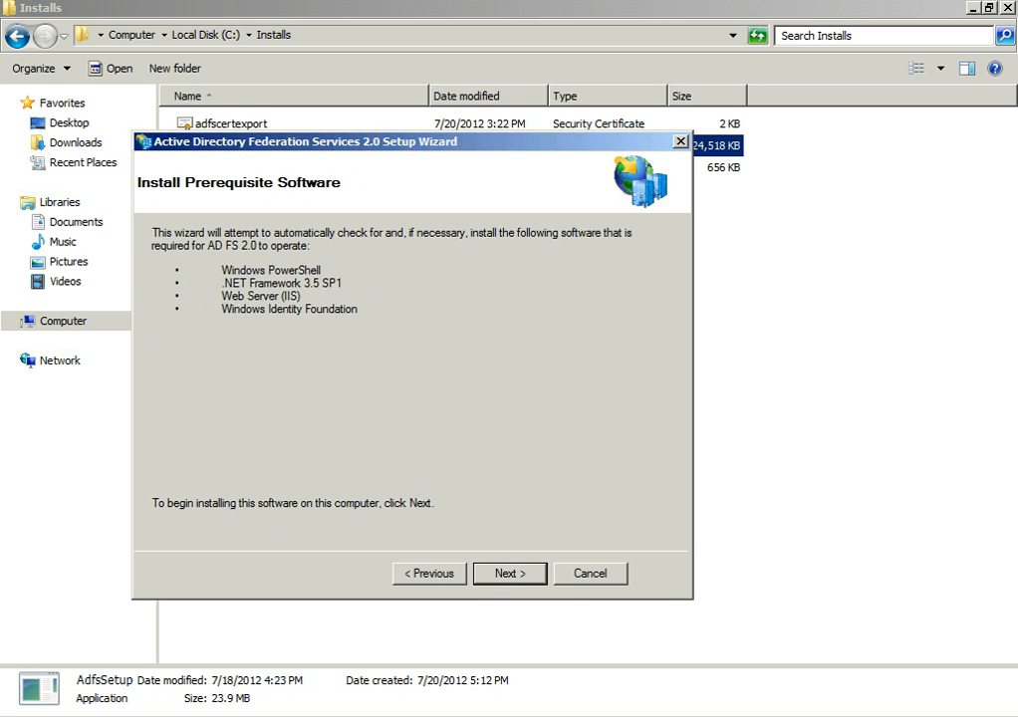
left_click(510, 574)
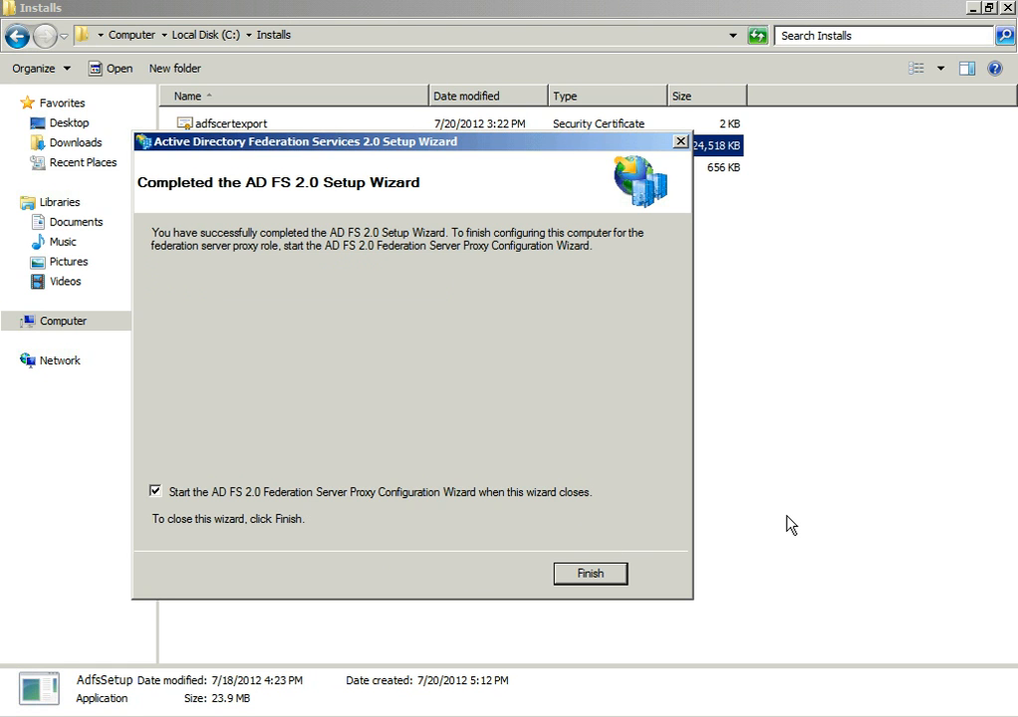
mouse_move(613, 558)
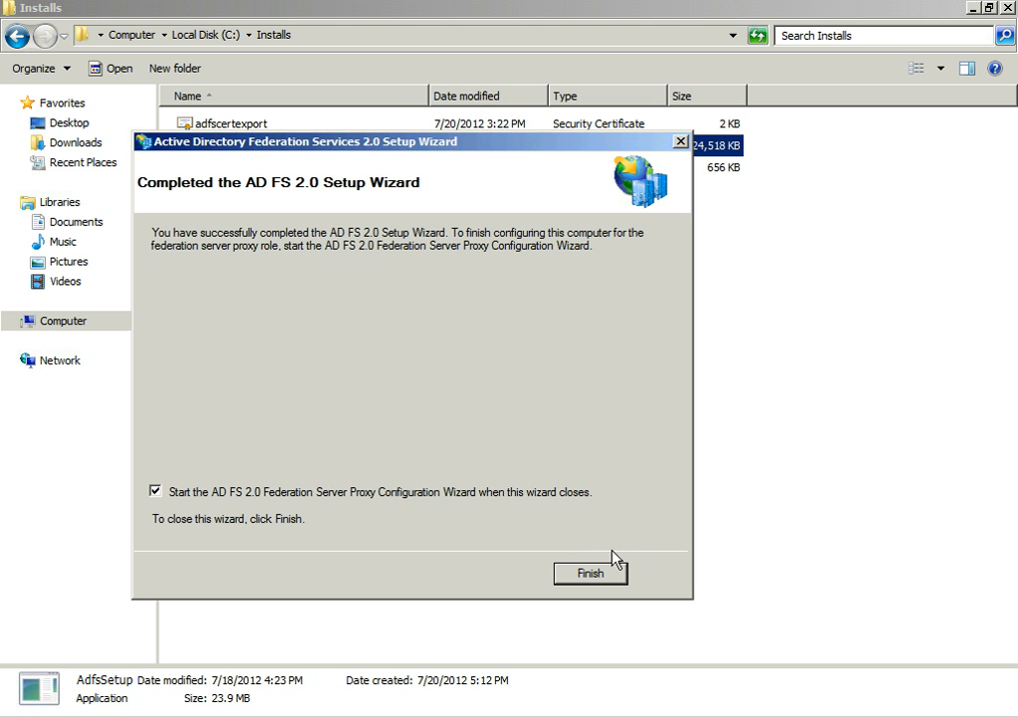
mouse_move(191, 506)
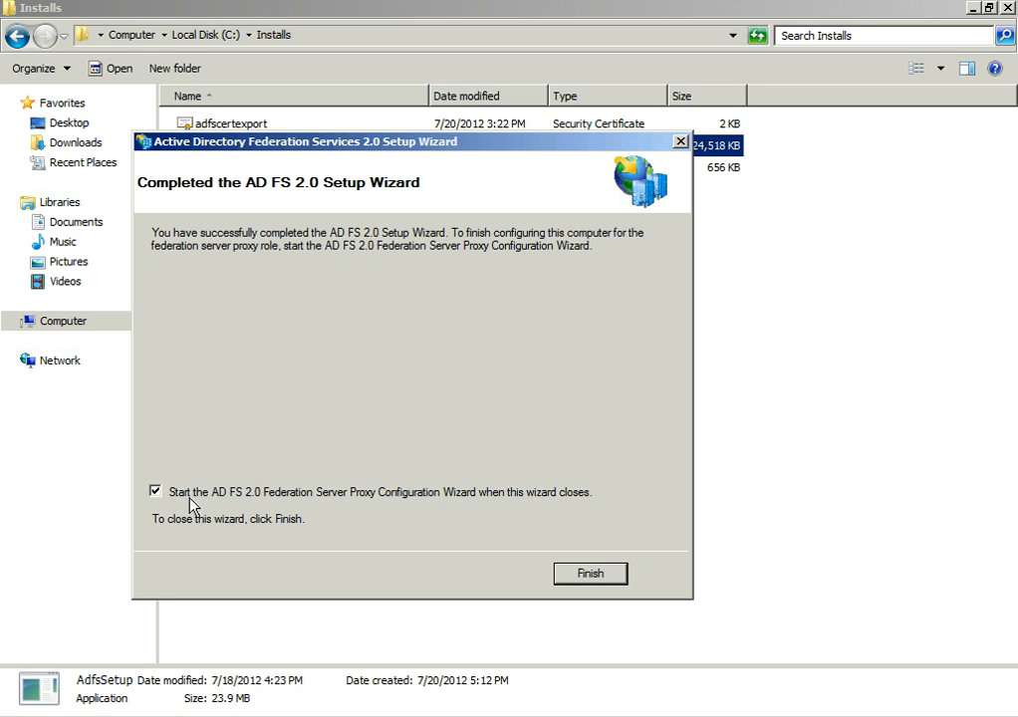
mouse_move(200, 508)
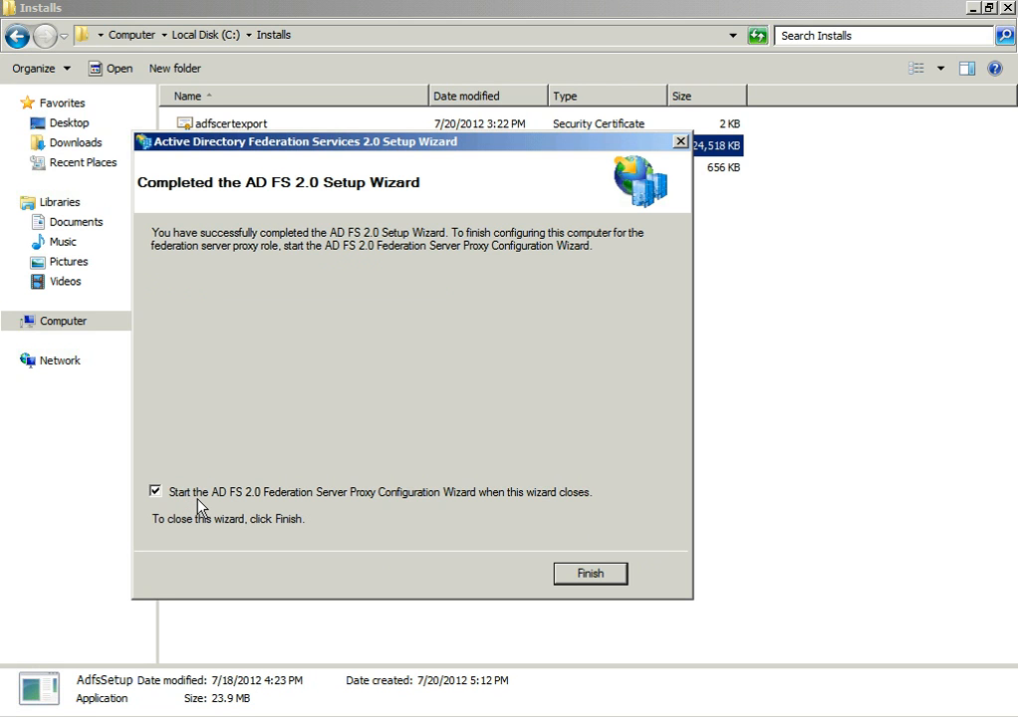
mouse_move(201, 510)
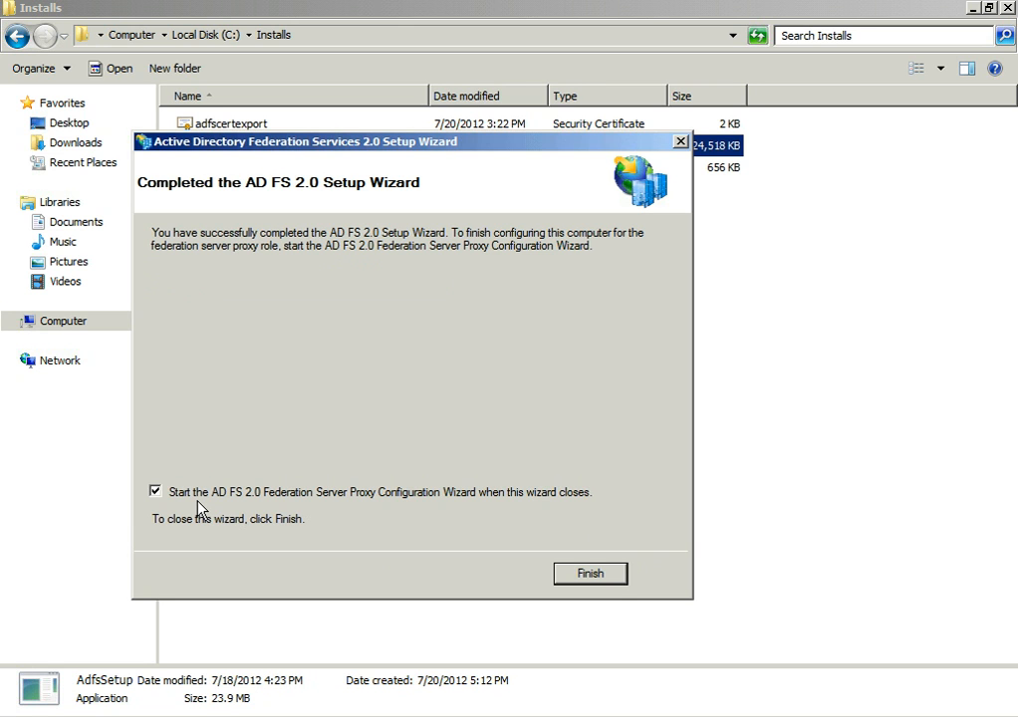
mouse_move(589, 573)
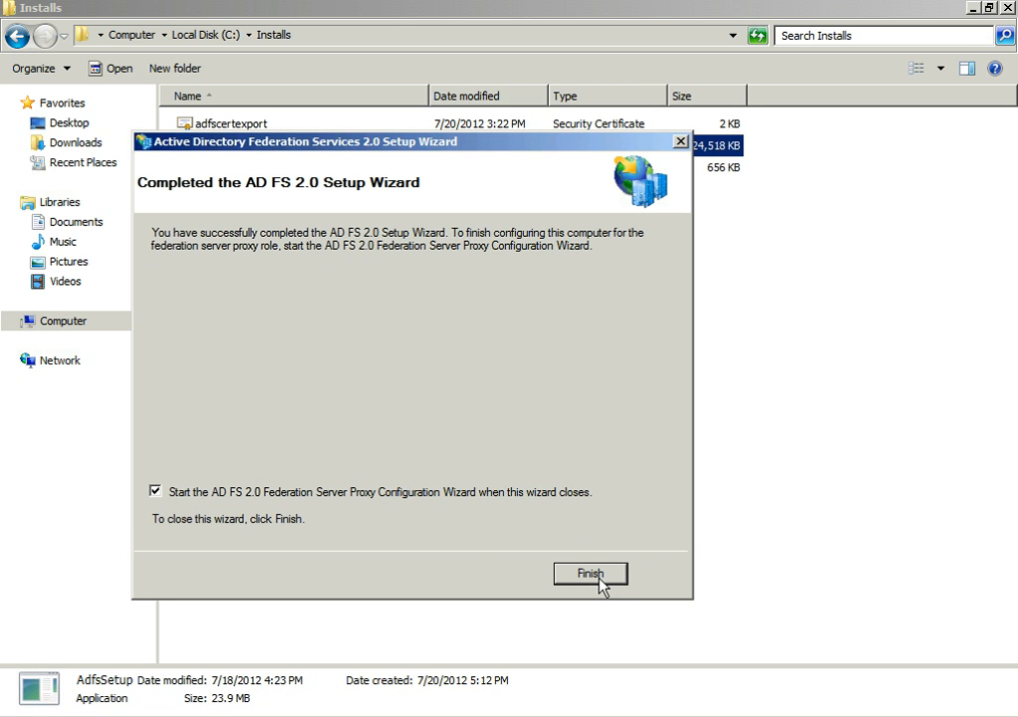
left_click(589, 574)
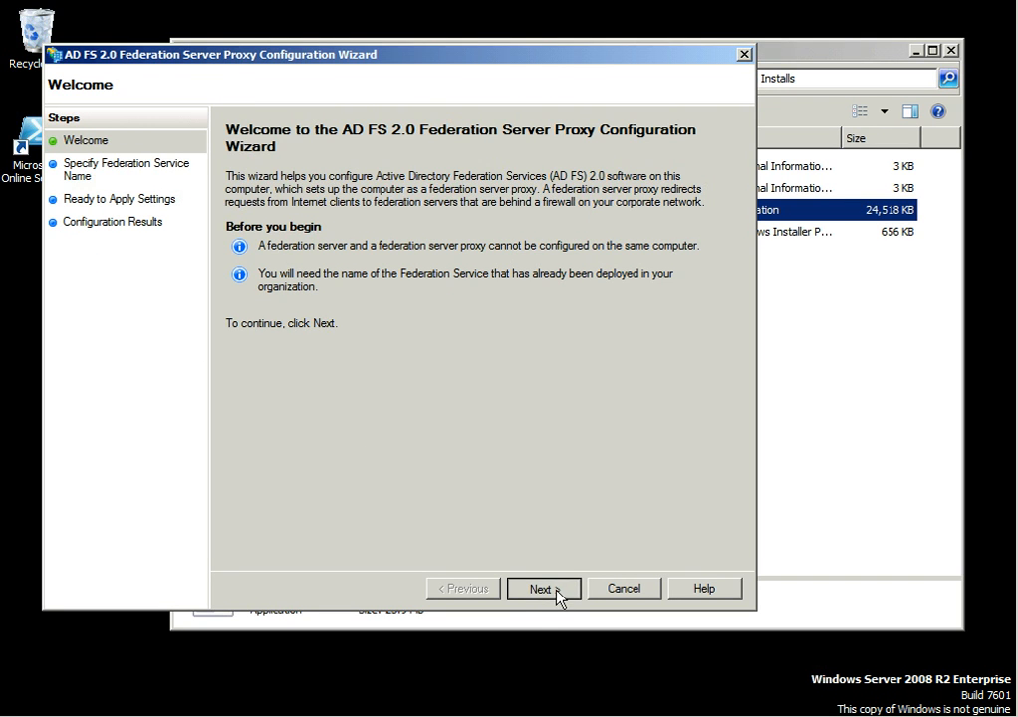
Test the connection to ABC-ADFS-1.insecurityinc.info successfully and continue to trust credentials.
left_click(542, 588)
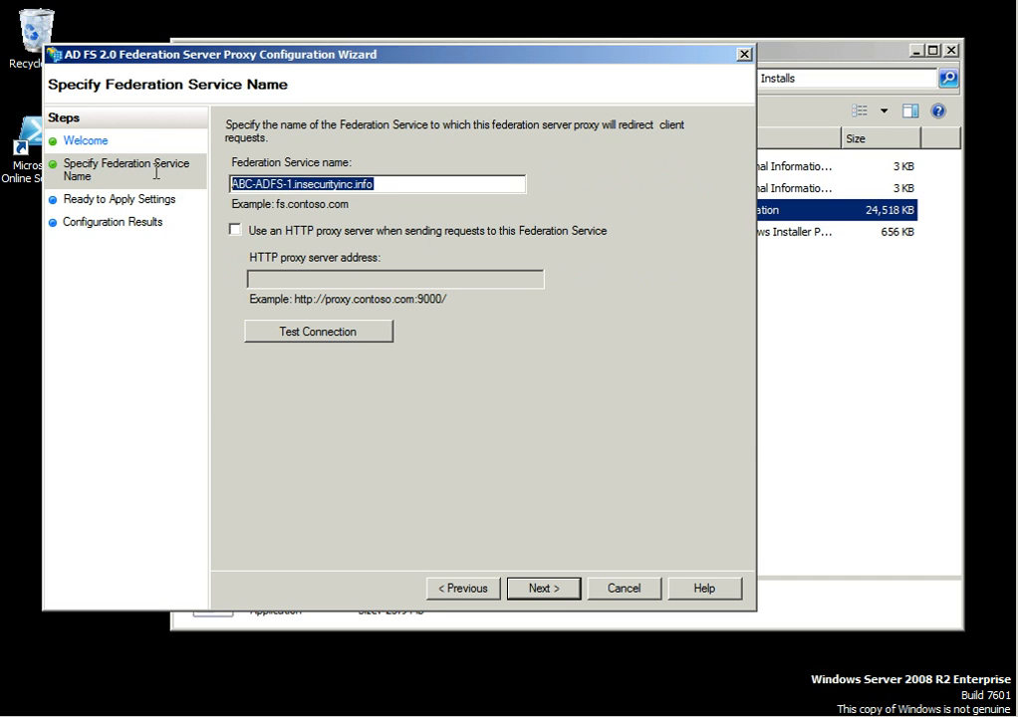
mouse_move(606, 339)
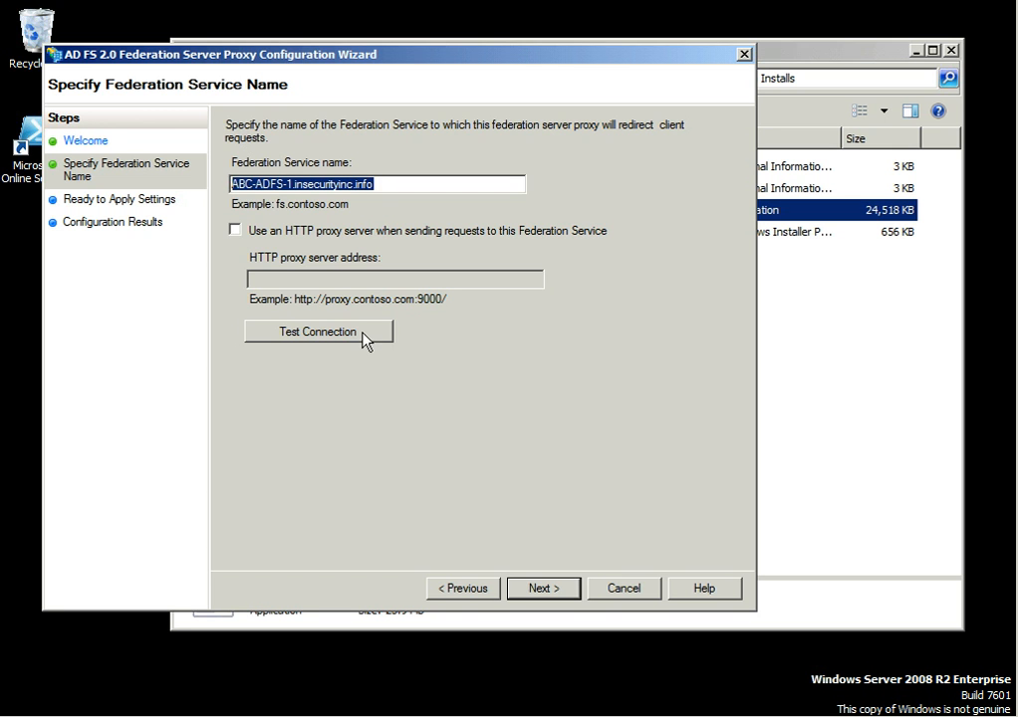
left_click(318, 330)
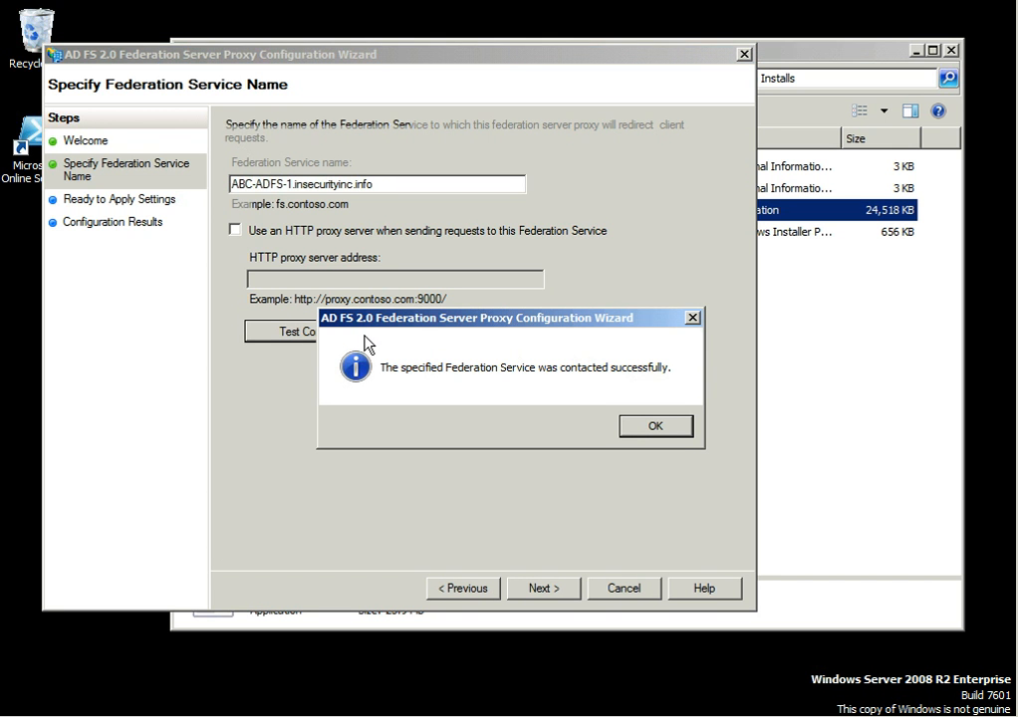
left_click(654, 427)
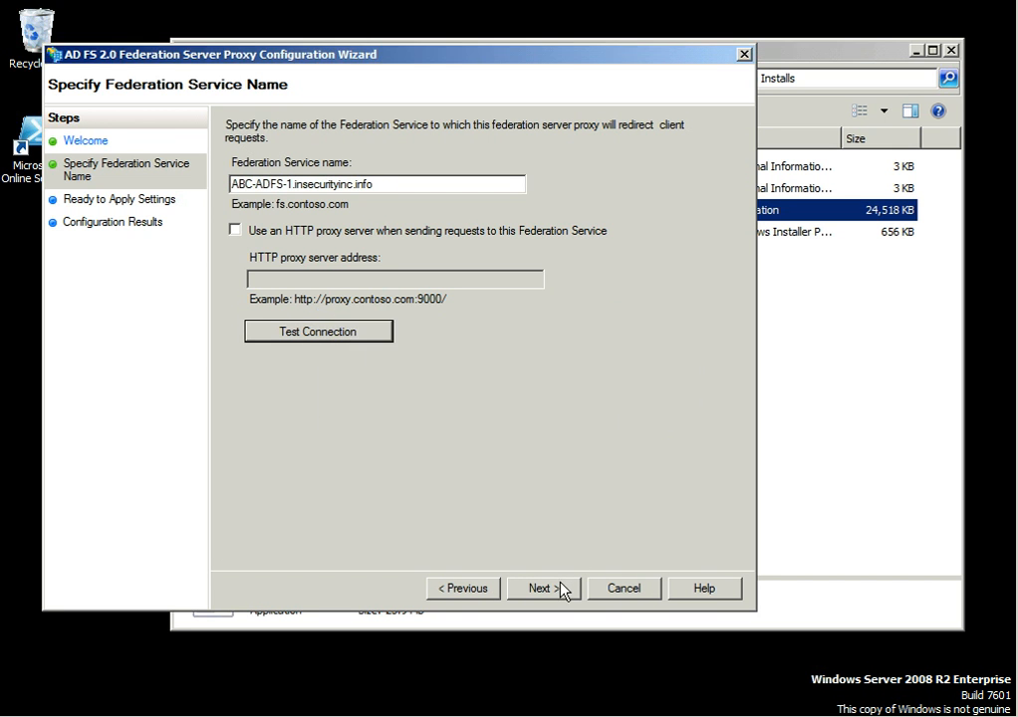
left_click(542, 588)
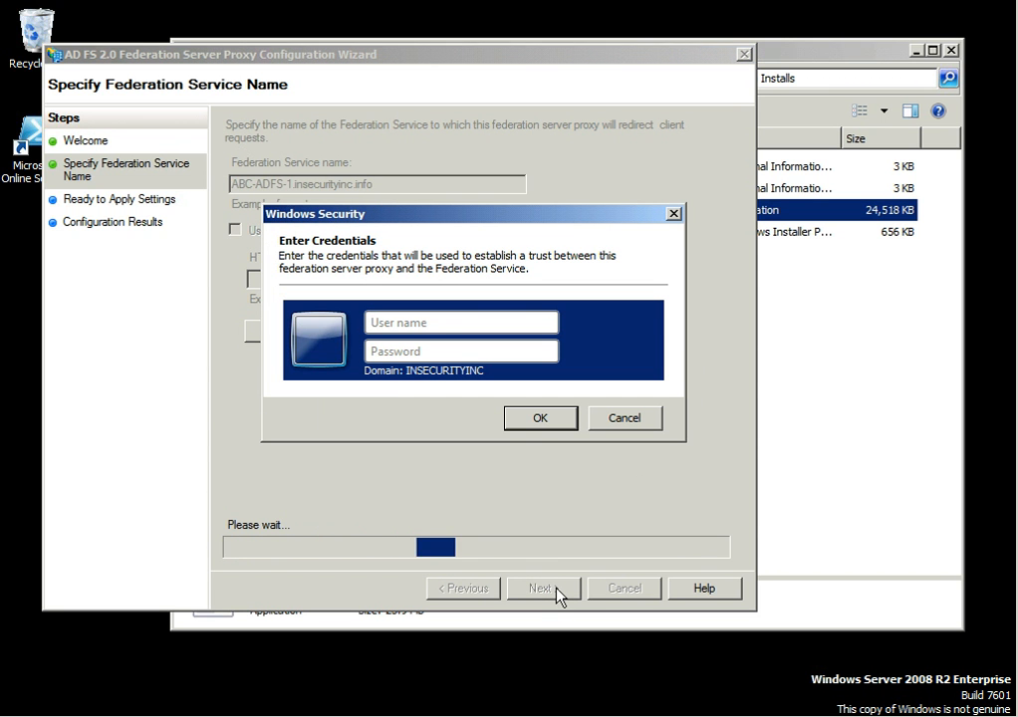
Submit the administrator account and password as the proxy trust credentials.
type("admin")
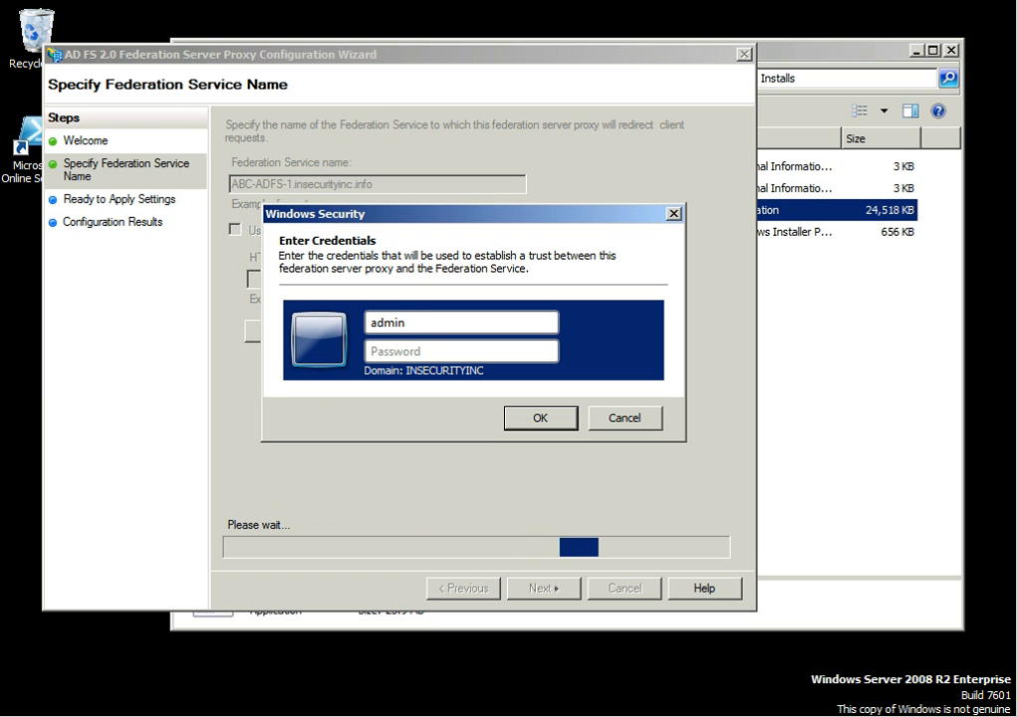
type("istrator")
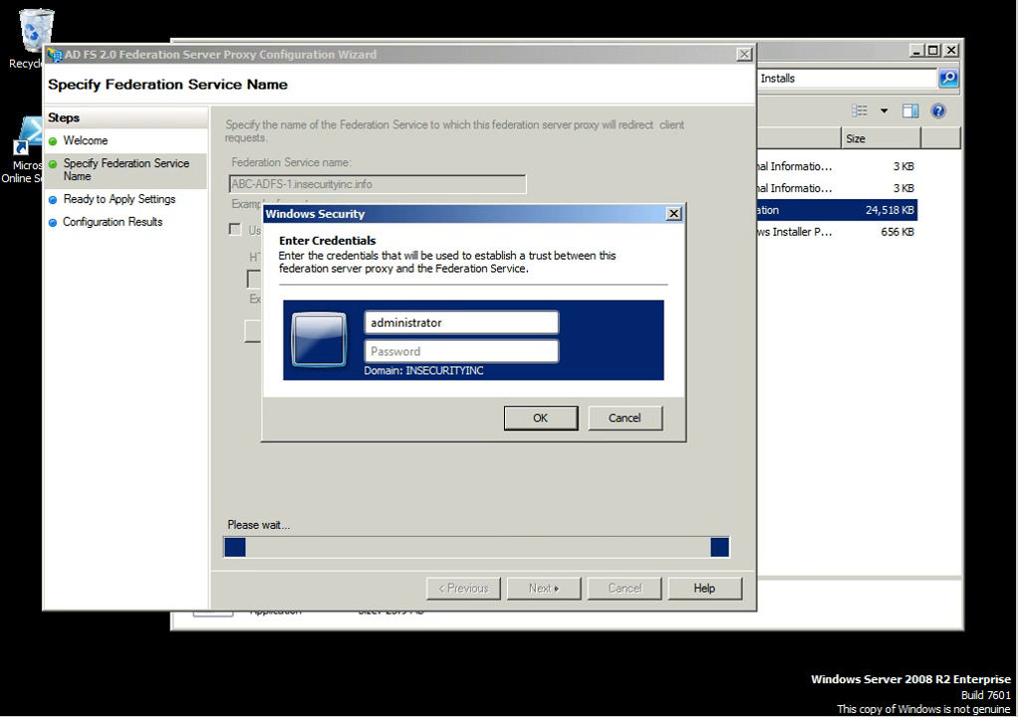
type("•")
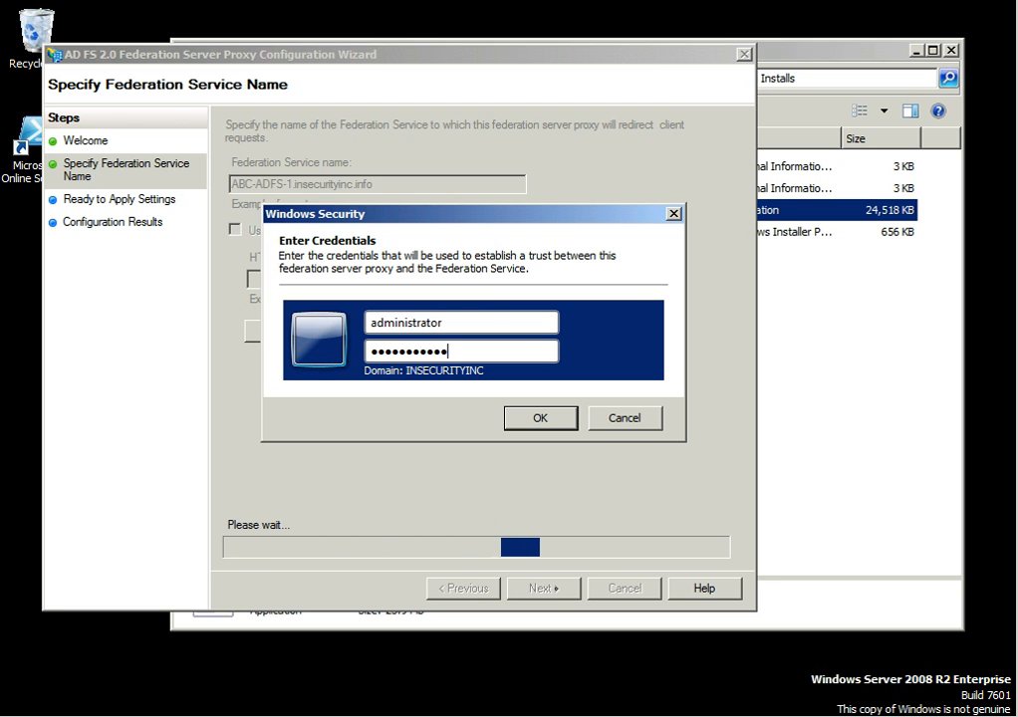
left_click(540, 418)
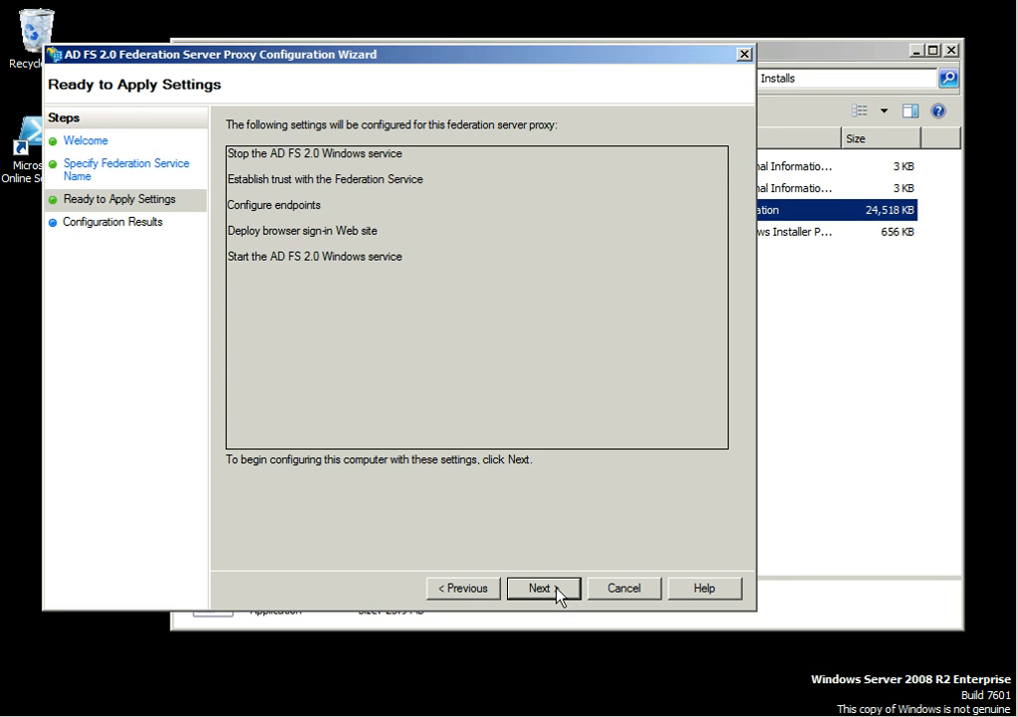
Apply the proxy configuration settings and close the wizard after the results appear.
left_click(537, 588)
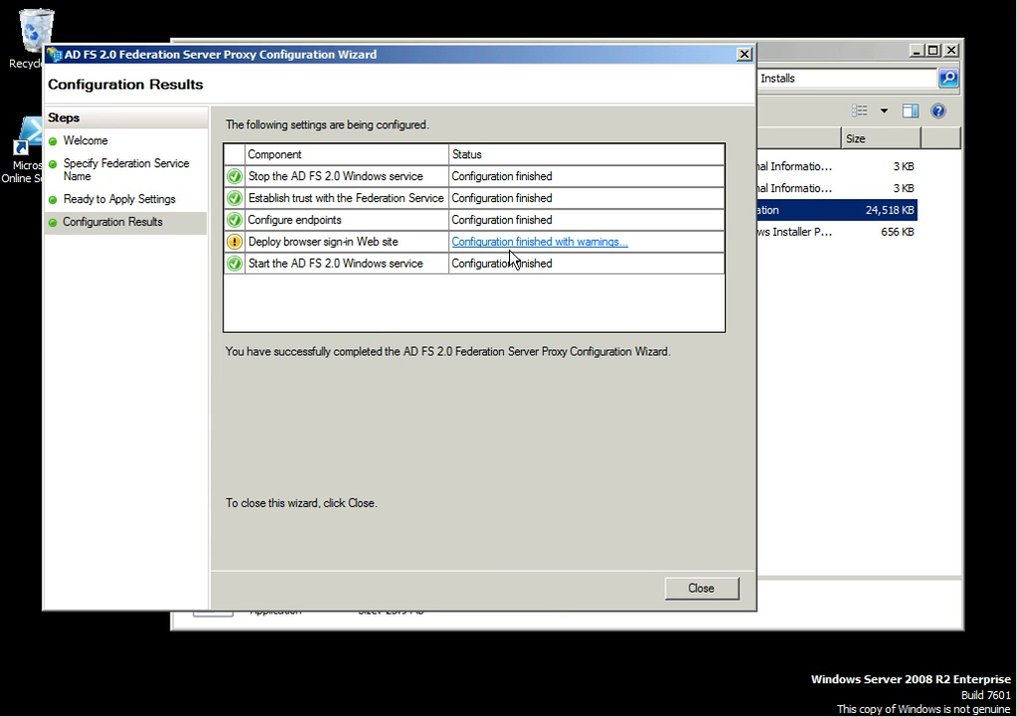
mouse_move(592, 251)
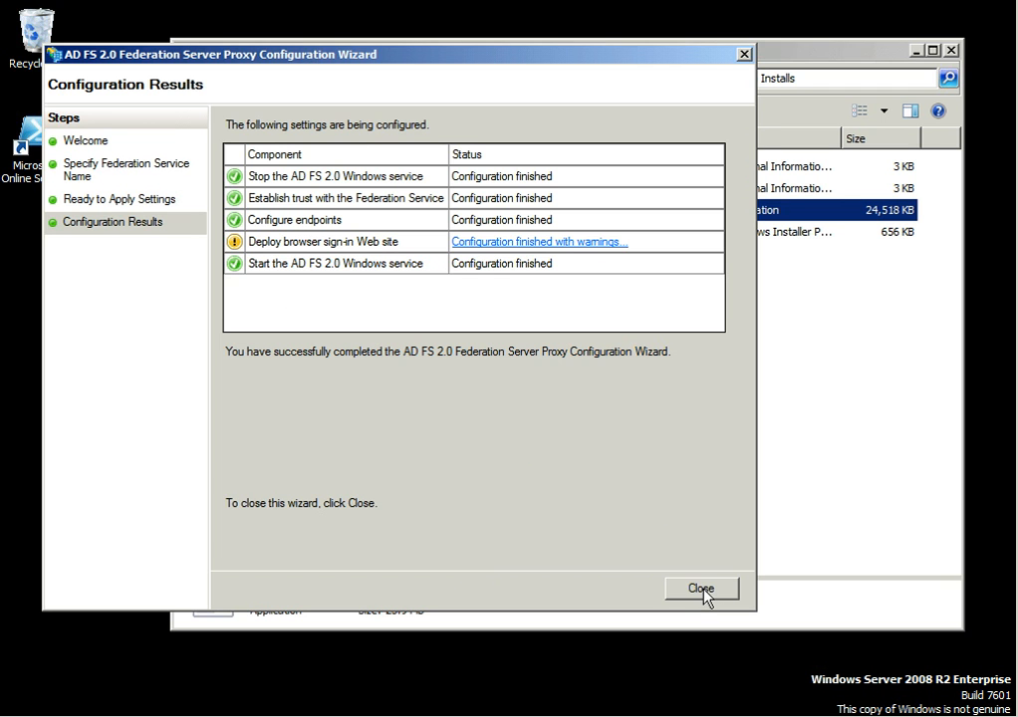
left_click(701, 589)
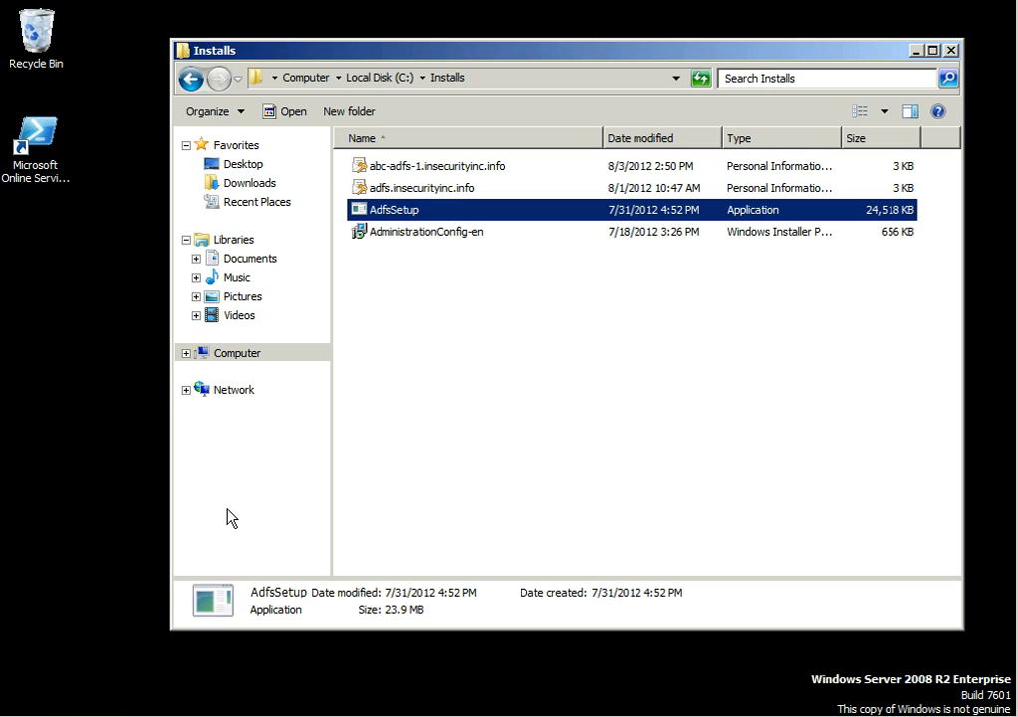
mouse_move(243, 701)
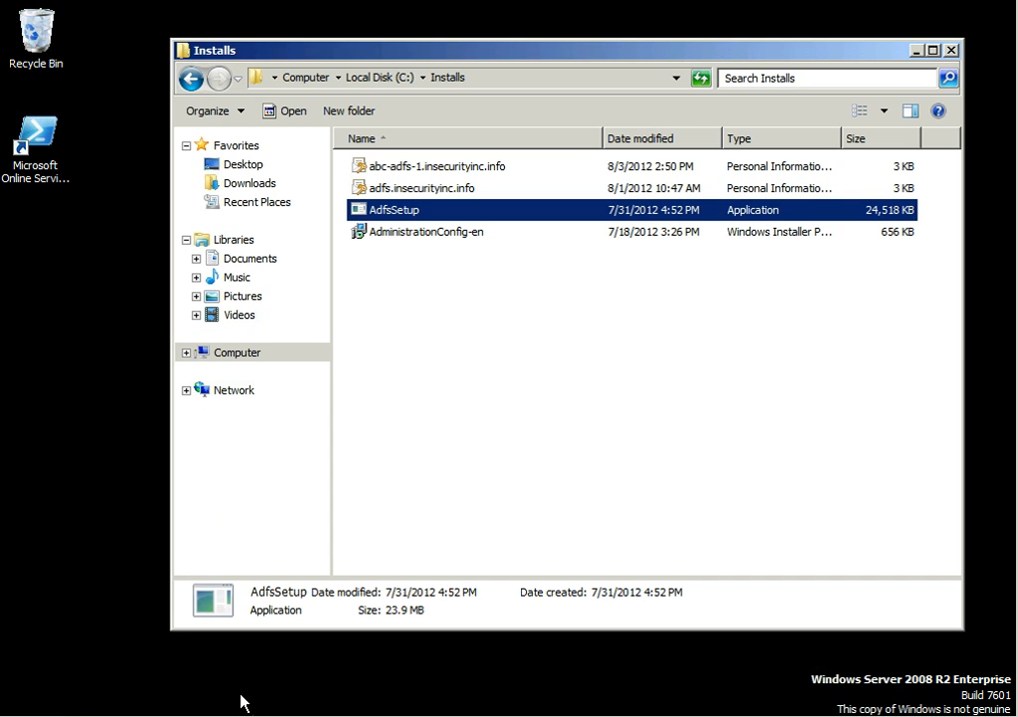
mouse_move(279, 686)
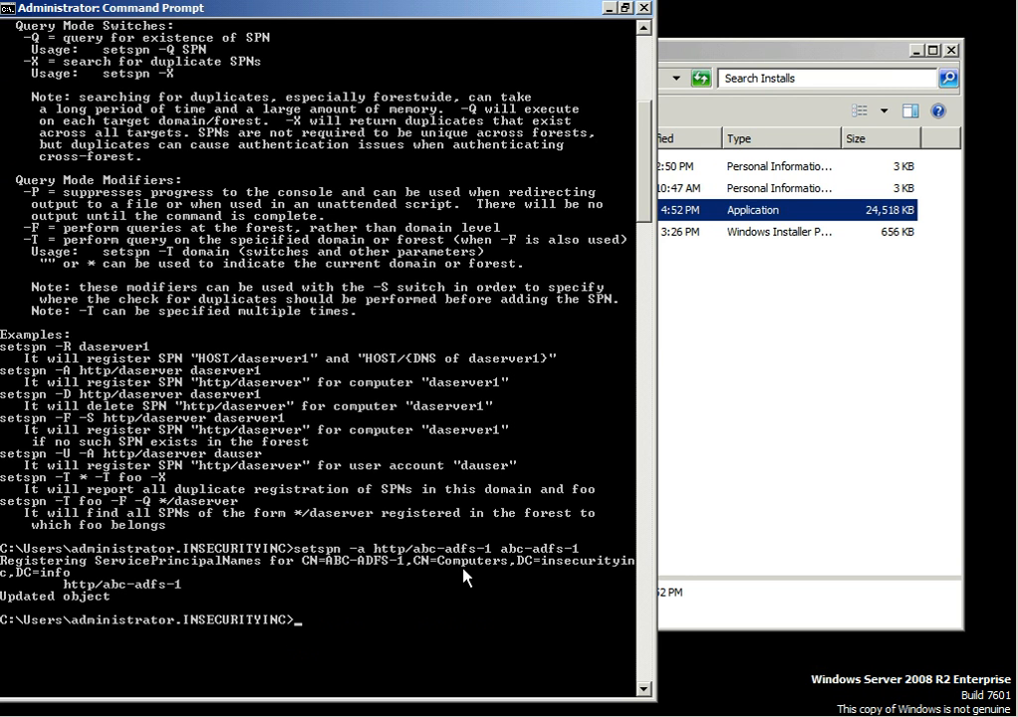
mouse_move(349, 569)
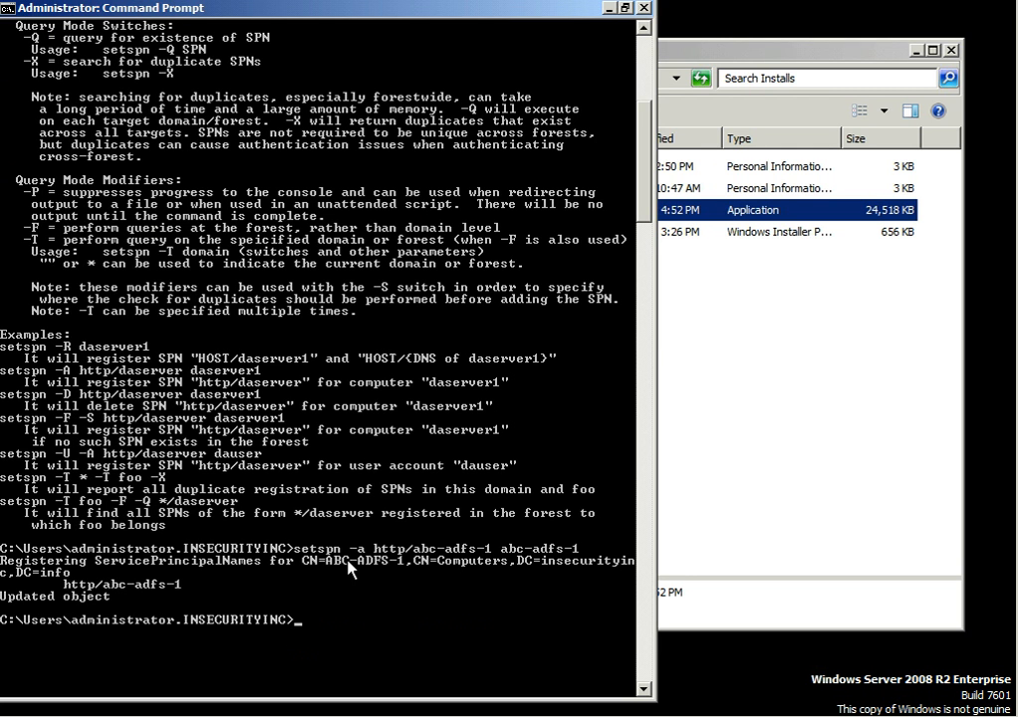
mouse_move(394, 560)
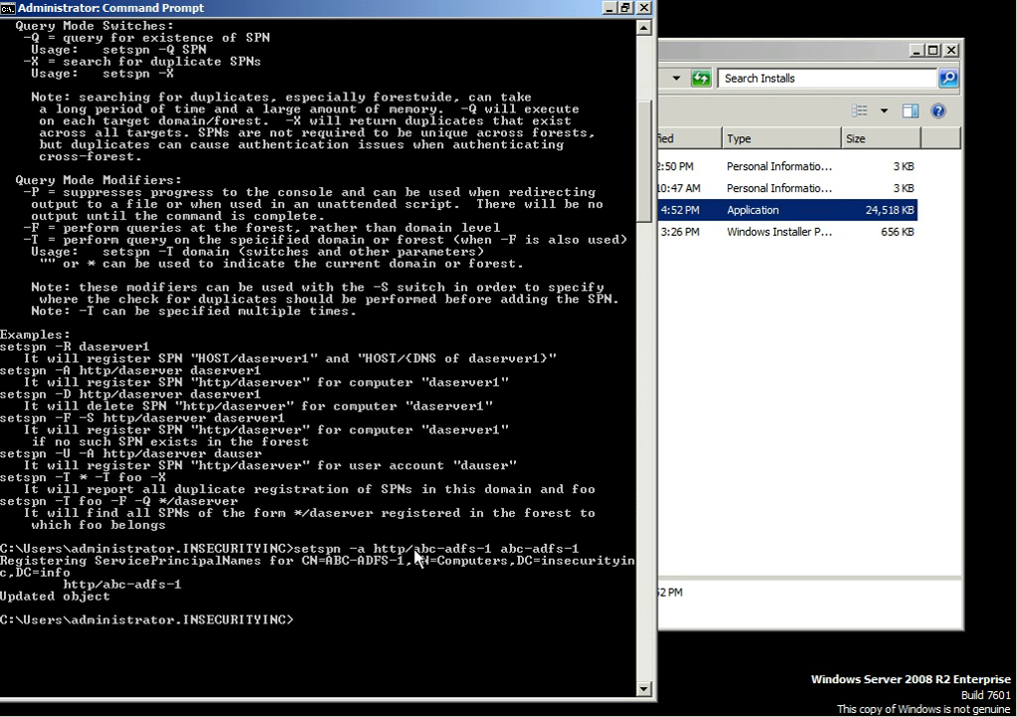
mouse_move(490, 558)
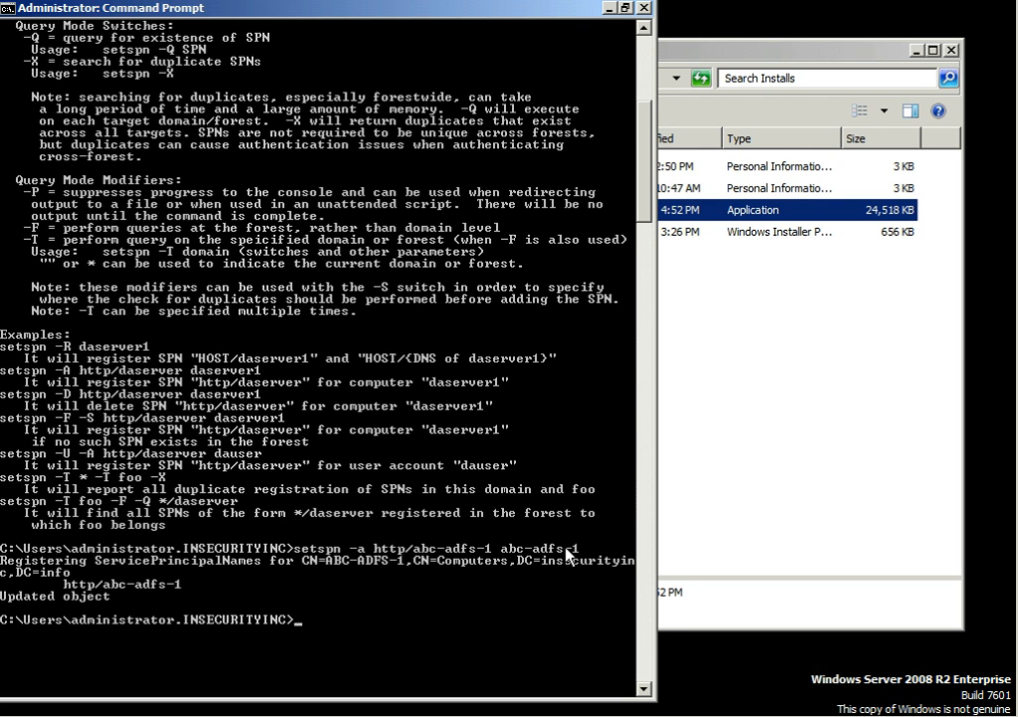
mouse_move(582, 554)
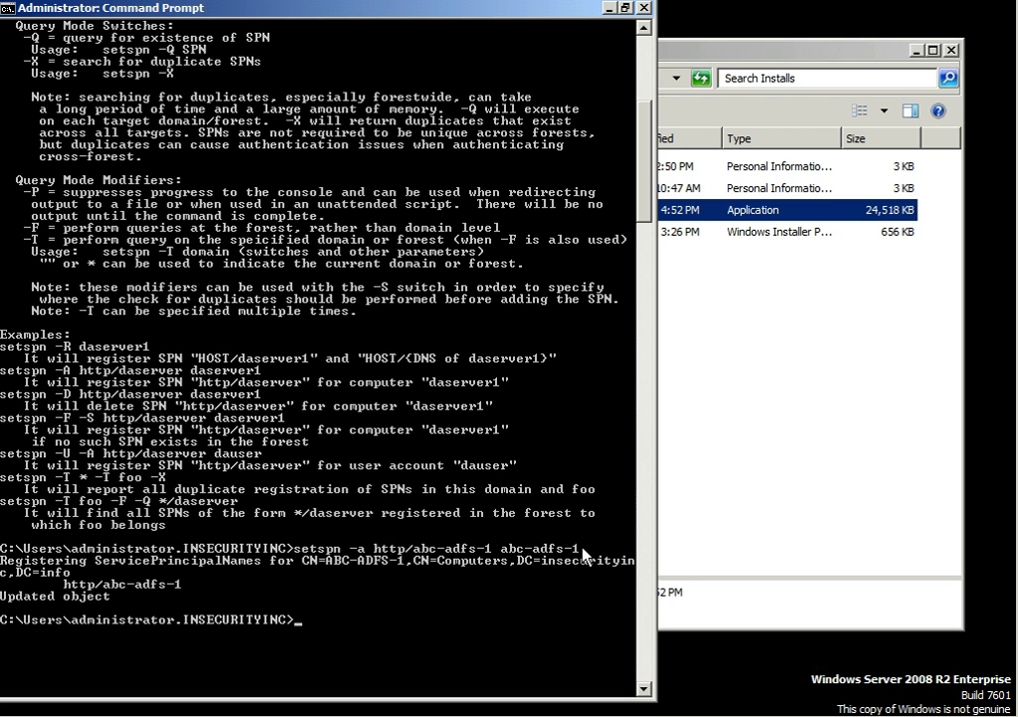
mouse_move(586, 556)
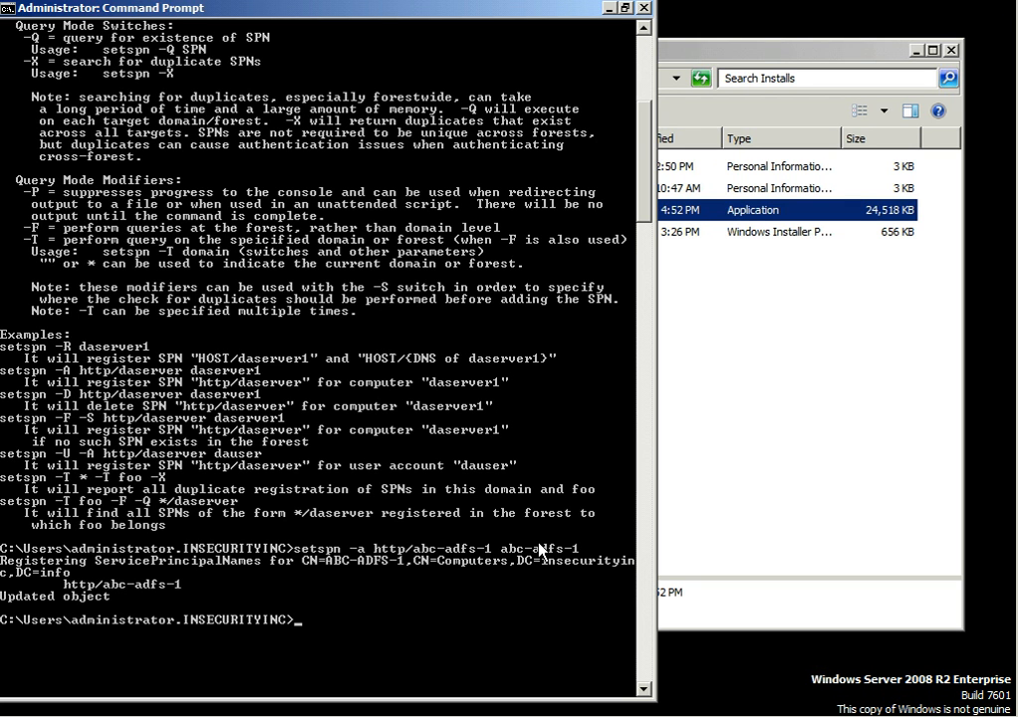
mouse_move(514, 557)
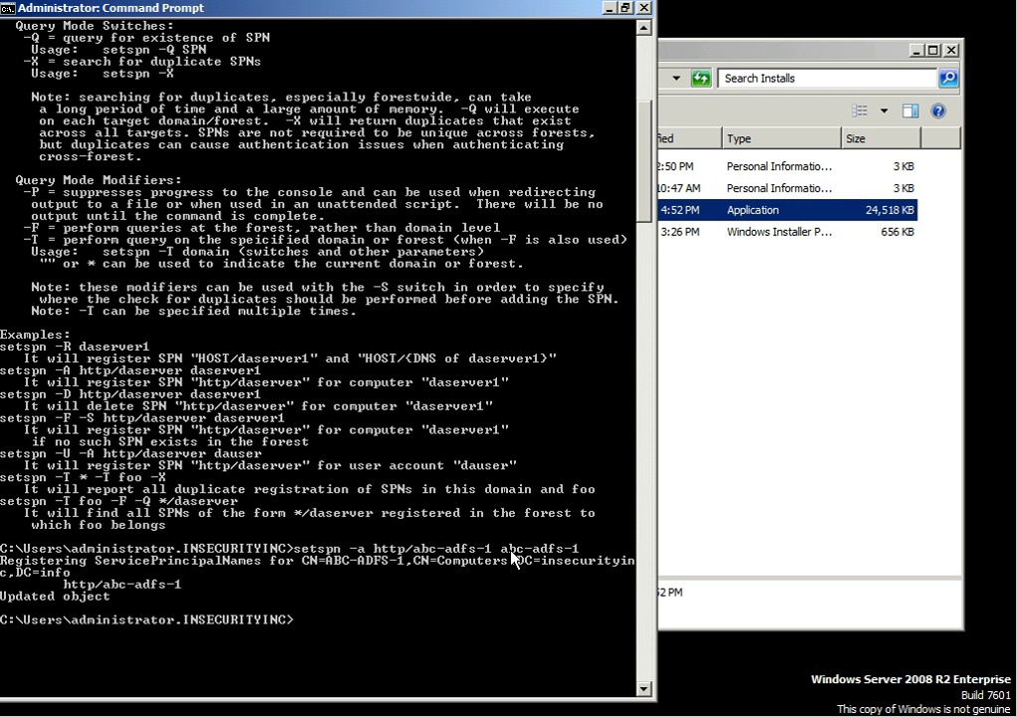
mouse_move(103, 614)
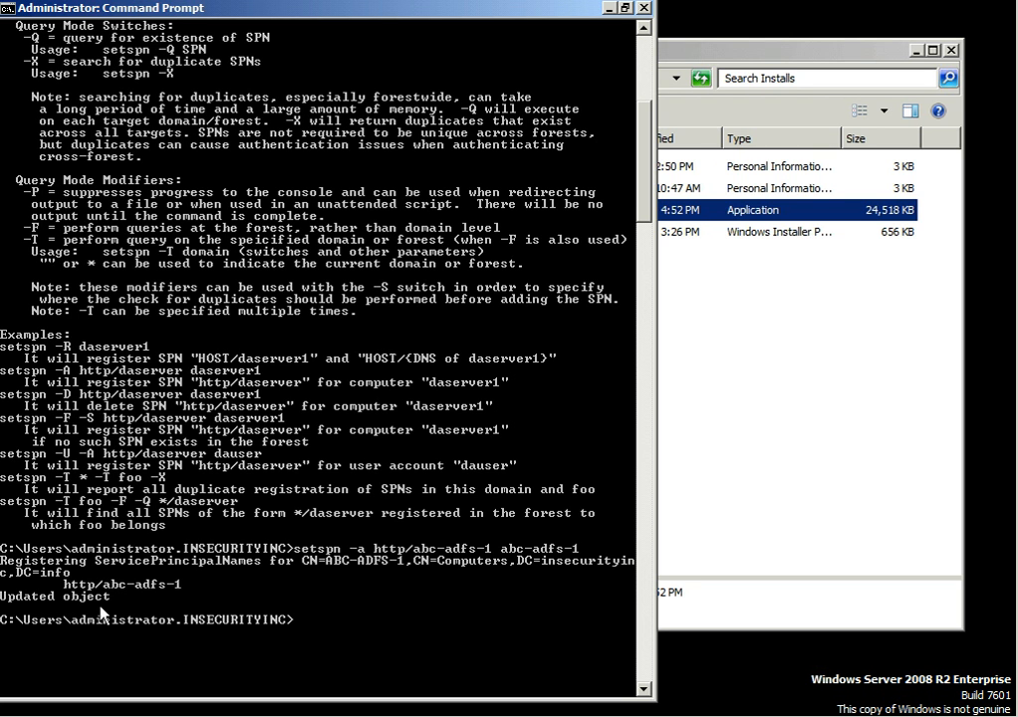
mouse_move(327, 594)
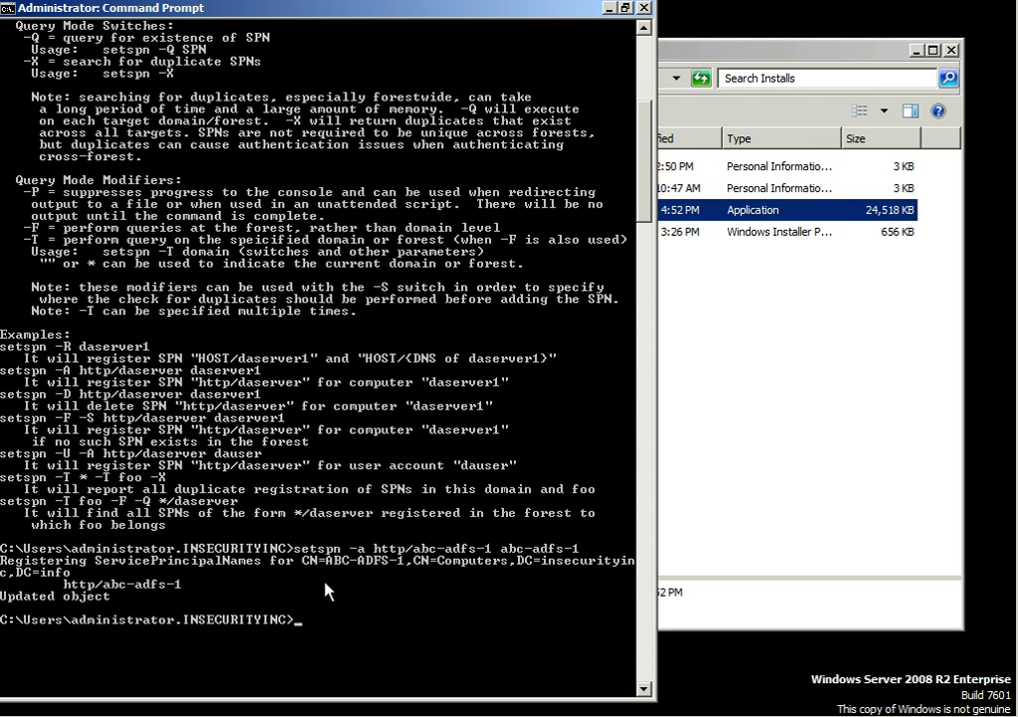
mouse_move(390, 640)
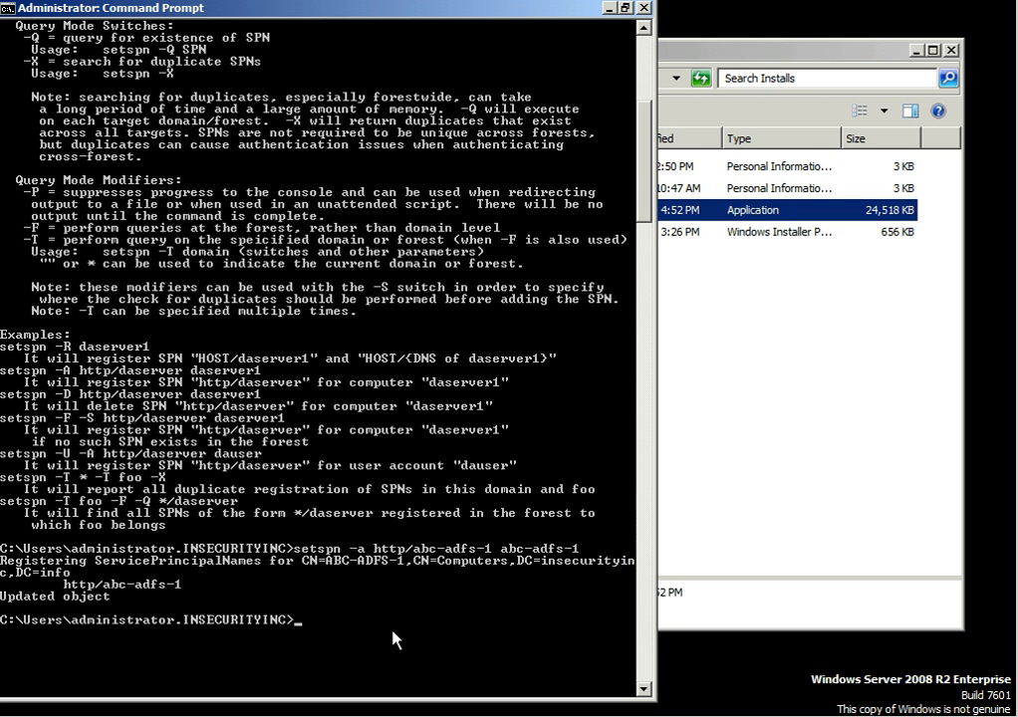
mouse_move(853, 318)
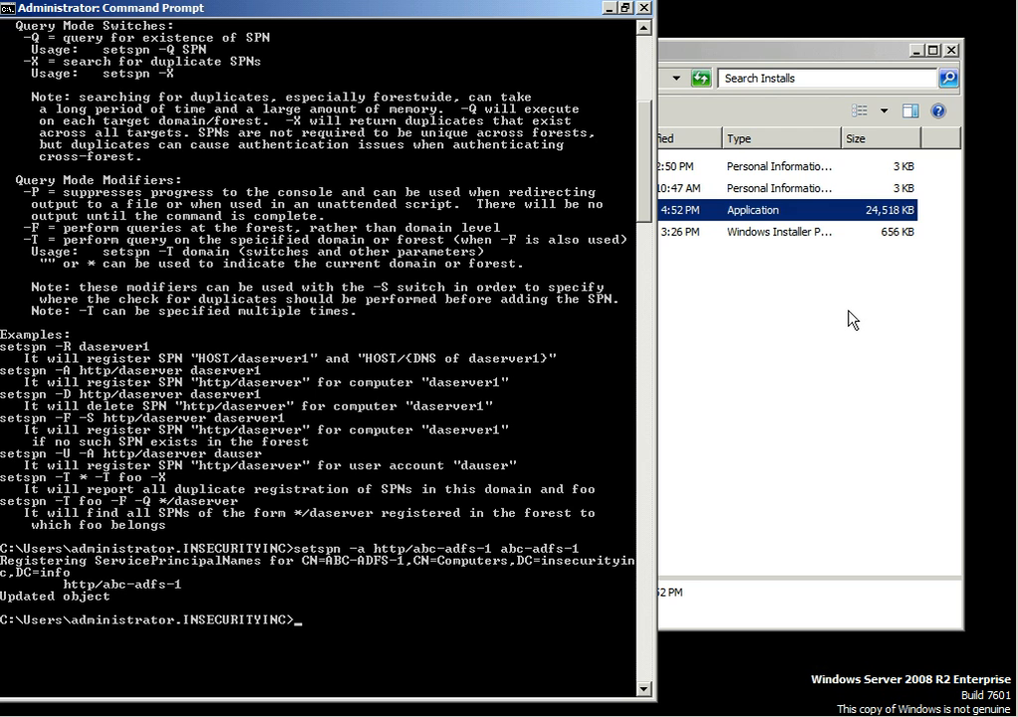
mouse_move(837, 534)
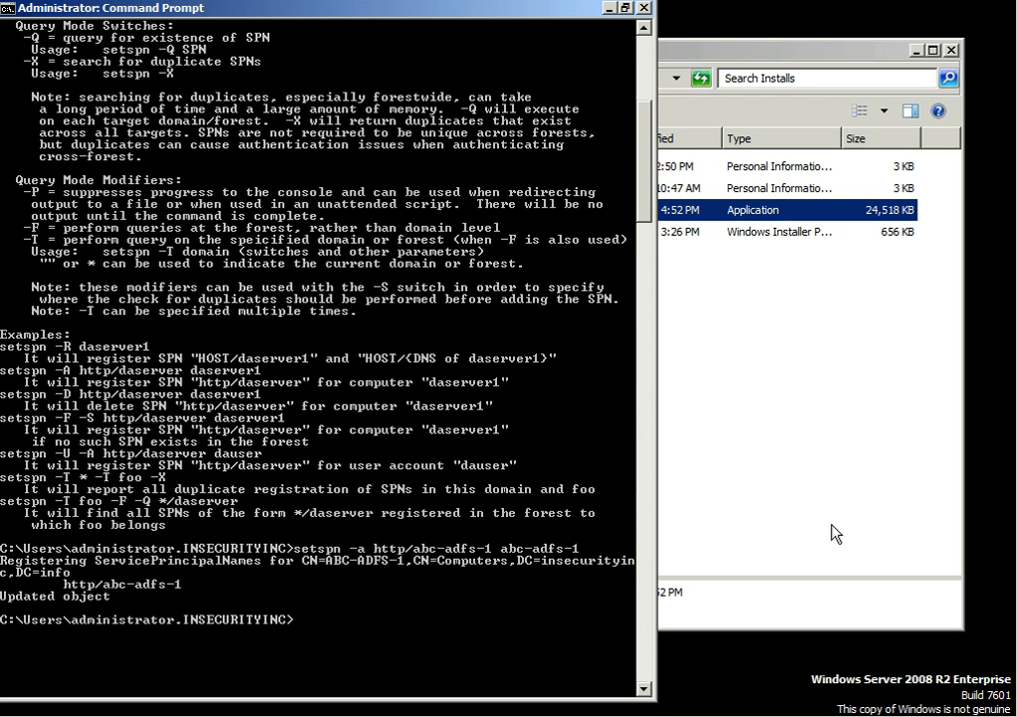
mouse_move(787, 697)
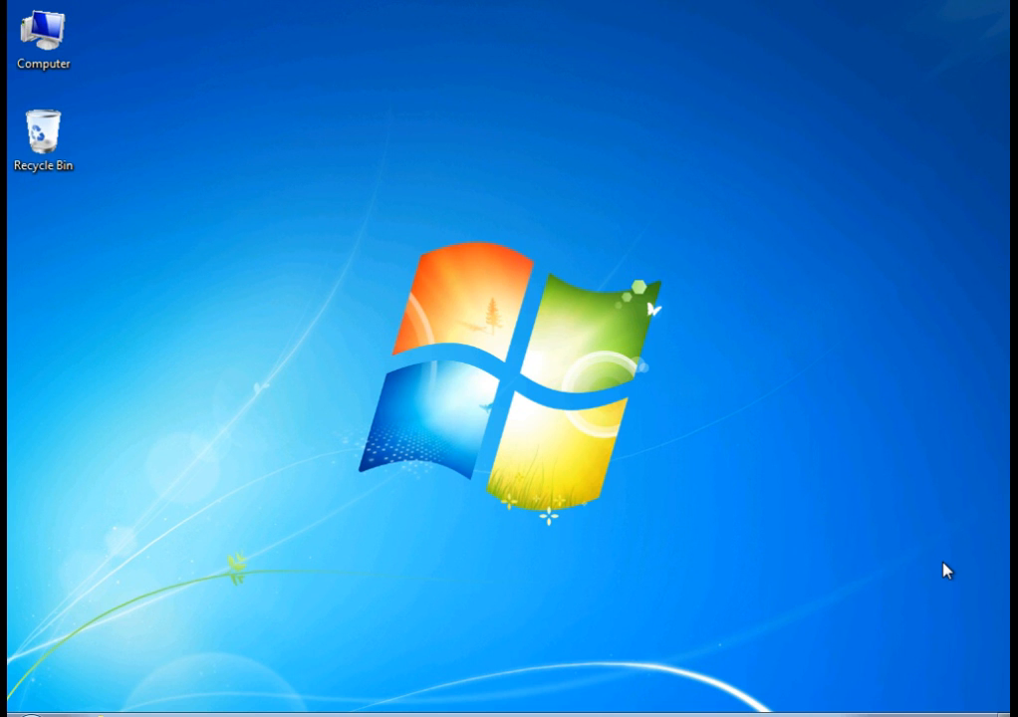
mouse_move(685, 646)
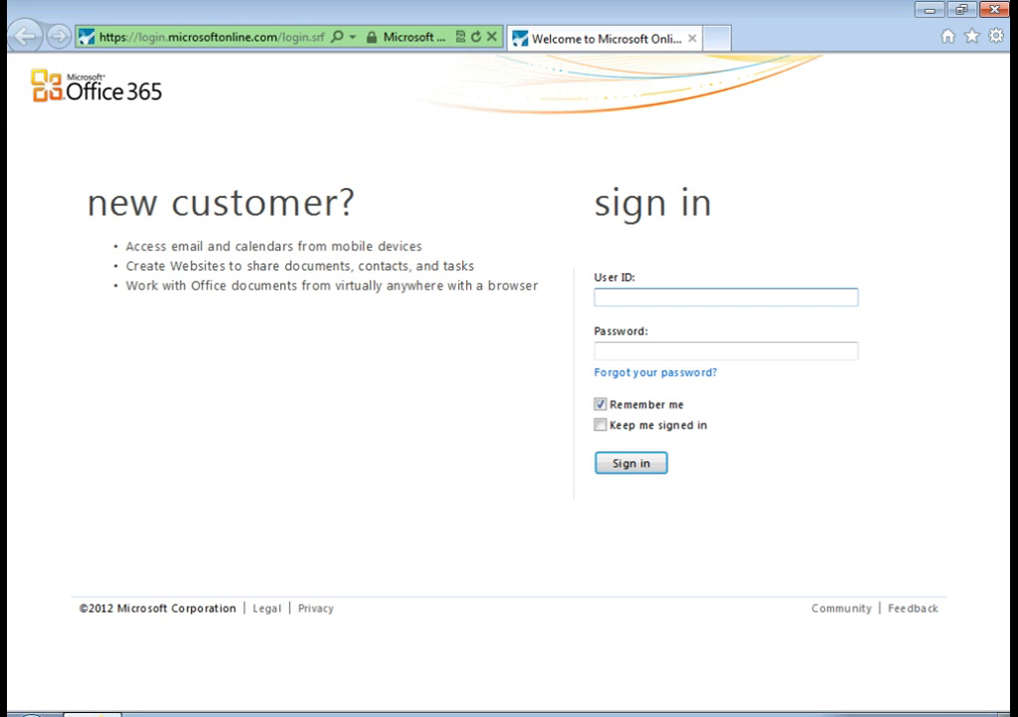
Enter the testuser ID, choose 'Sign in at insecurityinc.info' and continue past the certificate error.
left_click(725, 297)
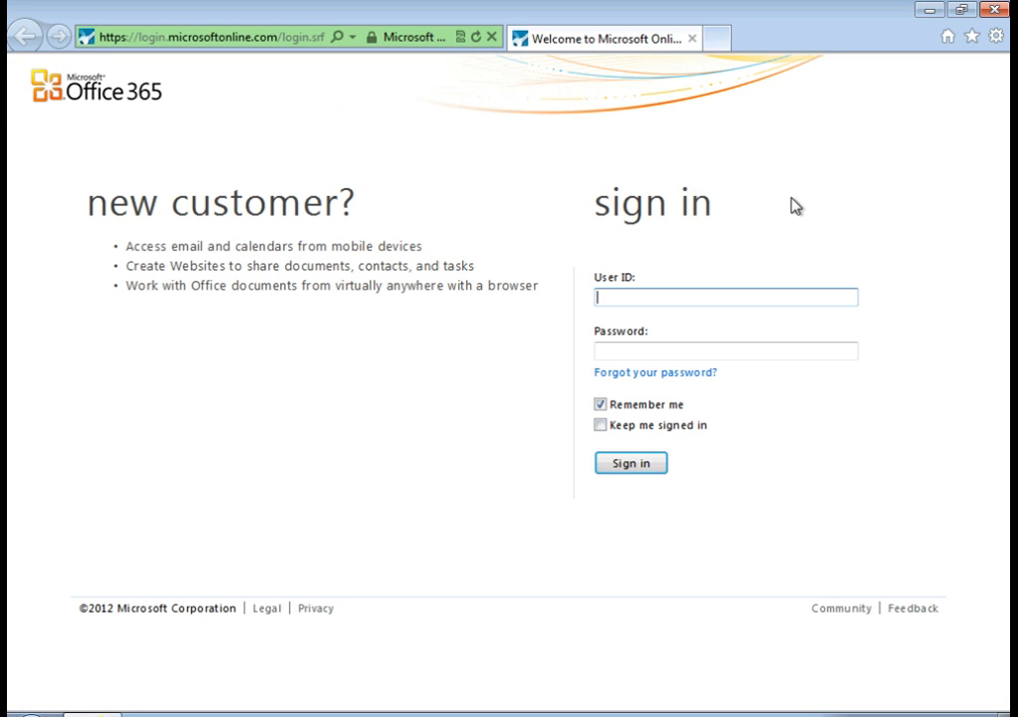
mouse_move(773, 253)
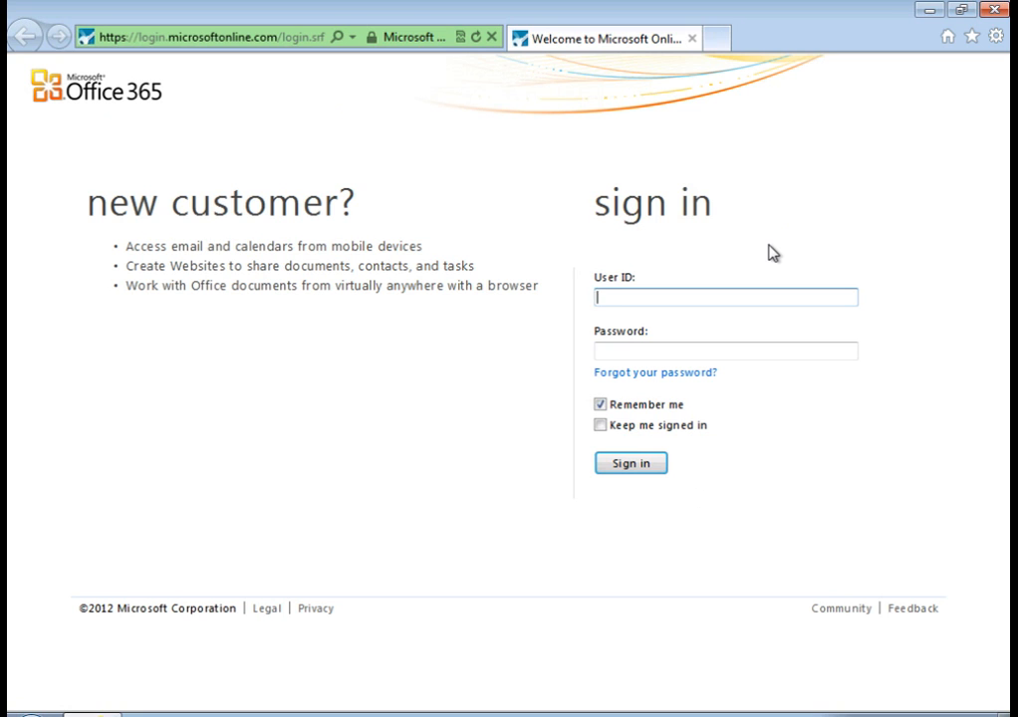
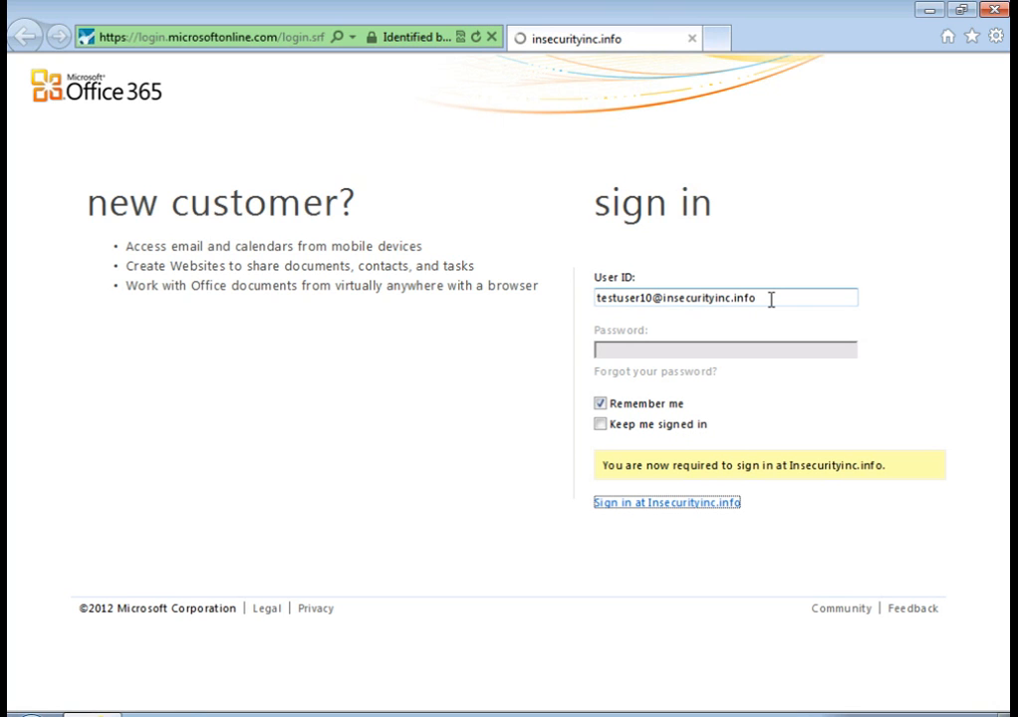
left_click(665, 502)
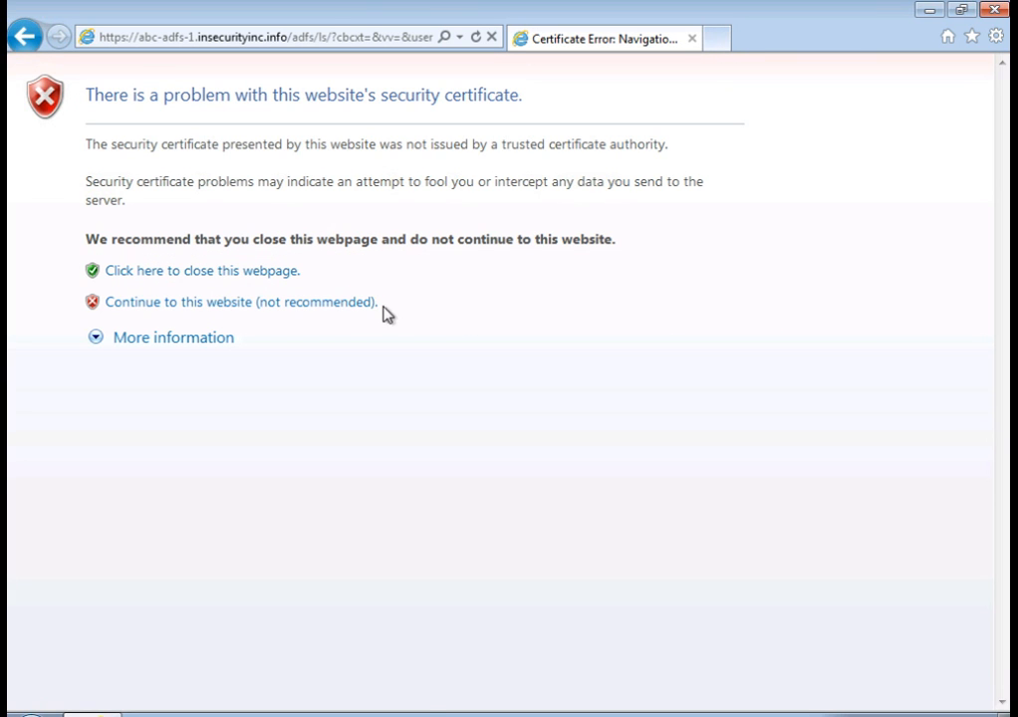
mouse_move(240, 303)
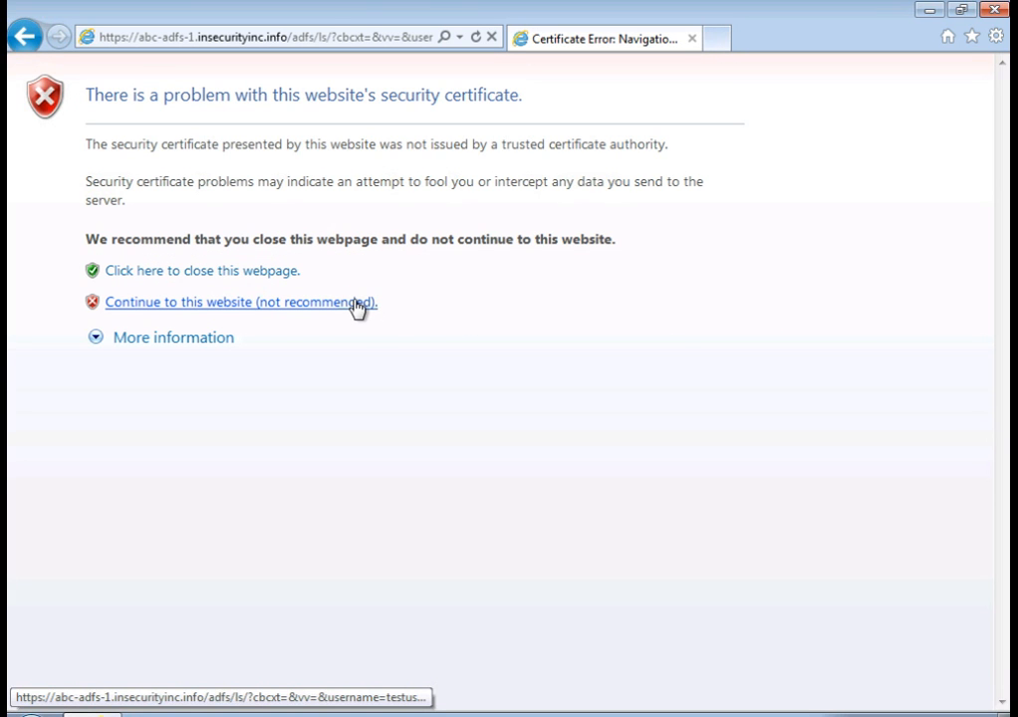
left_click(233, 303)
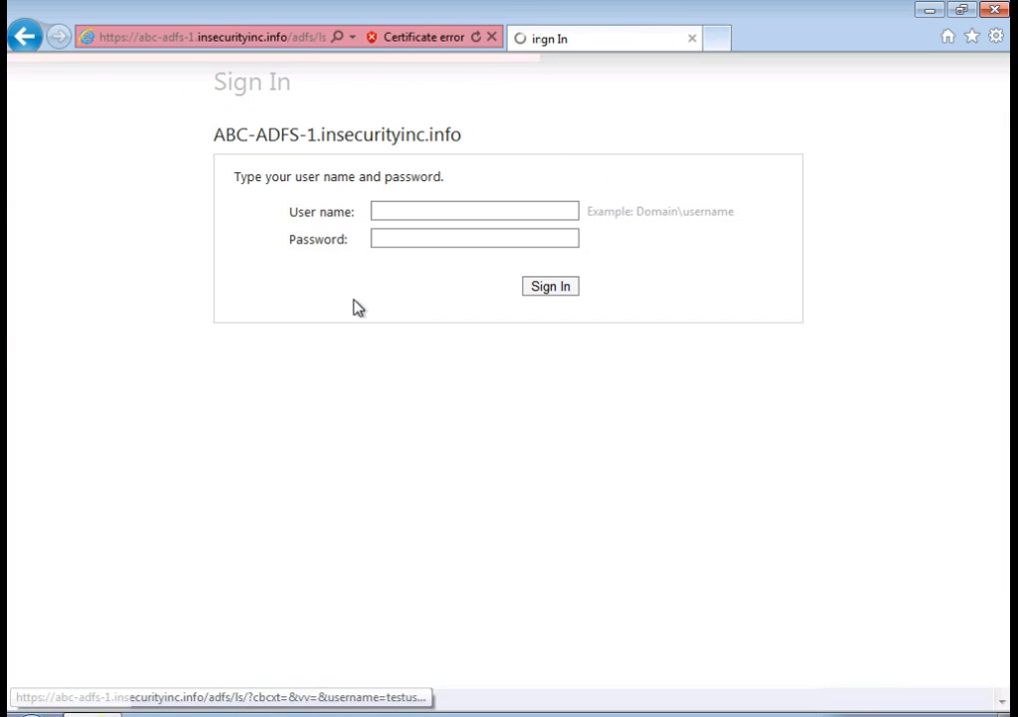
Sign in as the test user on the AD FS page to land on the Office 365 portal Home.
left_click(474, 211)
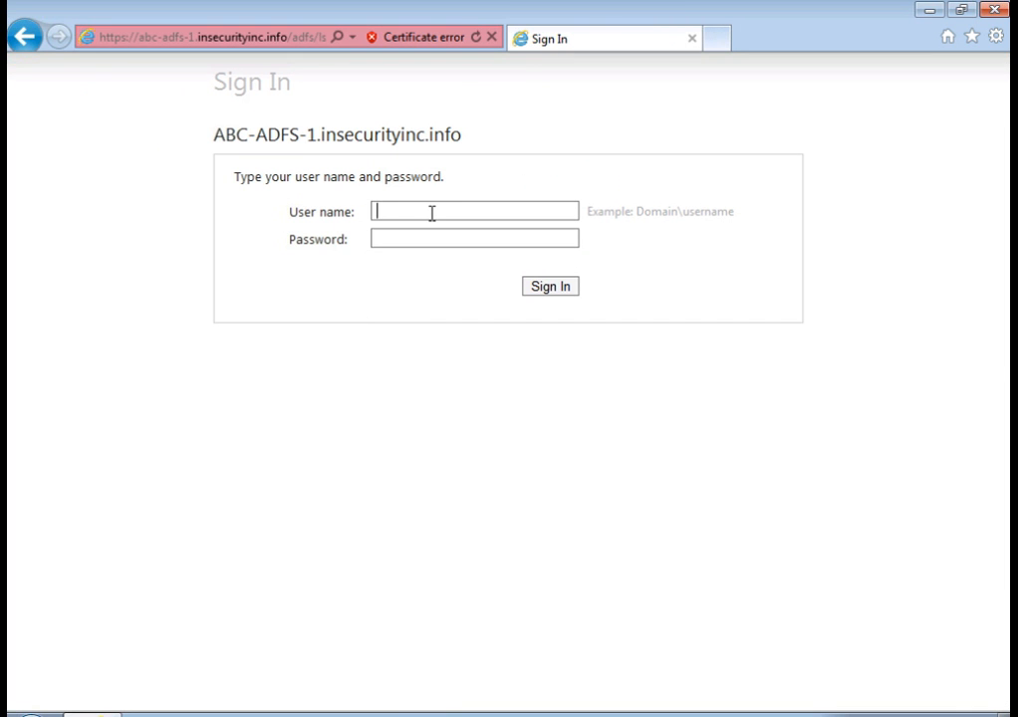
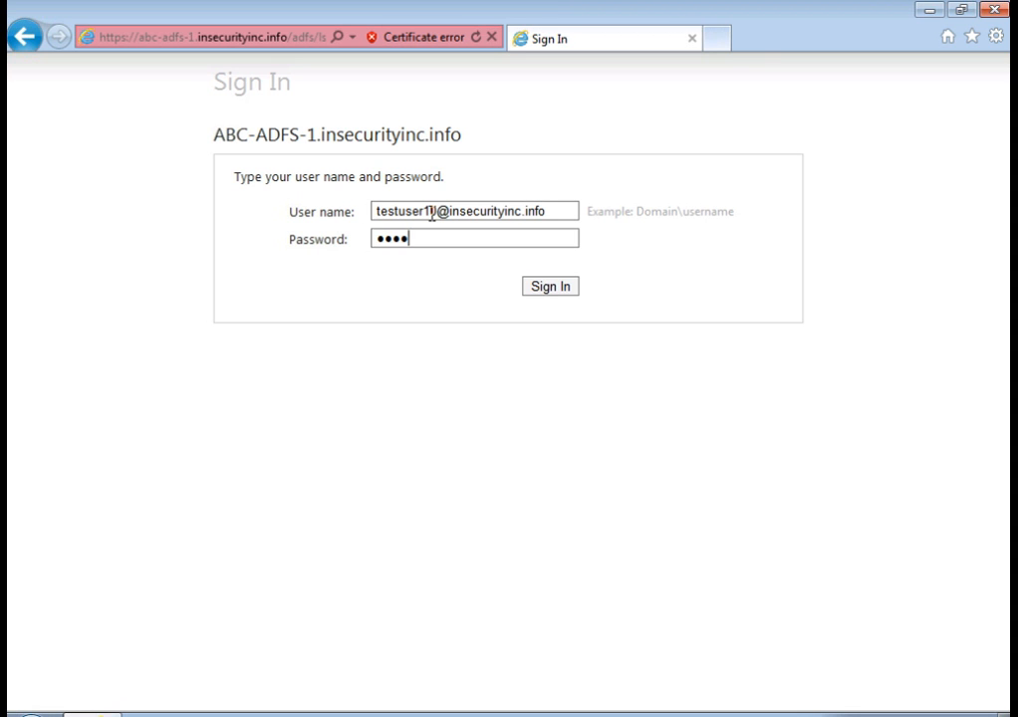
left_click(550, 287)
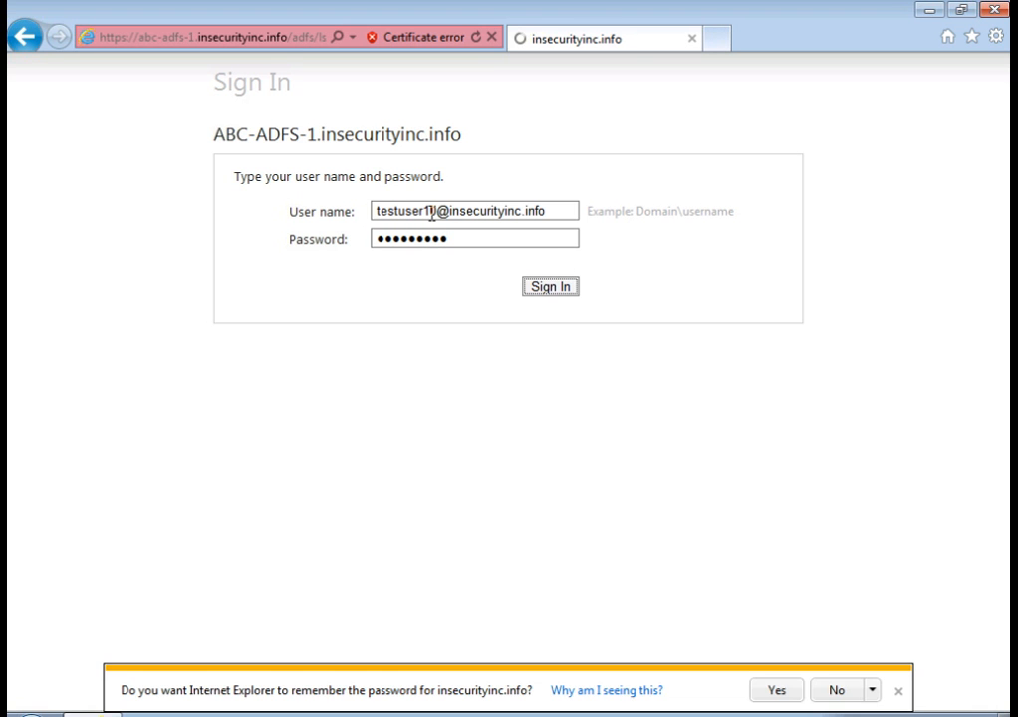
left_click(550, 287)
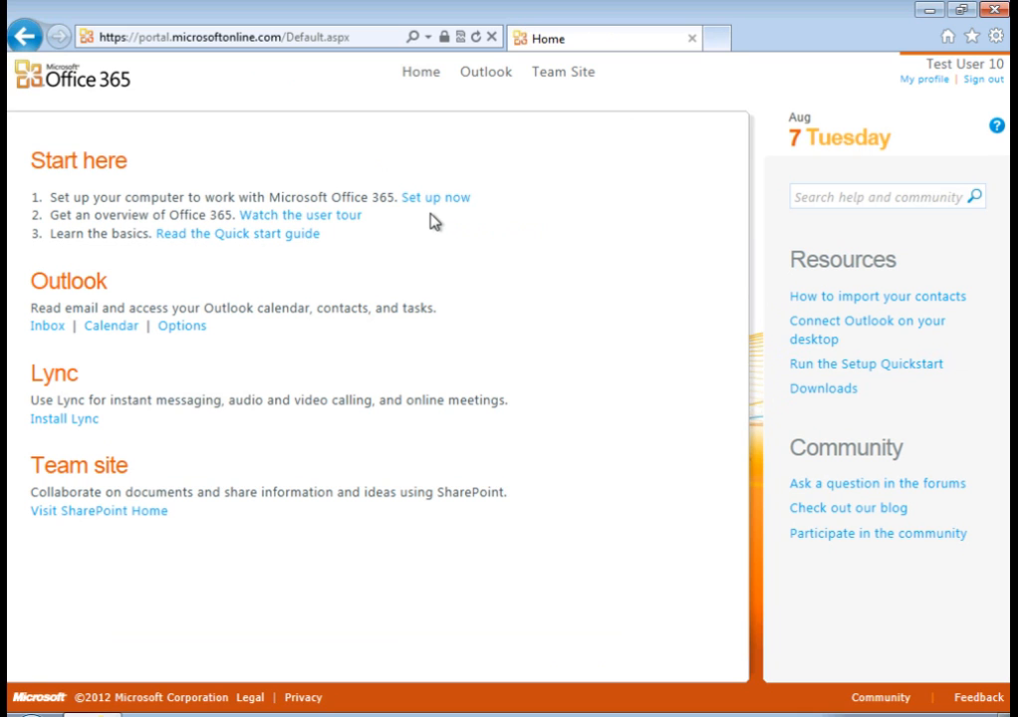
mouse_move(486, 72)
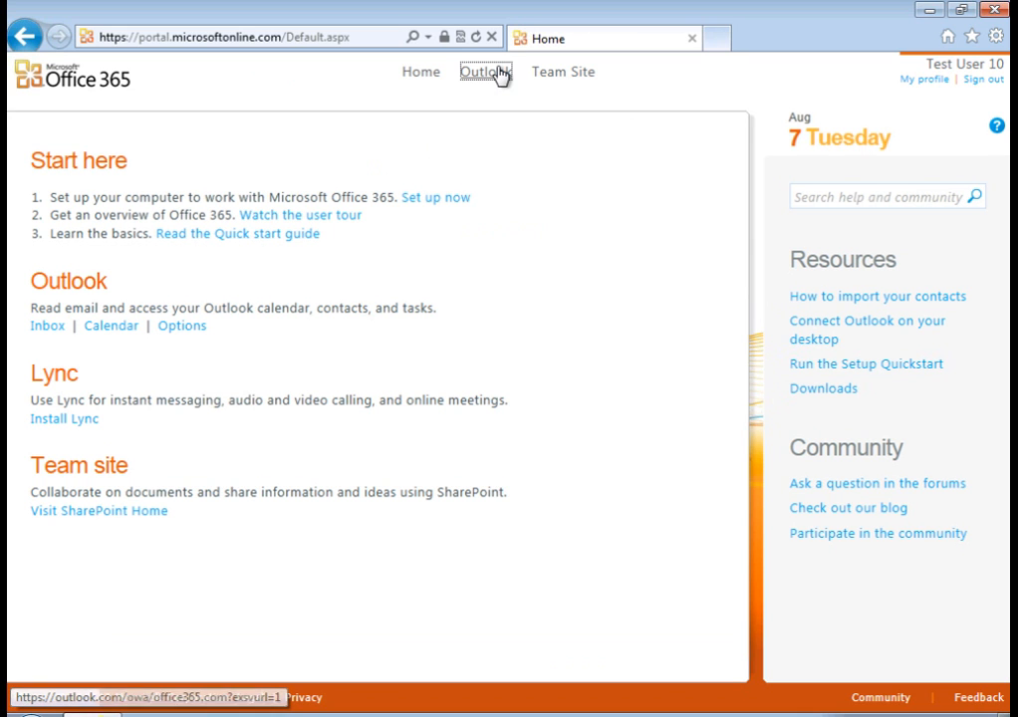
Launch Outlook from the portal's top navigation, landing on the Microsoft Online sign-in continuation page.
left_click(482, 71)
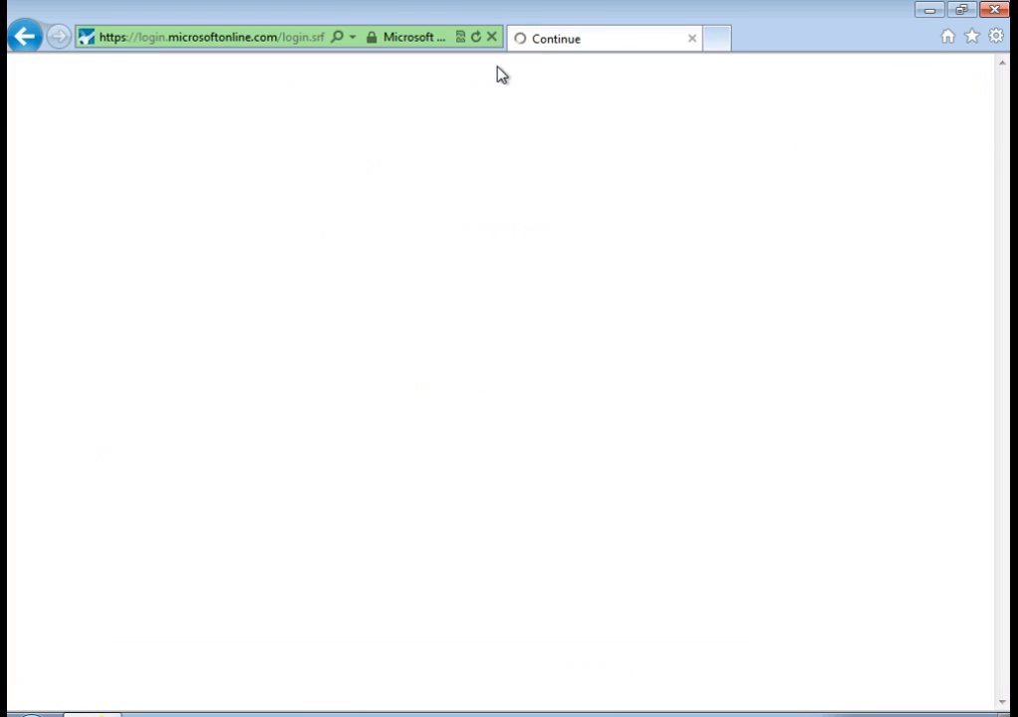